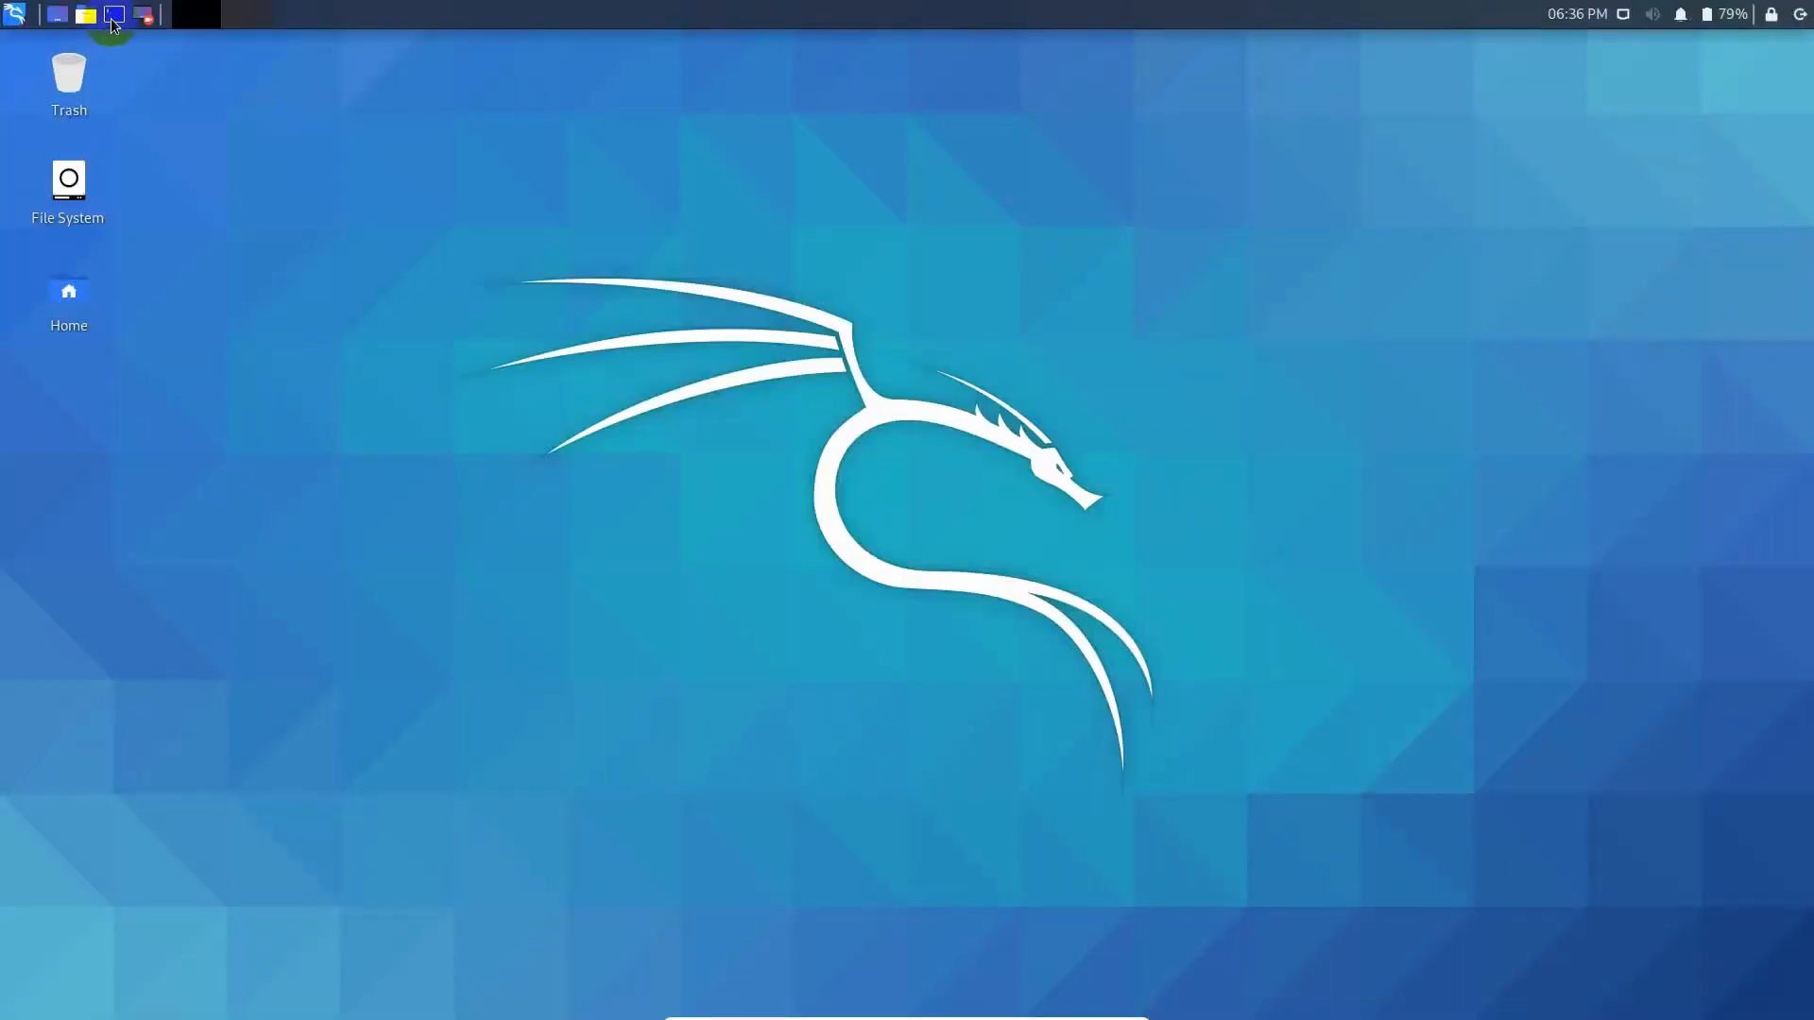
- Launch a terminal and review its Fira Code 10 pt font without changing it
{"action": "left_click", "coordinate": [113, 14]}
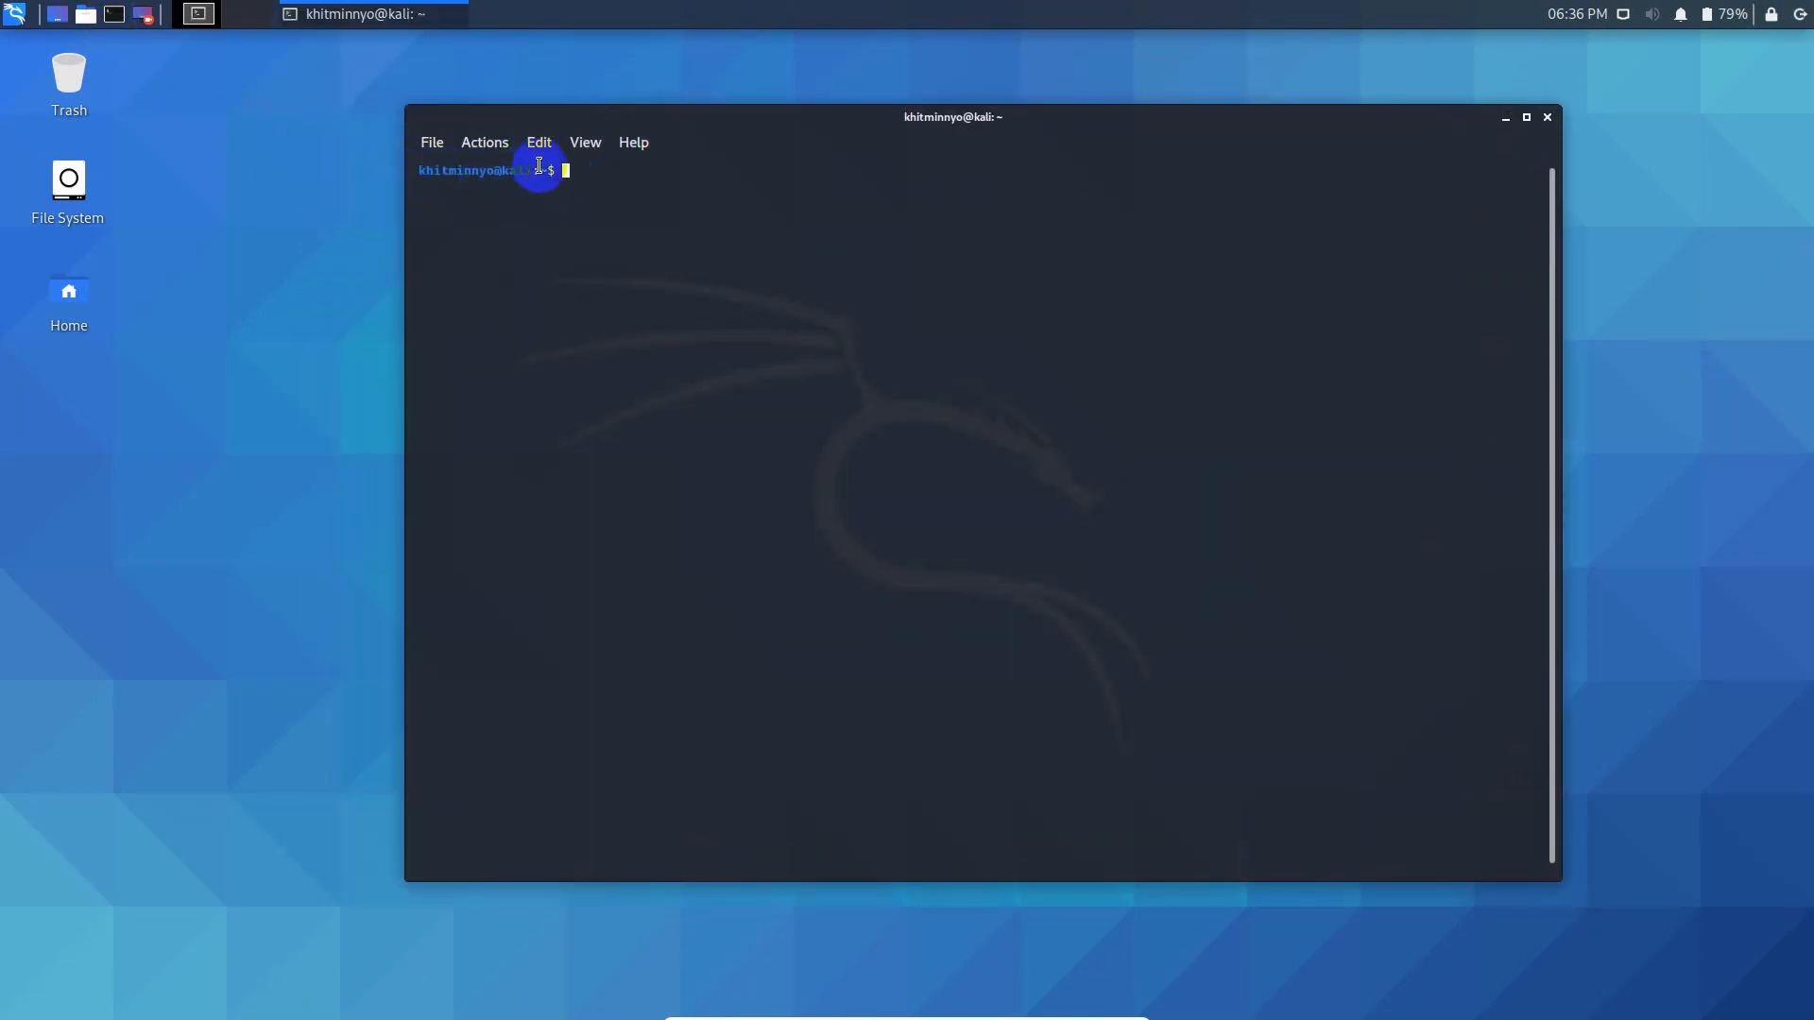
{"action": "mouse_move", "coordinate": [443, 194]}
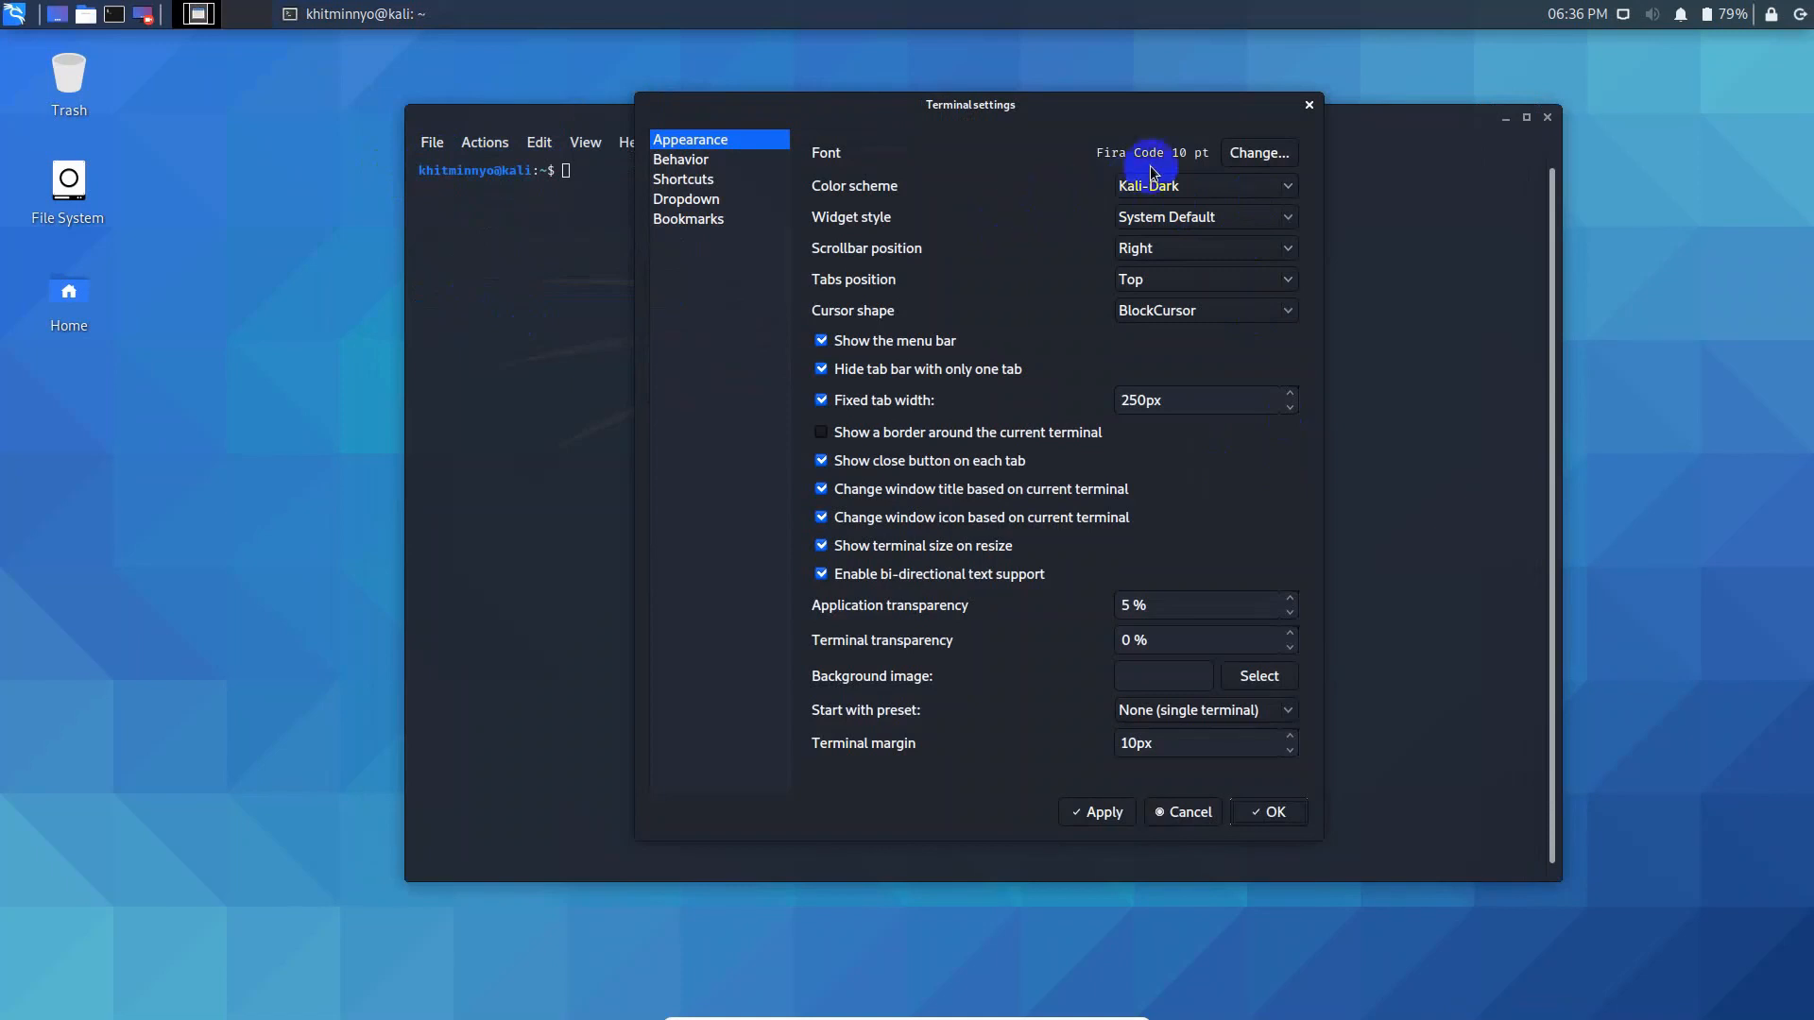
{"action": "mouse_move", "coordinate": [1148, 163]}
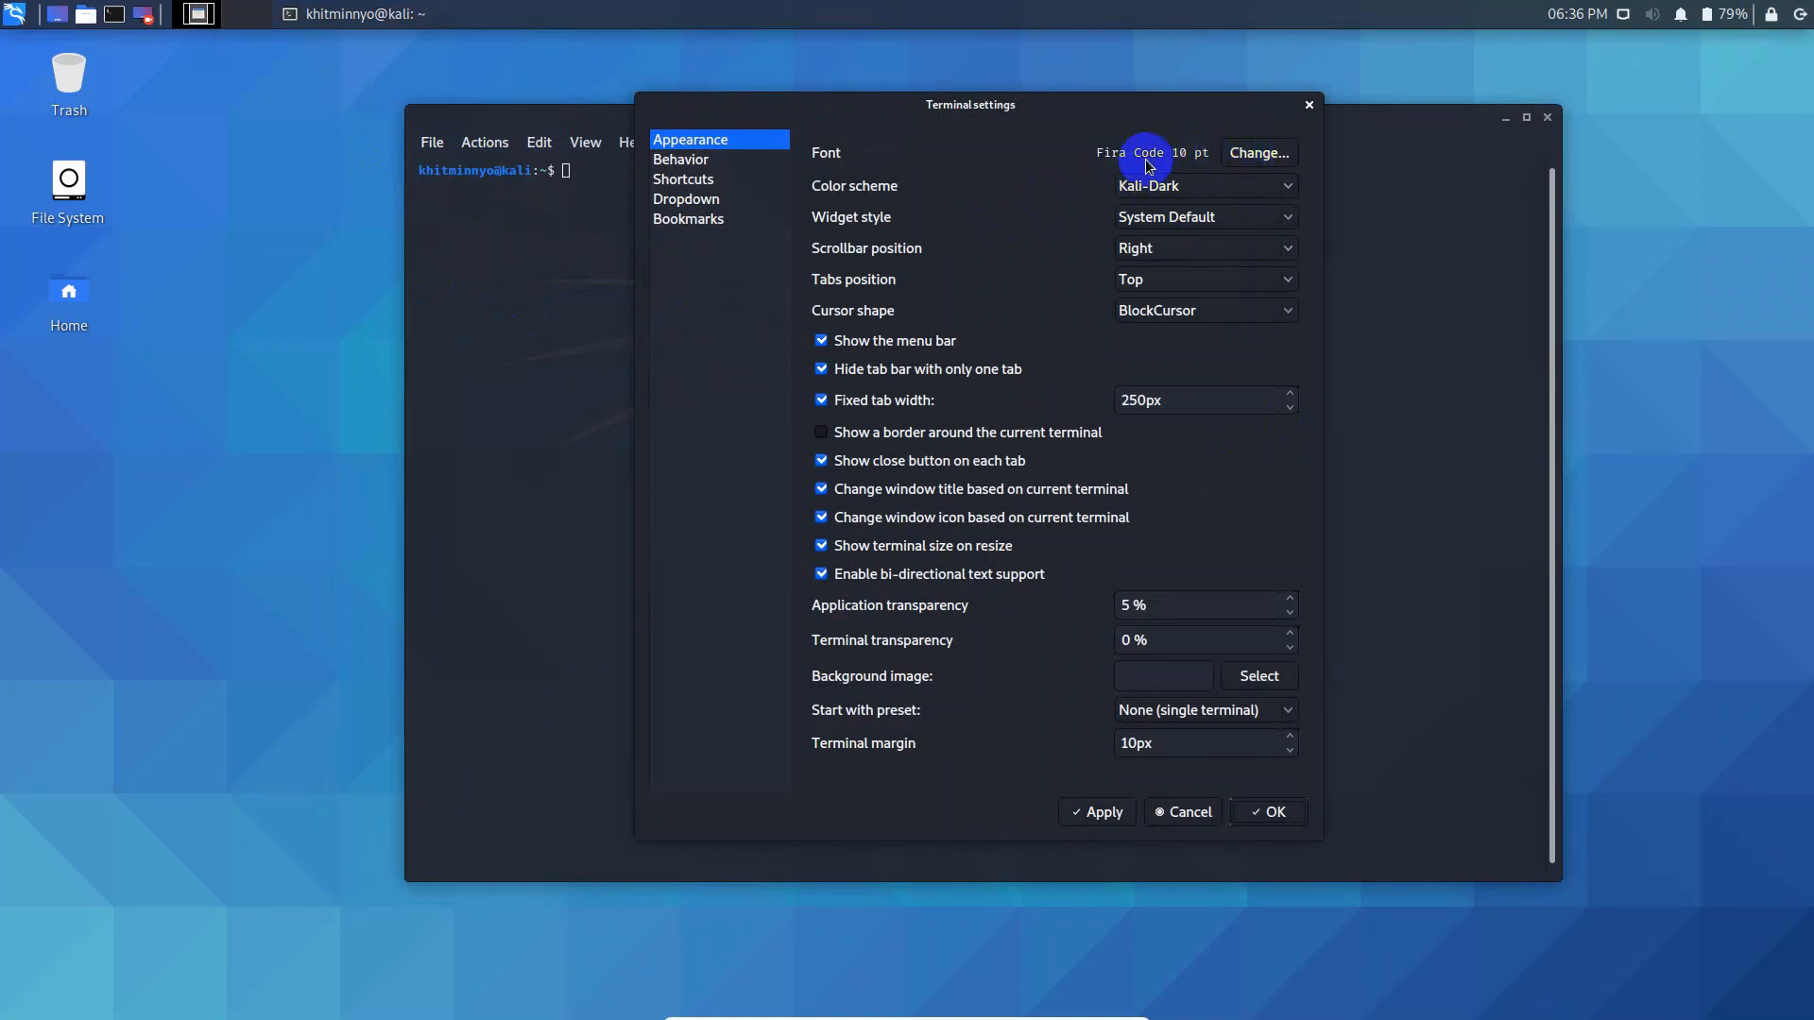
{"action": "mouse_move", "coordinate": [1258, 153]}
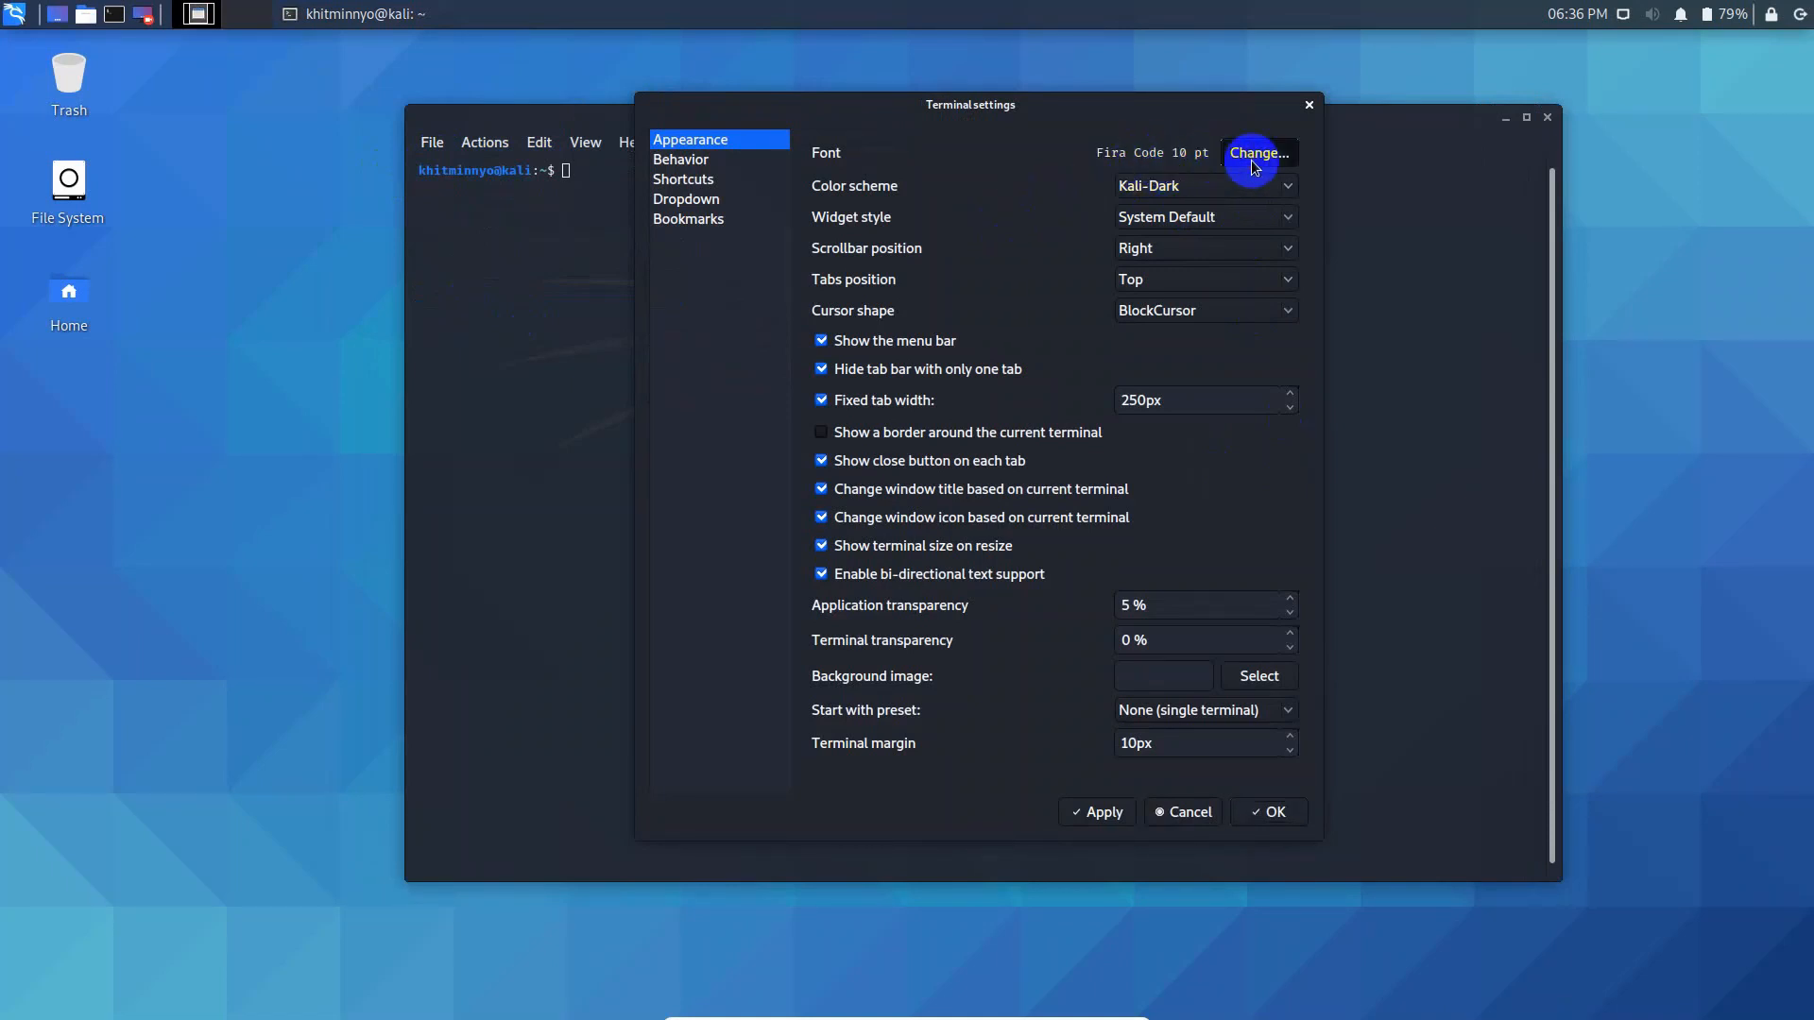
{"action": "left_click", "coordinate": [1258, 151]}
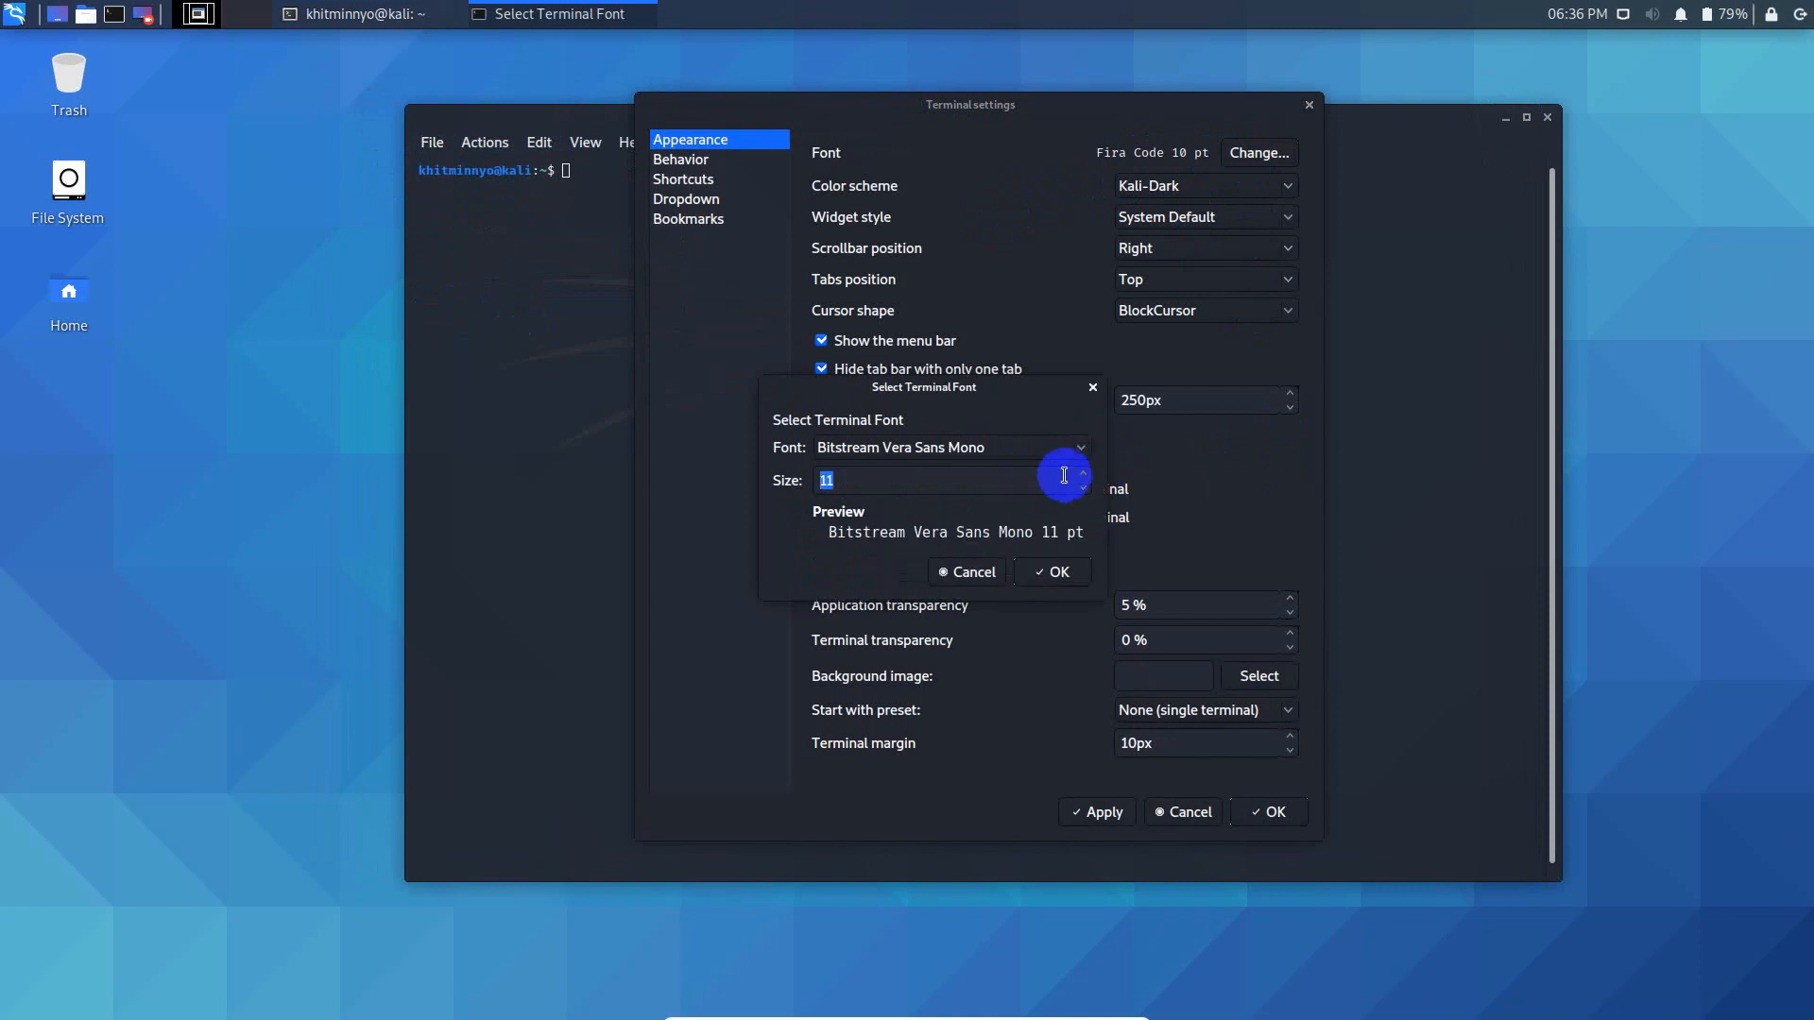
{"action": "left_click", "coordinate": [1114, 475]}
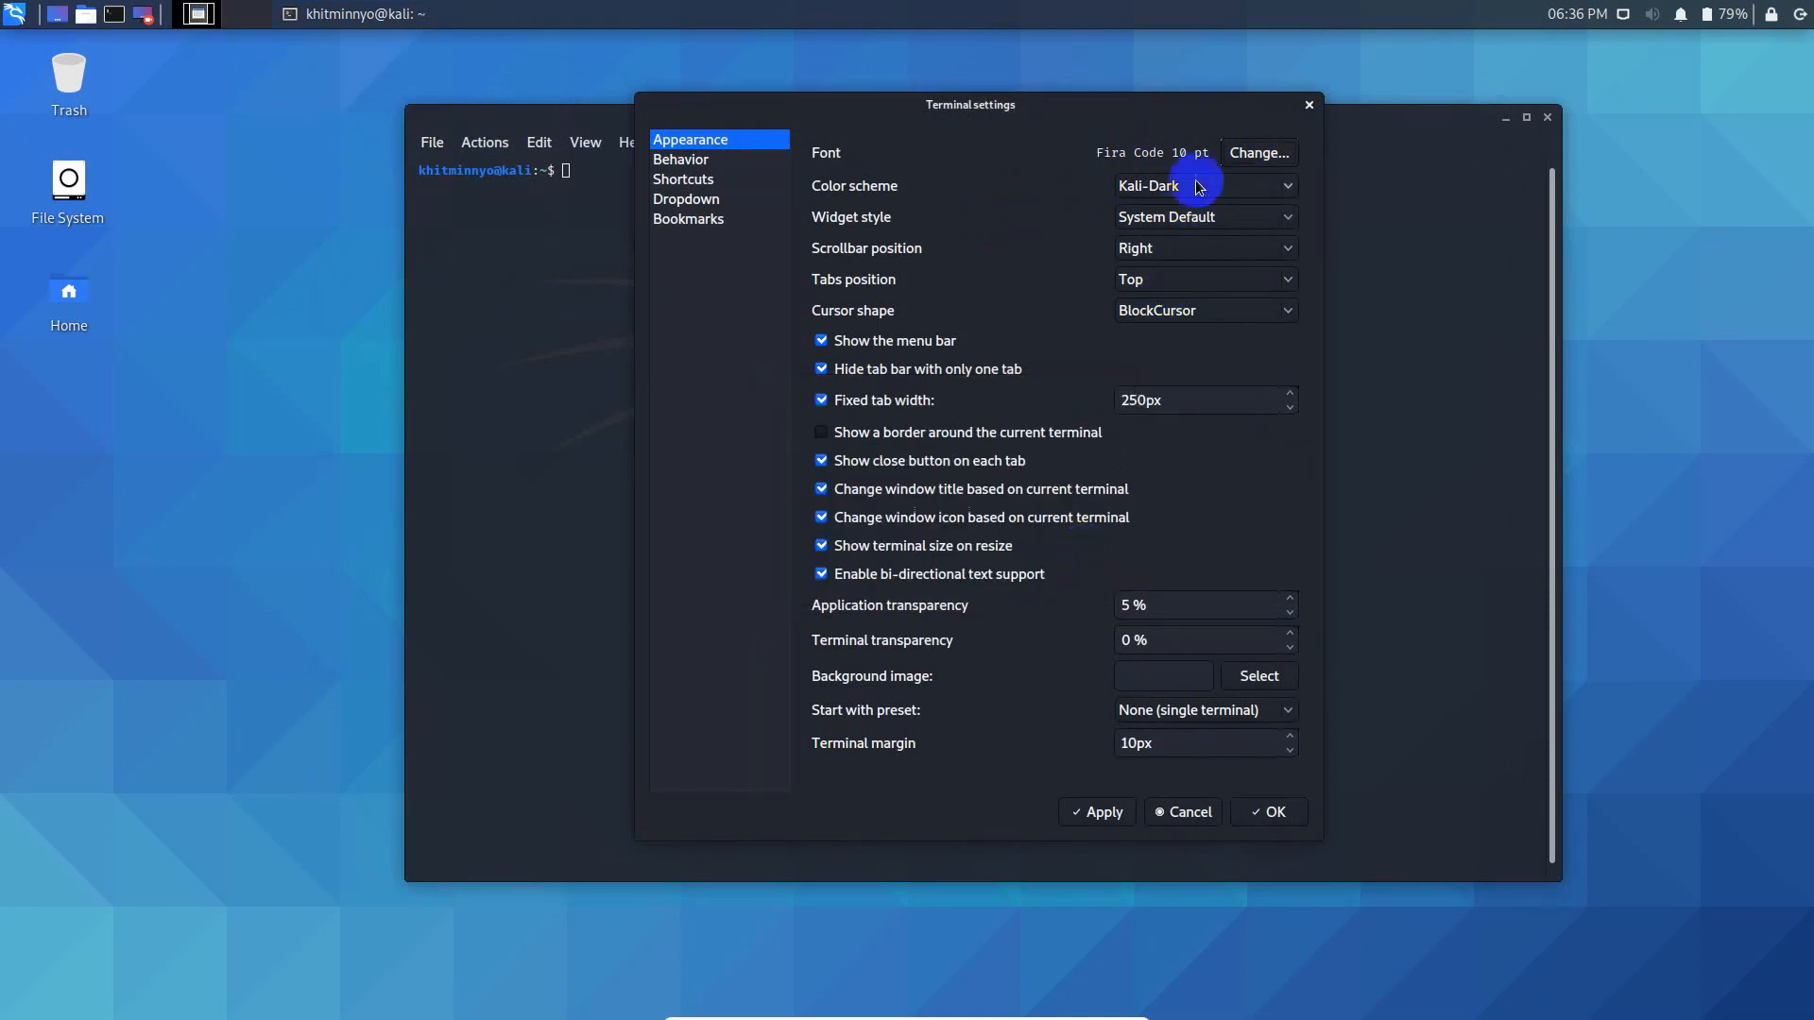
{"action": "mouse_move", "coordinate": [1186, 168]}
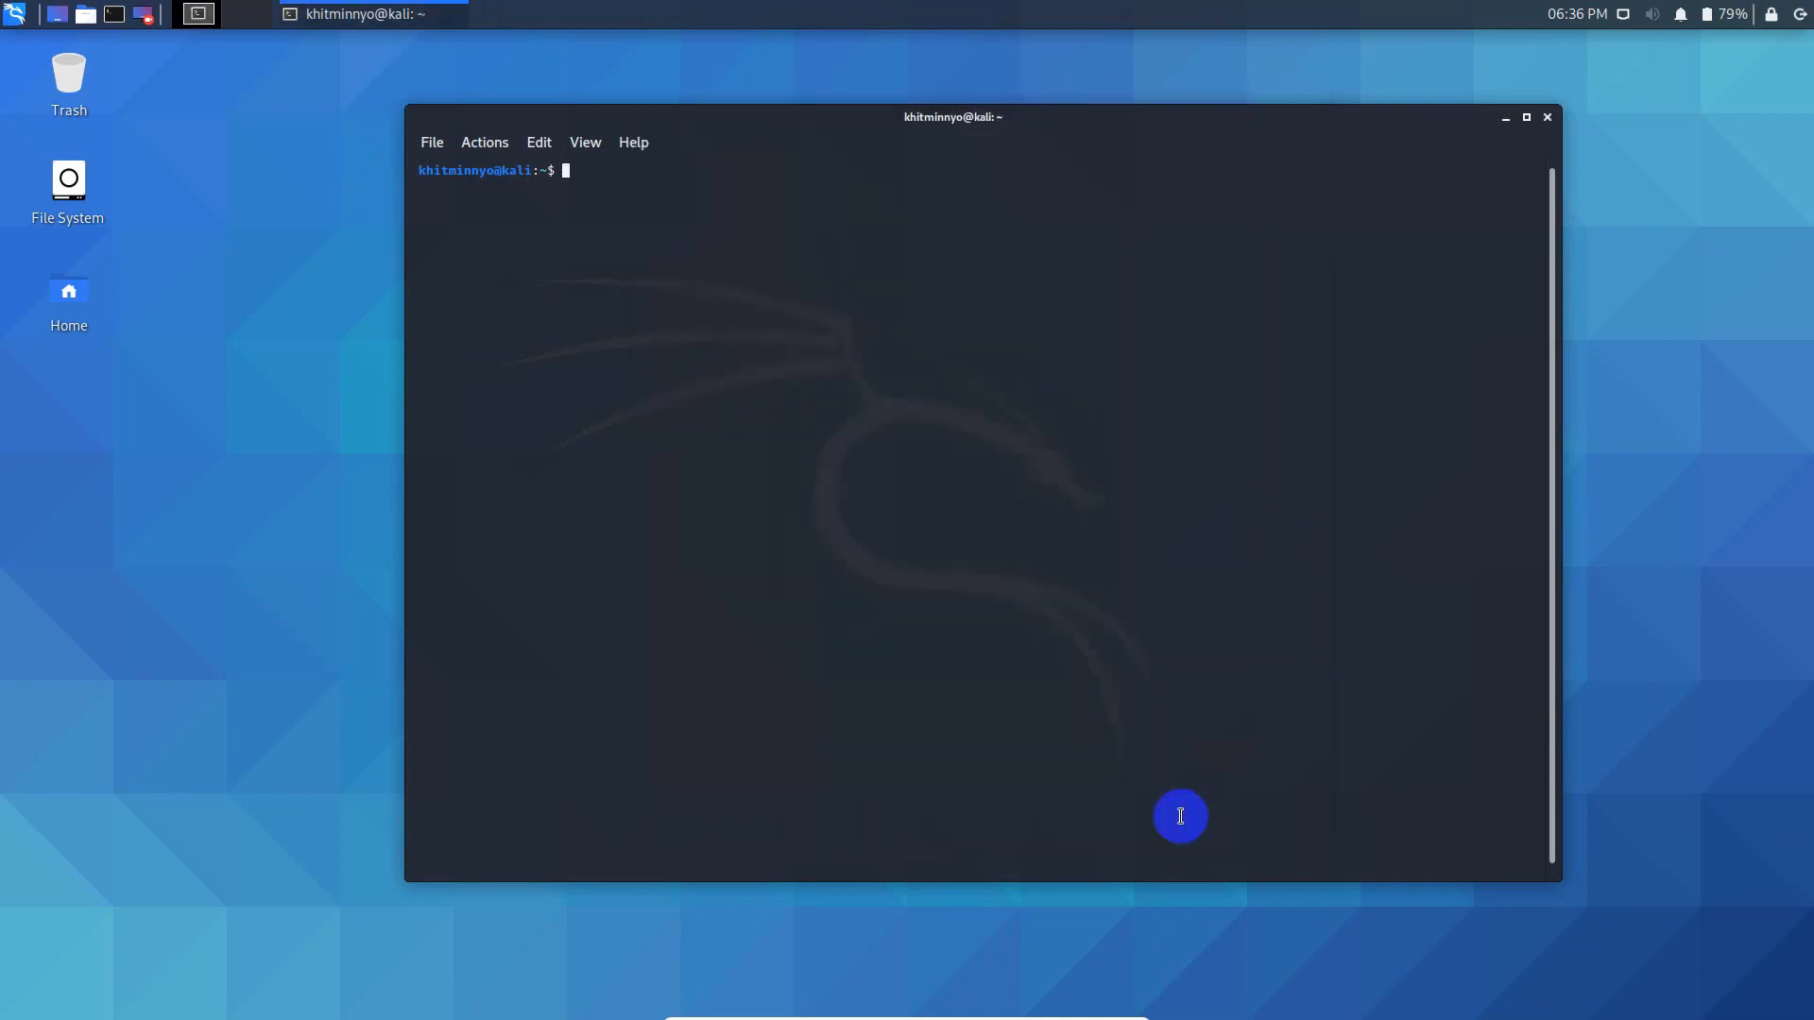
{"action": "mouse_move", "coordinate": [756, 344]}
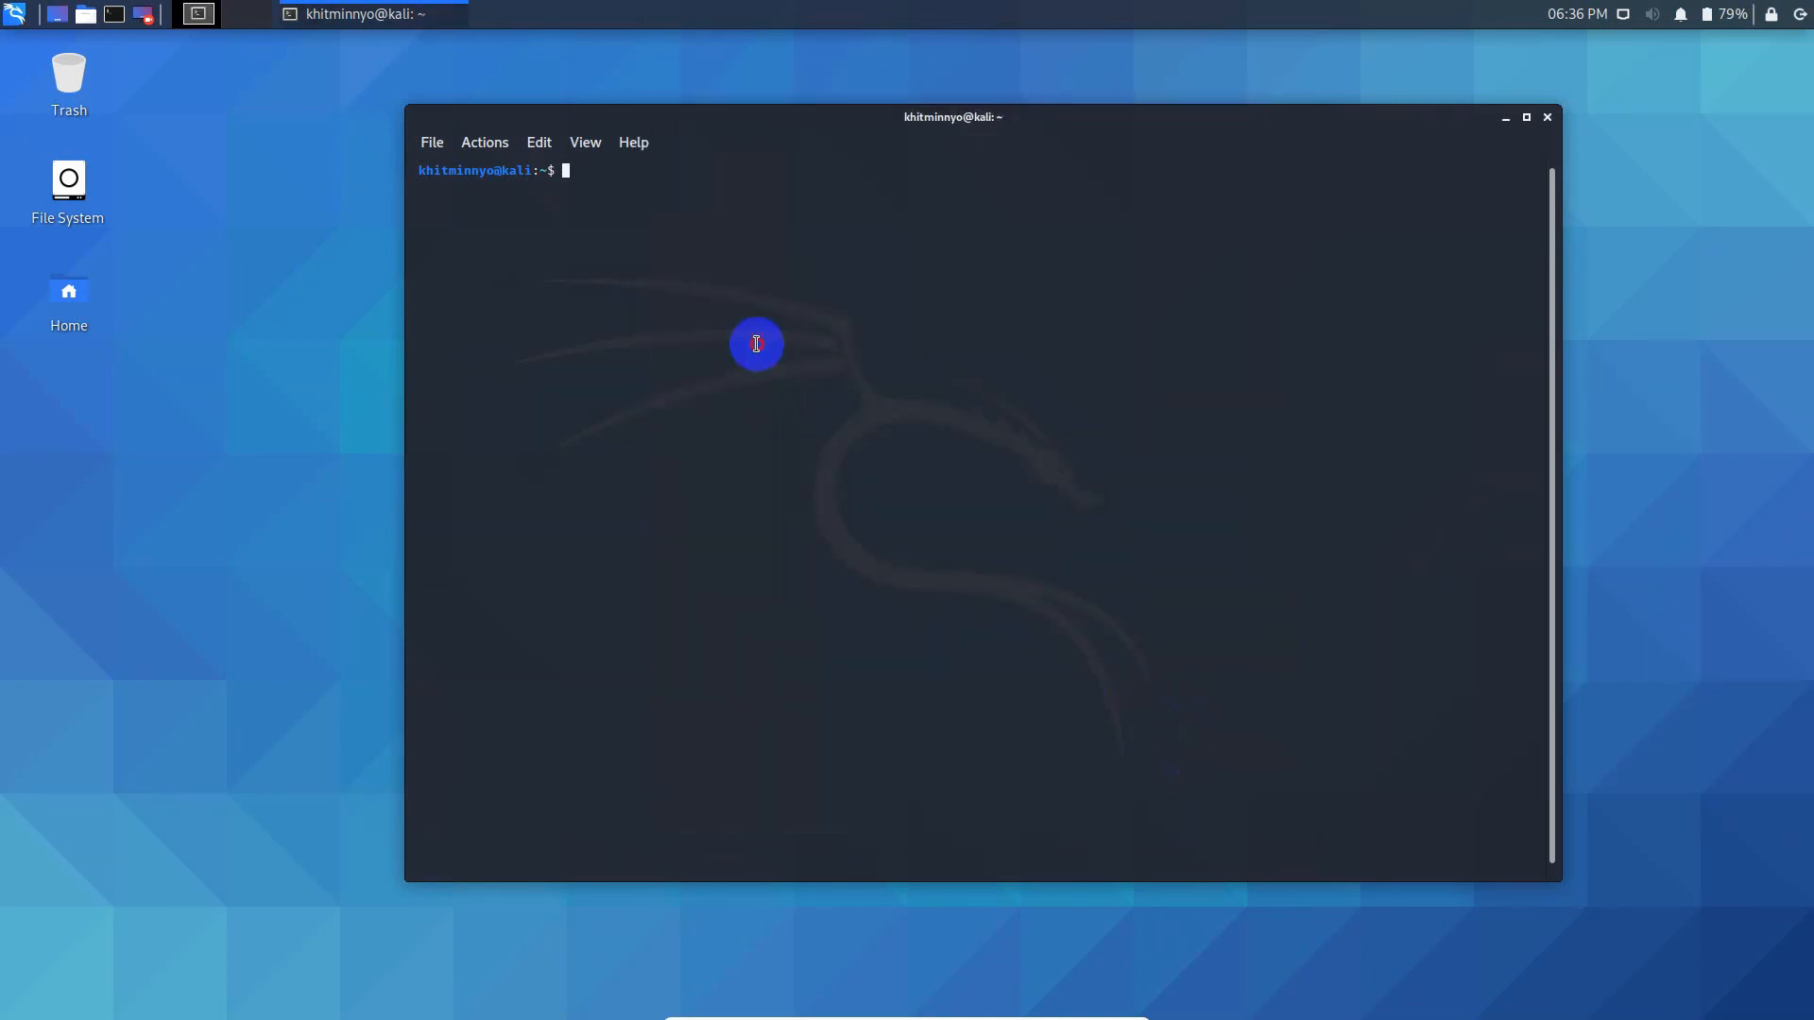
- Change into the hidden ~/.config folder
{"action": "type", "text": "cd"}
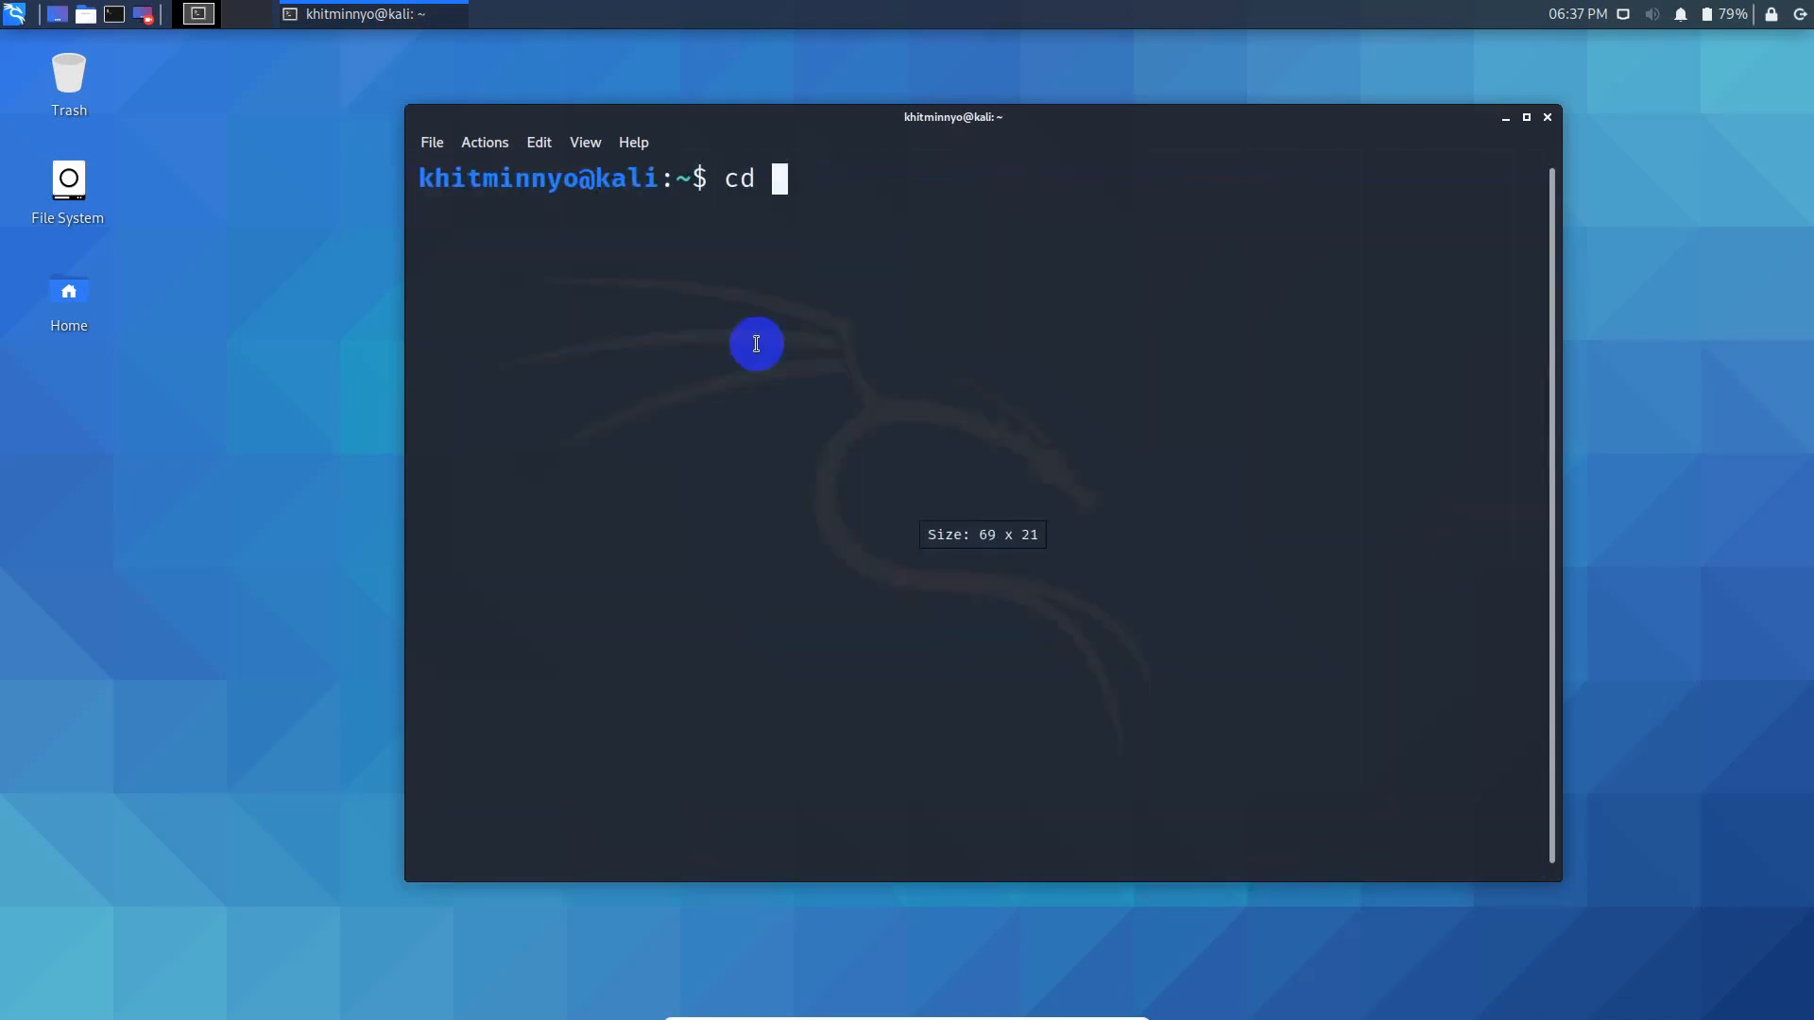
{"action": "type", "text": "."}
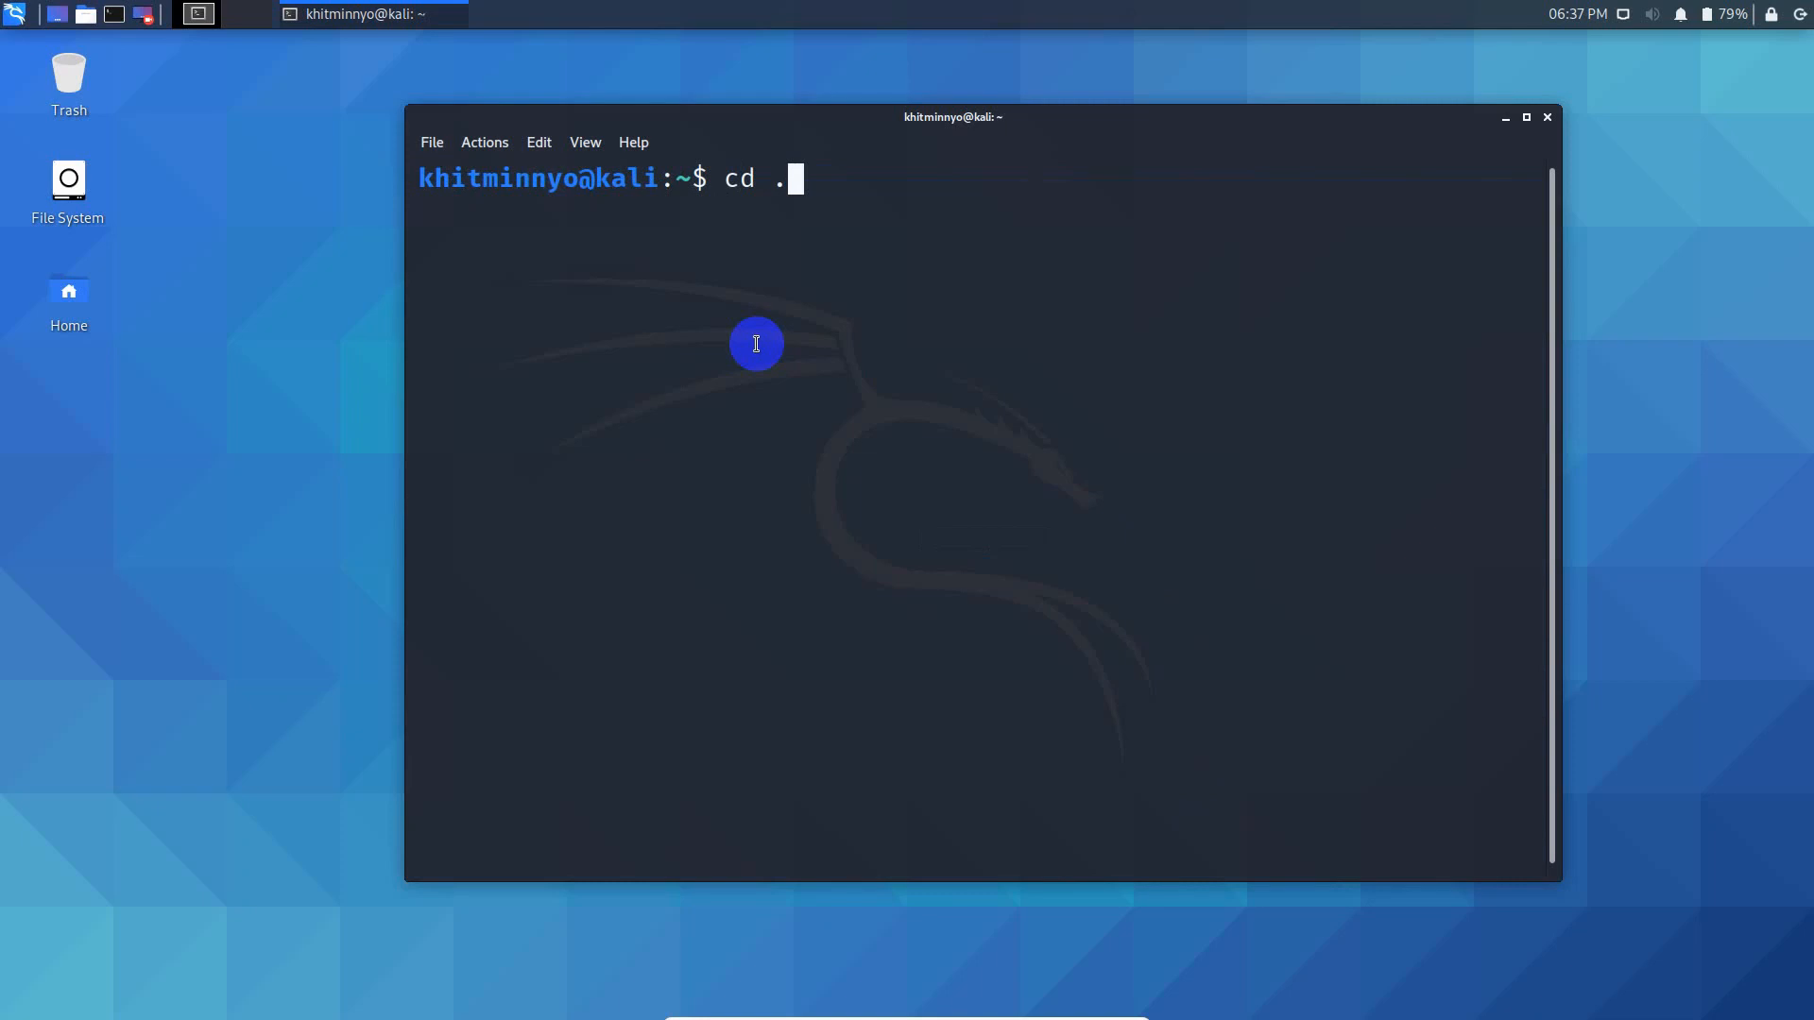
{"action": "type", "text": "config/"}
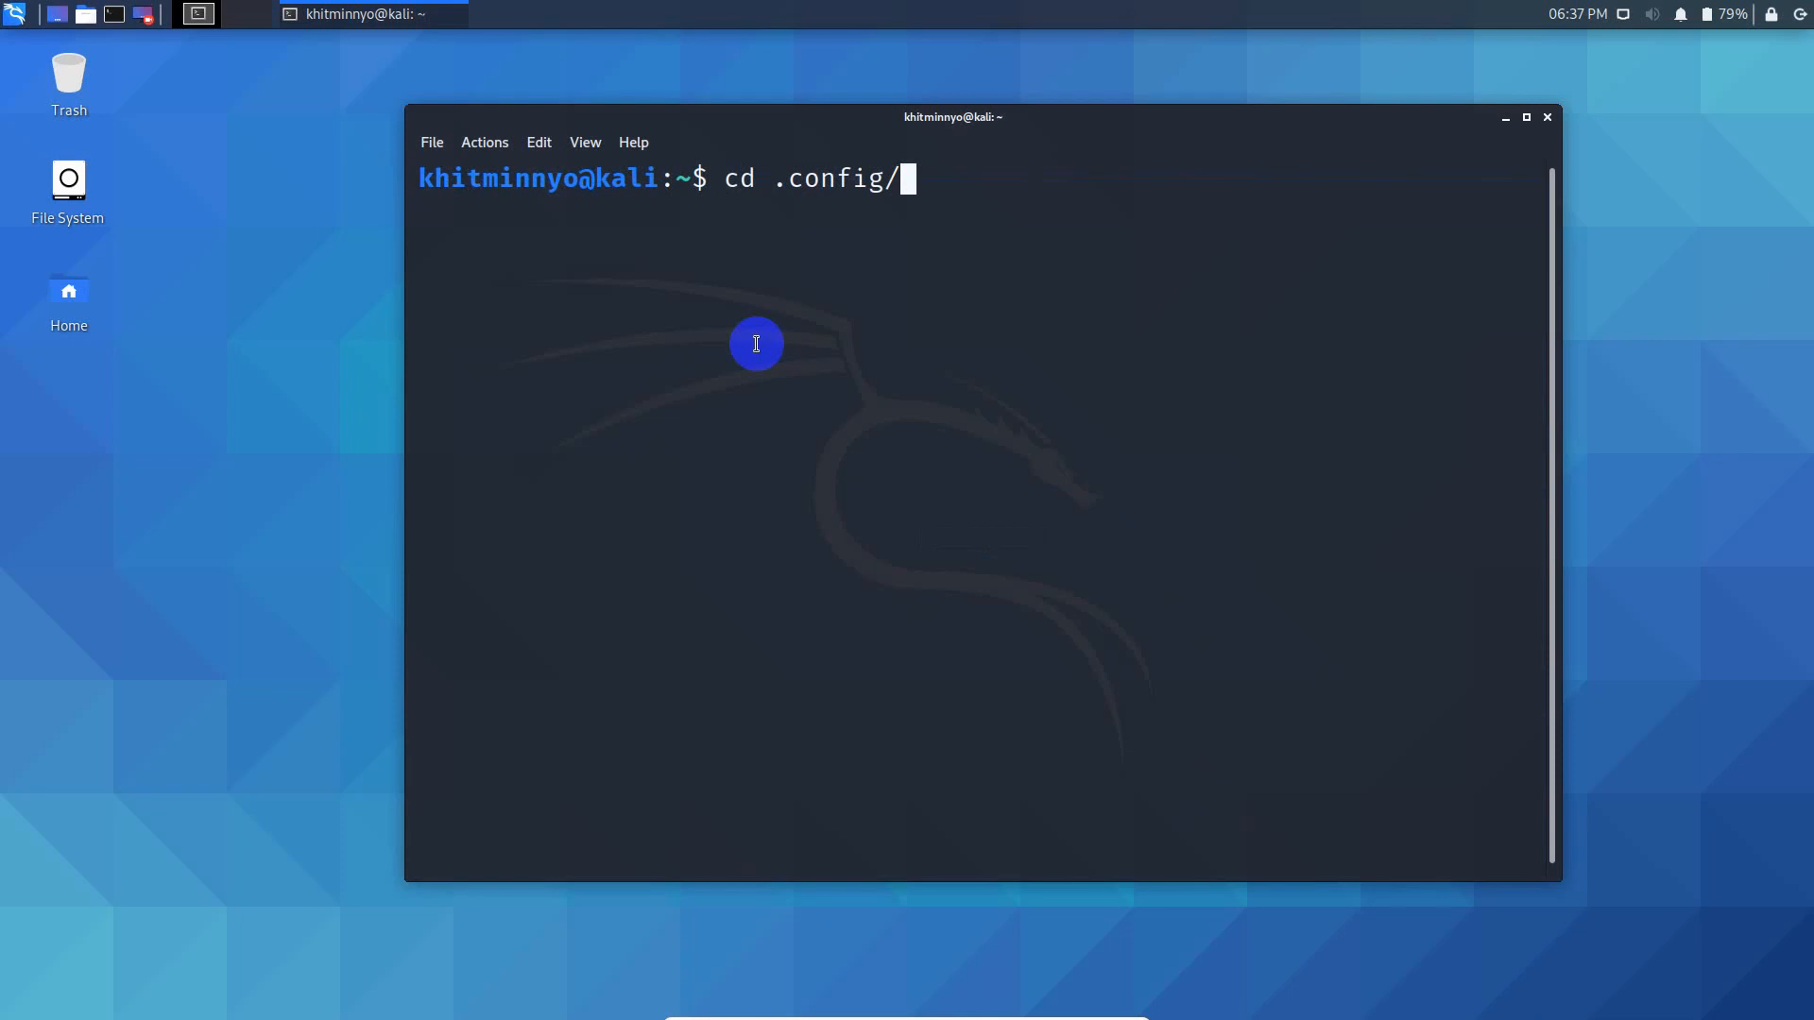
{"action": "key", "text": "Return"}
{"action": "type", "text": "ls"}
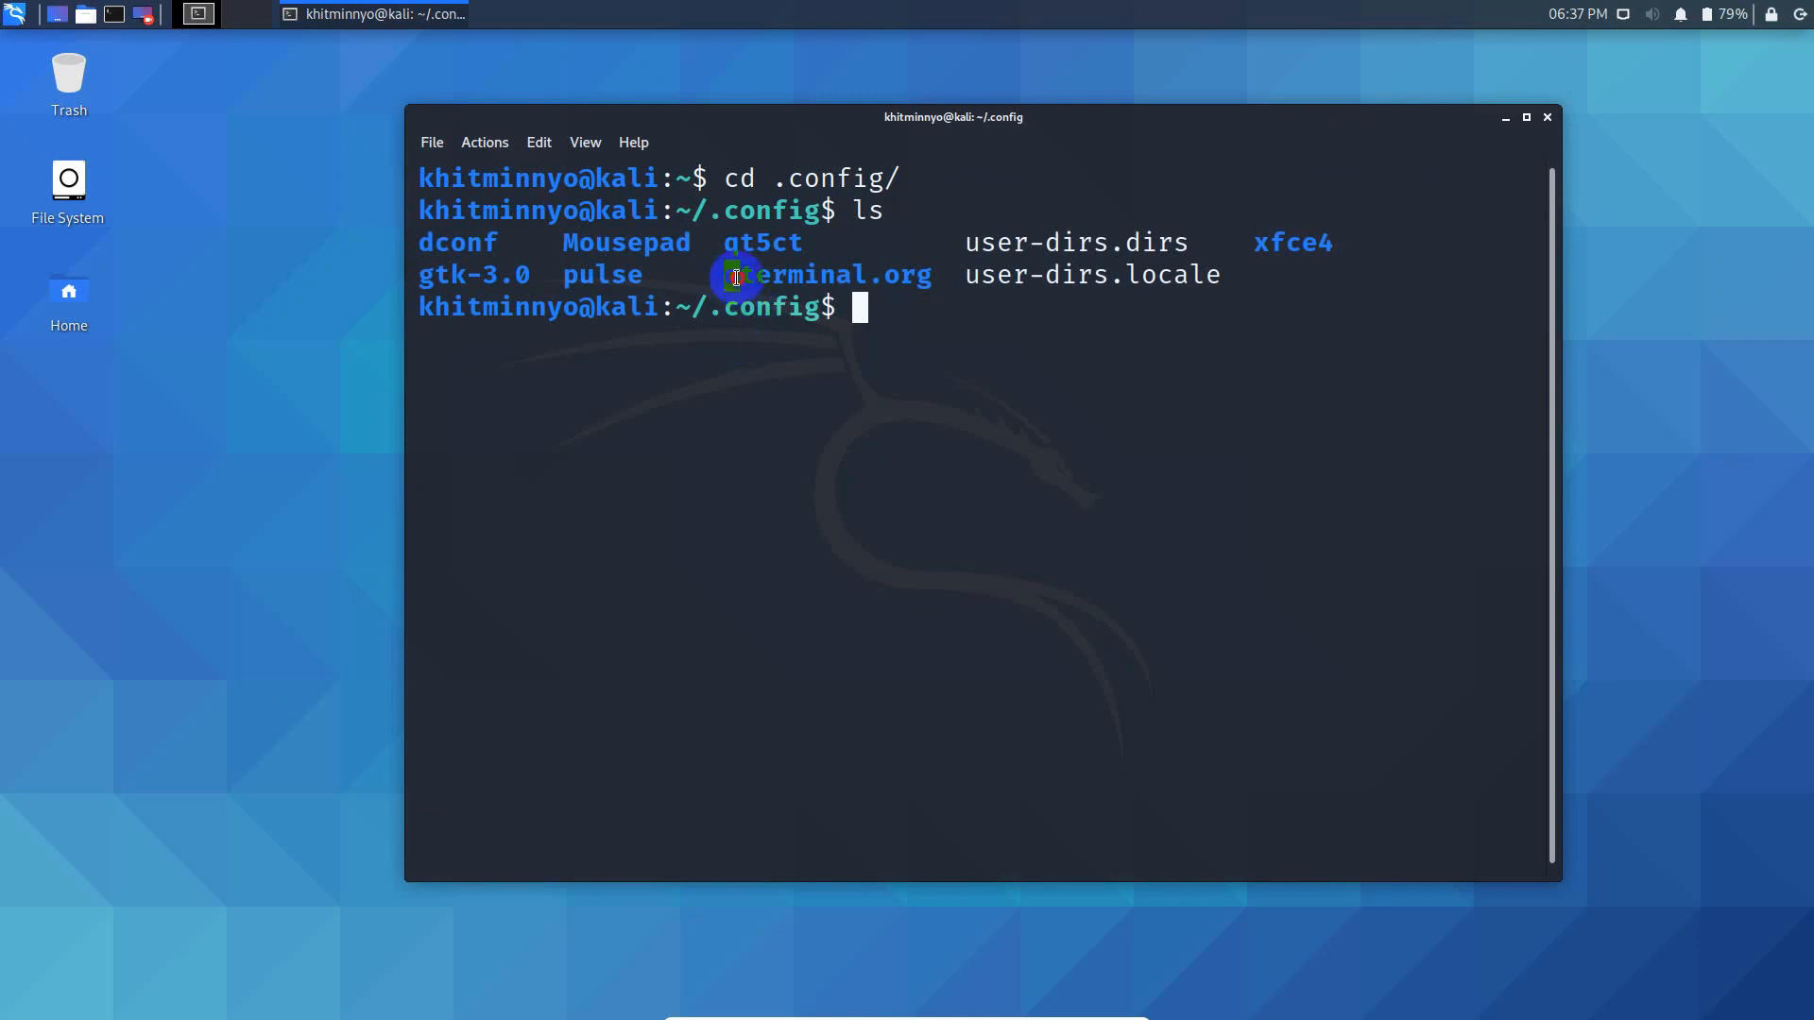
- Enter the qterminal.org folder, using Tab completion for its name
{"action": "double_click", "coordinate": [826, 275]}
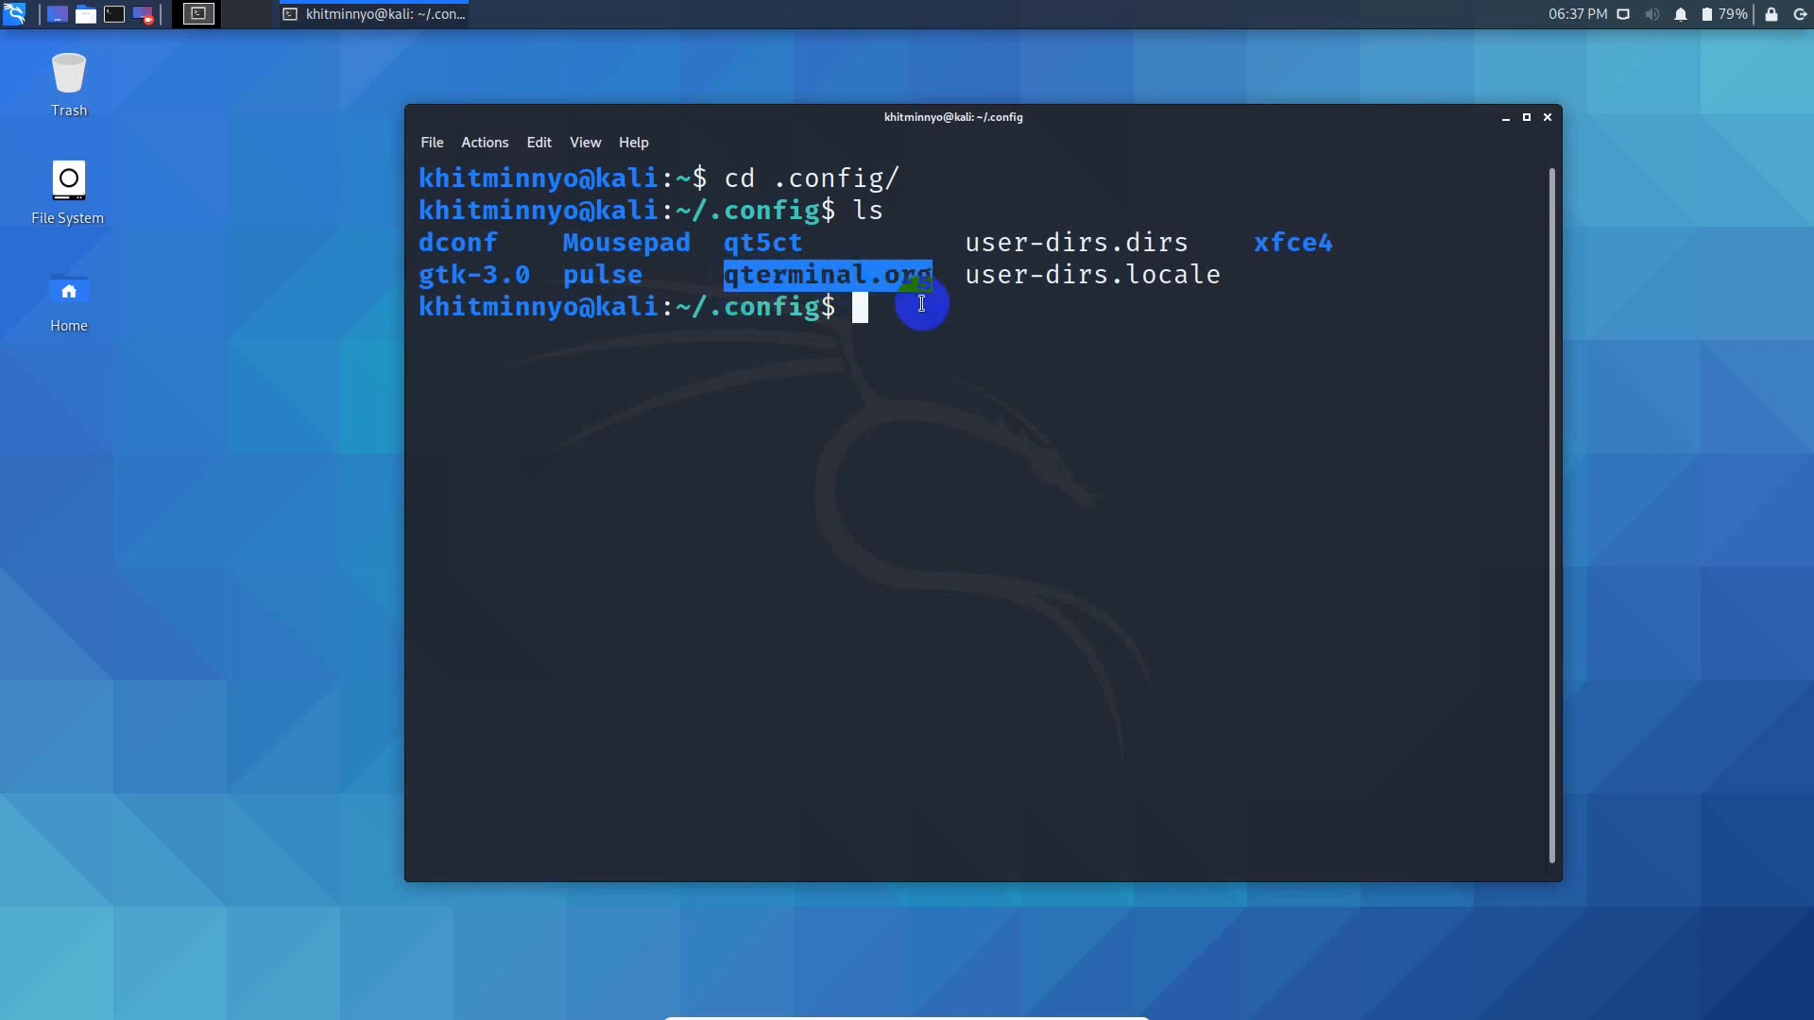
{"action": "type", "text": "cd qt"}
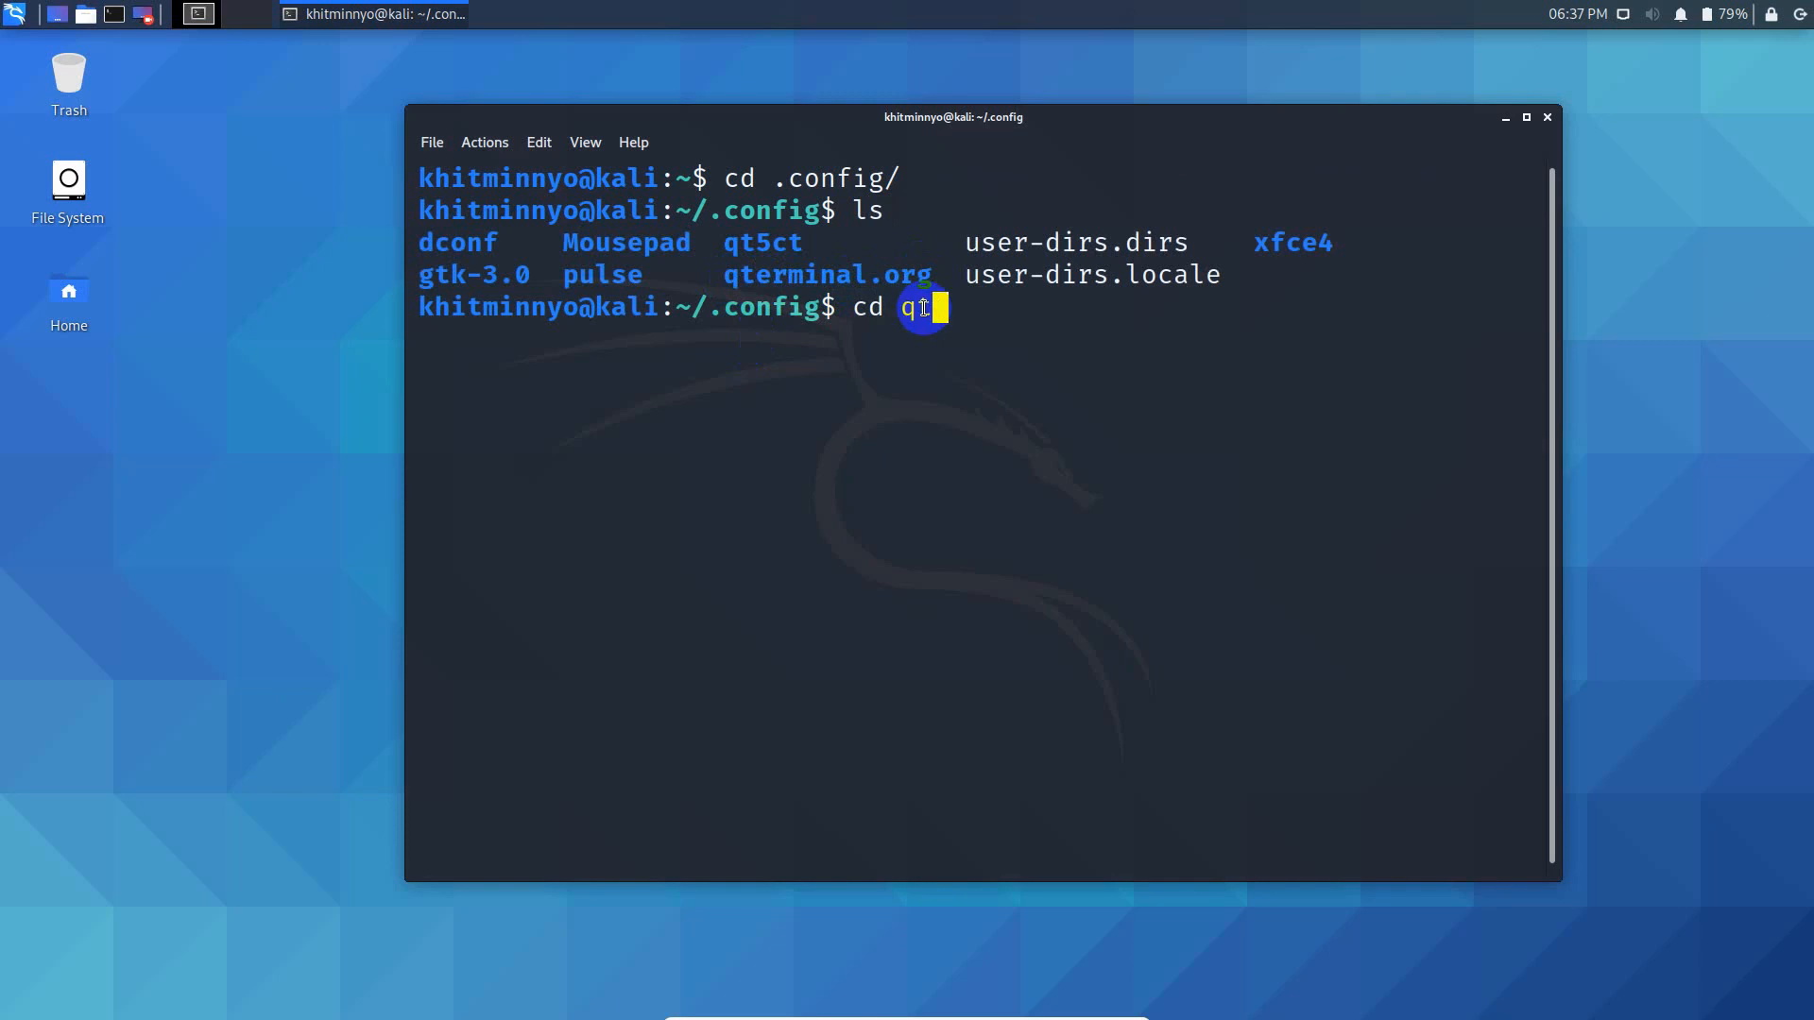
{"action": "key", "text": "Tab"}
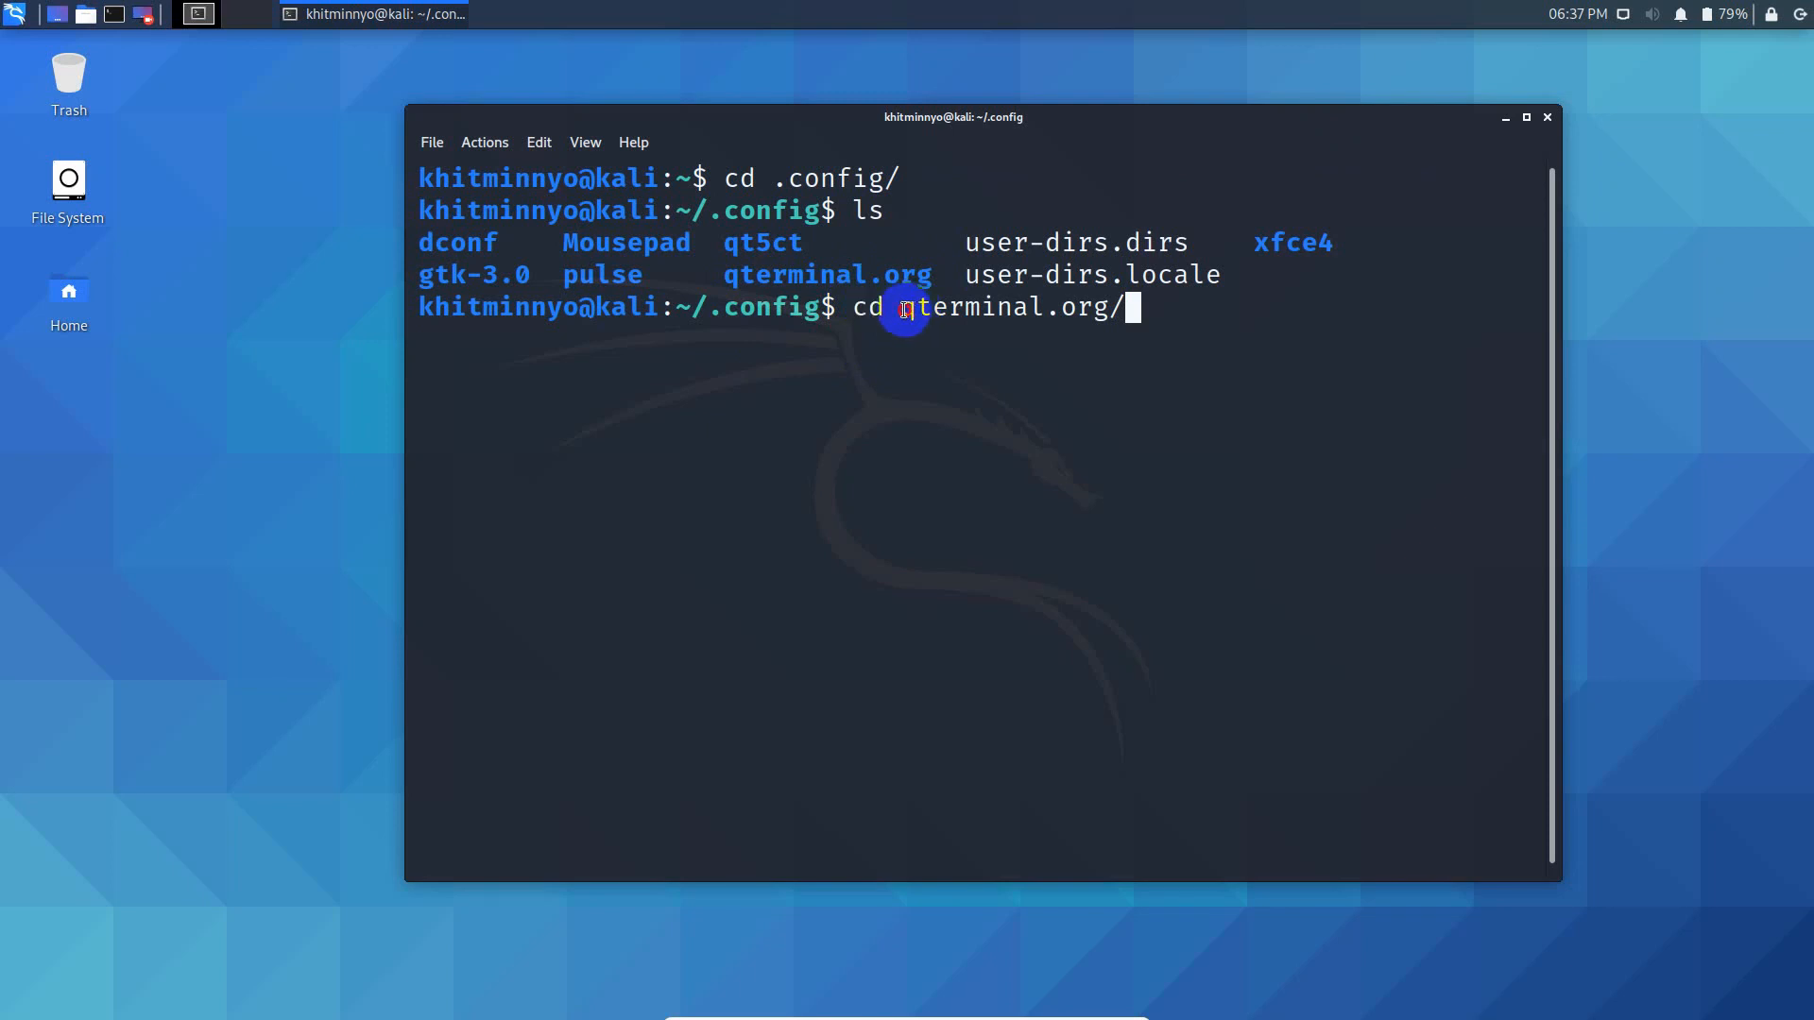
{"action": "mouse_move", "coordinate": [1103, 338]}
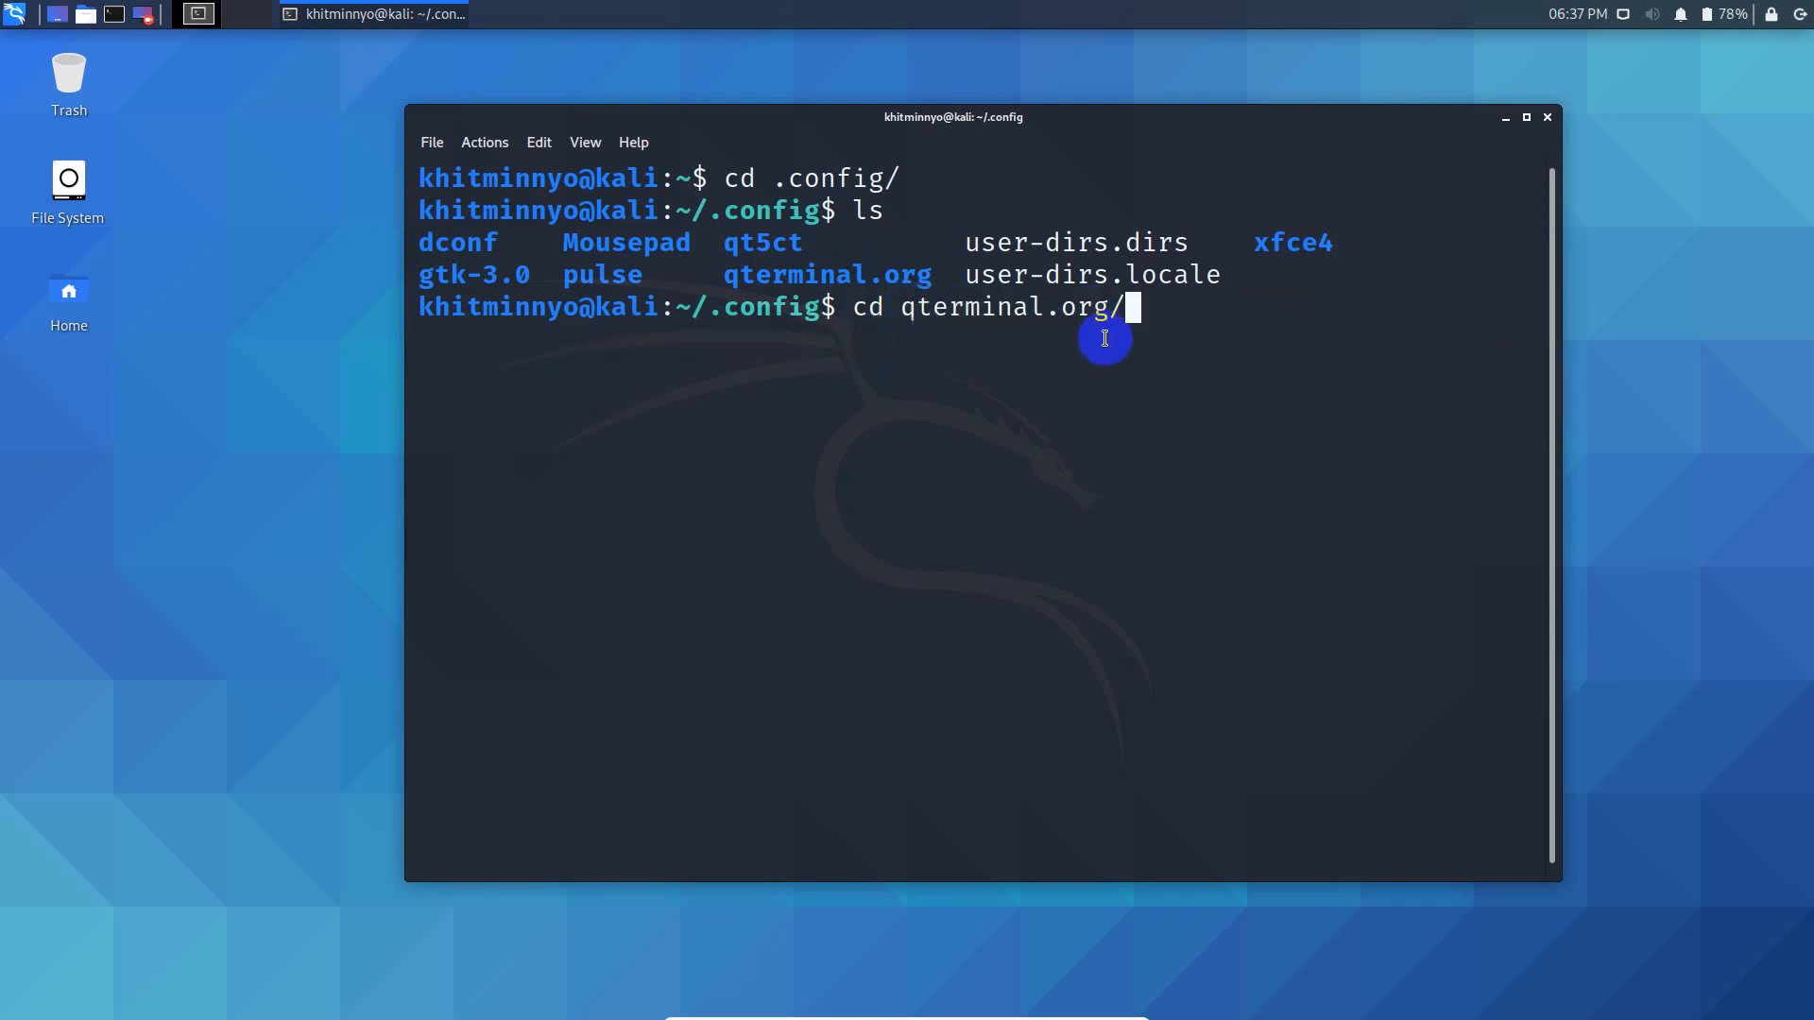
{"action": "key", "text": "Return"}
{"action": "type", "text": "ls"}
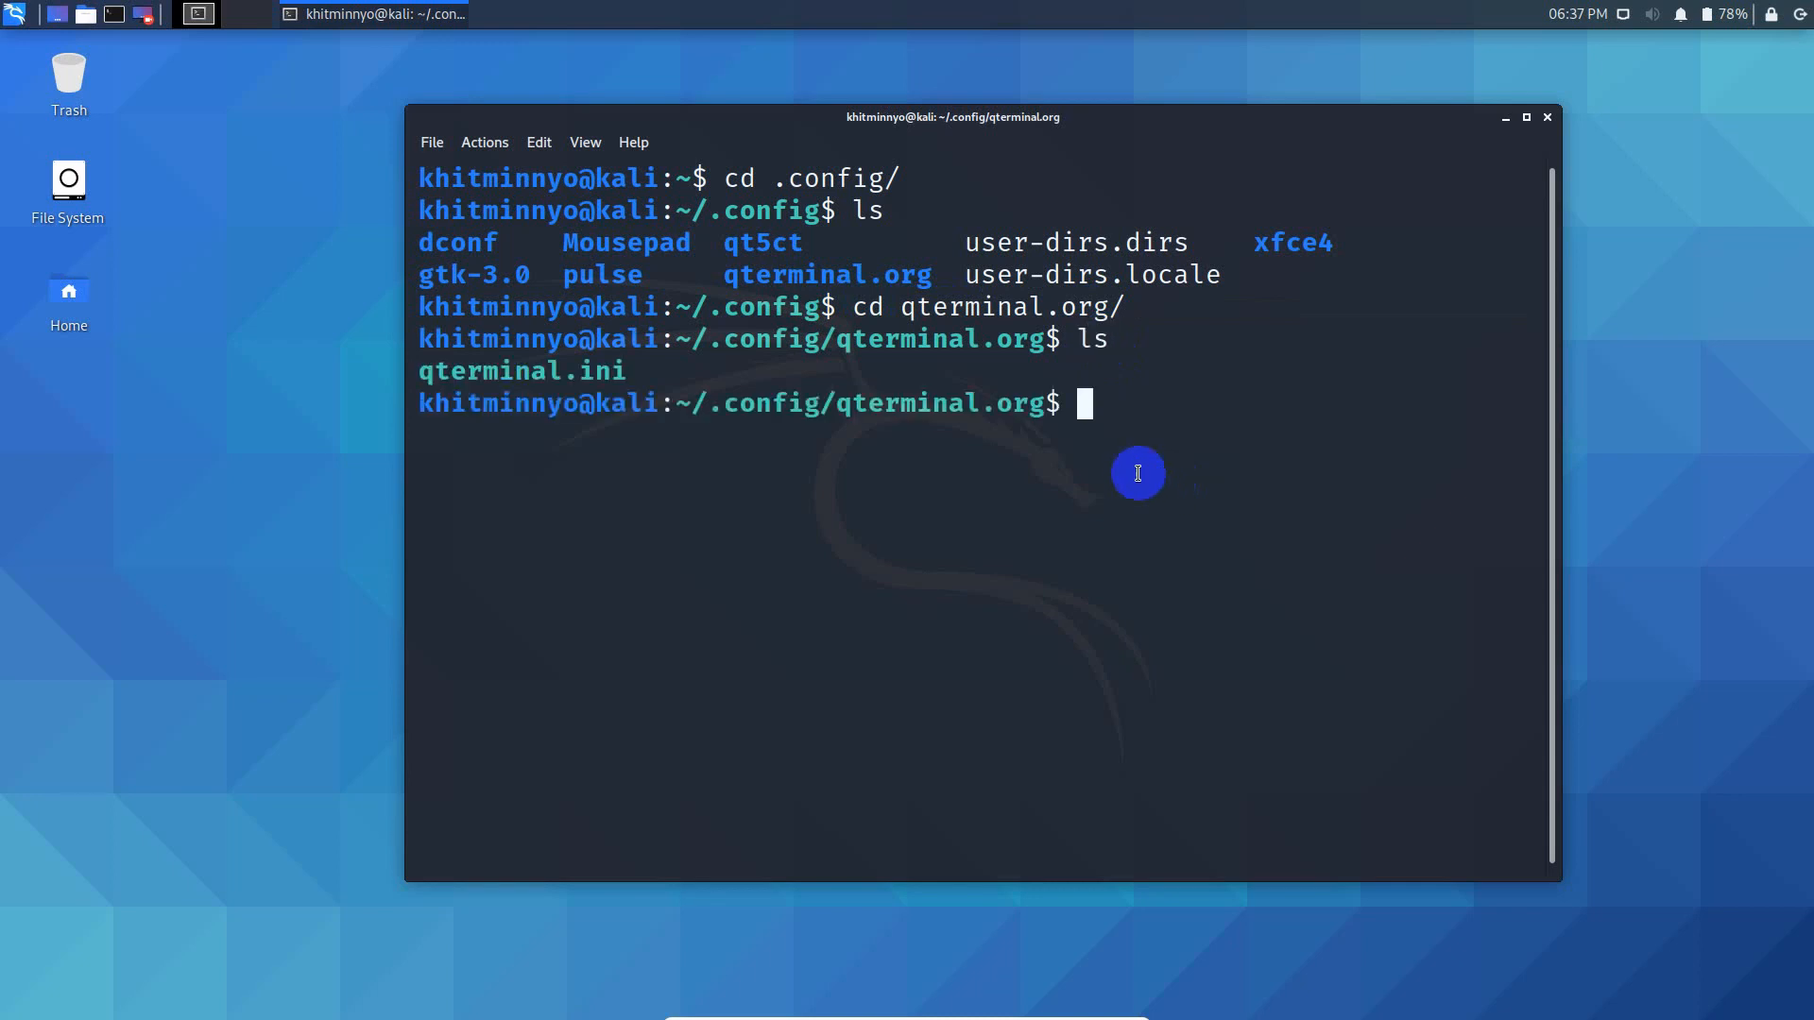
- Install the Nautilus file manager with sudo apt install nautilus
{"action": "double_click", "coordinate": [520, 370]}
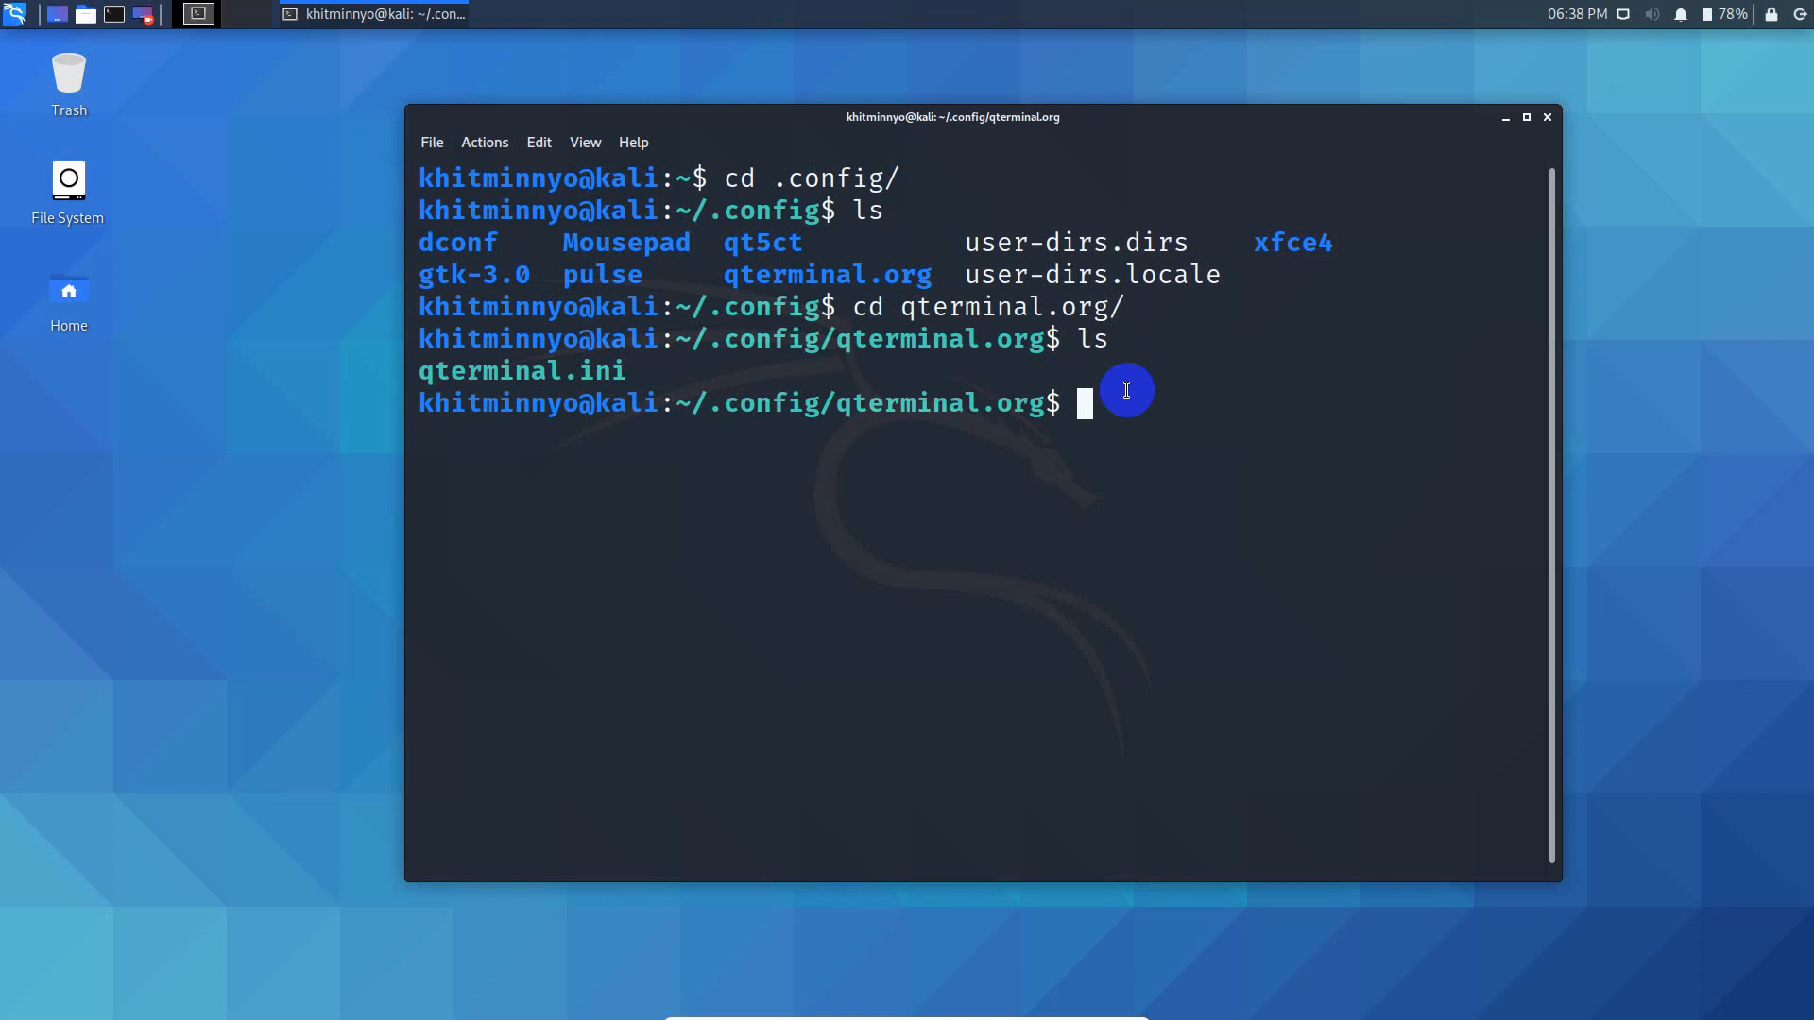
{"action": "type", "text": "su"}
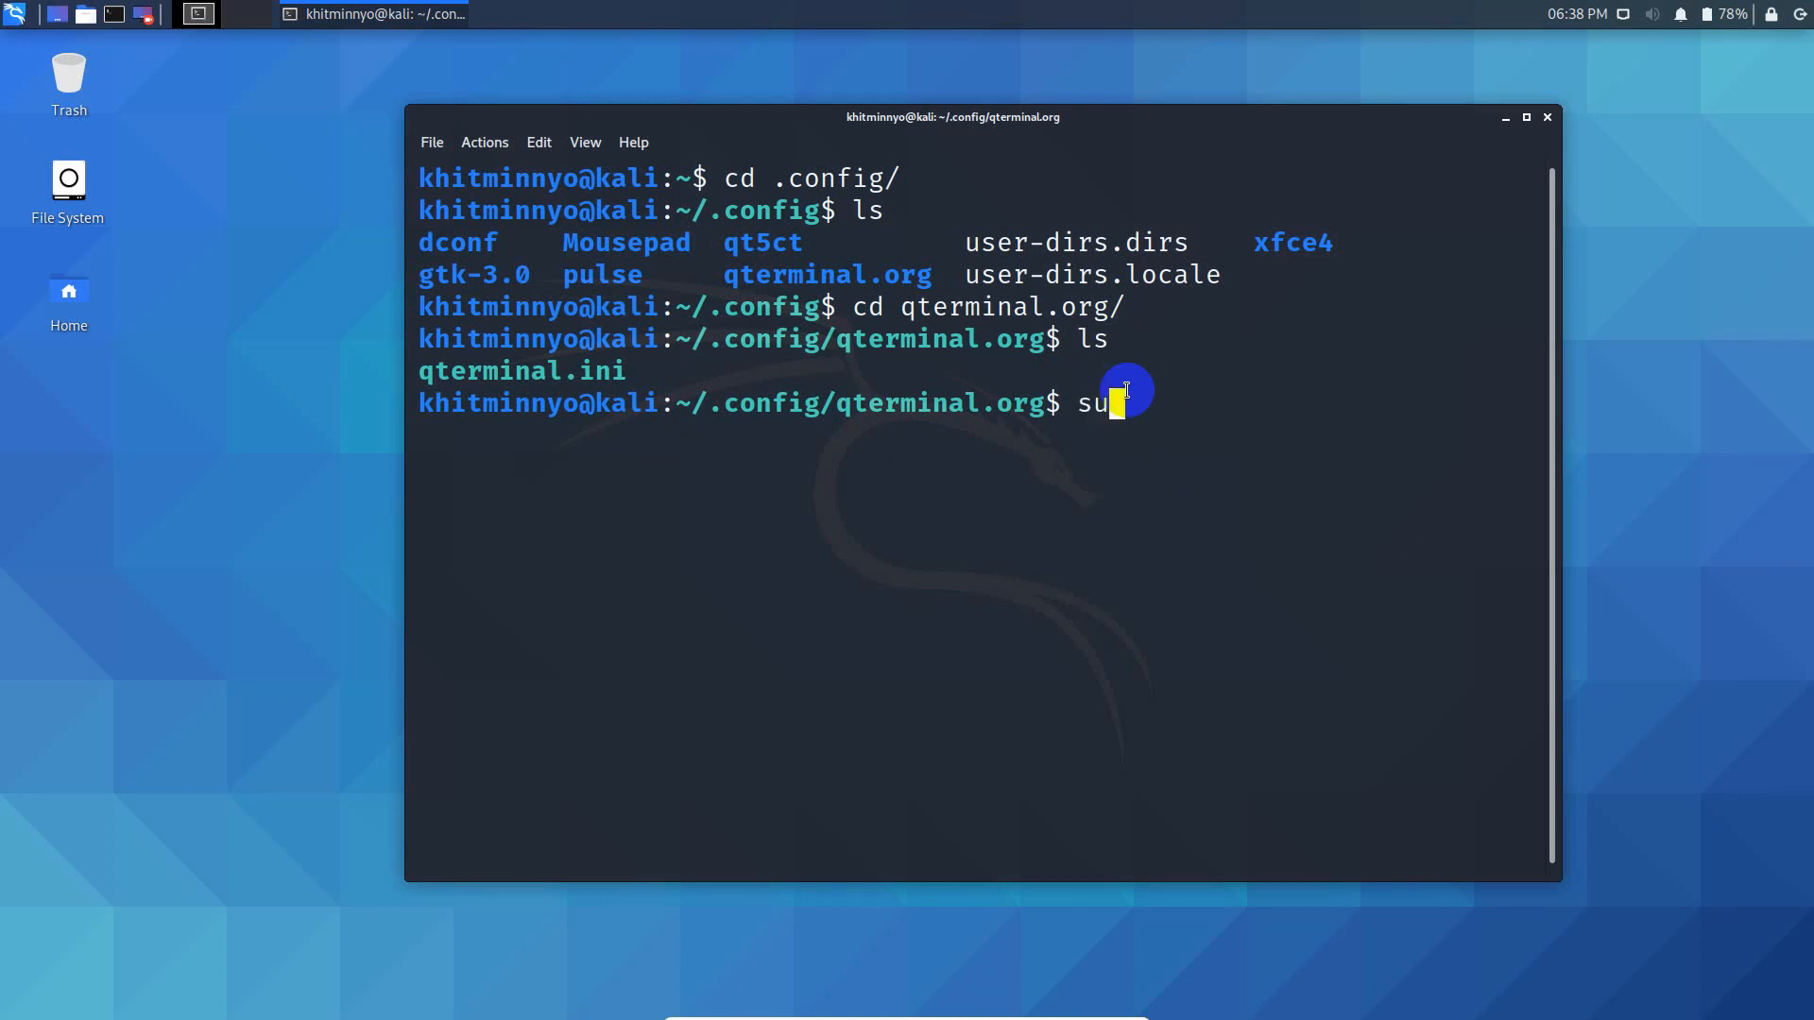
{"action": "type", "text": "do apt inst"}
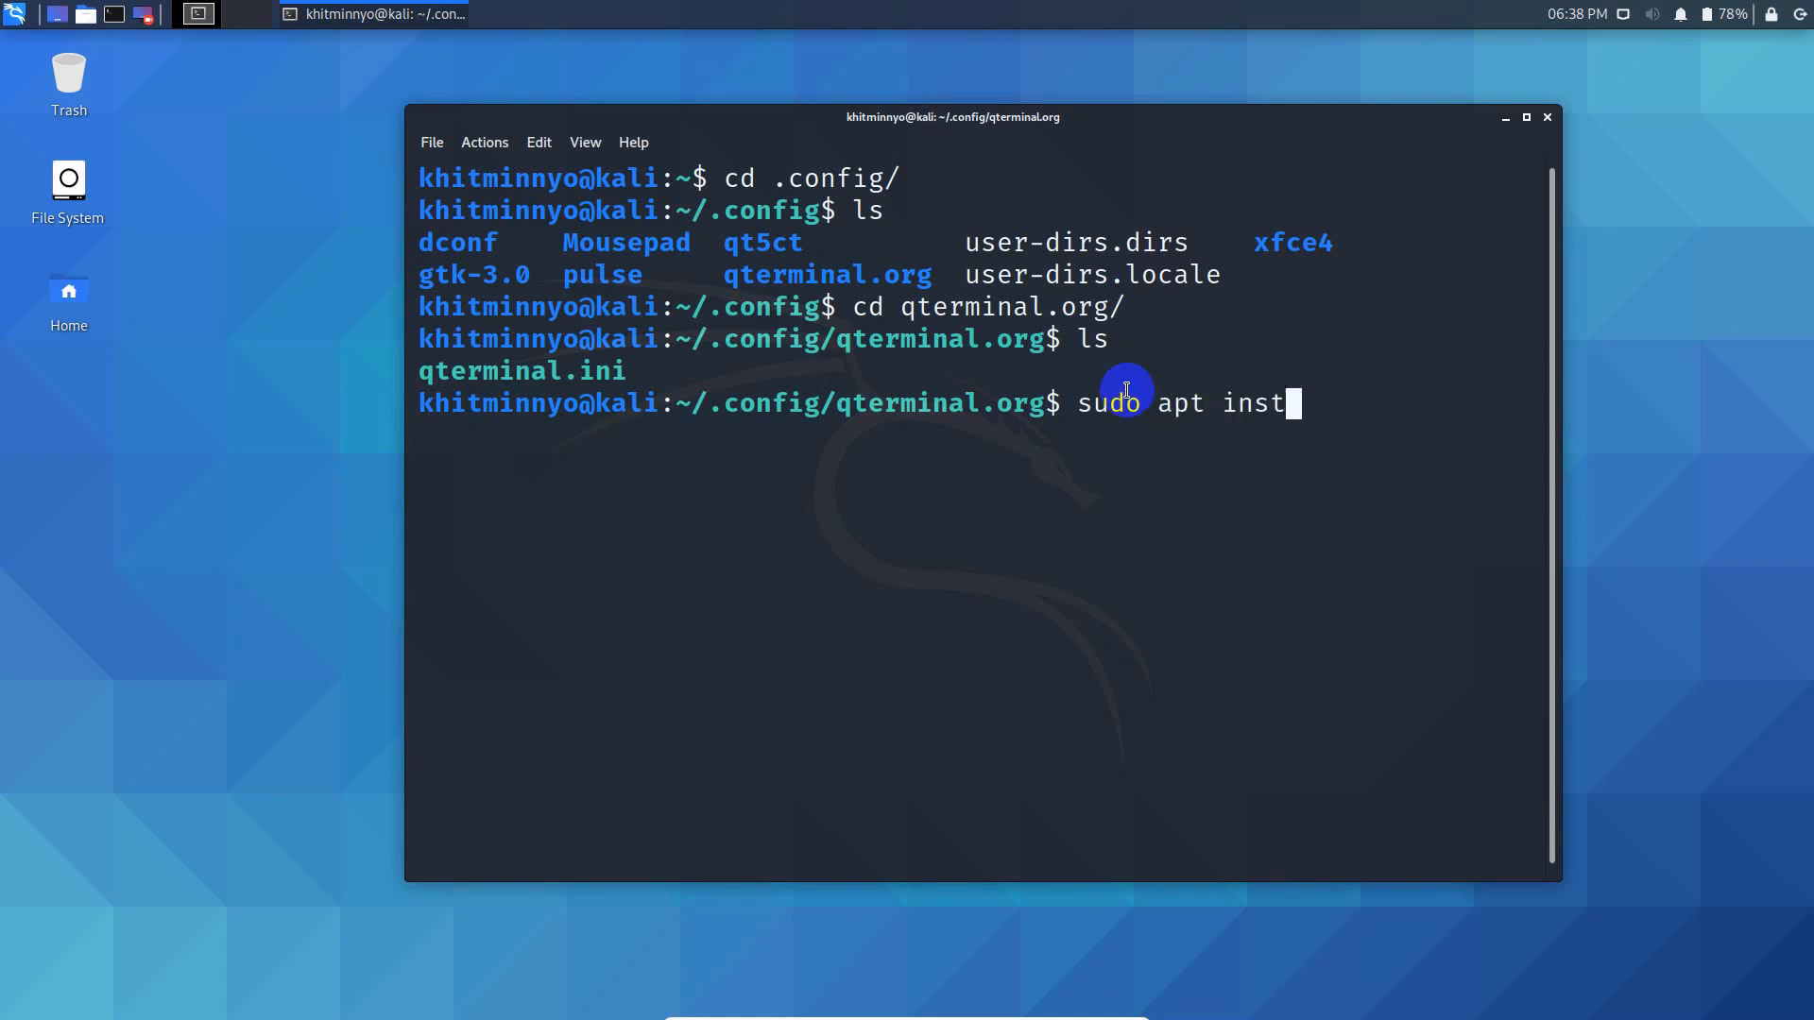
{"action": "type", "text": "all nautil"}
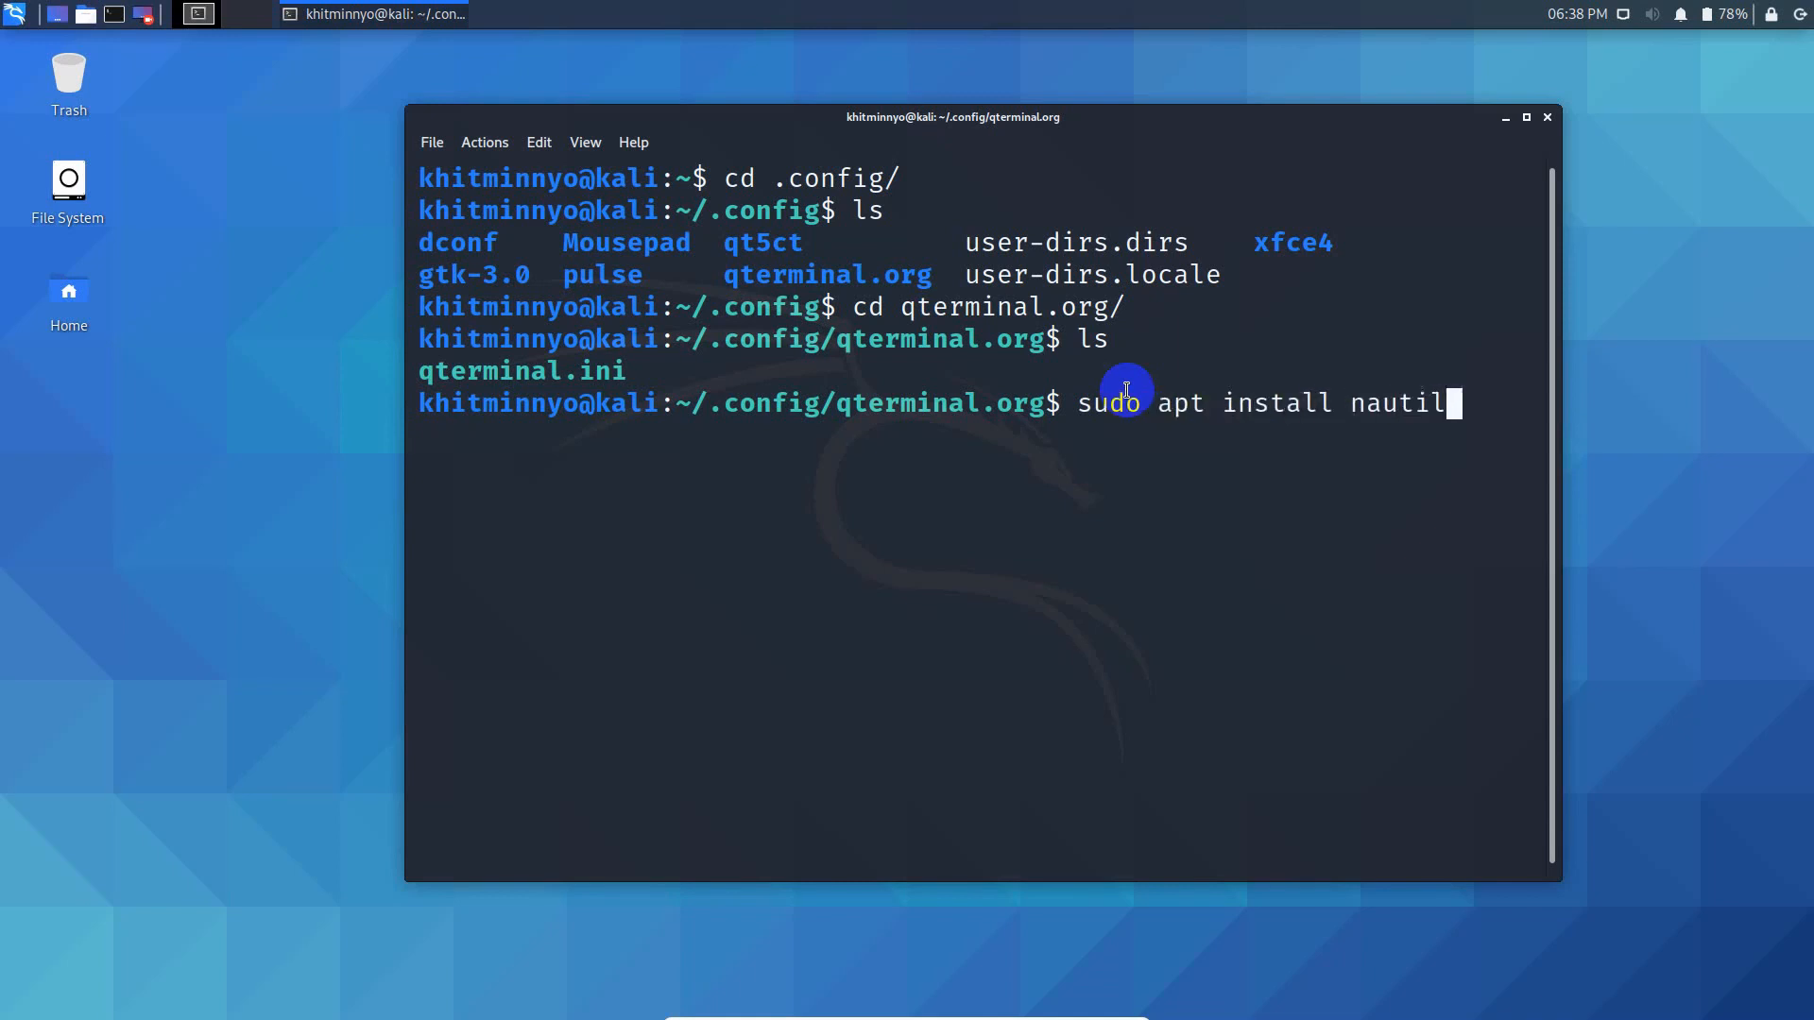
{"action": "key", "text": "Return"}
{"action": "type", "text": "ls"}
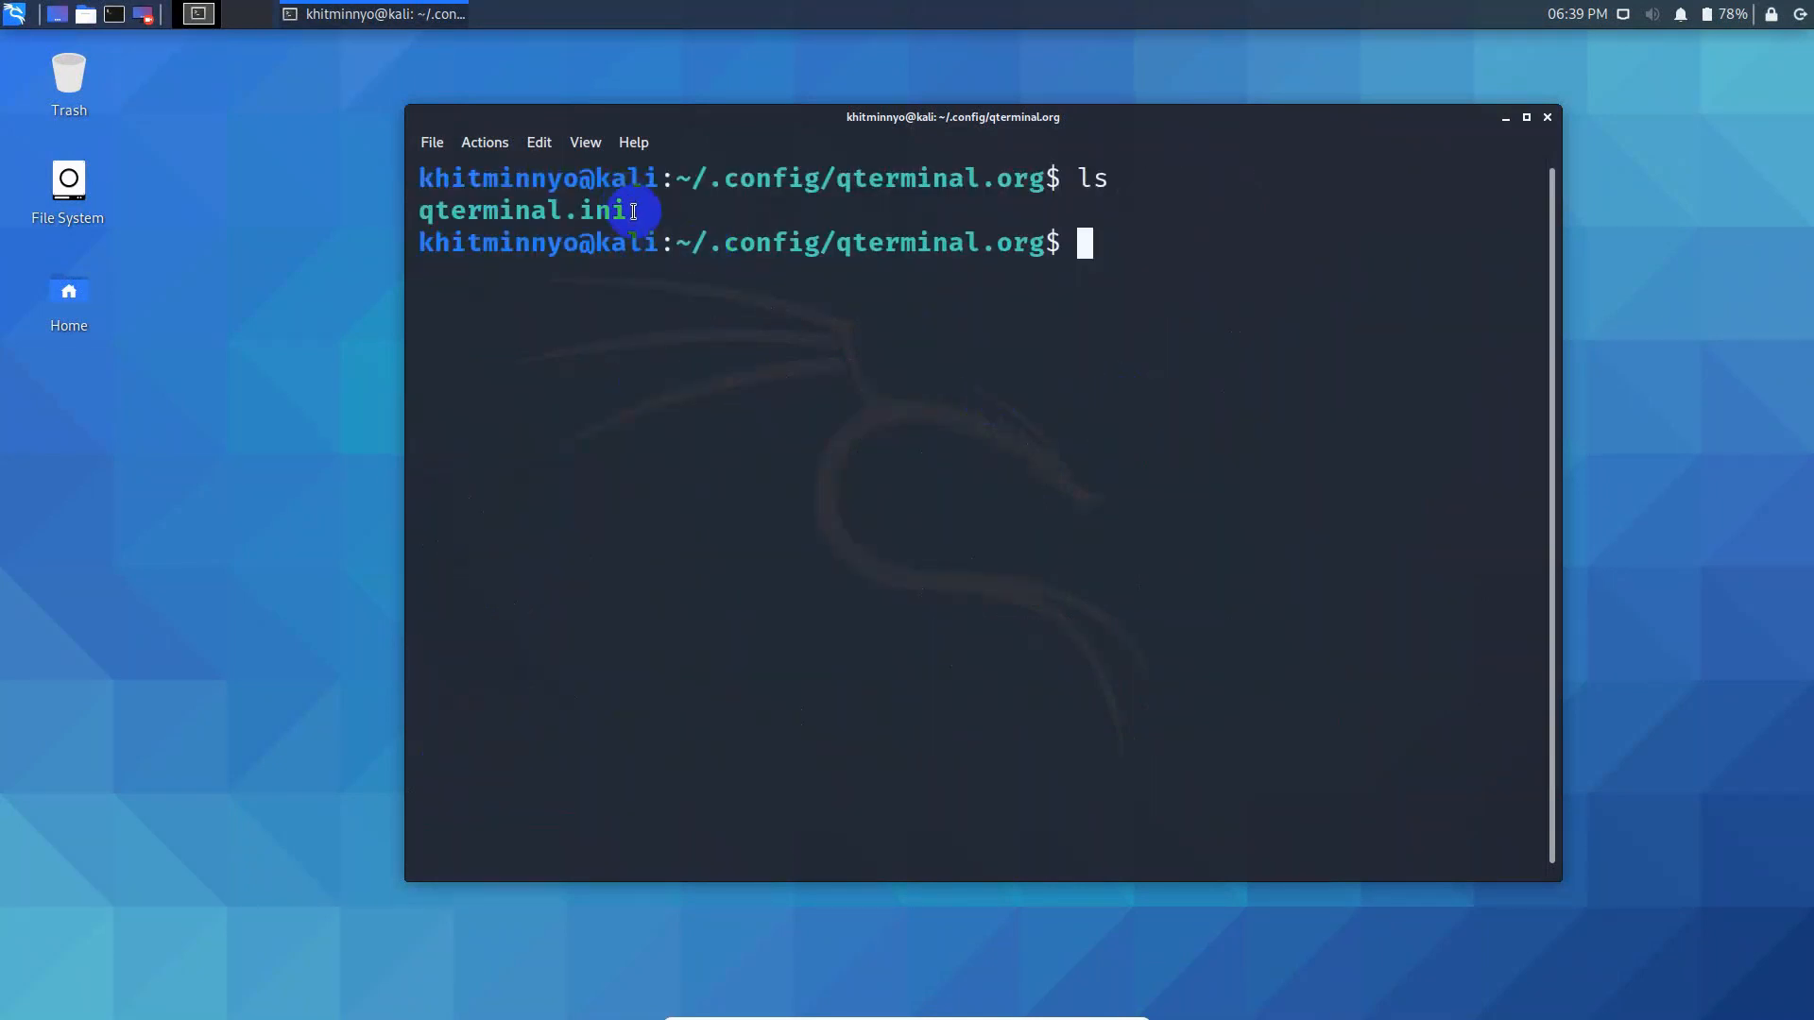
- Run 'sudo nautilus .' inside ~/.config/qterminal.org to open a root file manager
{"action": "double_click", "coordinate": [522, 211]}
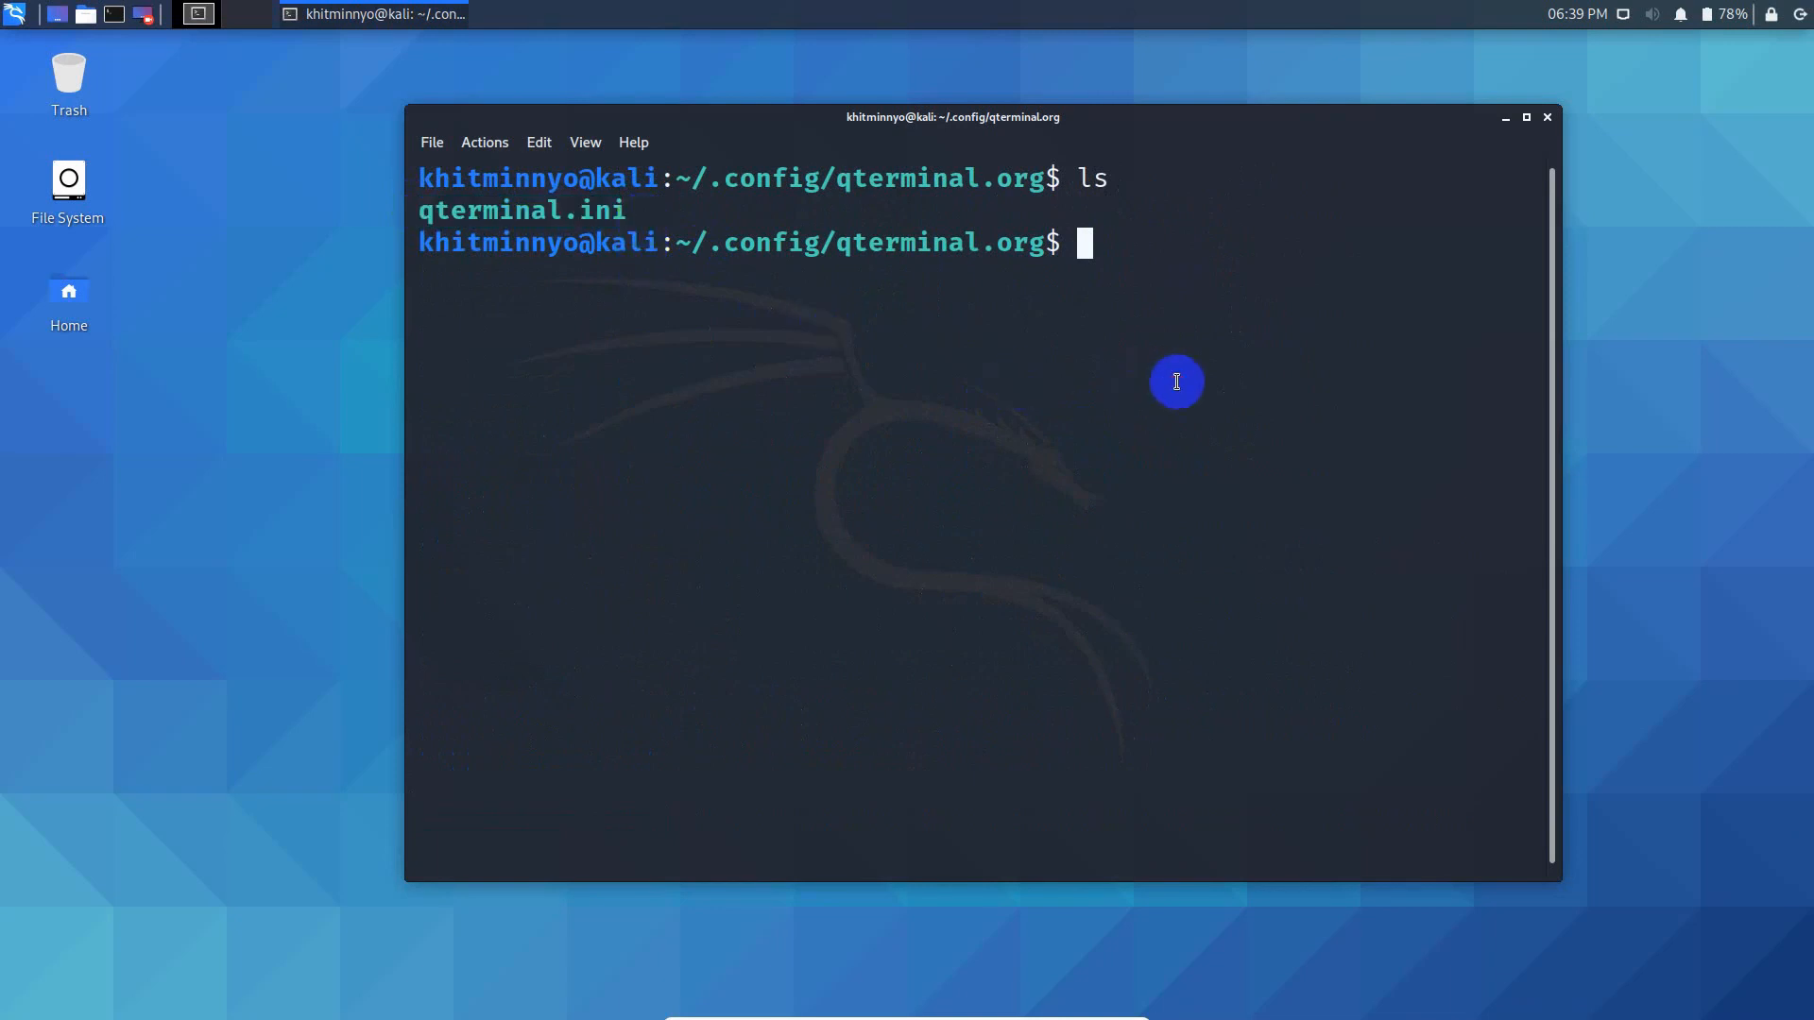
{"action": "type", "text": "sudo"}
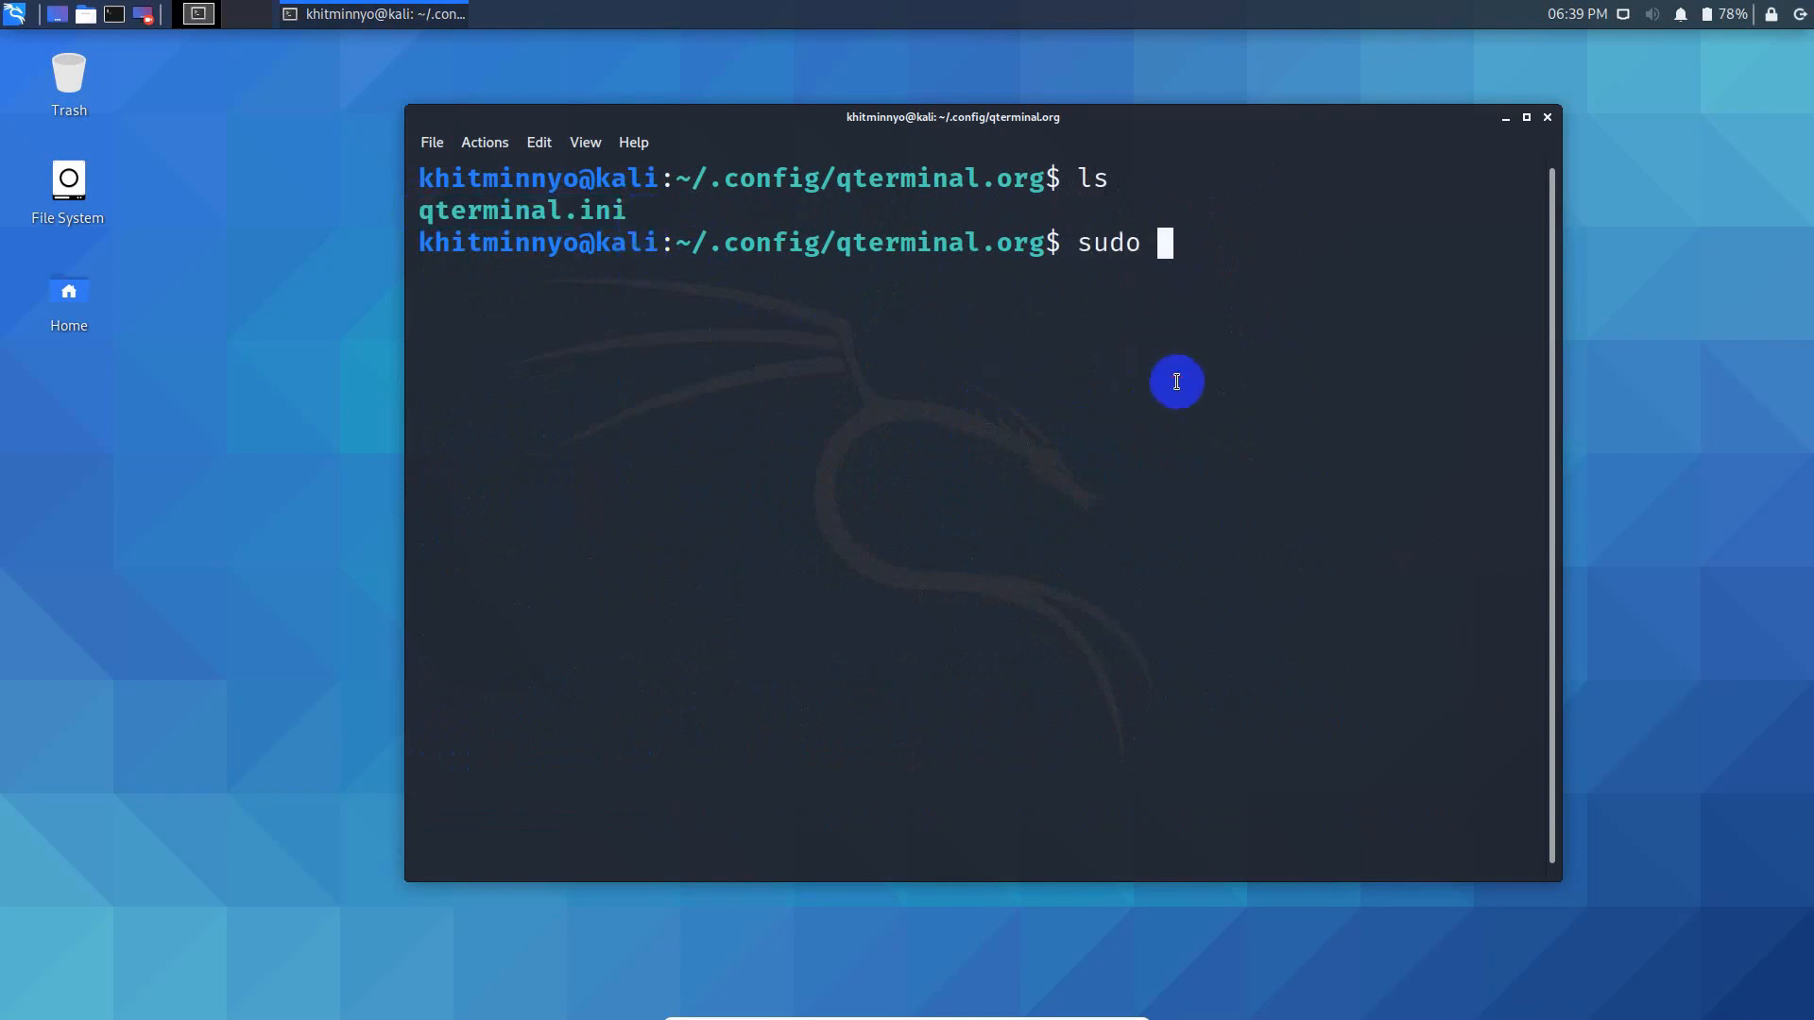
{"action": "type", "text": "nautilus"}
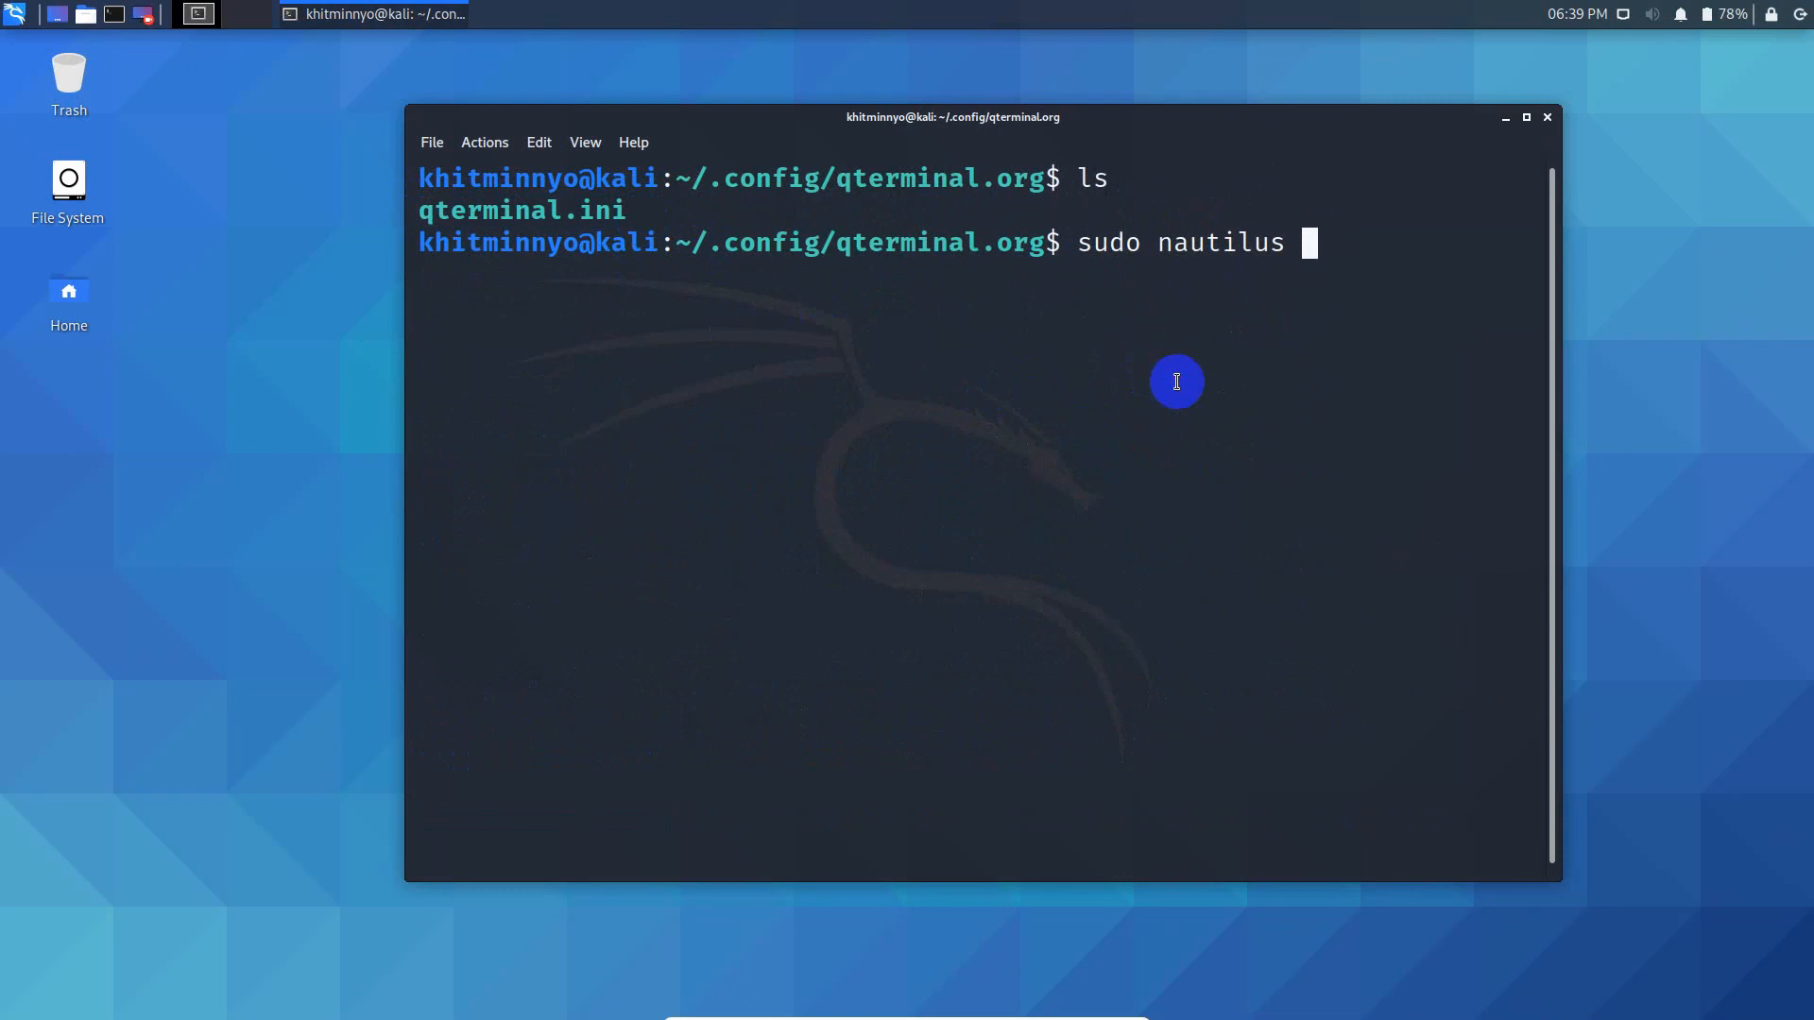
{"action": "type", "text": "."}
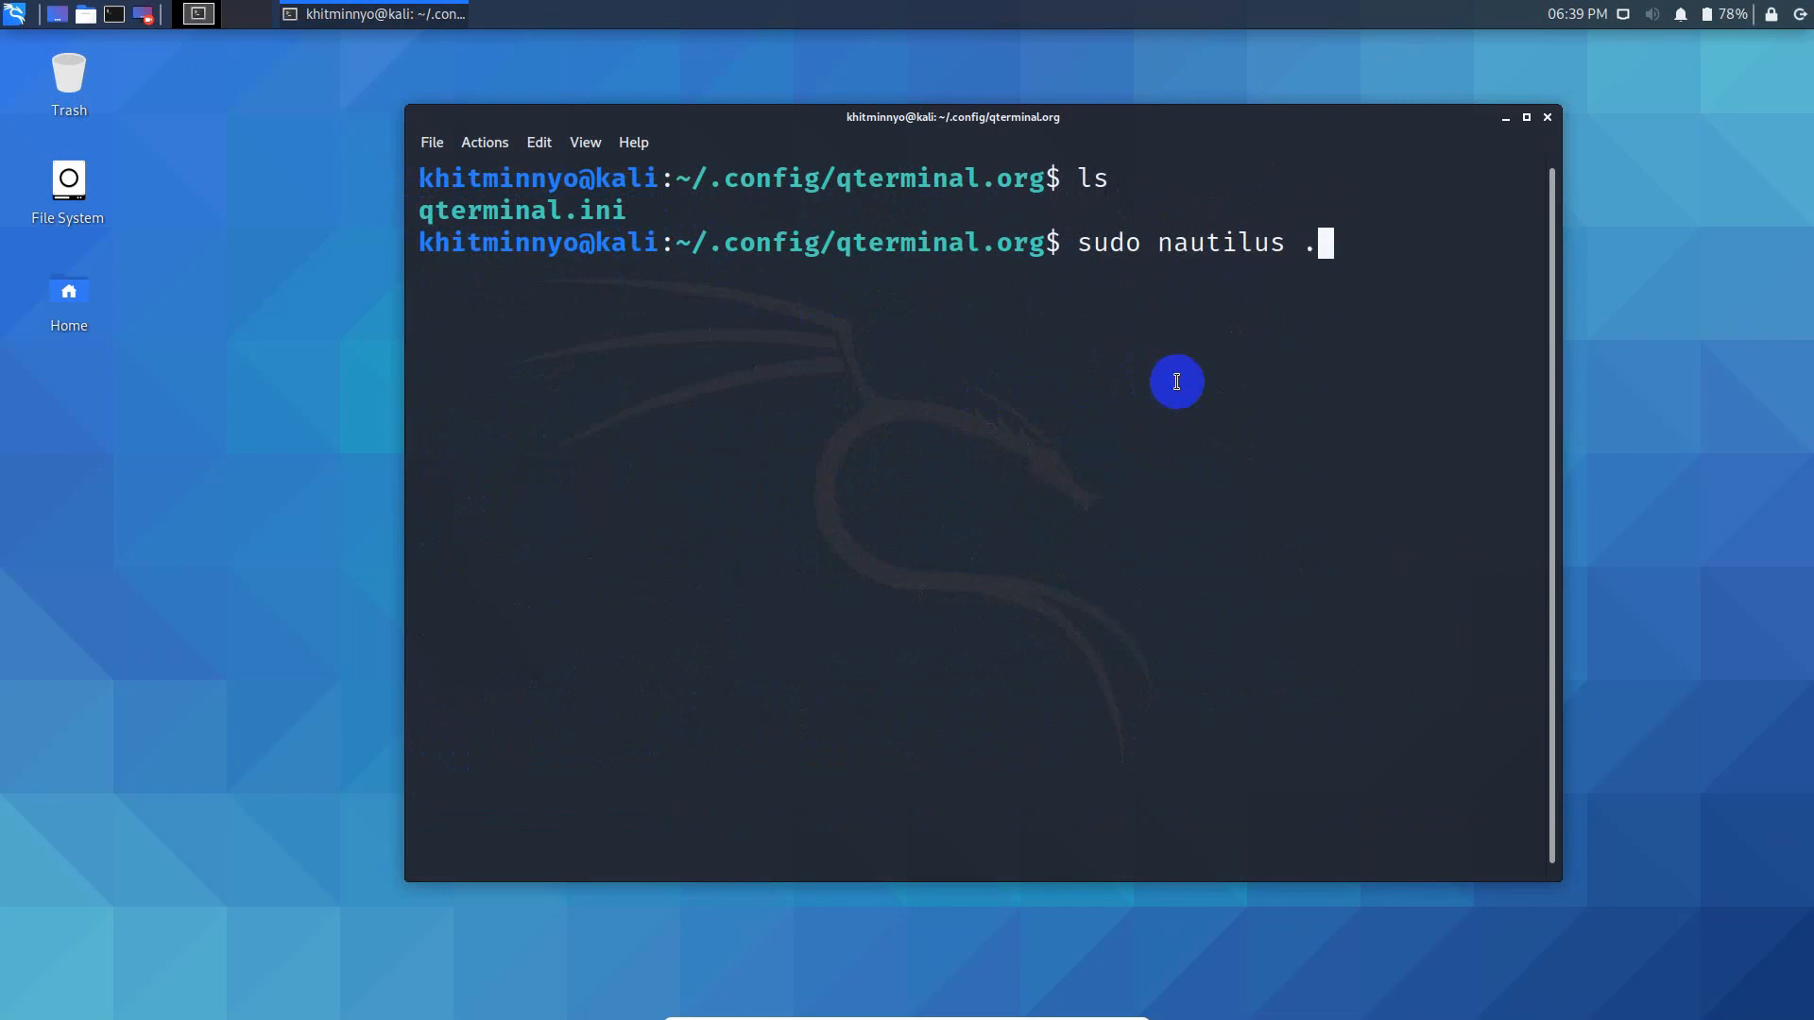
{"action": "key", "text": "BackSpace"}
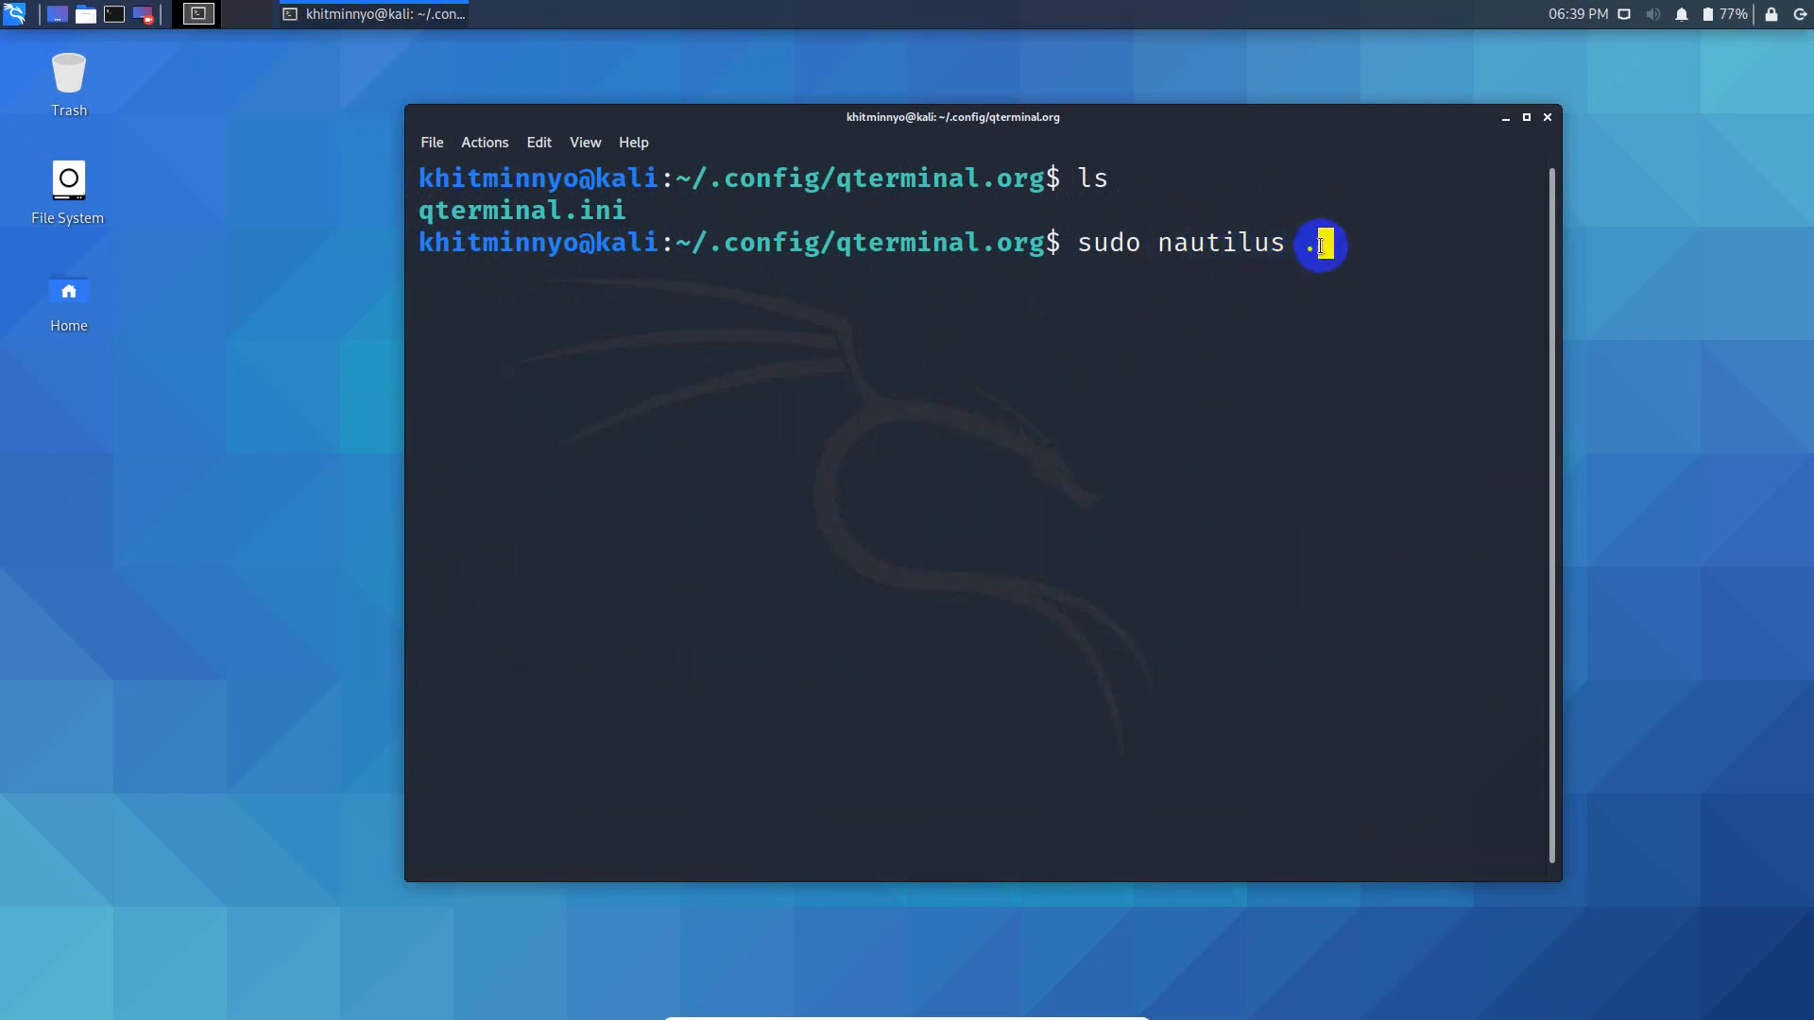
{"action": "mouse_move", "coordinate": [1029, 259]}
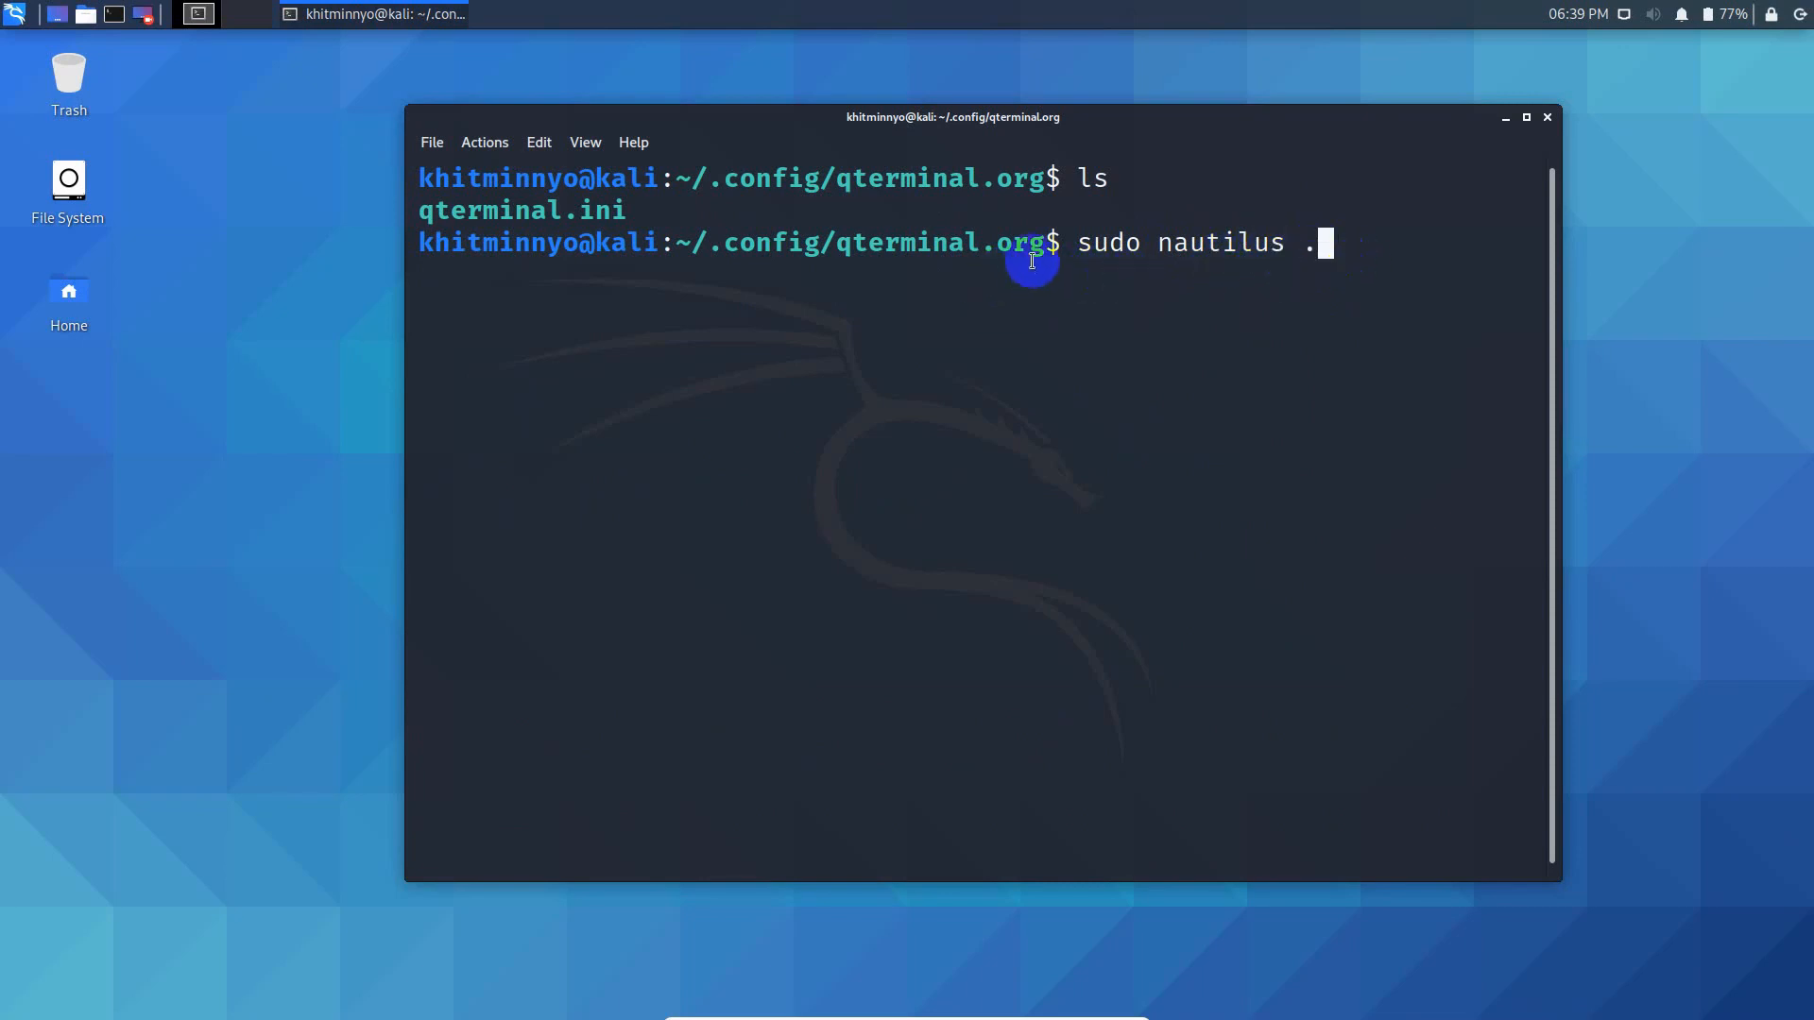
{"action": "mouse_move", "coordinate": [1143, 483]}
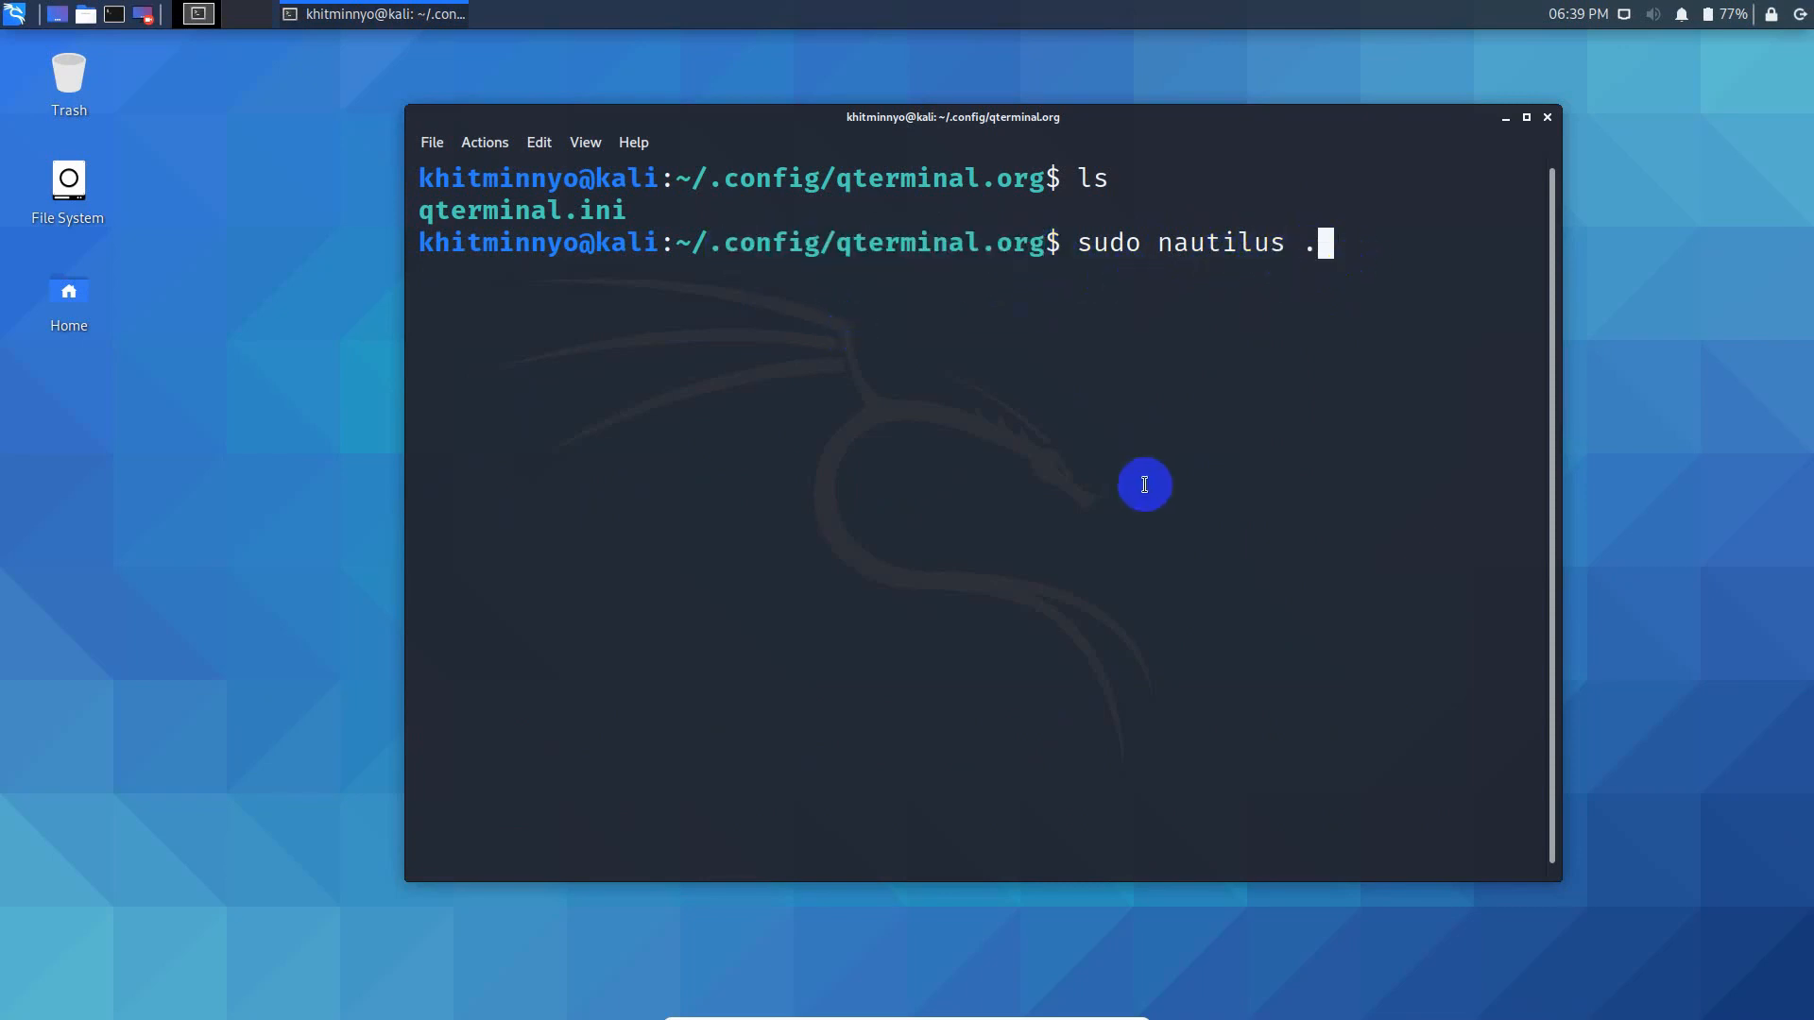
{"action": "key", "text": "Return"}
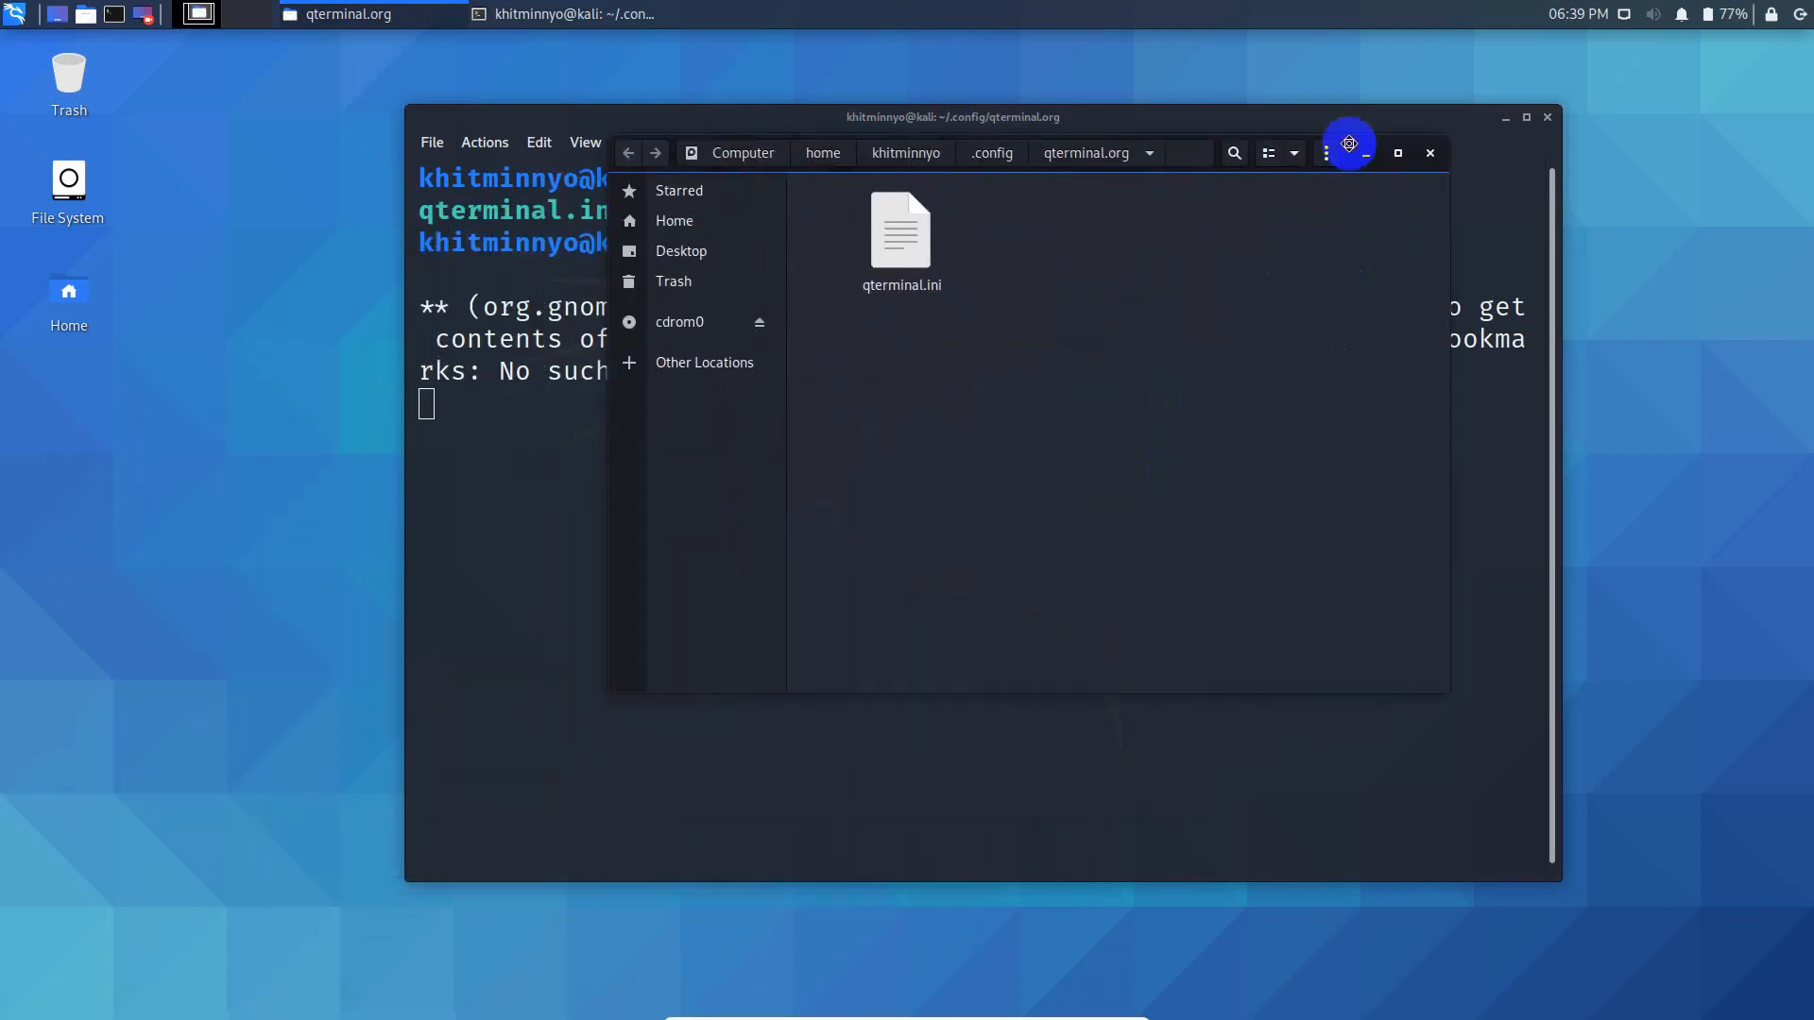
- Duplicate qterminal.ini, creating qterminal (copy).ini
{"action": "left_click", "coordinate": [901, 232]}
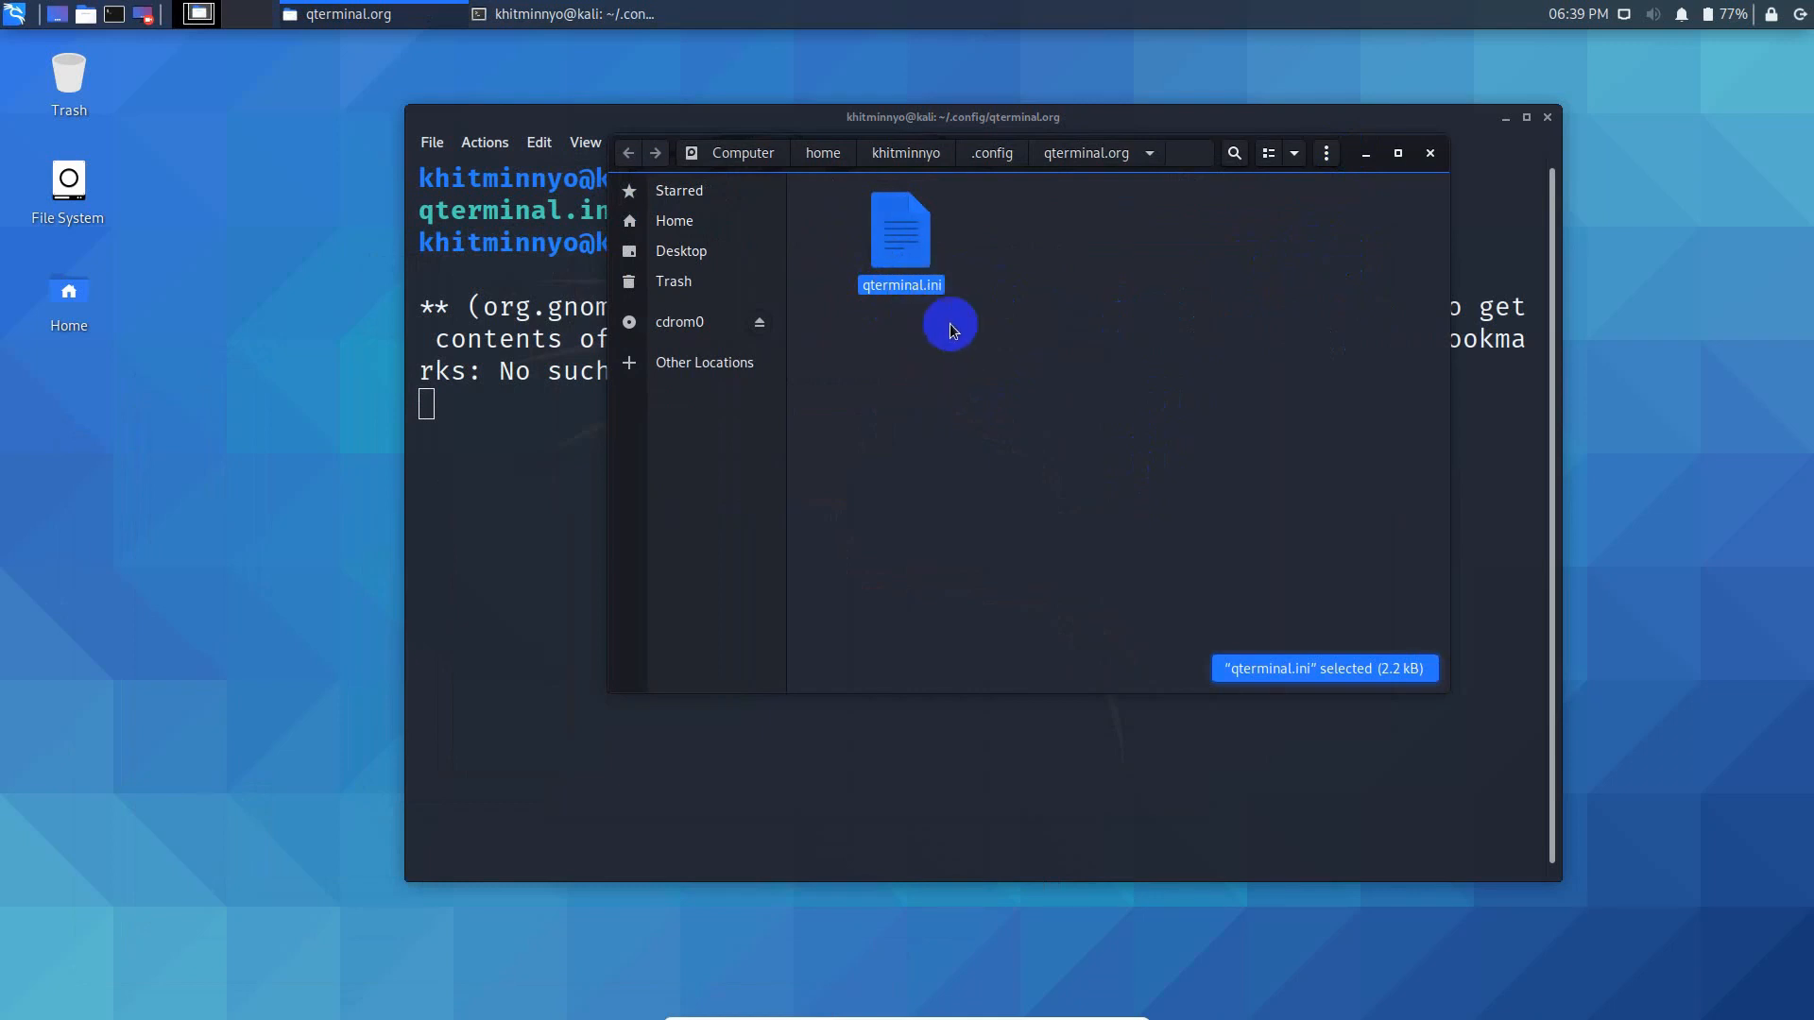
{"action": "left_click", "coordinate": [901, 347]}
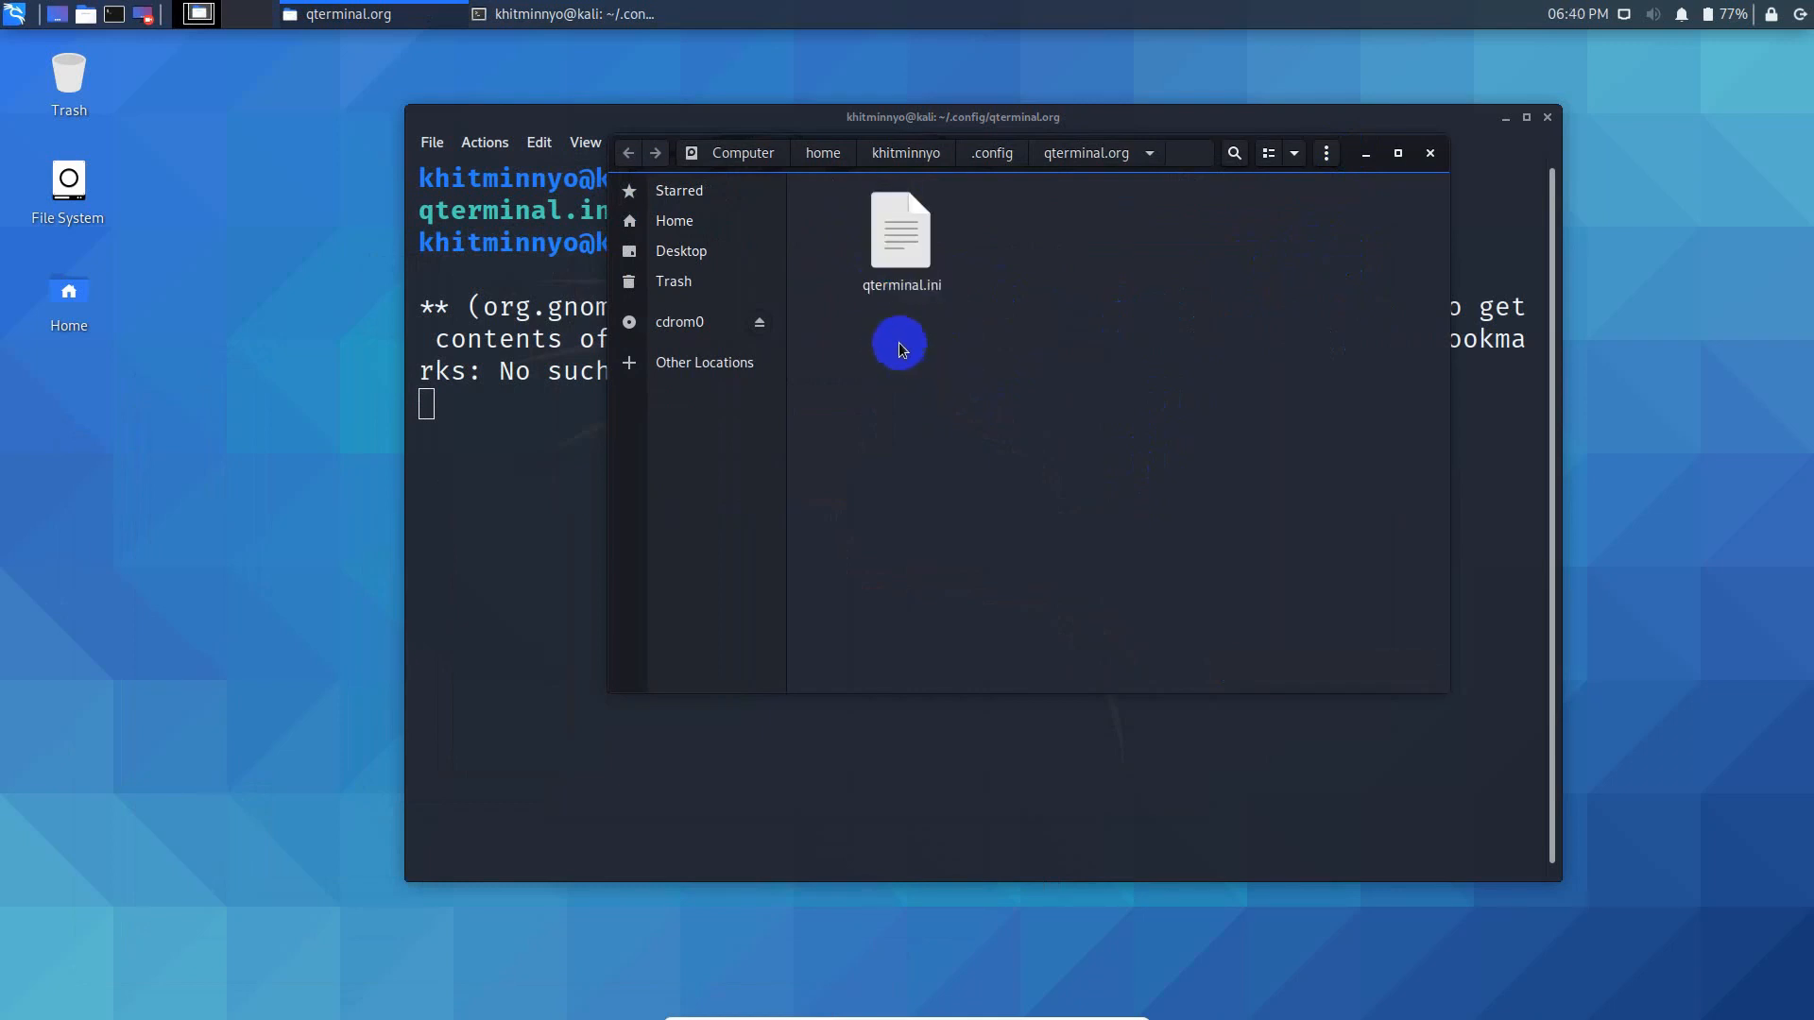
{"action": "left_click", "coordinate": [900, 231]}
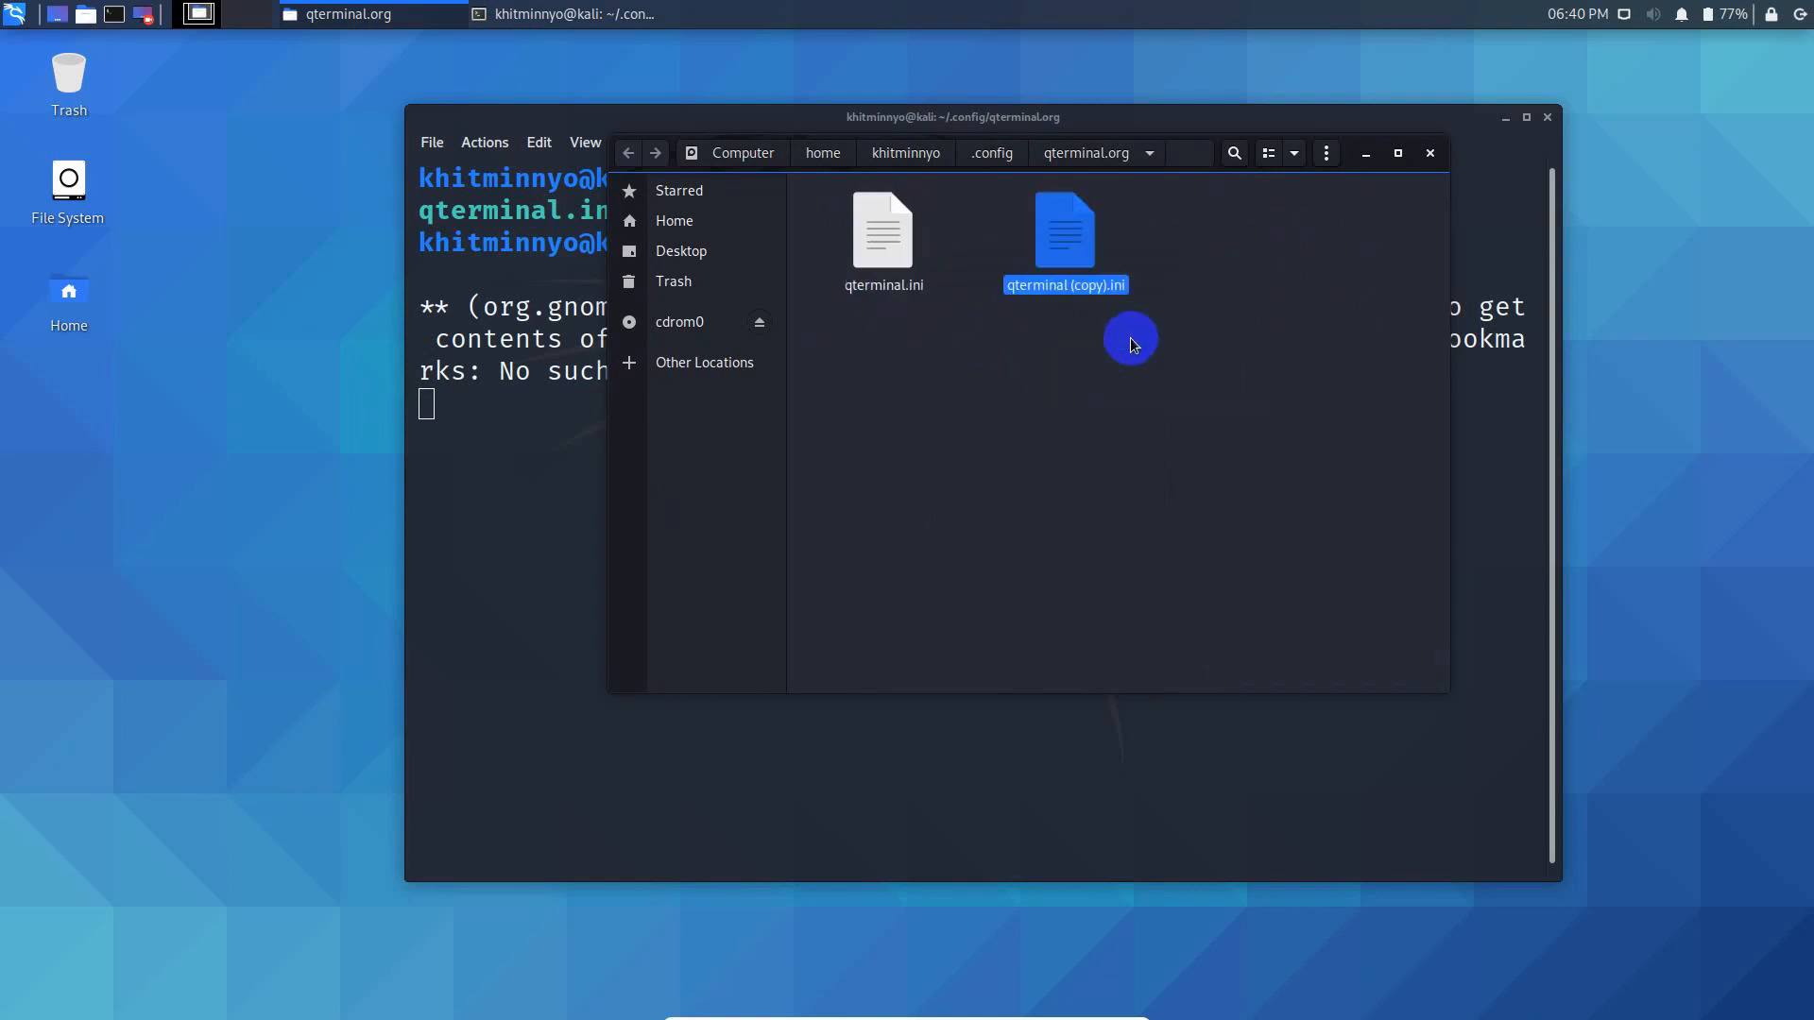
{"action": "left_click", "coordinate": [933, 361]}
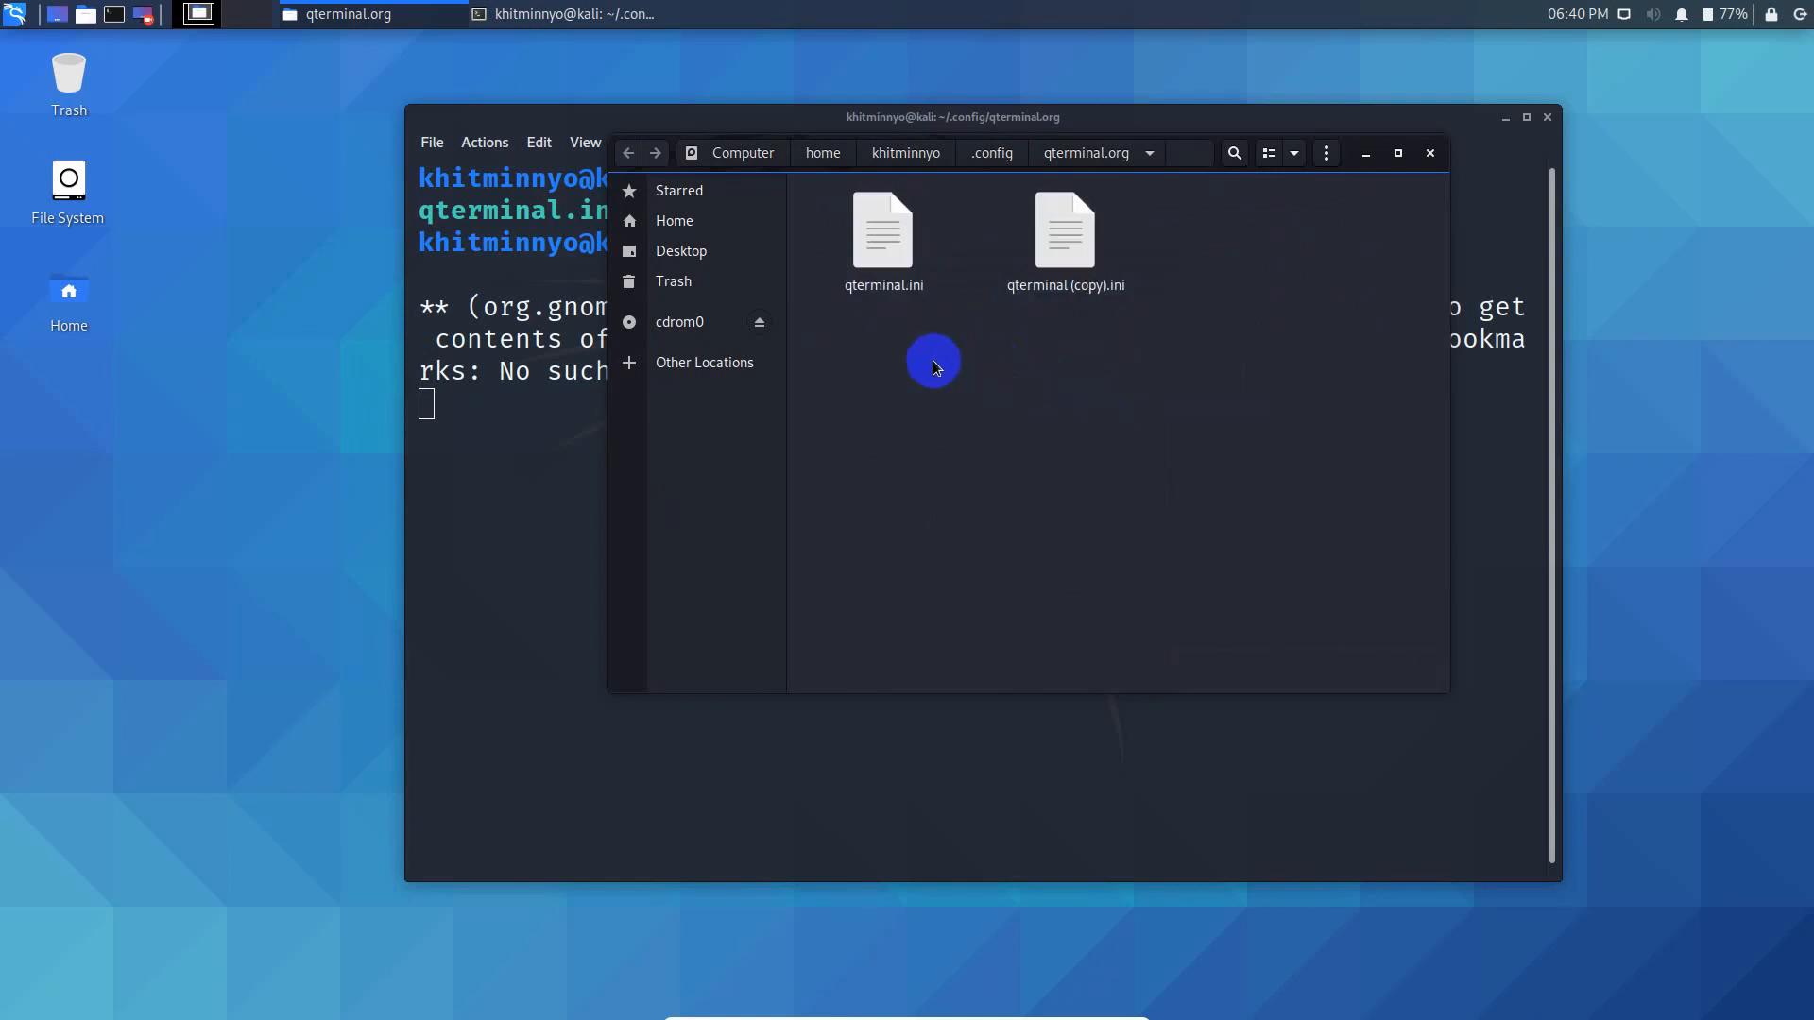
{"action": "left_click", "coordinate": [881, 232]}
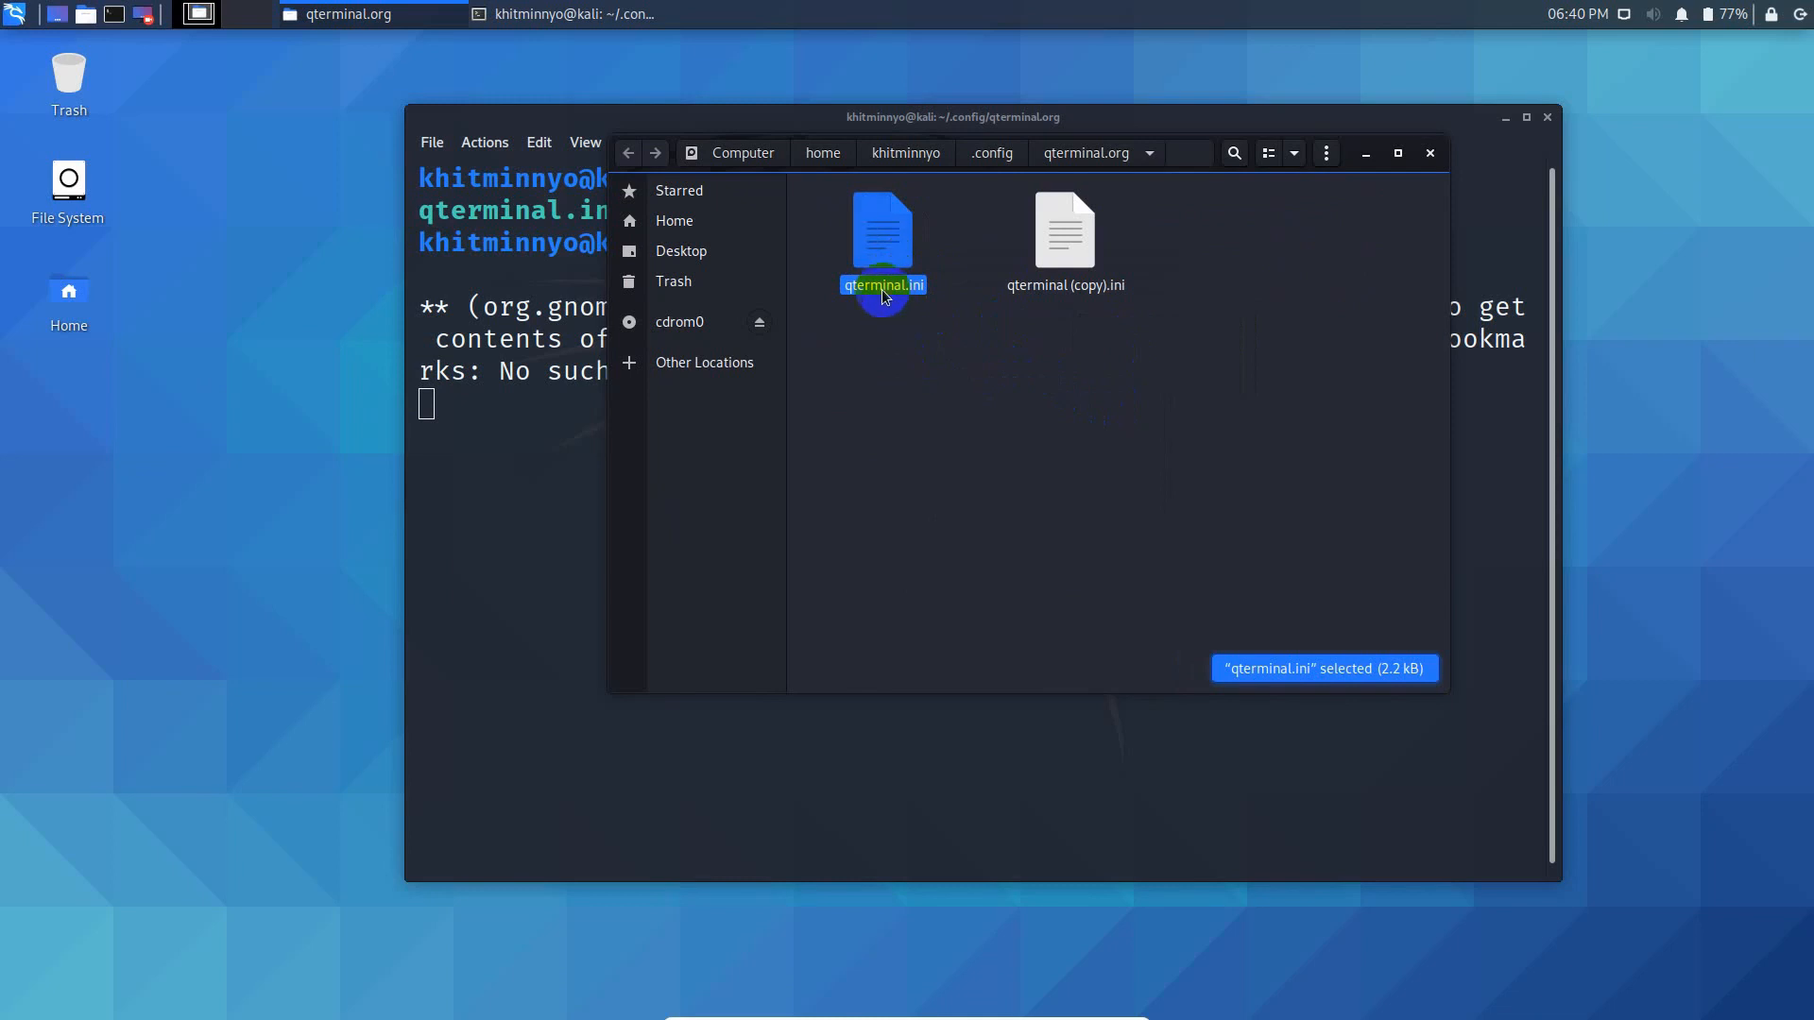
- Rename the original settings file to qterminal_old.ini
{"action": "right_click", "coordinate": [883, 289]}
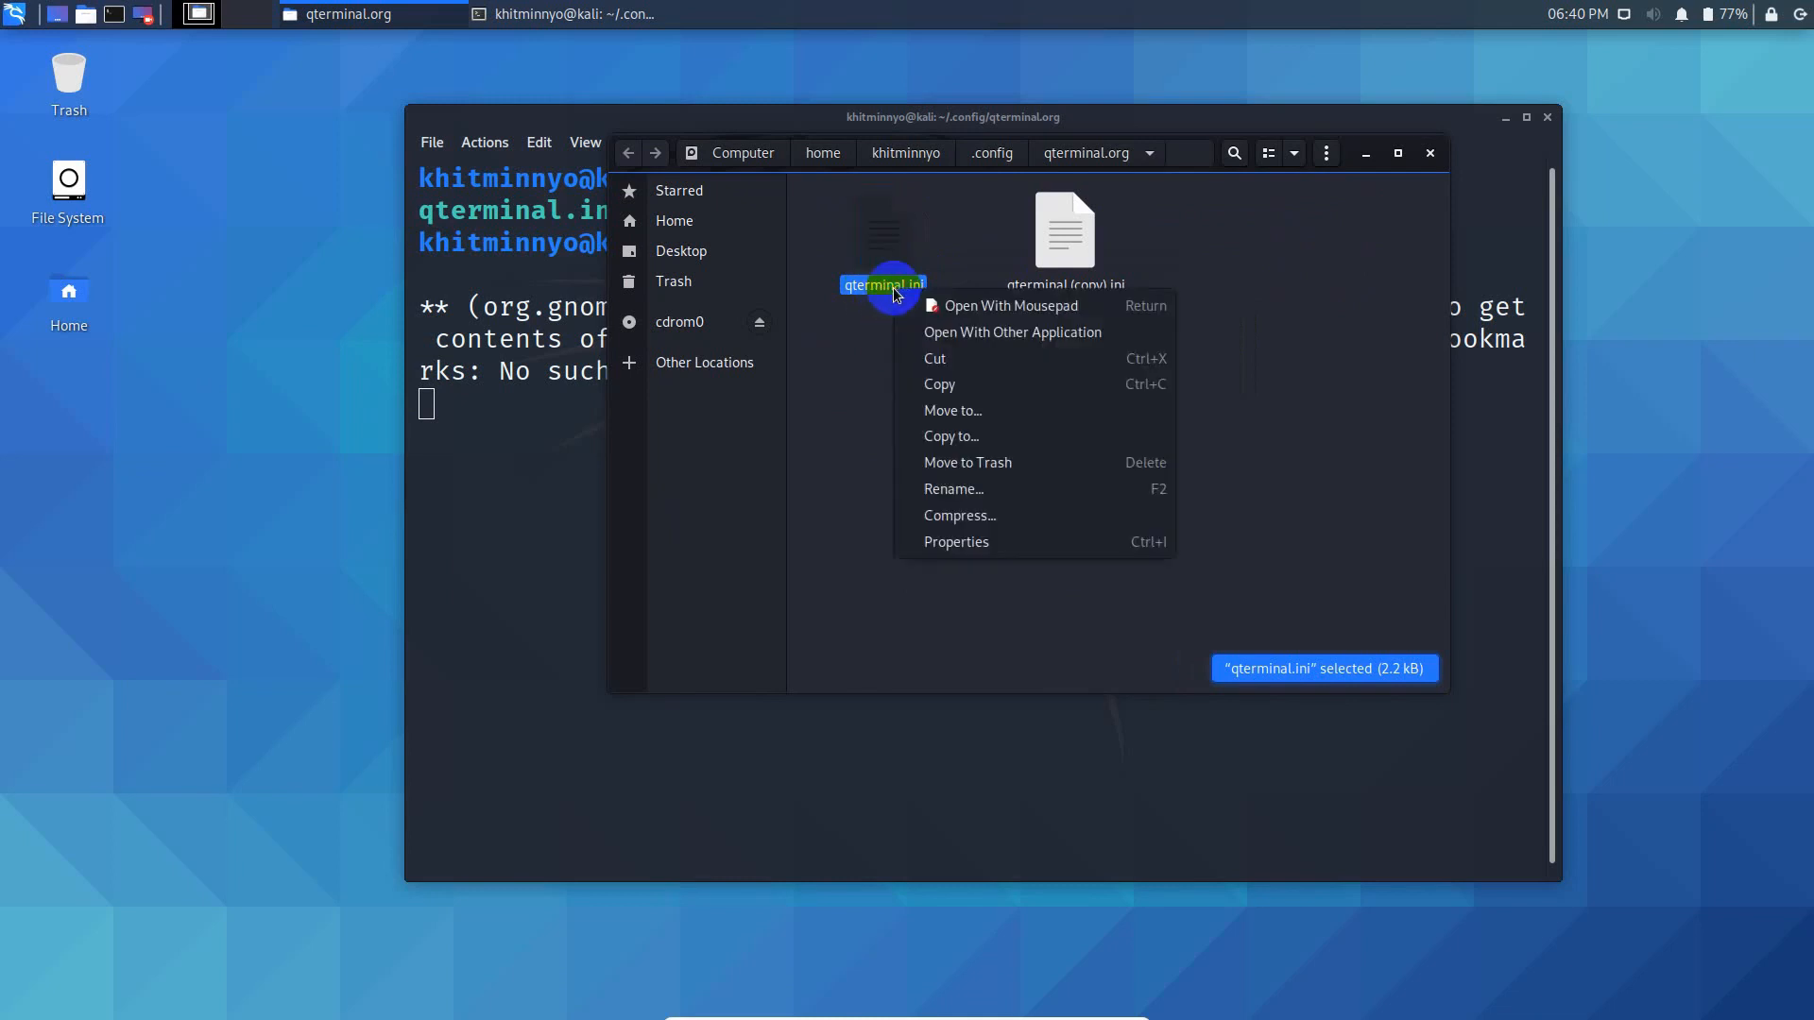
{"action": "left_click", "coordinate": [954, 489]}
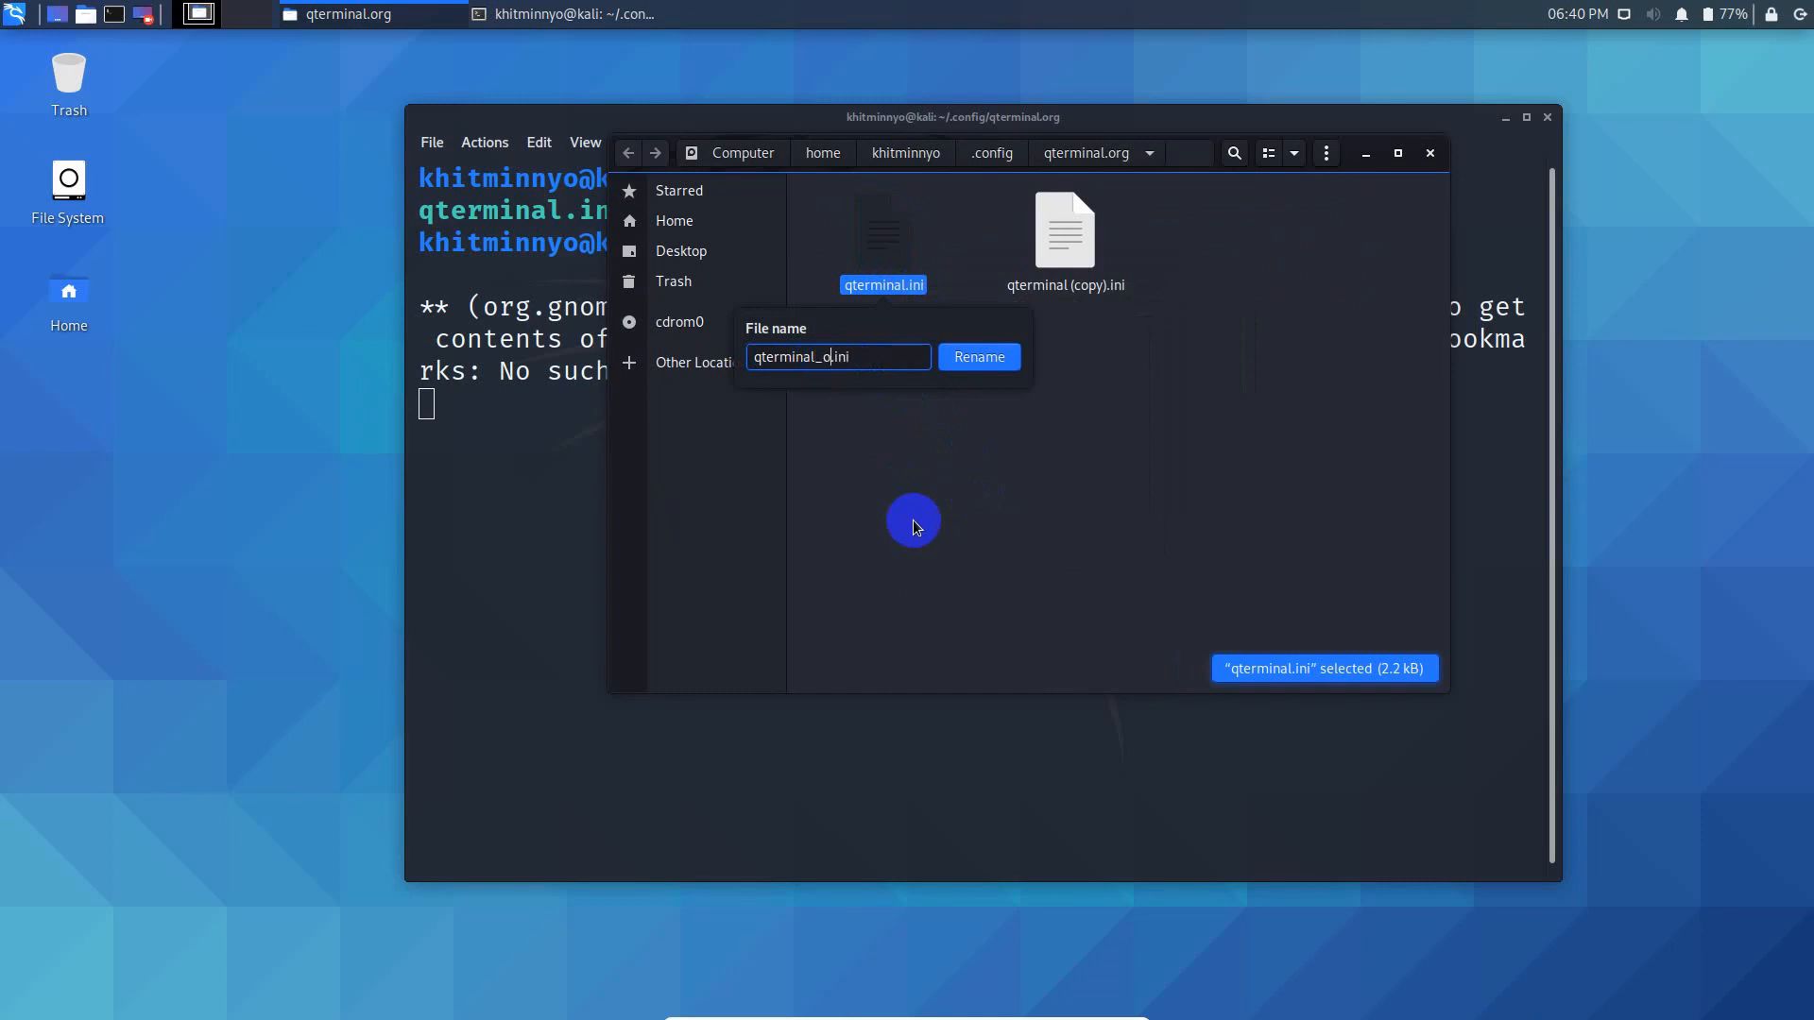
{"action": "left_click", "coordinate": [978, 356]}
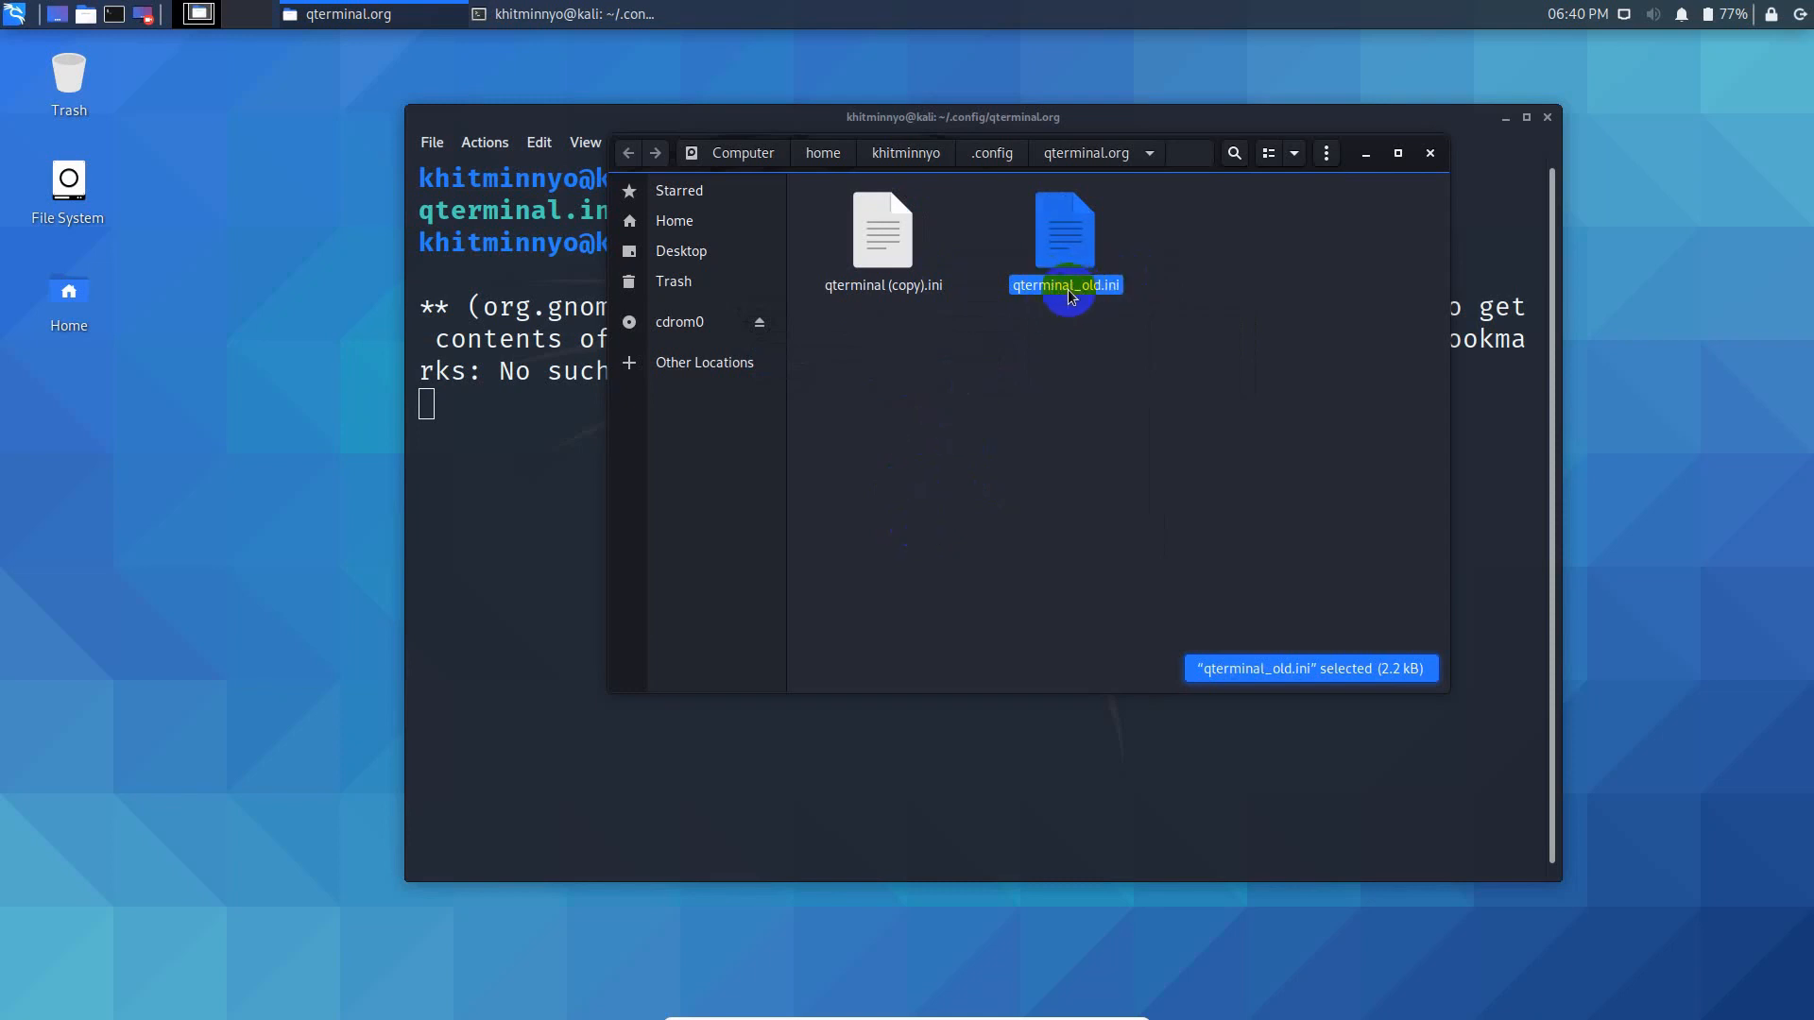
{"action": "right_click", "coordinate": [882, 231]}
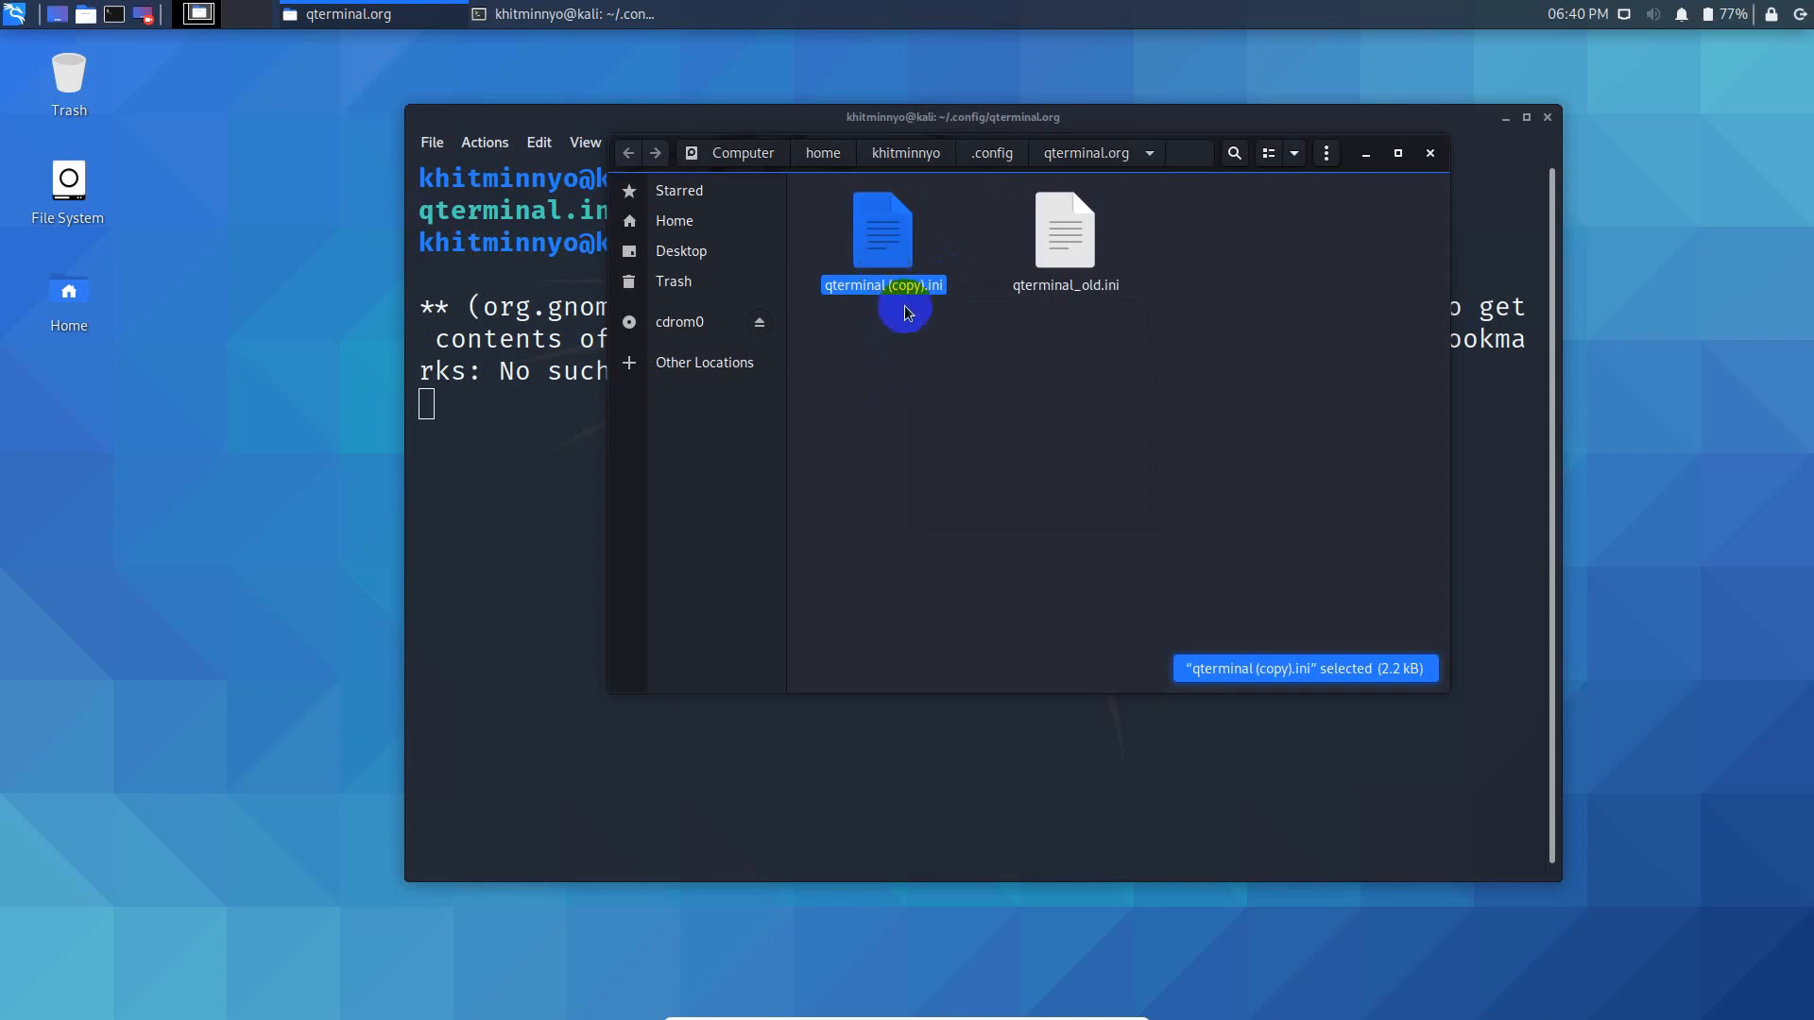
{"action": "right_click", "coordinate": [881, 231]}
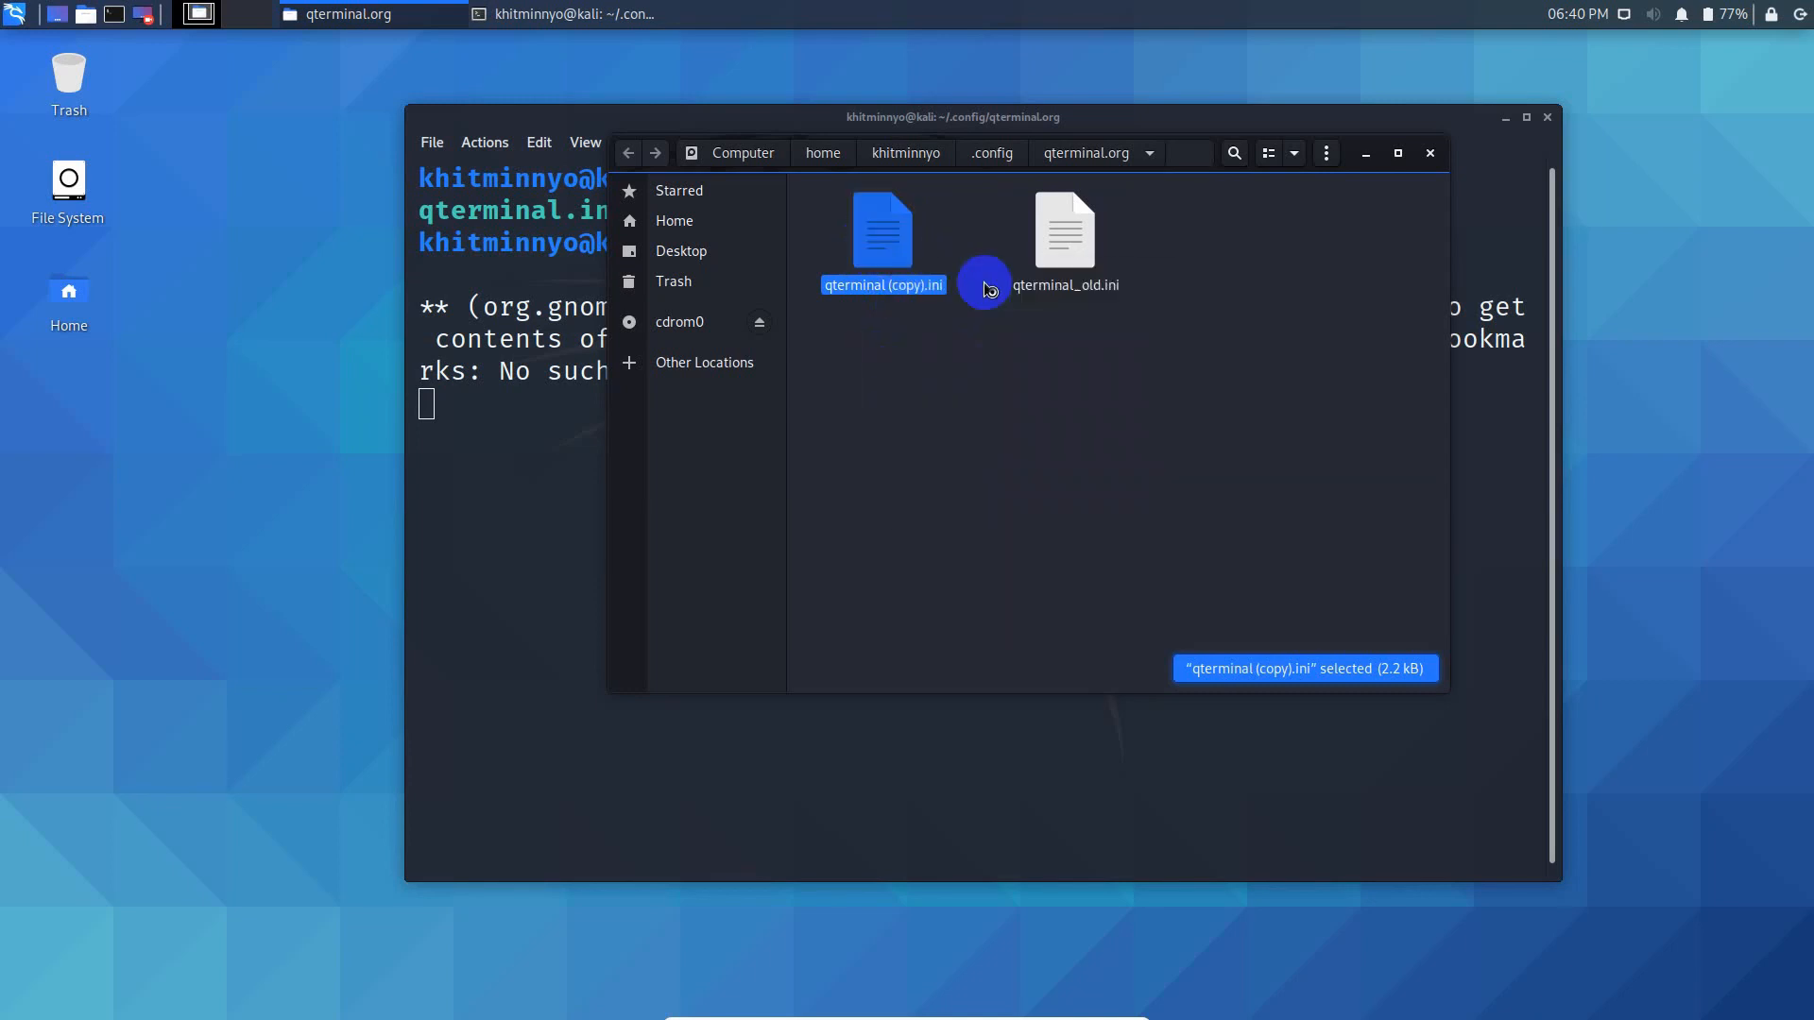
- Open qterminal (copy).ini maximized in Mousepad and pick Fira Code Medium size 18
{"action": "double_click", "coordinate": [882, 231]}
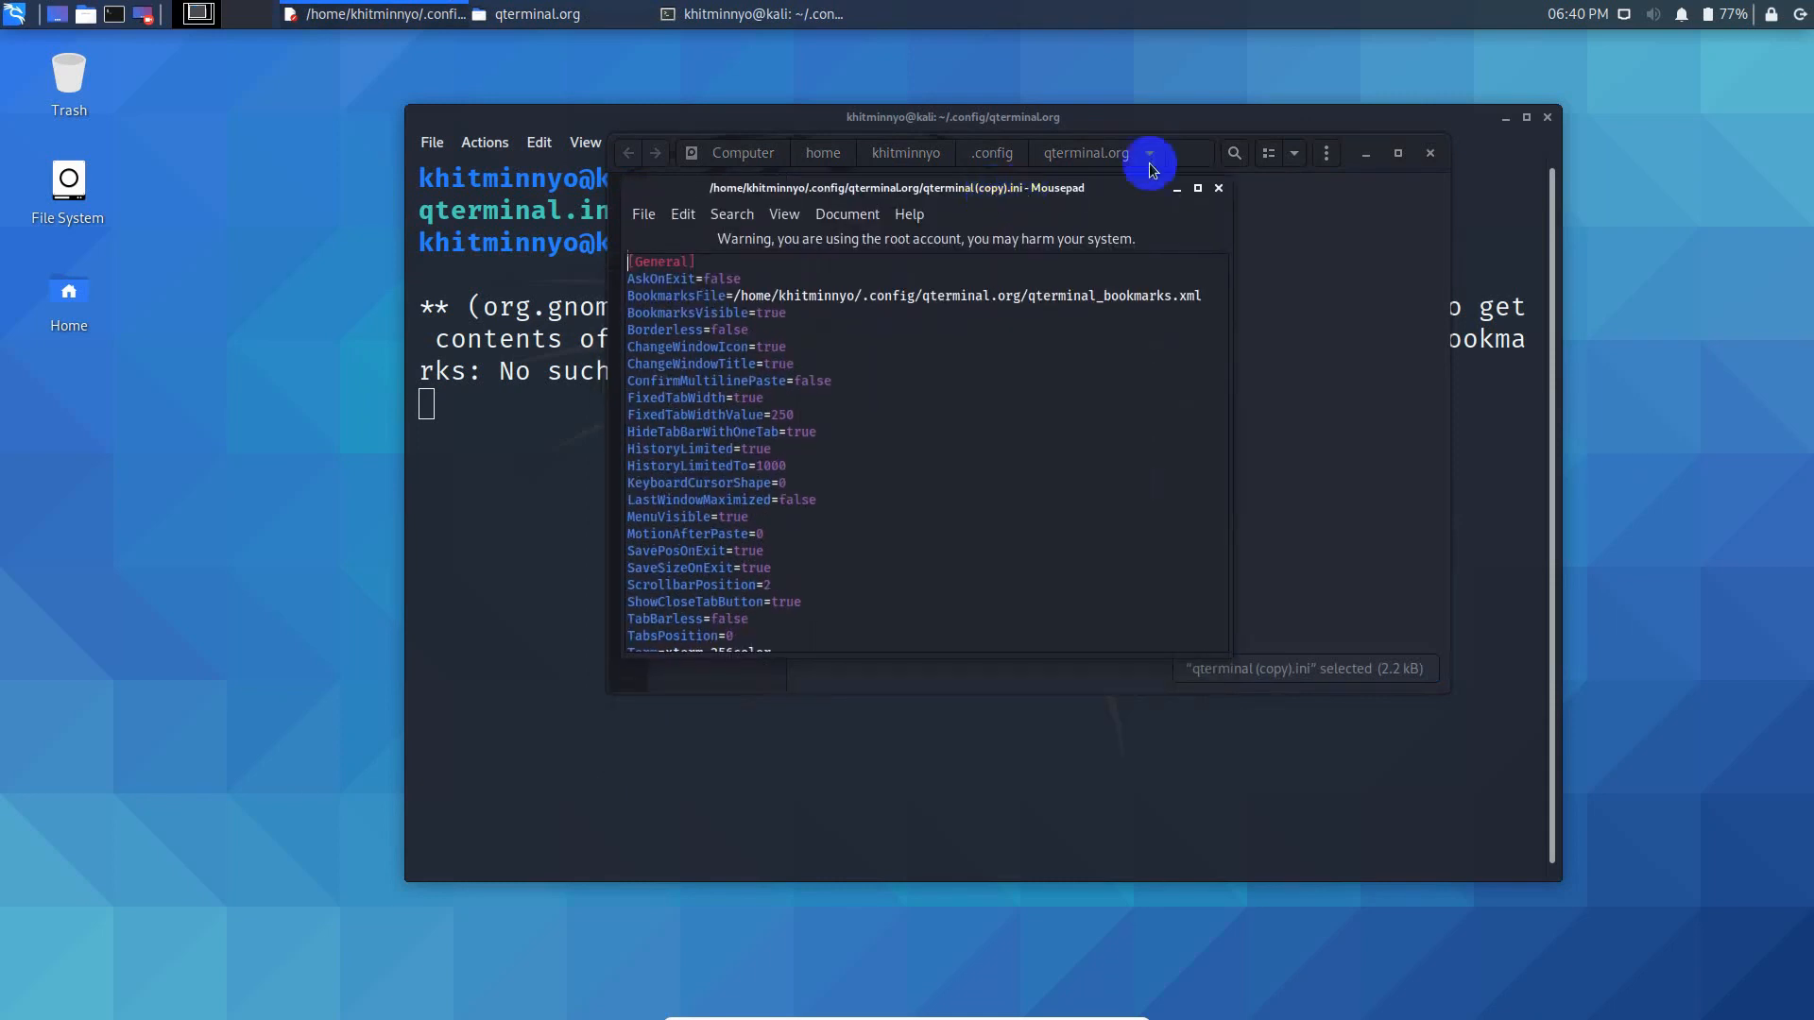
{"action": "left_click", "coordinate": [1197, 187]}
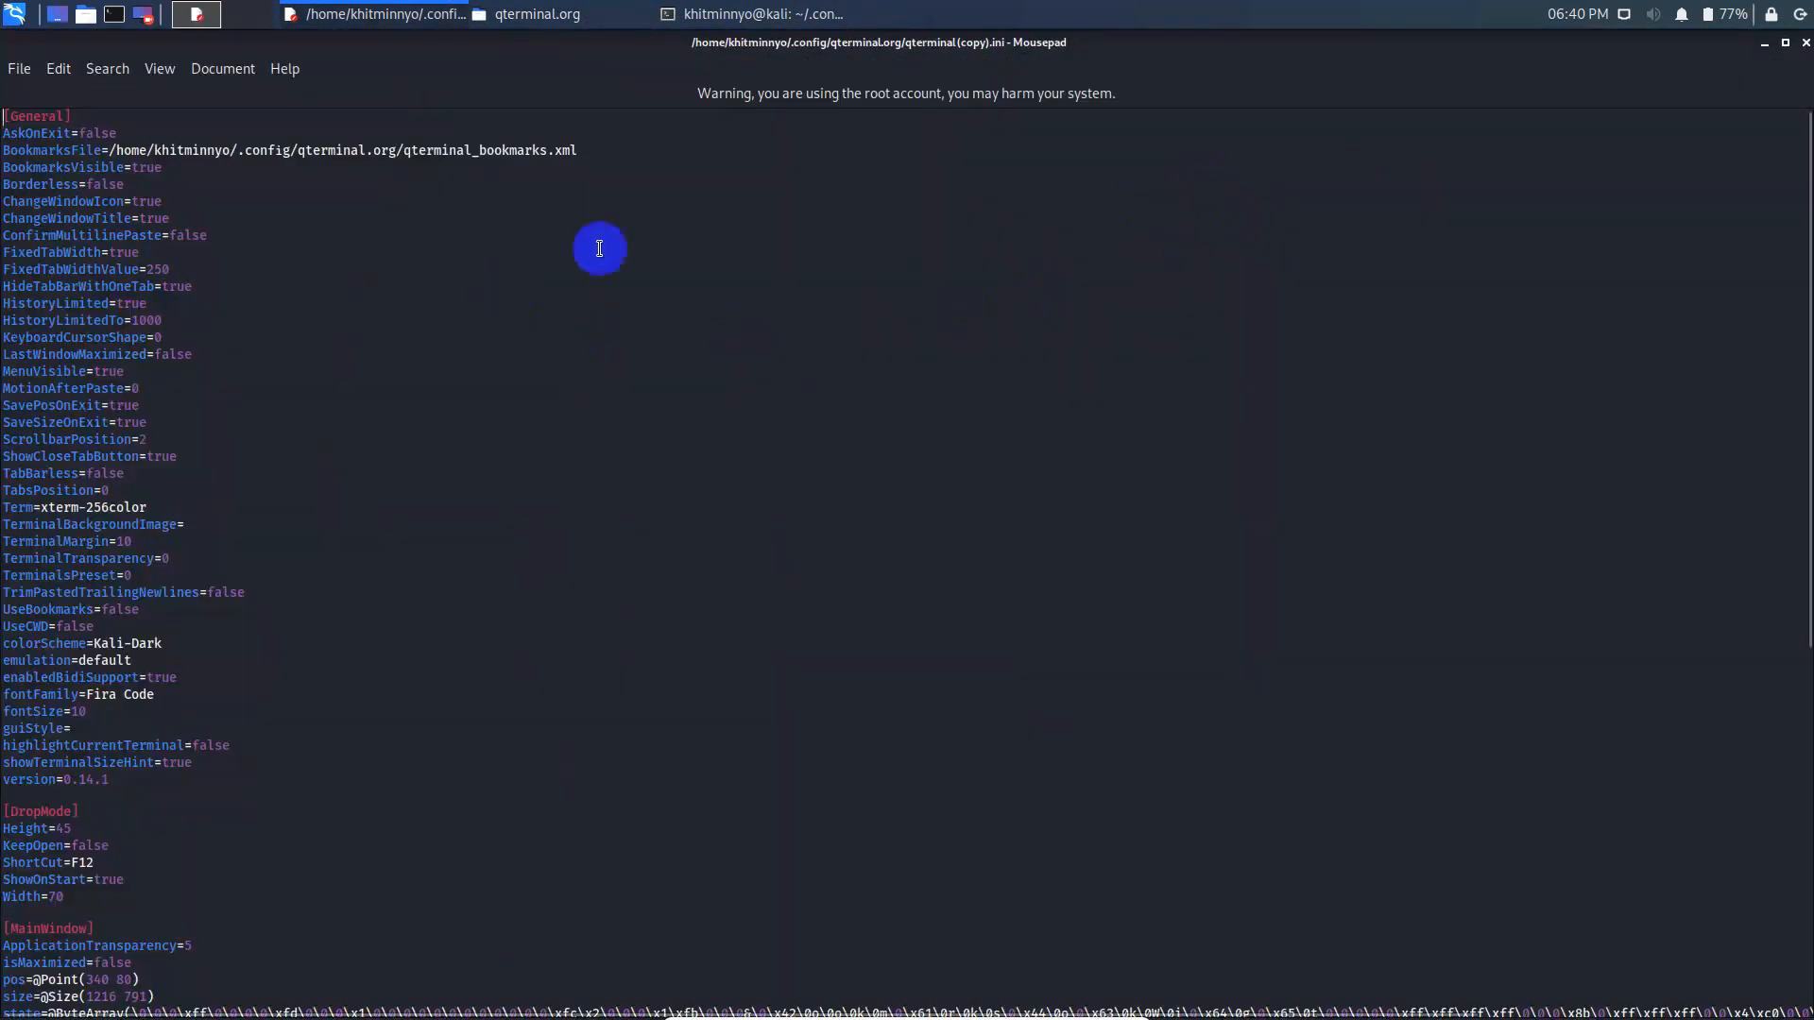
{"action": "mouse_move", "coordinate": [222, 68]}
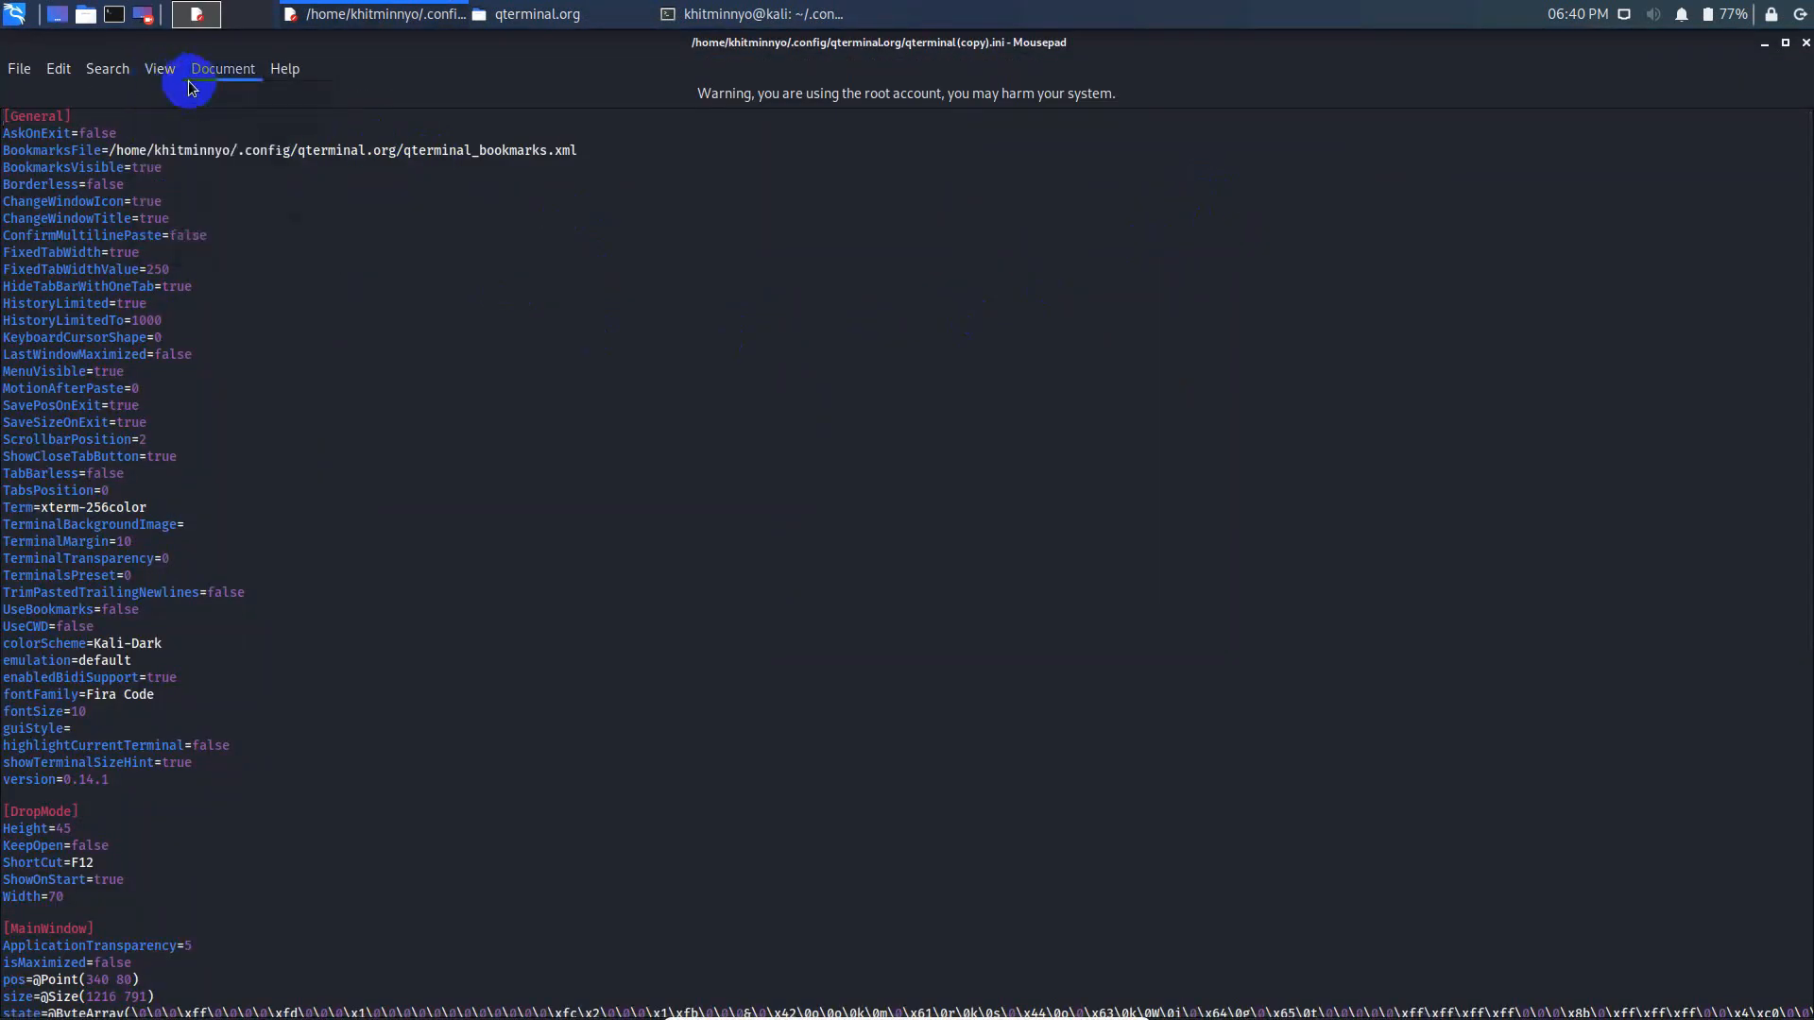
{"action": "left_click", "coordinate": [159, 68]}
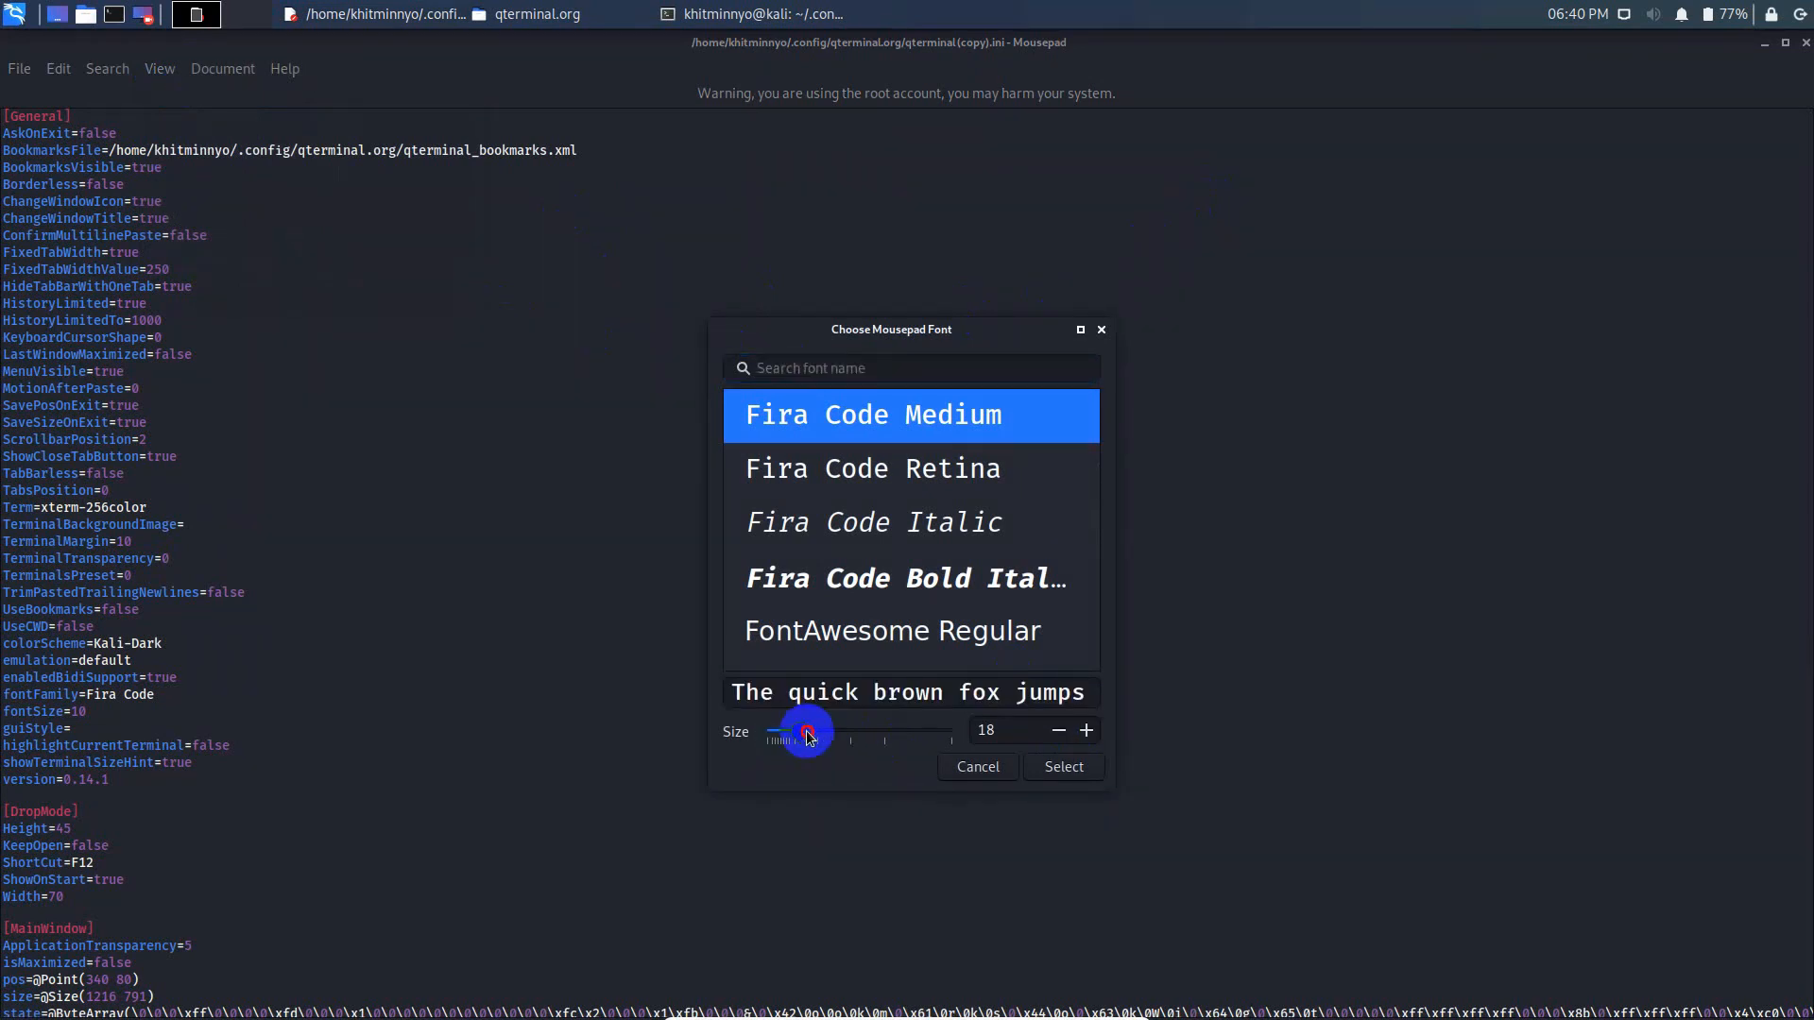
- Apply the size 18 editor font, change fontSize from 10 to 14, and save
{"action": "left_click", "coordinate": [1060, 766]}
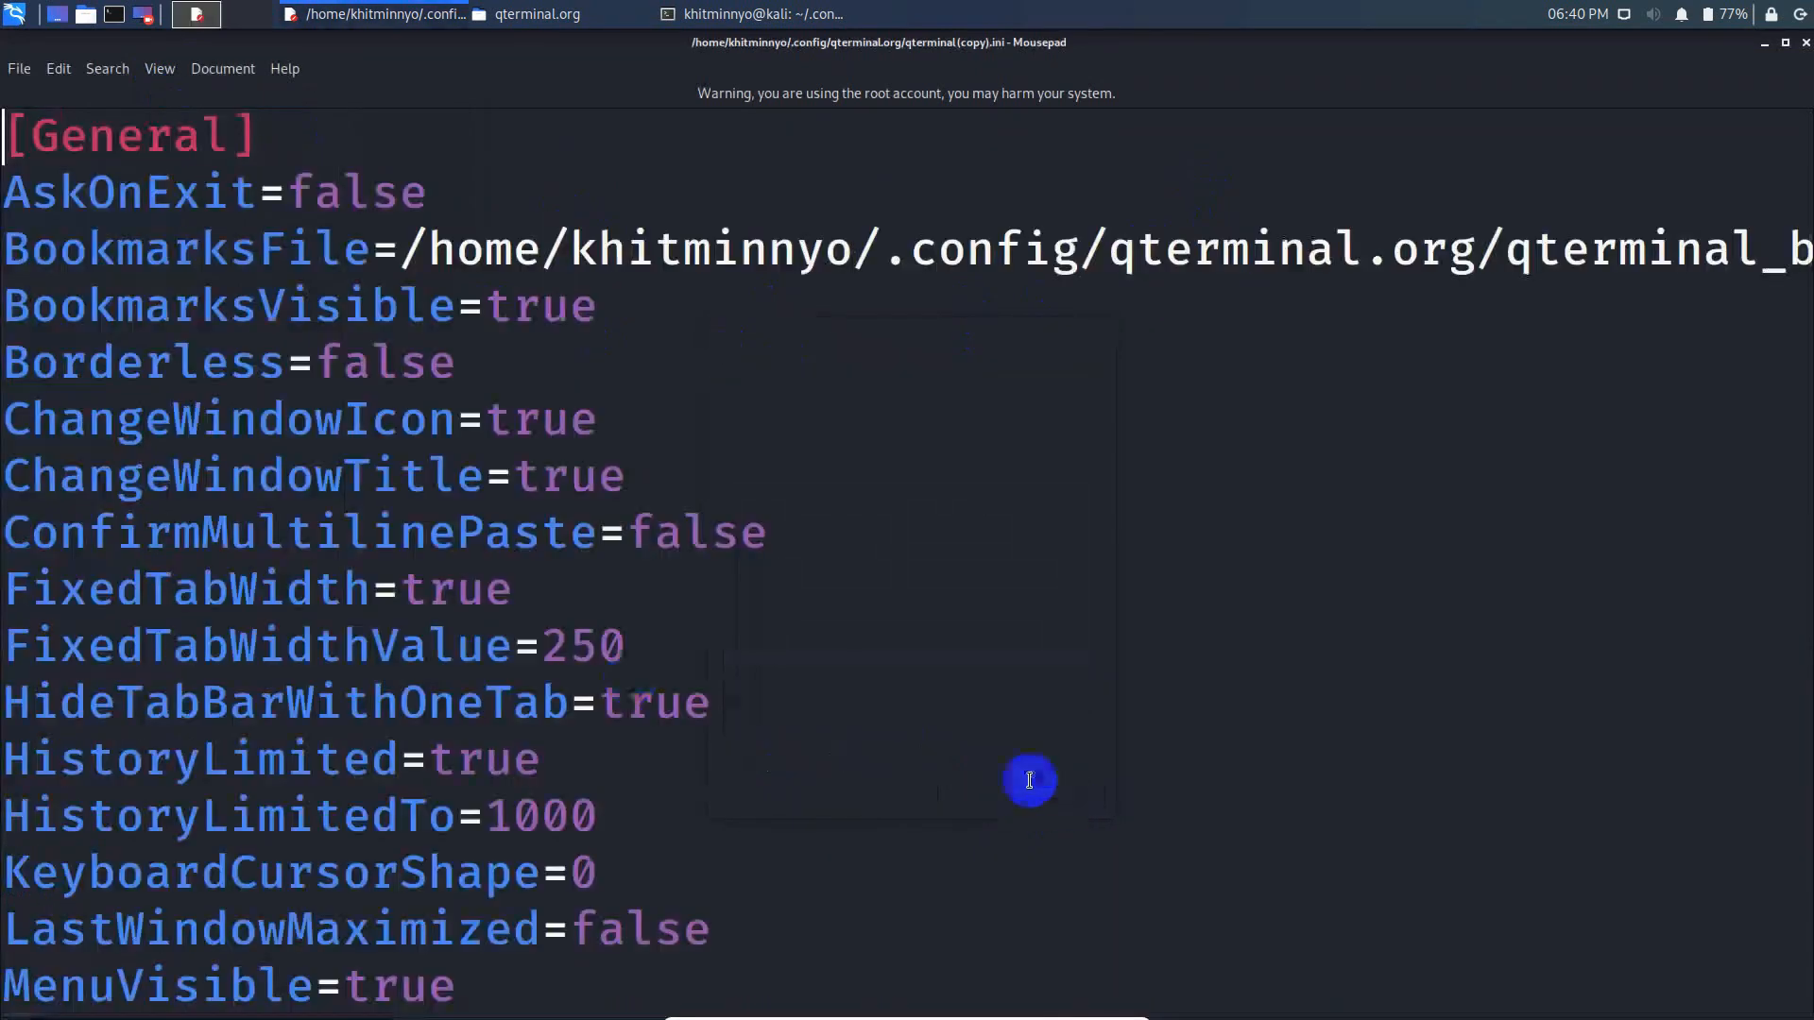
{"action": "scroll", "scroll_direction": "down", "scroll_amount": 3}
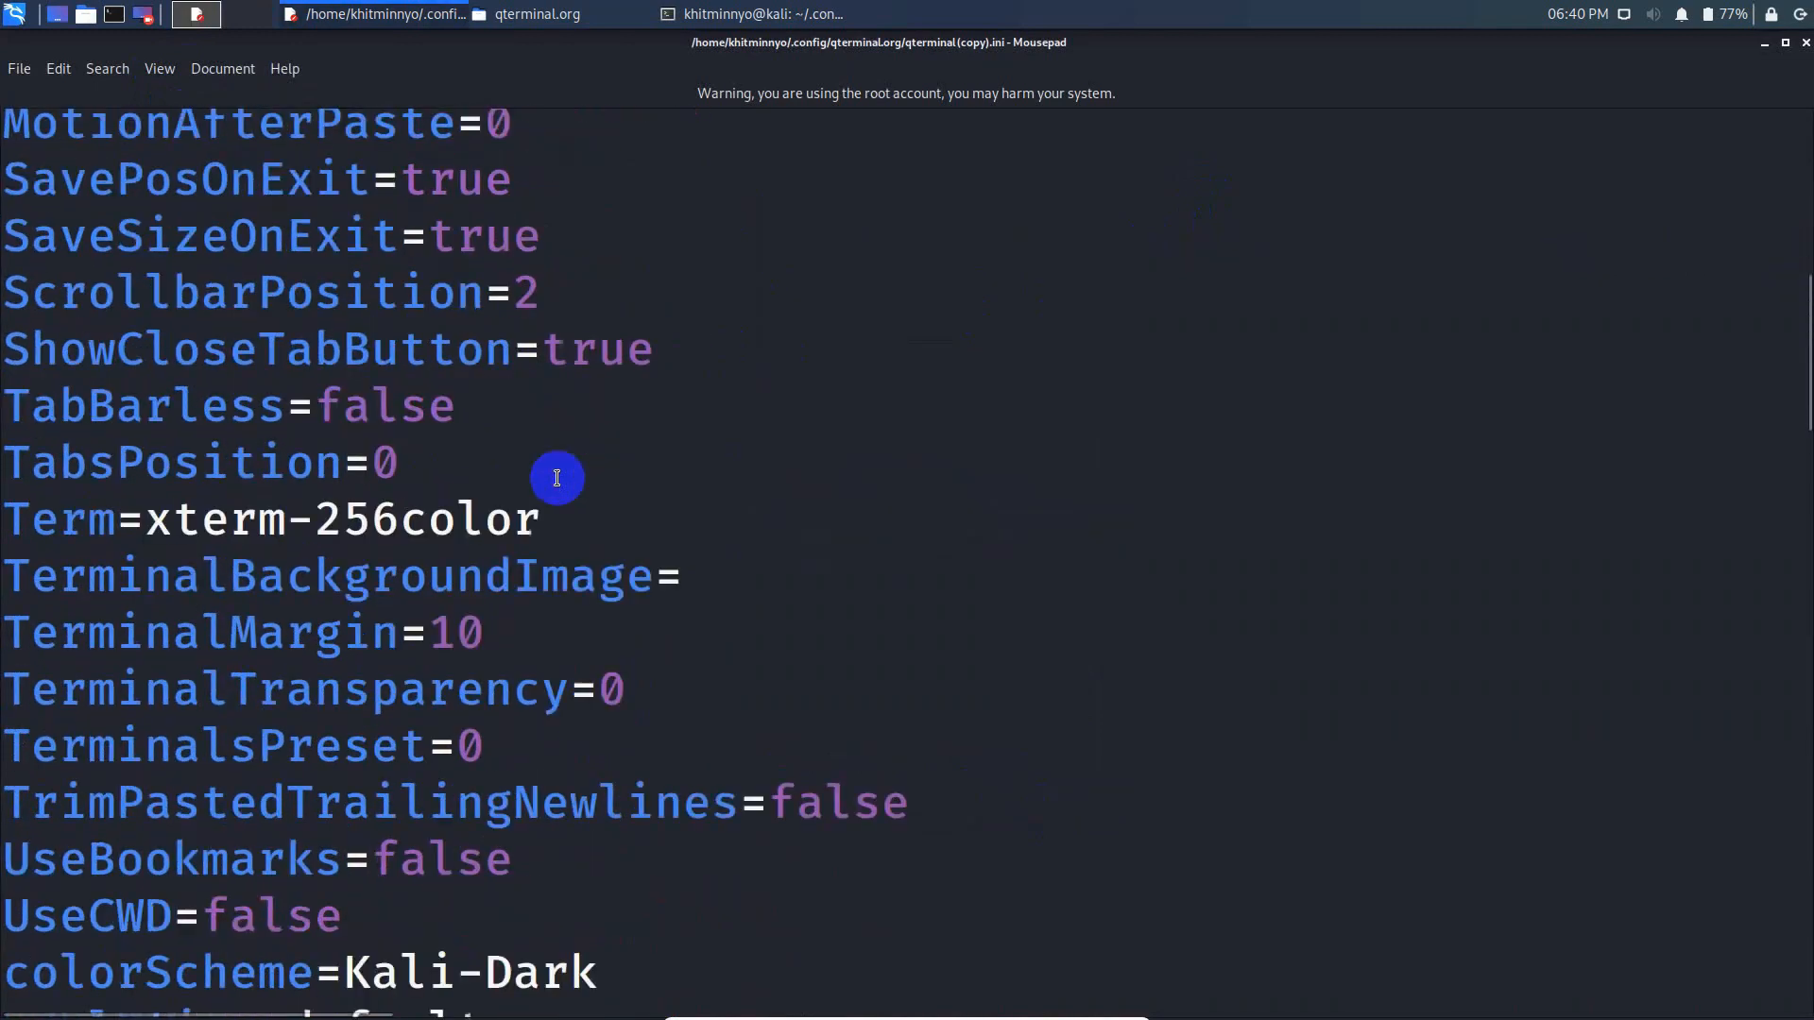
{"action": "scroll", "scroll_direction": "down", "scroll_amount": 3}
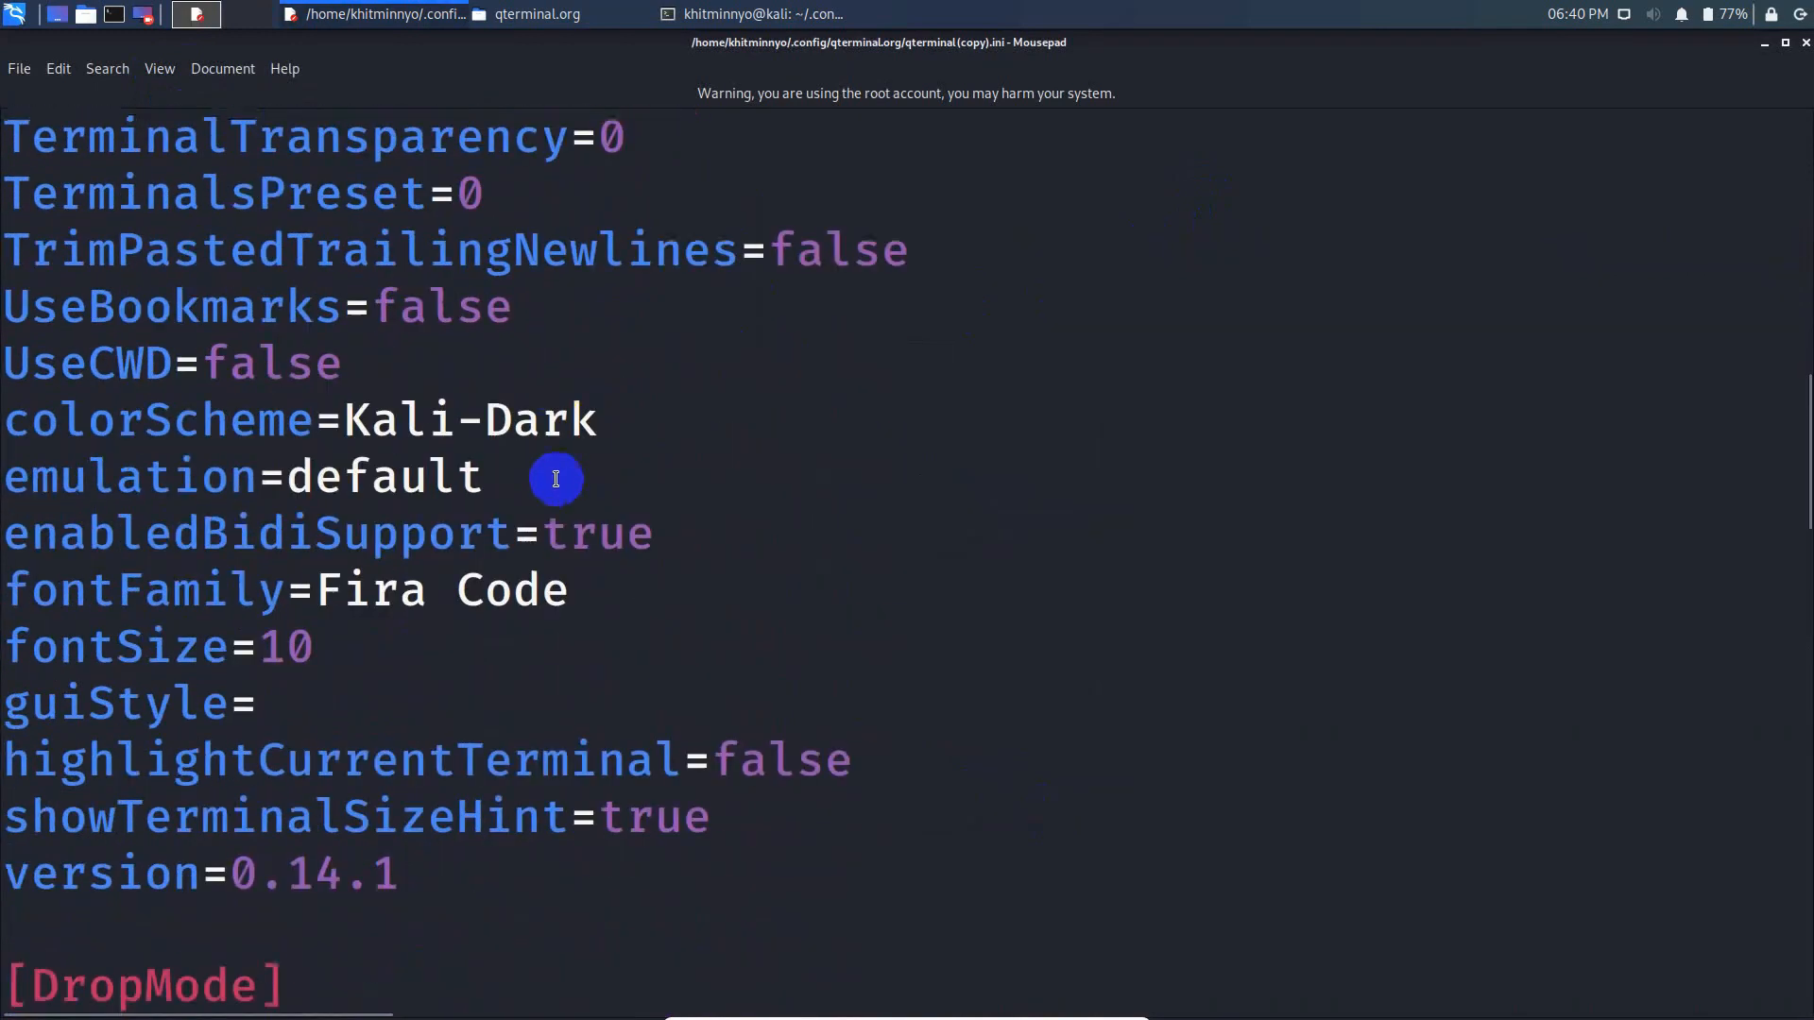
{"action": "scroll", "scroll_direction": "down", "scroll_amount": 3}
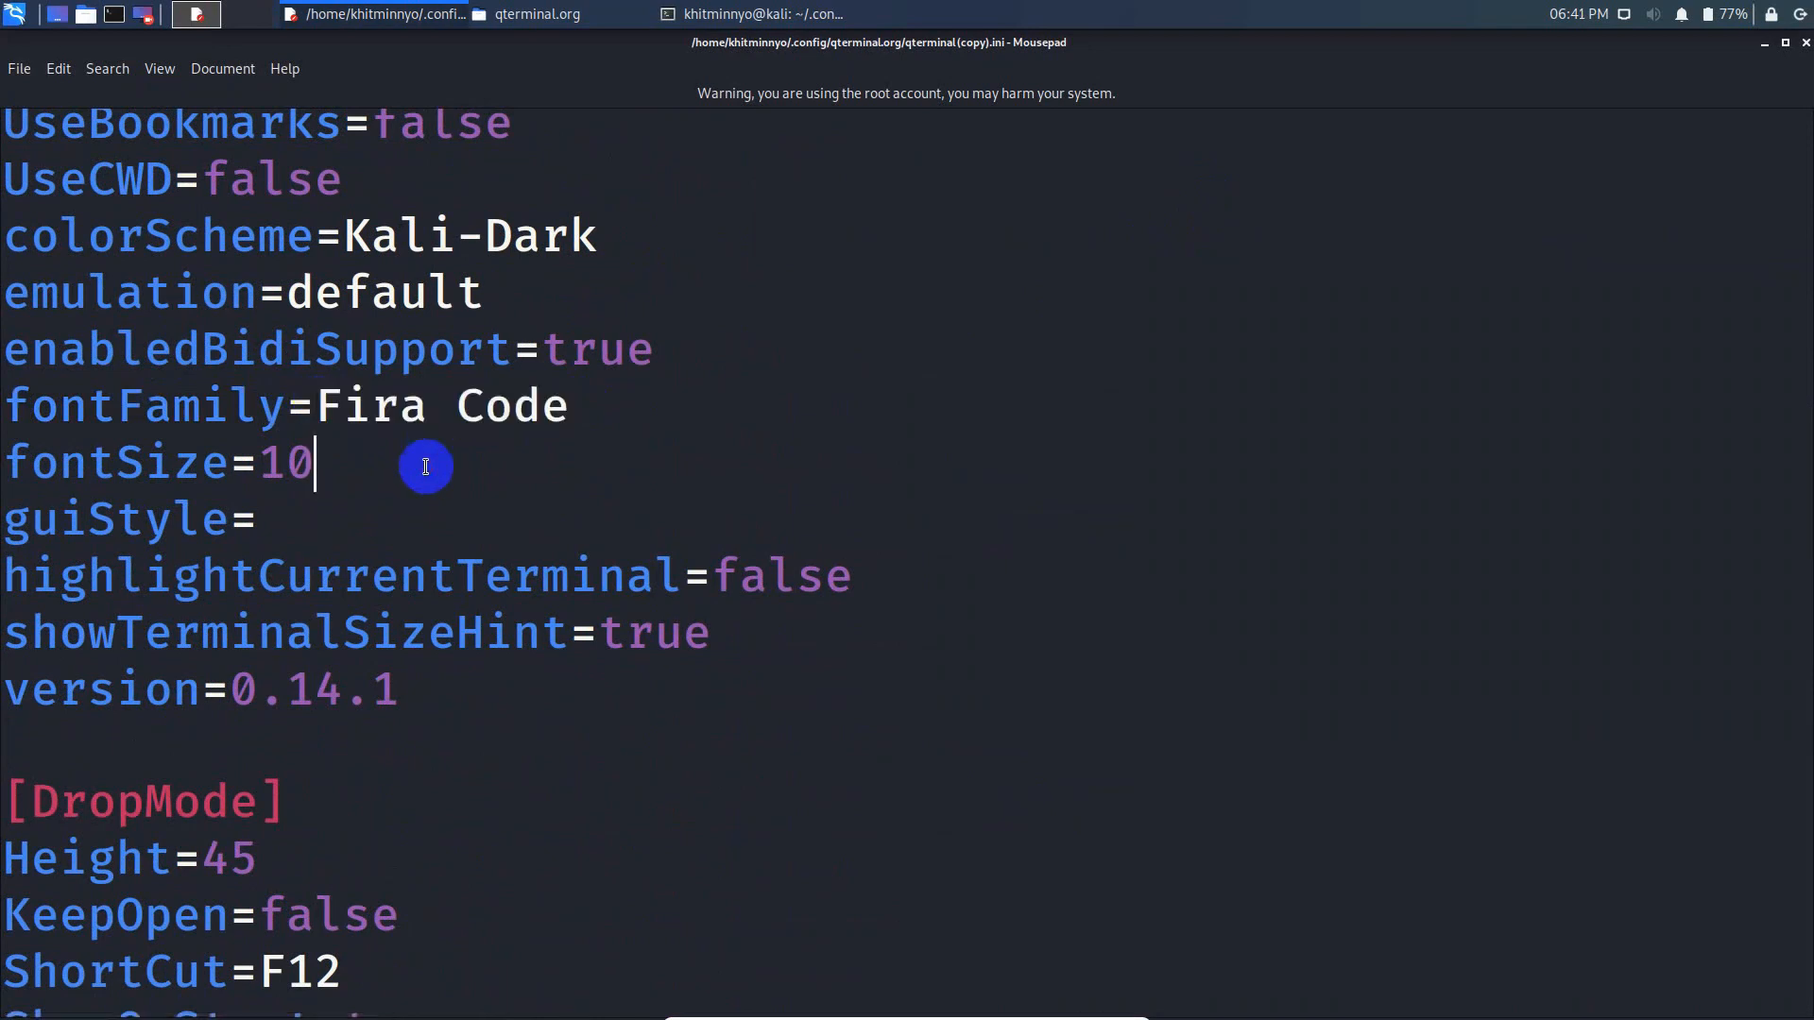
{"action": "mouse_move", "coordinate": [122, 475]}
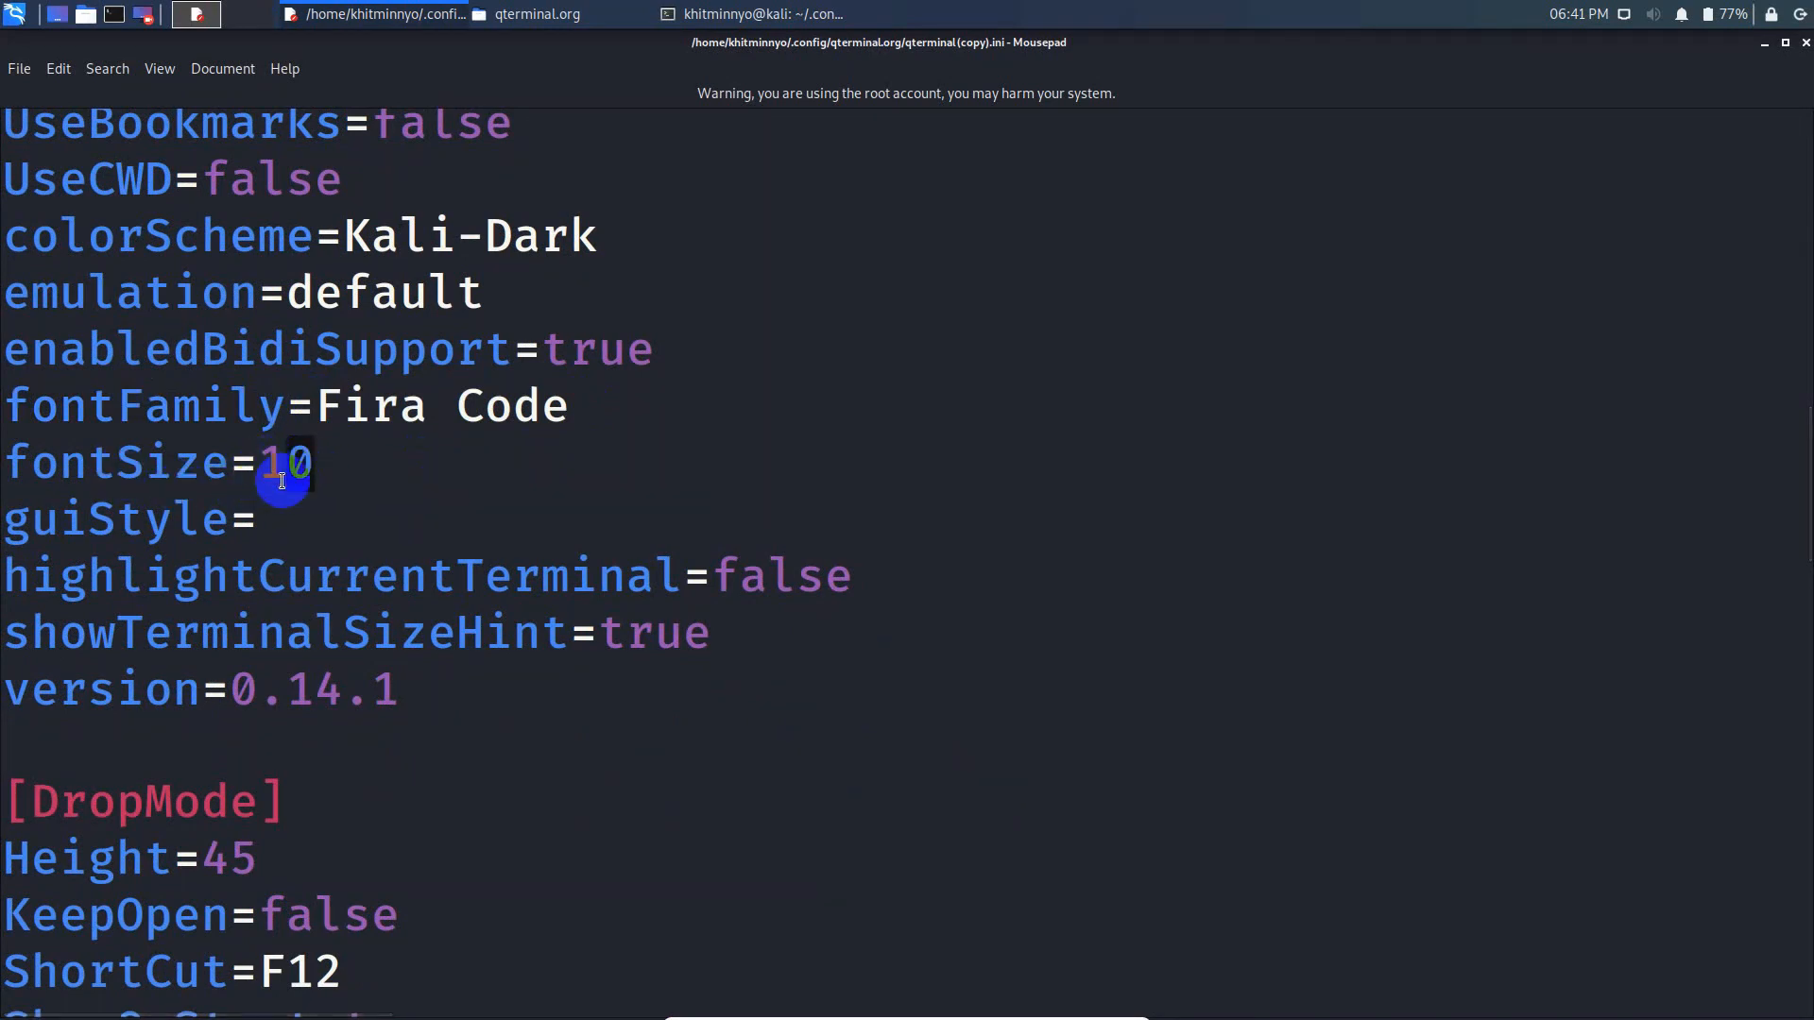
{"action": "type", "text": "4"}
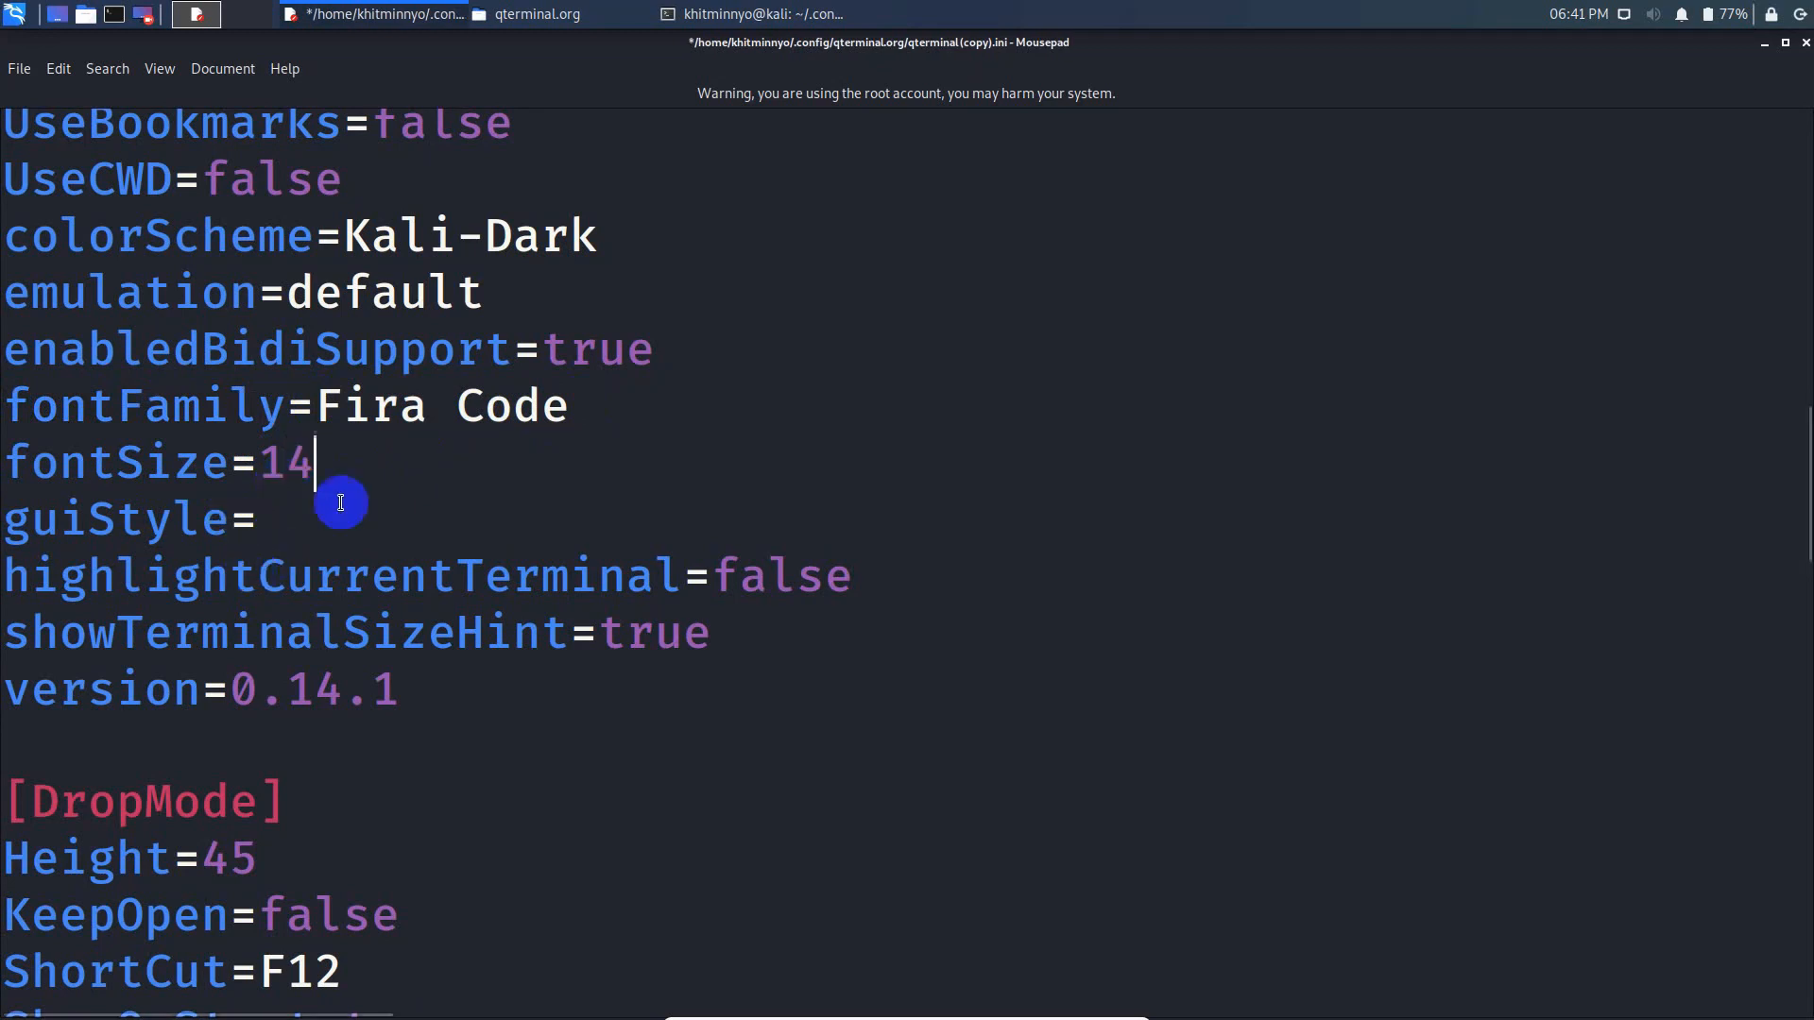
{"action": "left_click", "coordinate": [19, 68]}
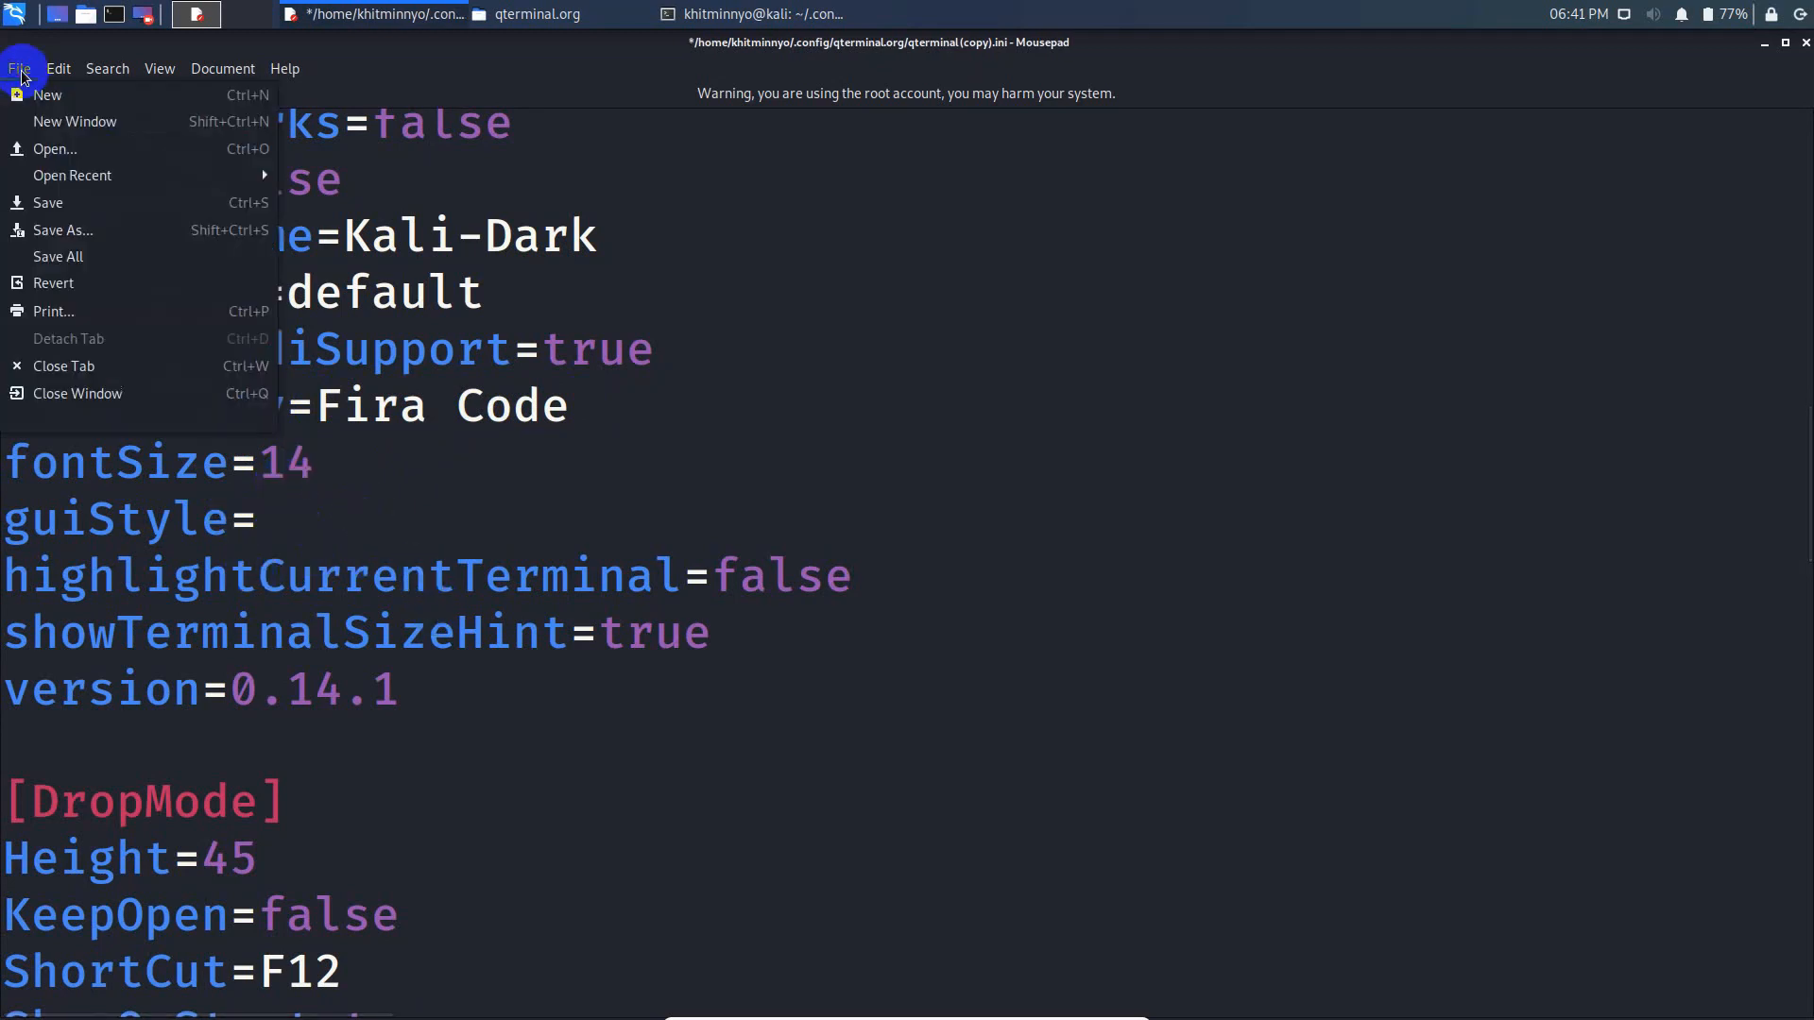
{"action": "left_click", "coordinate": [48, 203]}
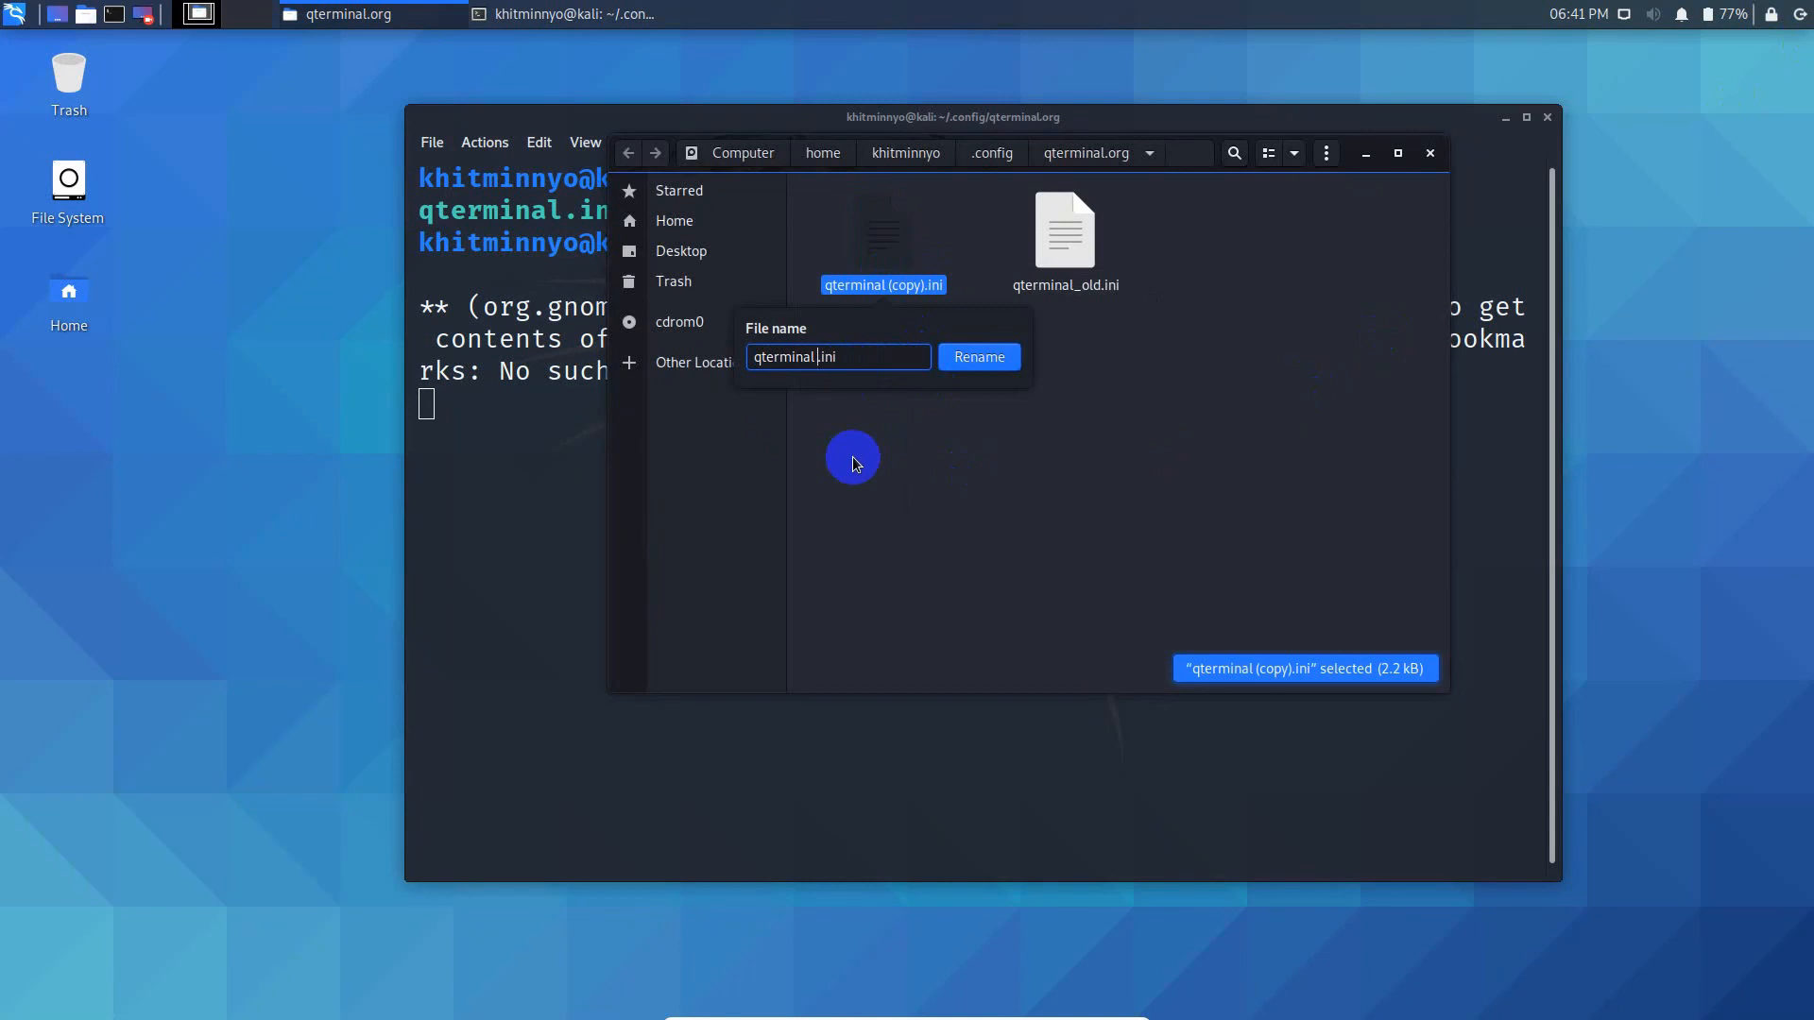
- Rename the edited copy to qterminal.ini beside the qterminal_old.ini backup
{"action": "left_click", "coordinate": [978, 356]}
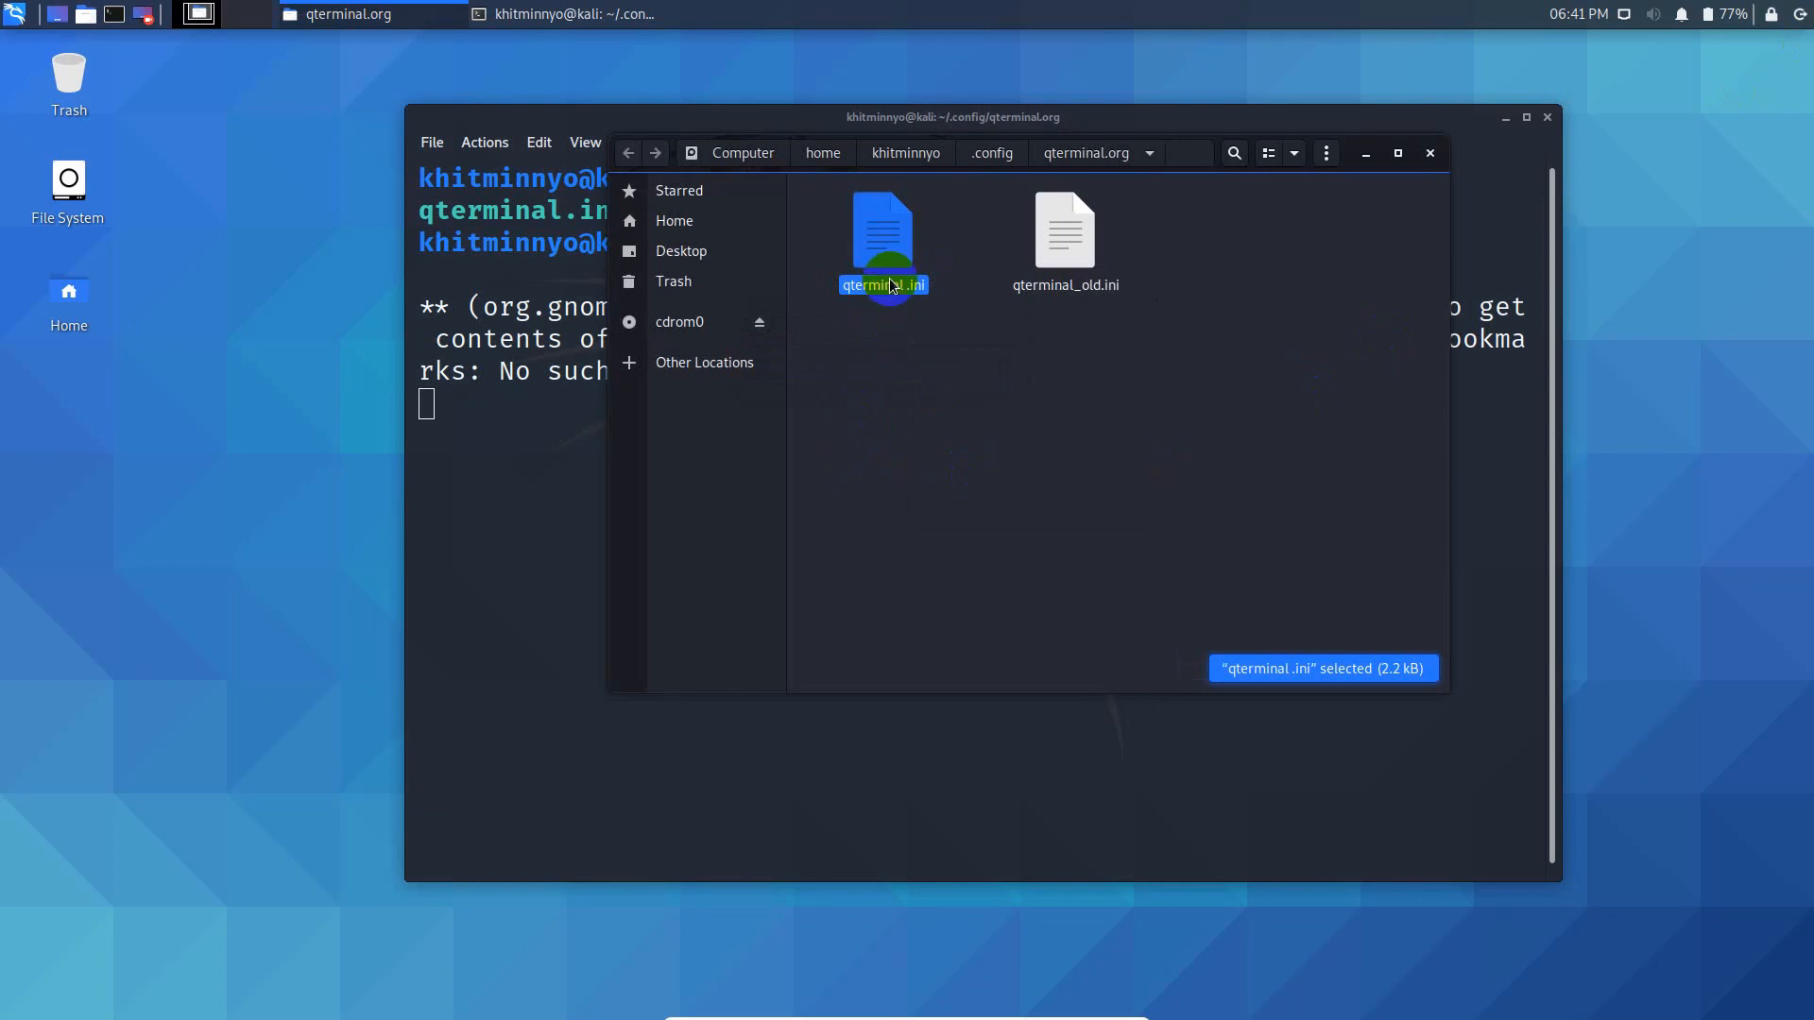
{"action": "right_click", "coordinate": [882, 232]}
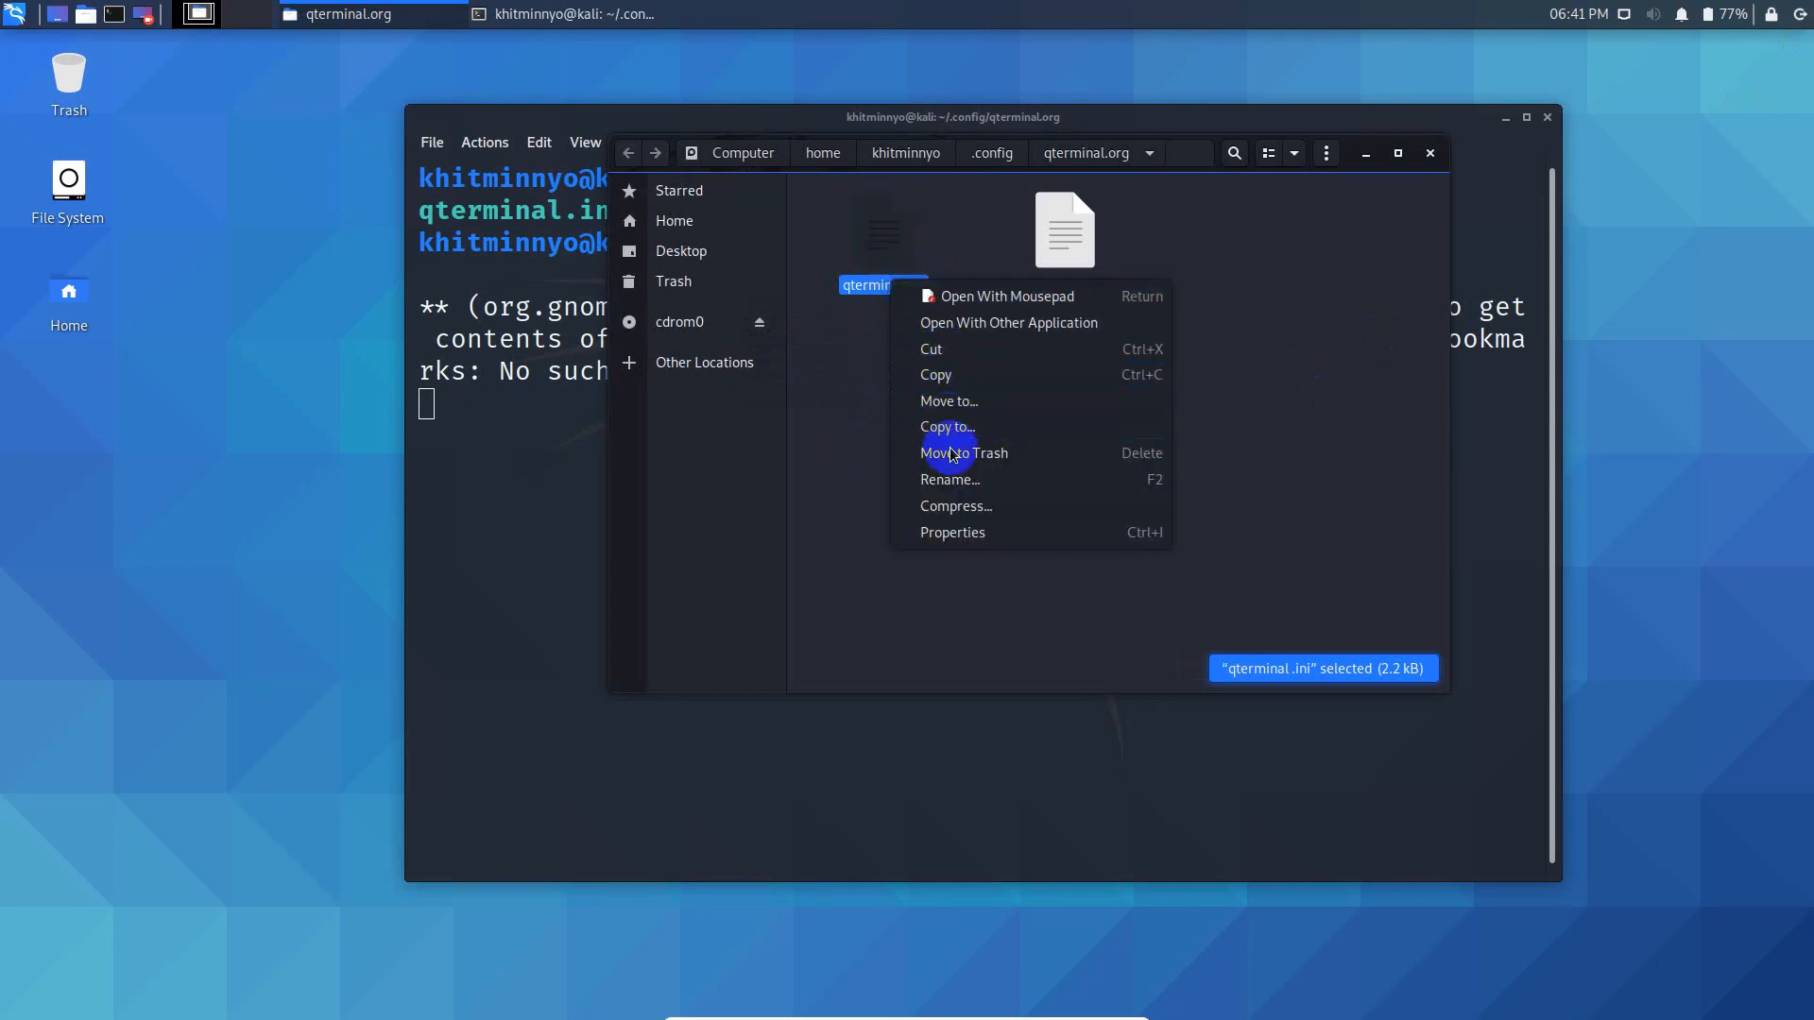
{"action": "left_click", "coordinate": [949, 479]}
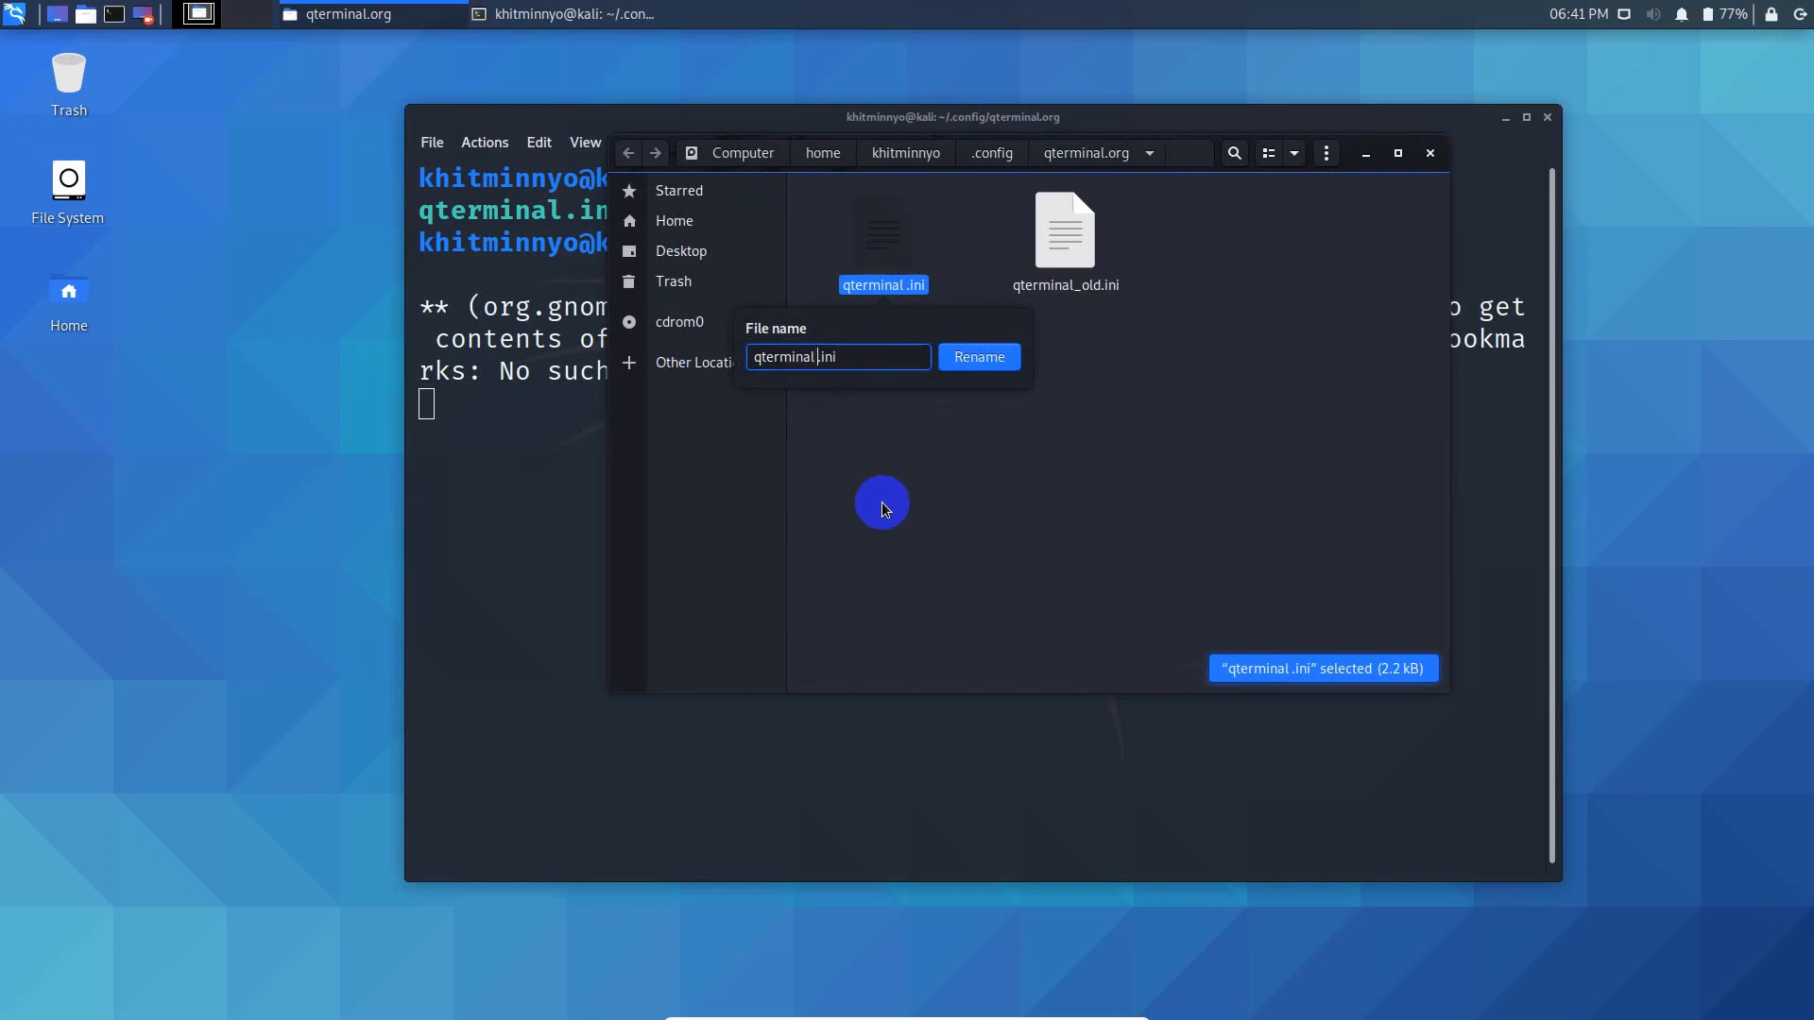
{"action": "left_click", "coordinate": [976, 356]}
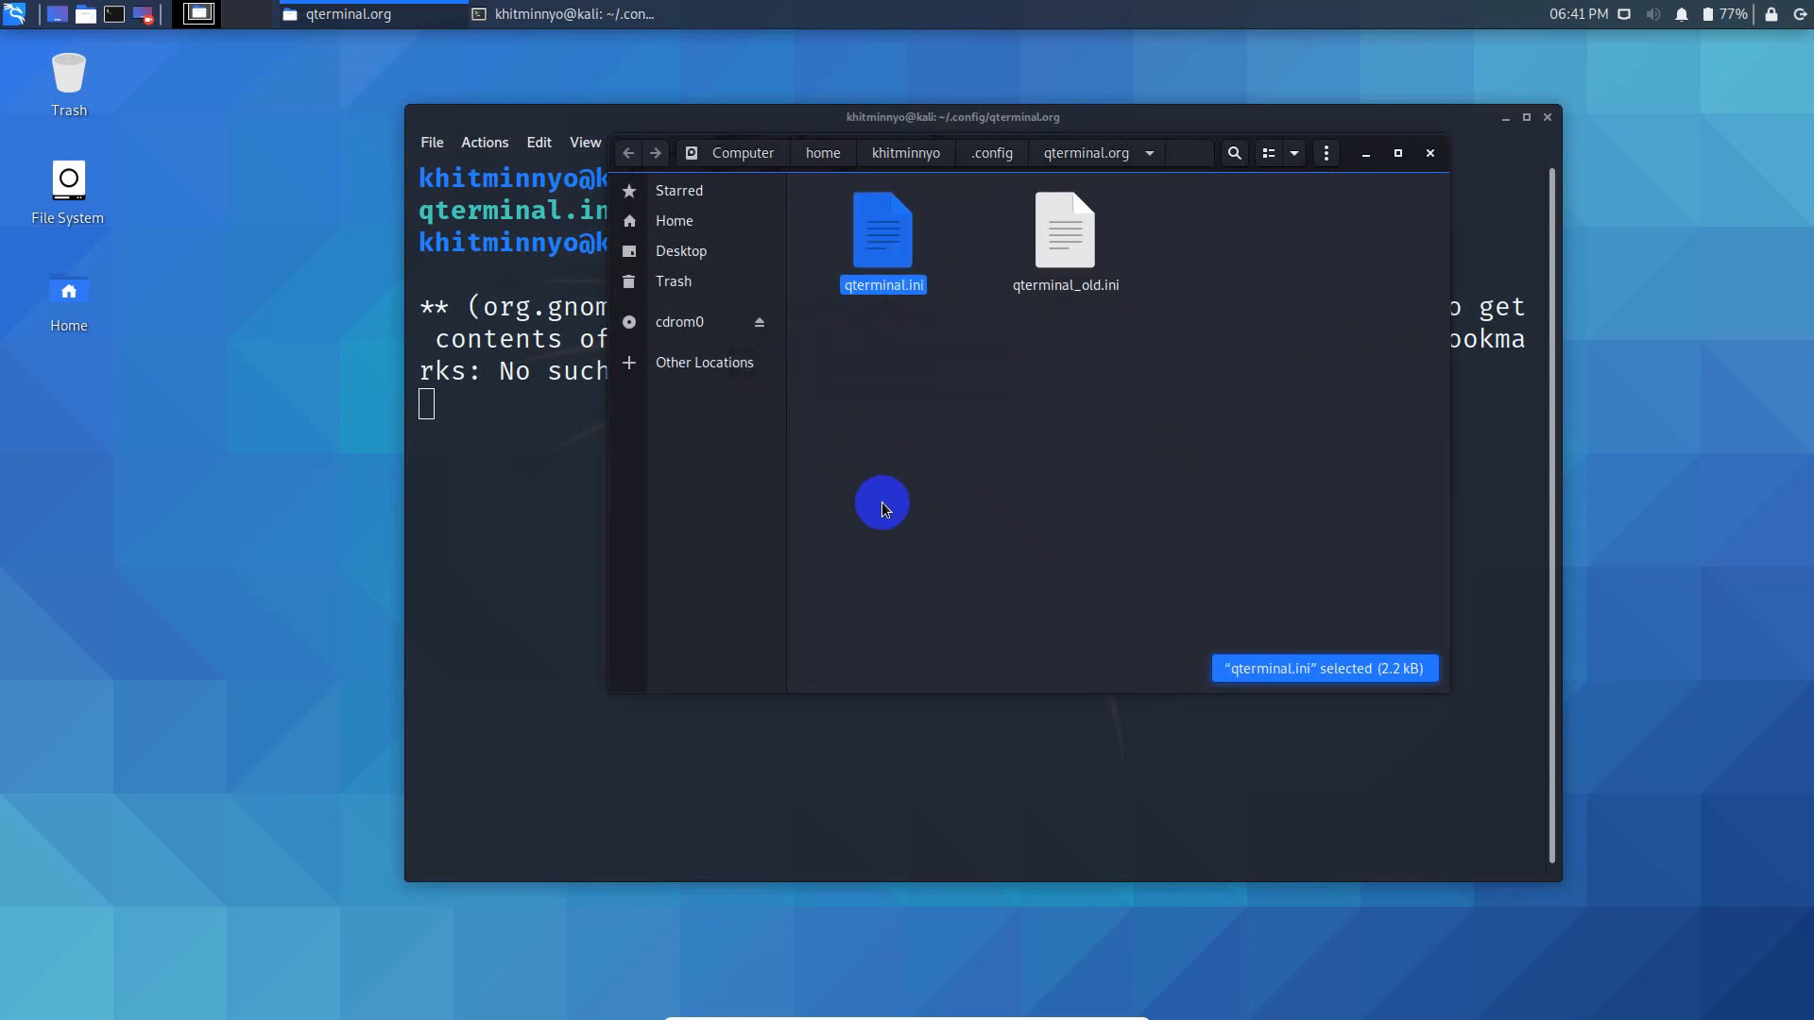
{"action": "mouse_move", "coordinate": [912, 320]}
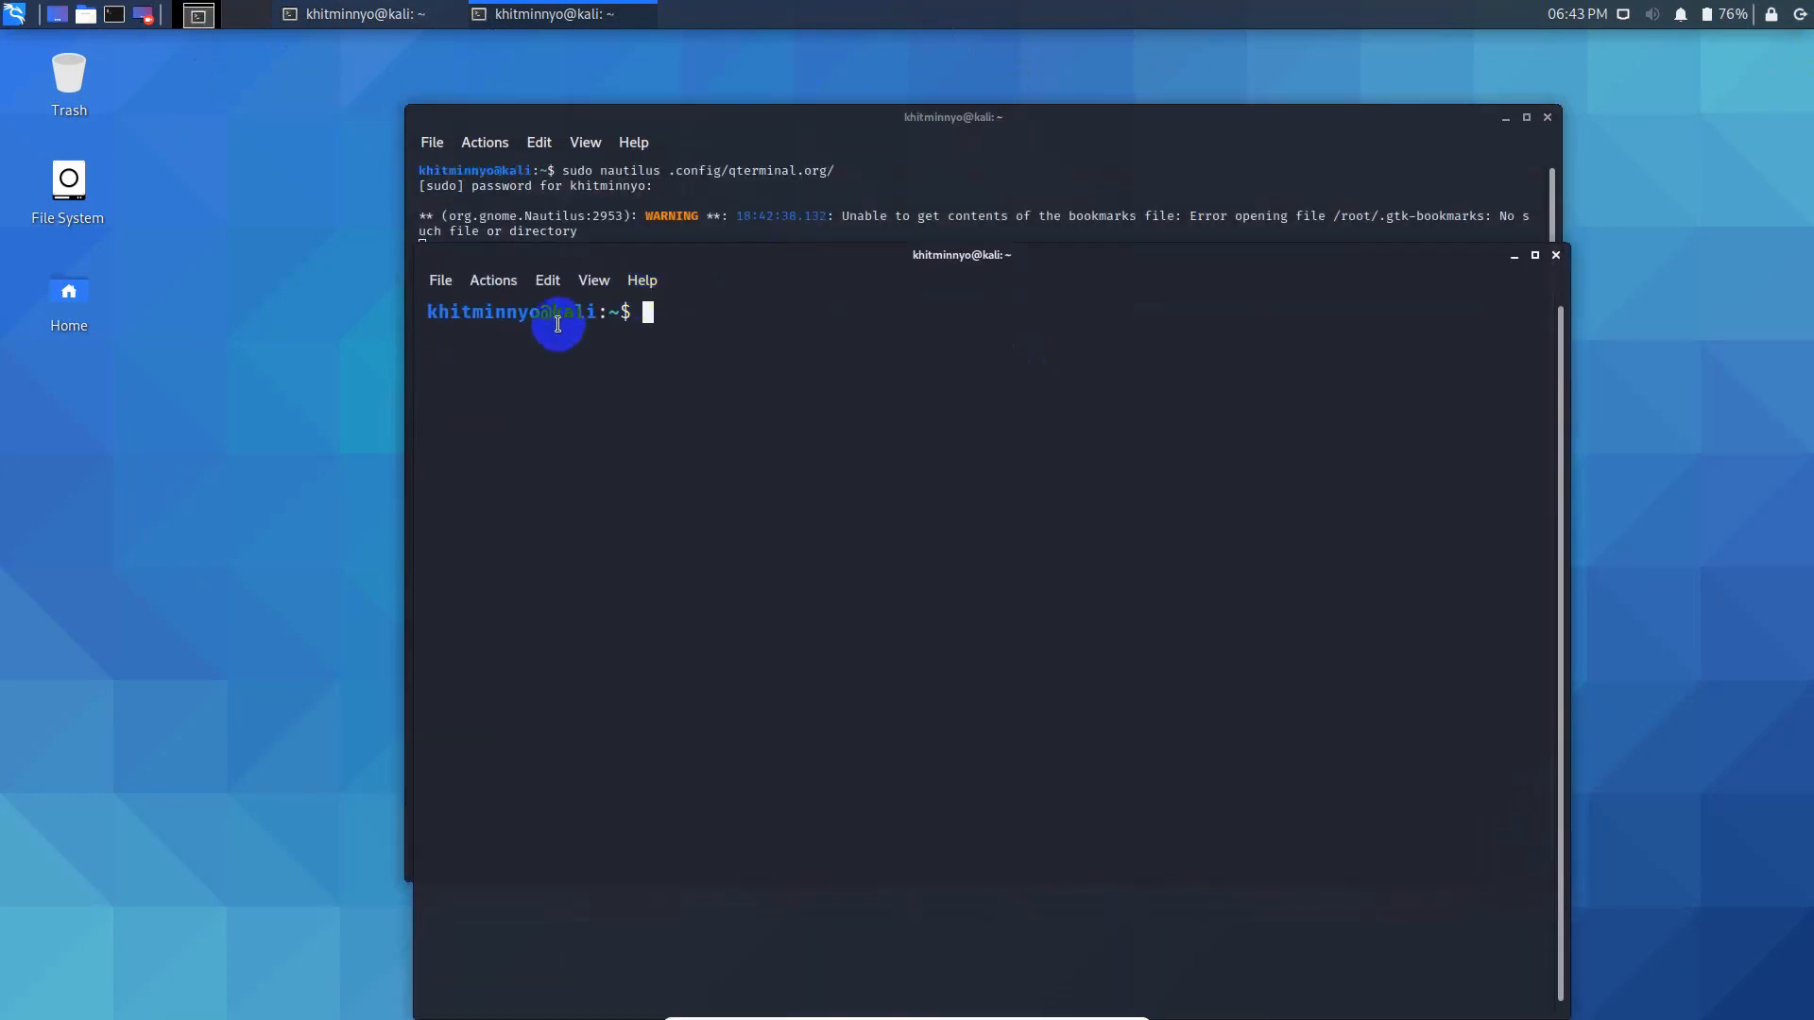
- Close the two older terminal windows and check the remaining terminal's File menu
{"action": "double_click", "coordinate": [512, 313]}
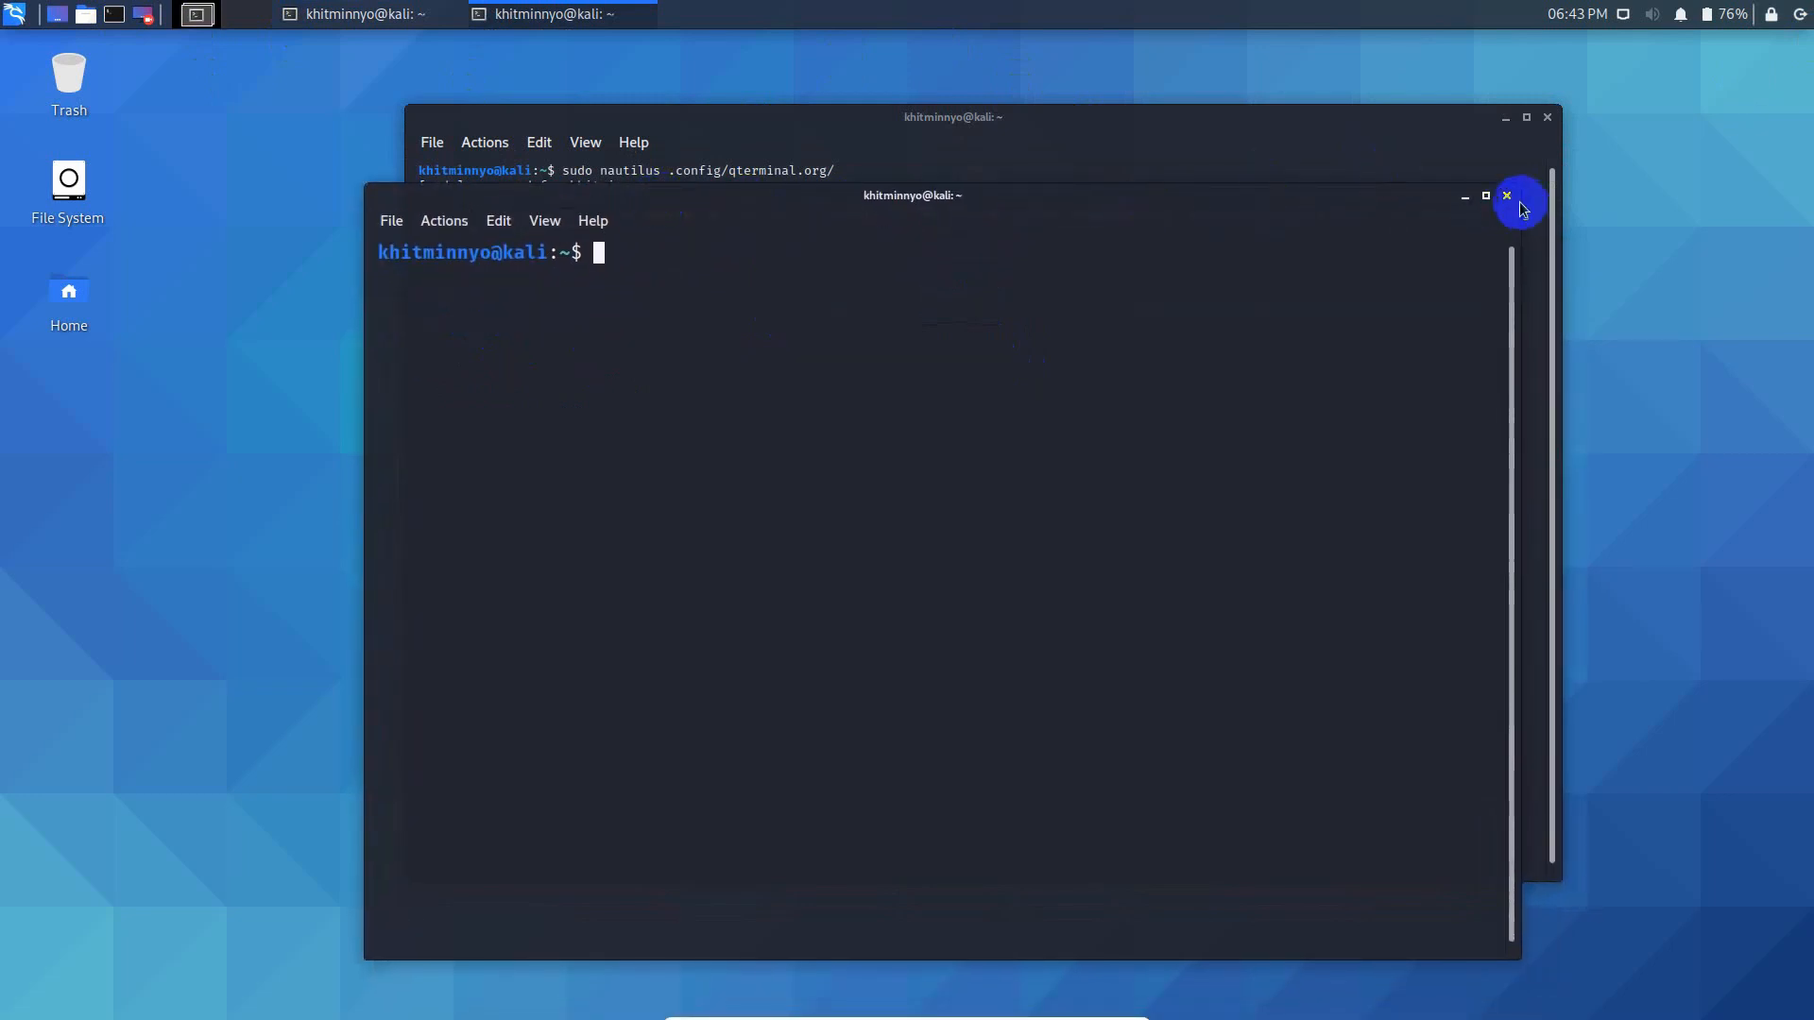
{"action": "left_click", "coordinate": [1508, 196]}
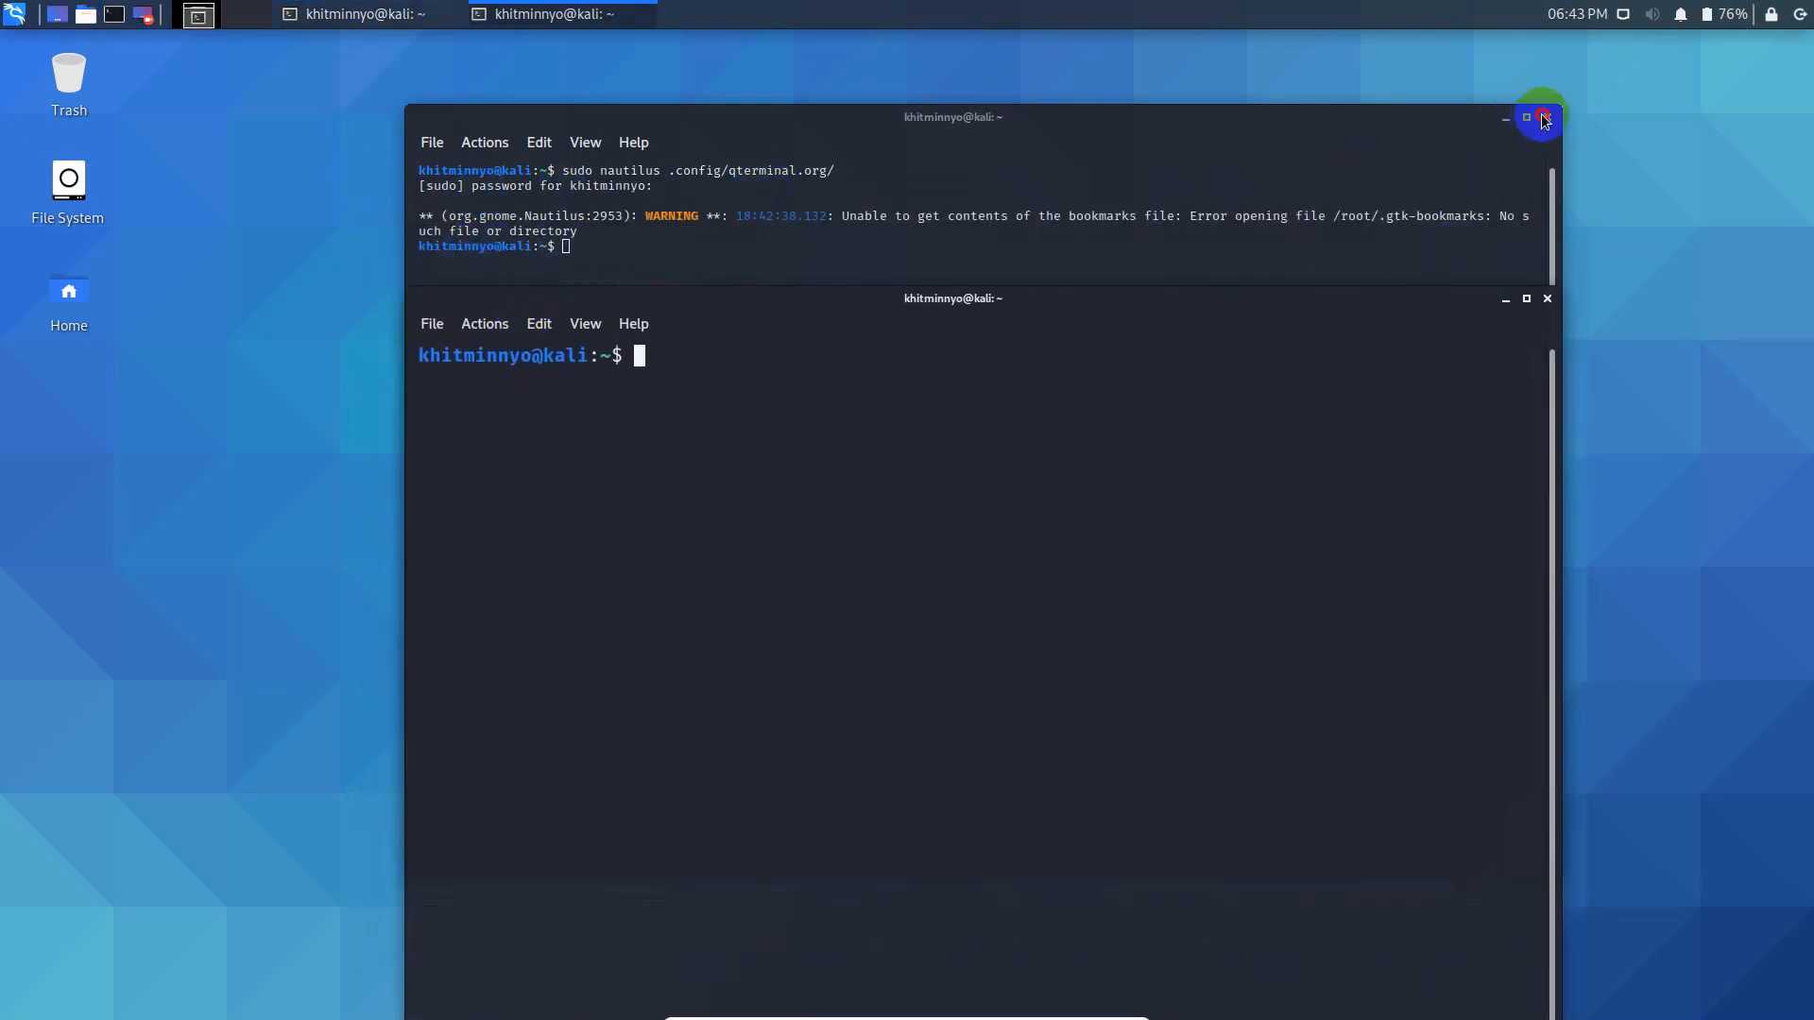
{"action": "left_click", "coordinate": [1545, 119]}
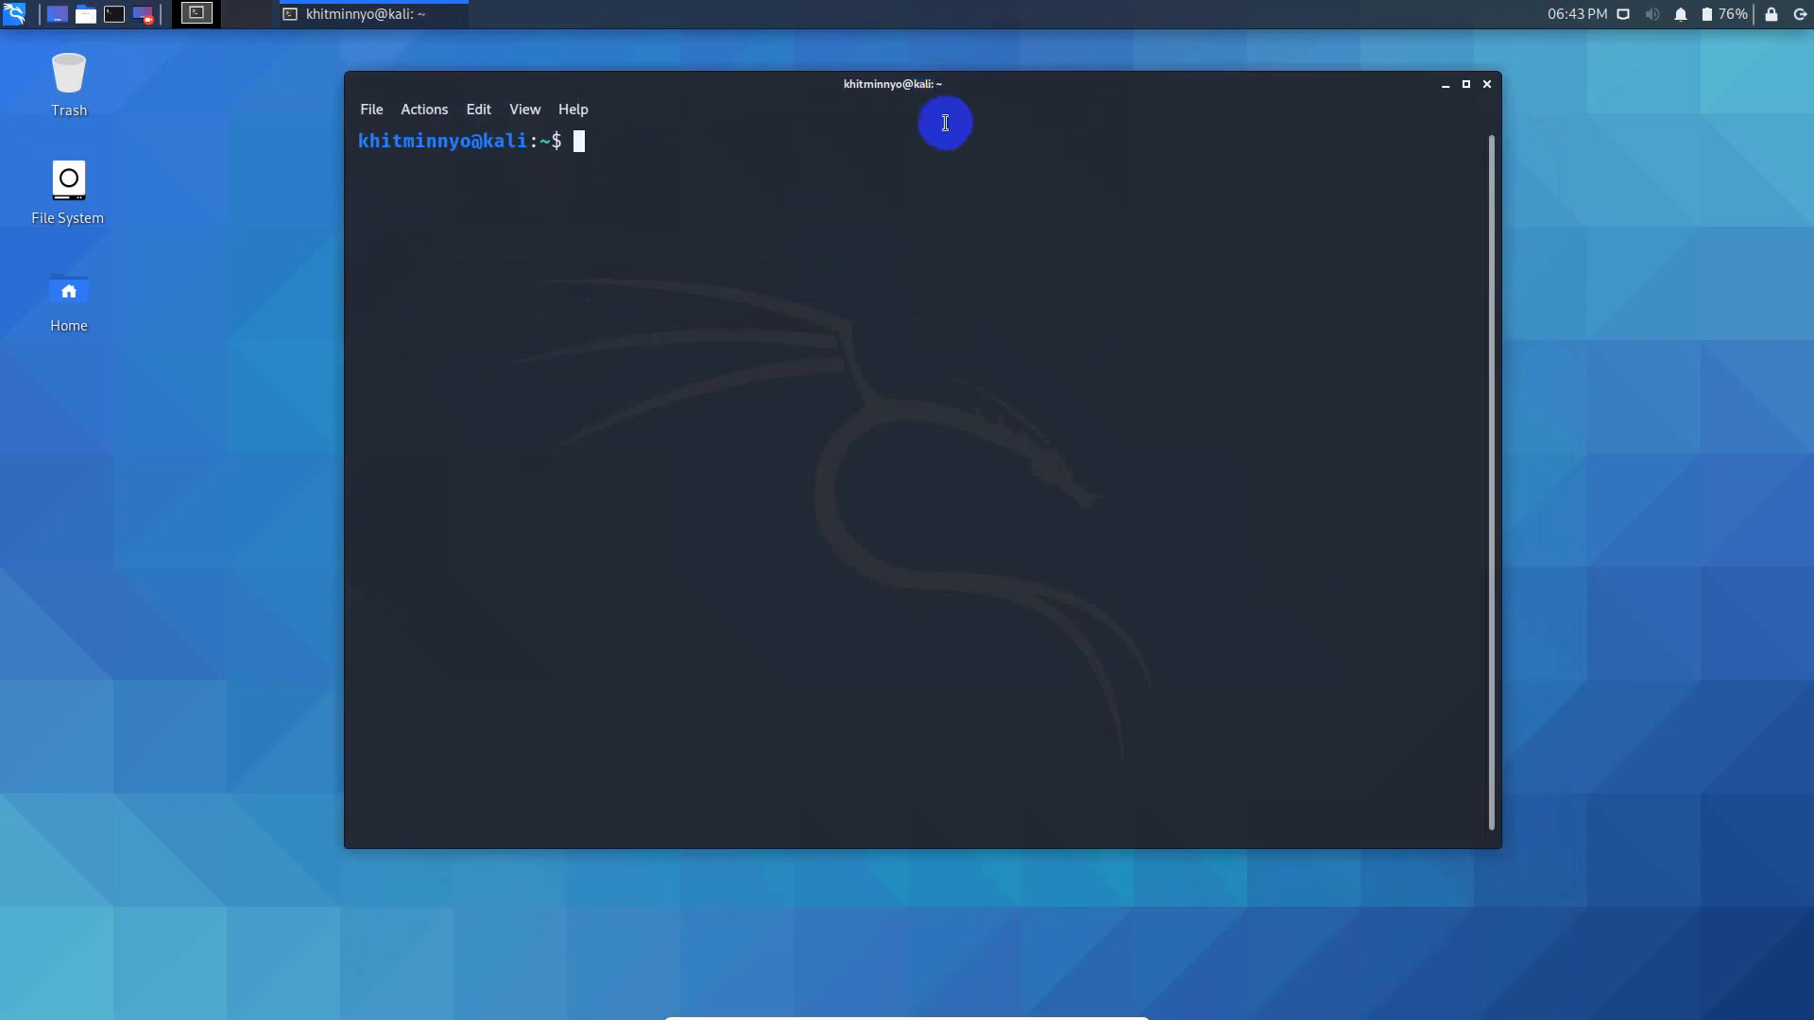
{"action": "mouse_move", "coordinate": [768, 295]}
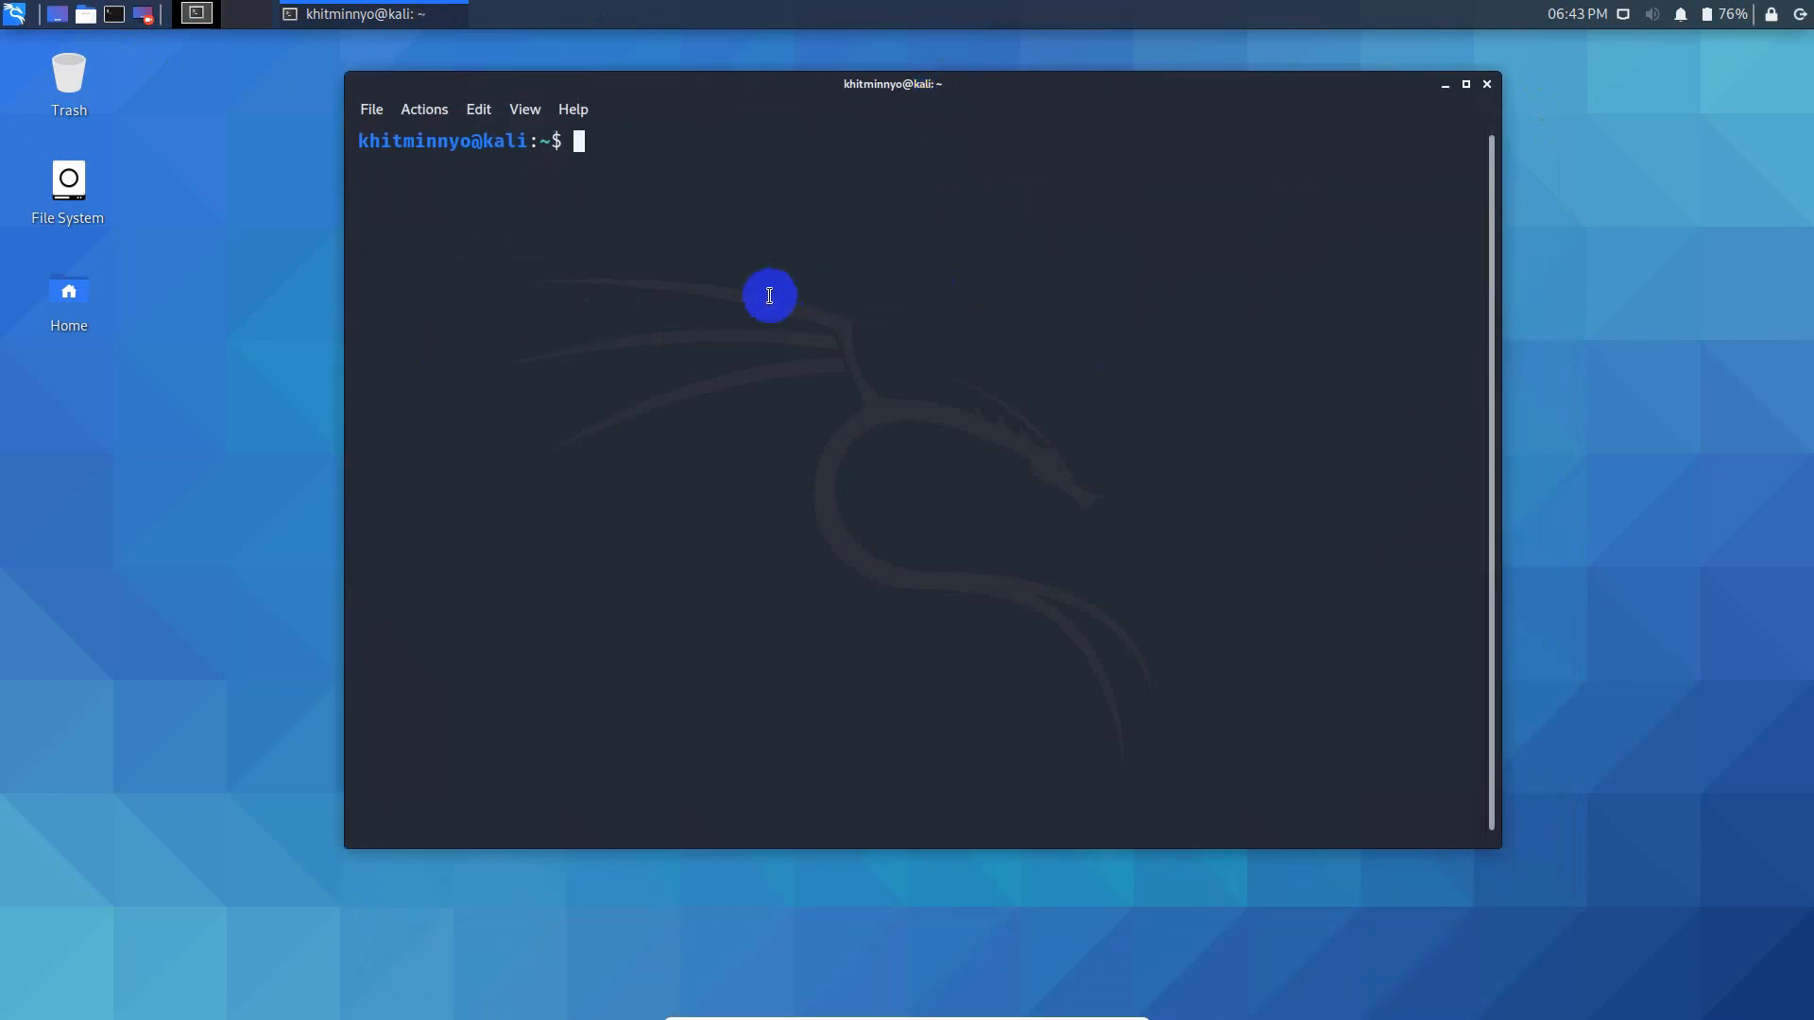
{"action": "left_click", "coordinate": [372, 109]}
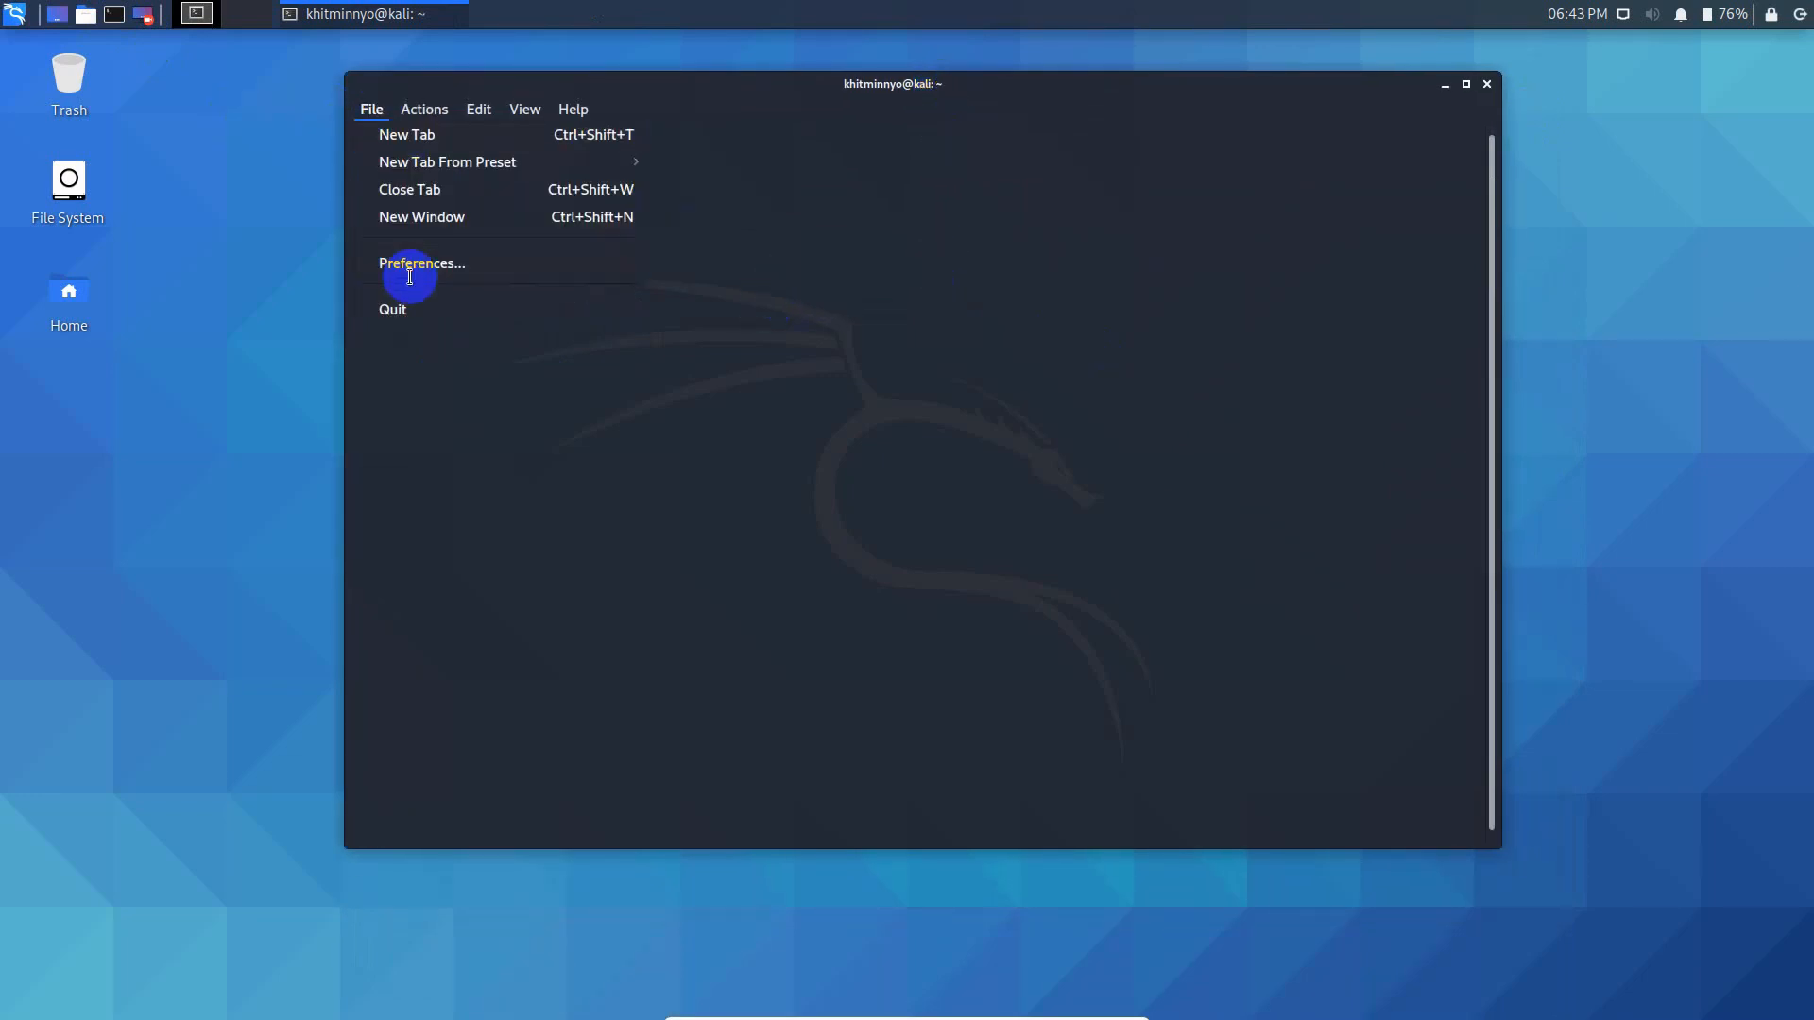
{"action": "mouse_move", "coordinate": [421, 262]}
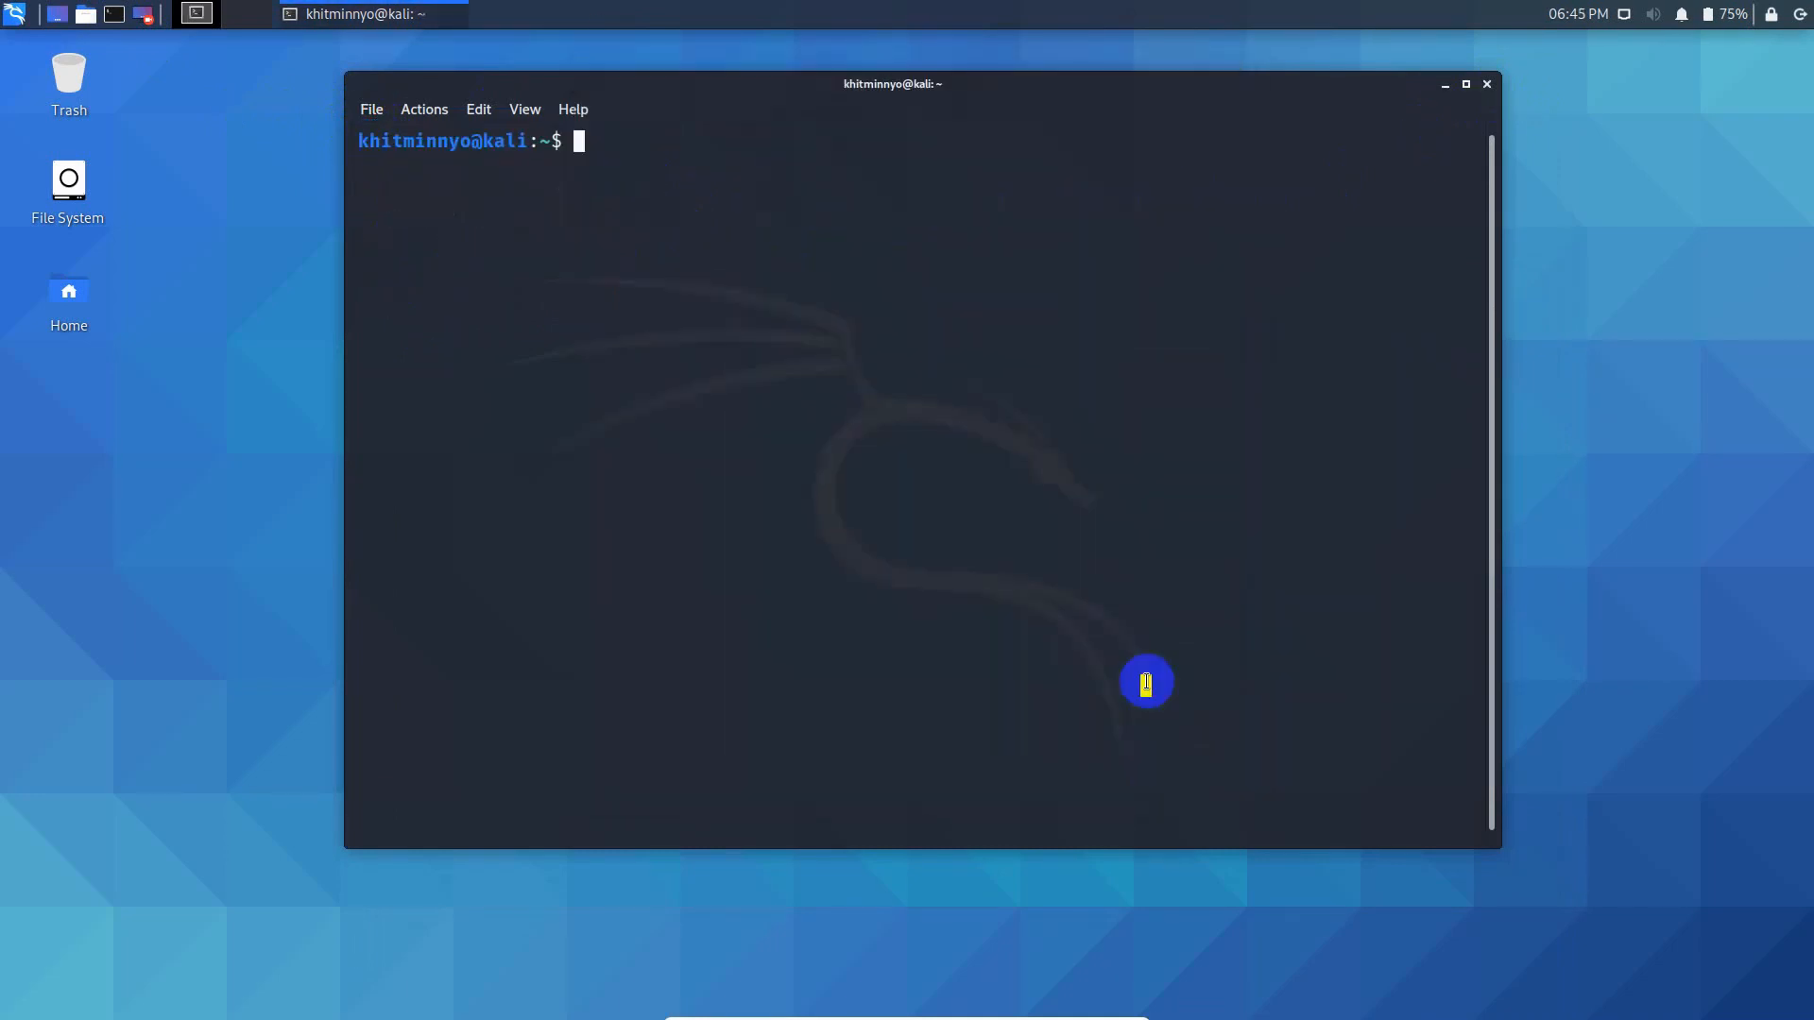
{"action": "mouse_move", "coordinate": [872, 529]}
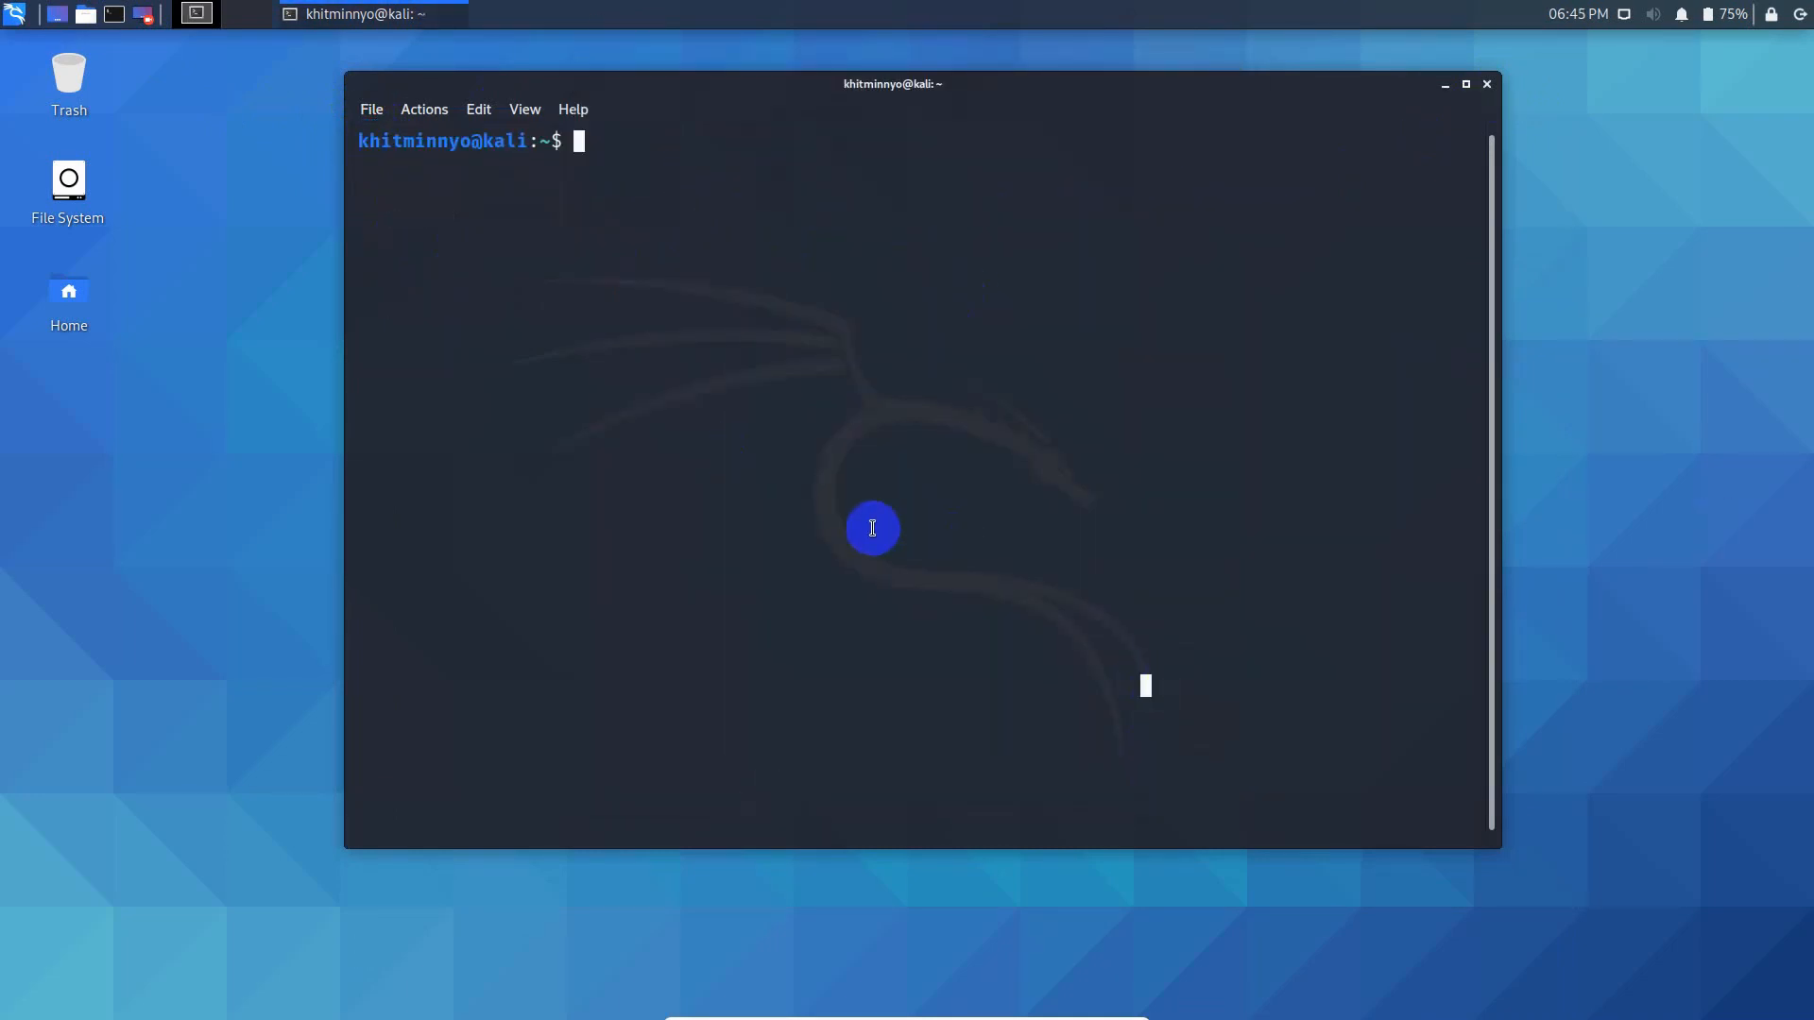
- Run sudo nautilus .config/qterminal.org/ to reopen the config folder as root
{"action": "type", "text": "sudo"}
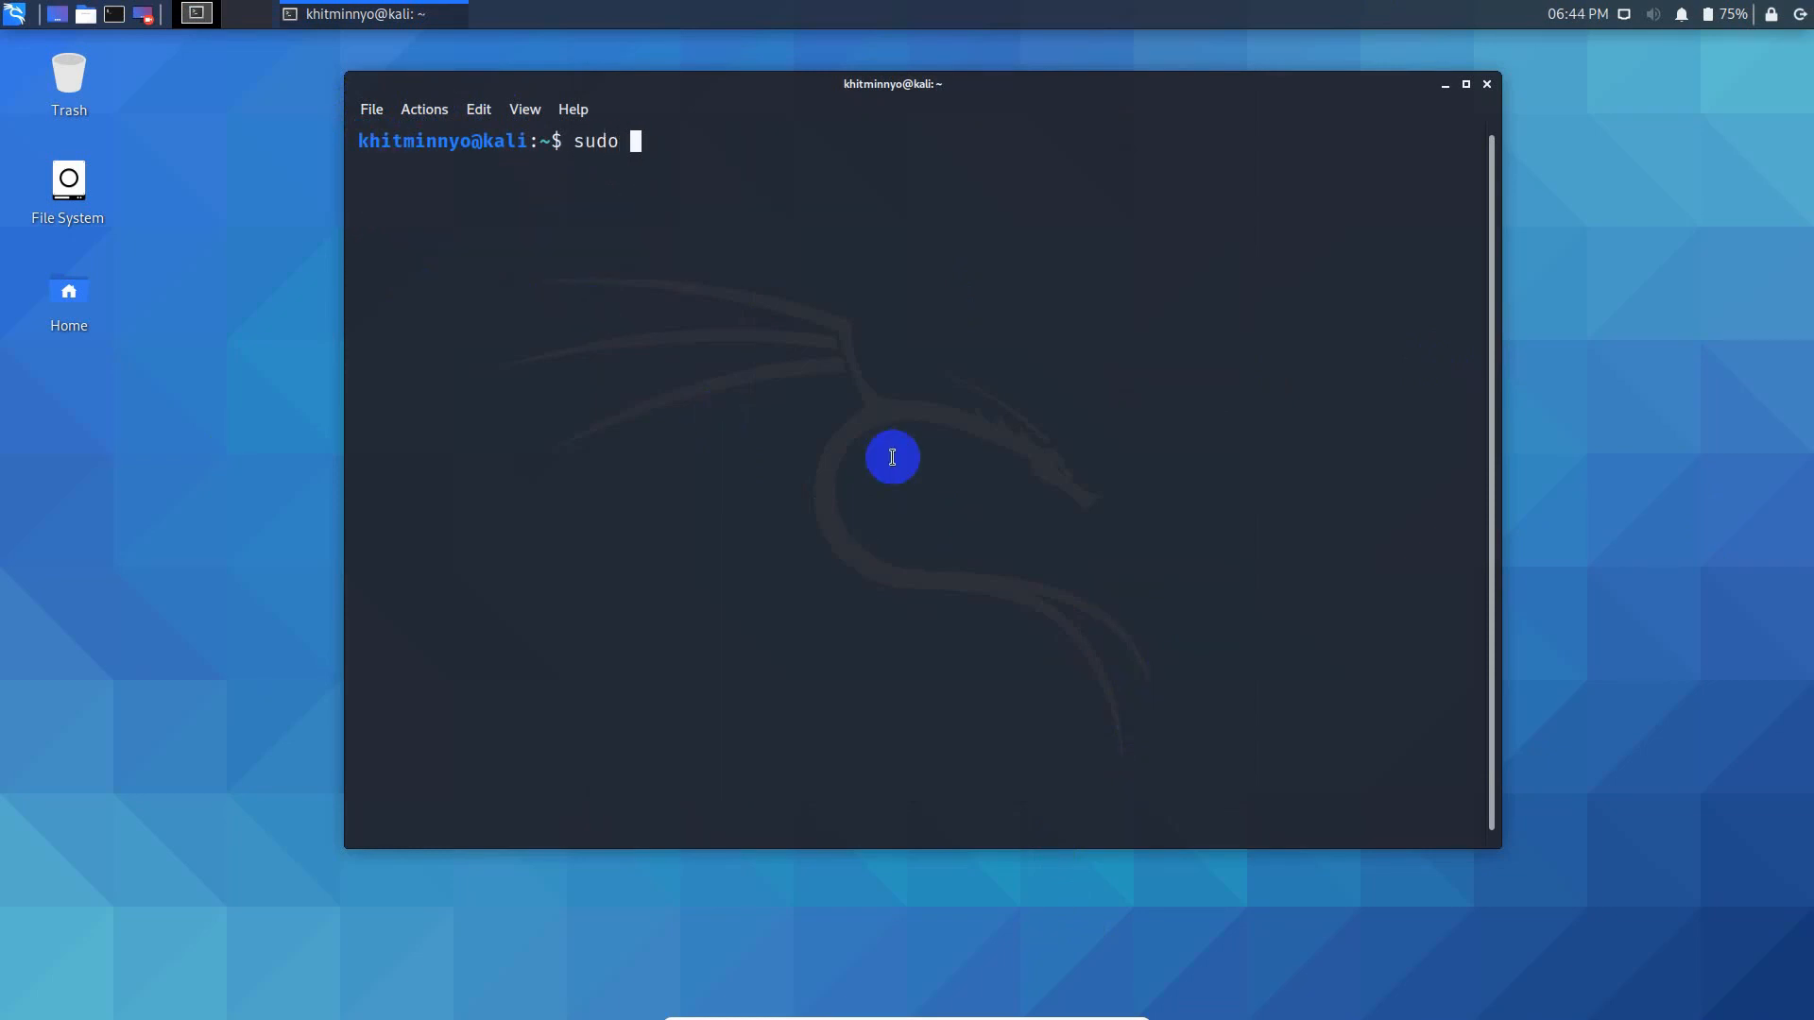
{"action": "type", "text": "nautilus"}
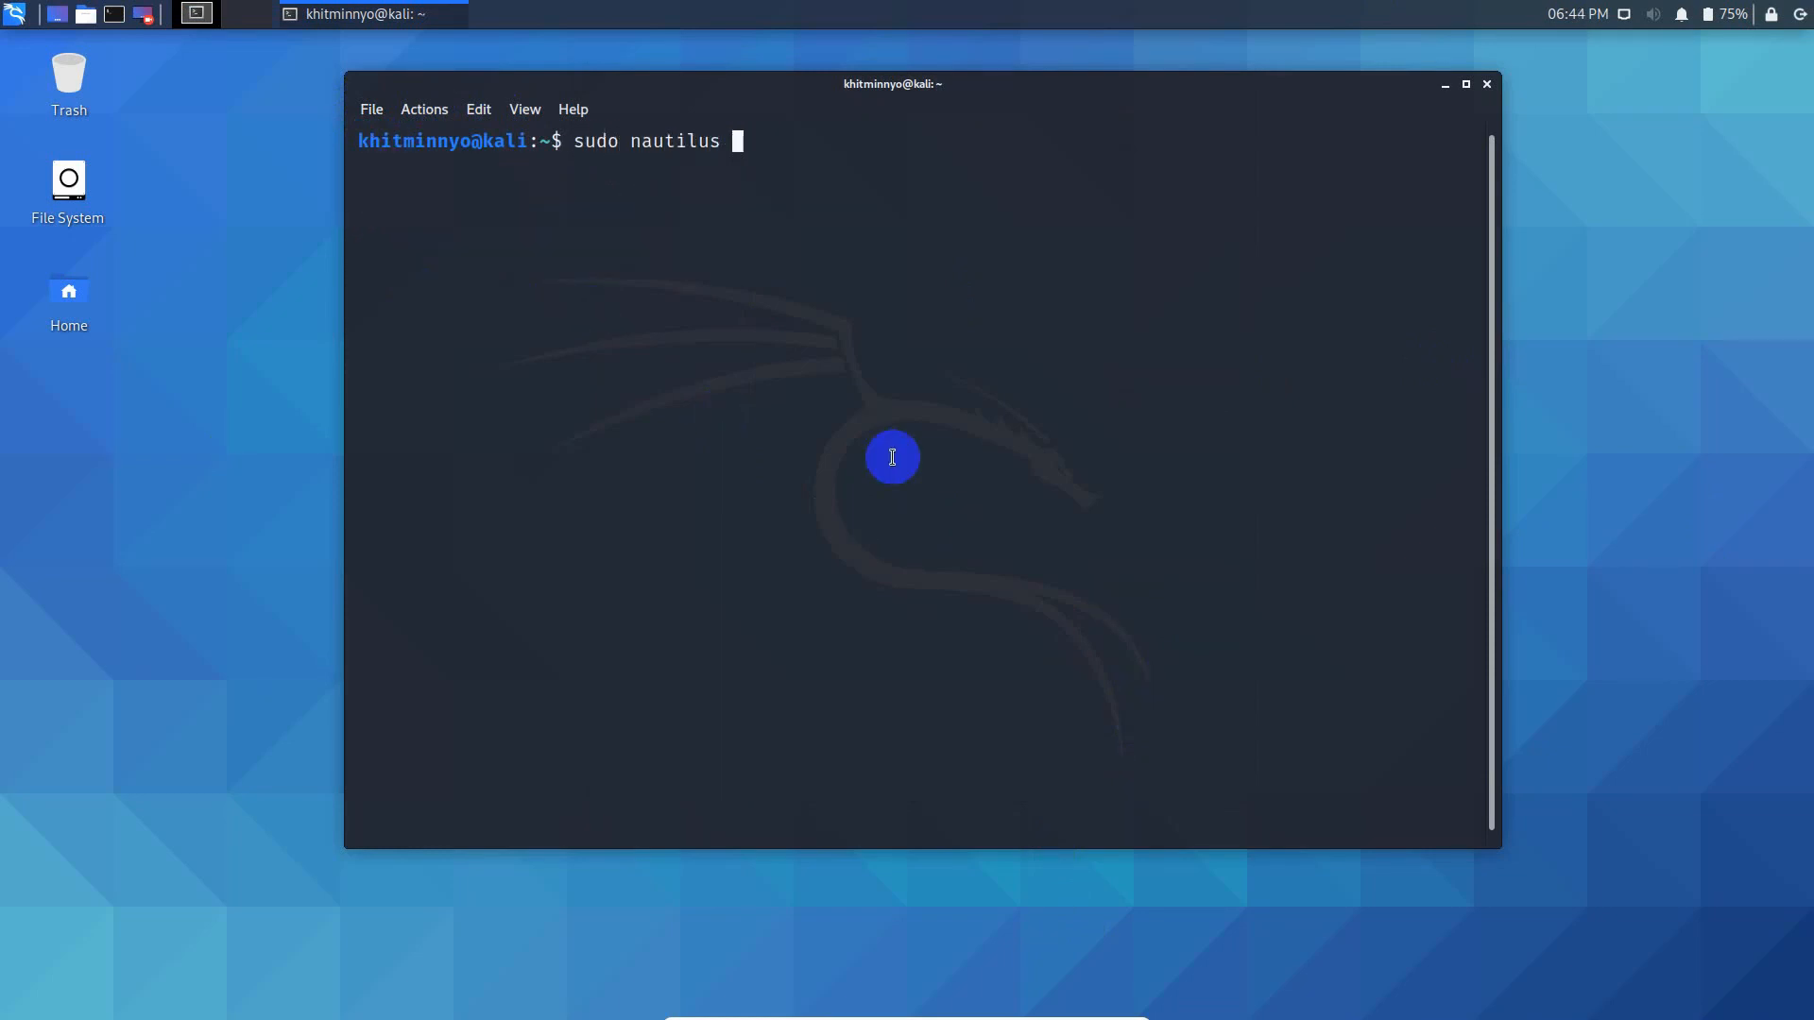
{"action": "type", "text": ".conf"}
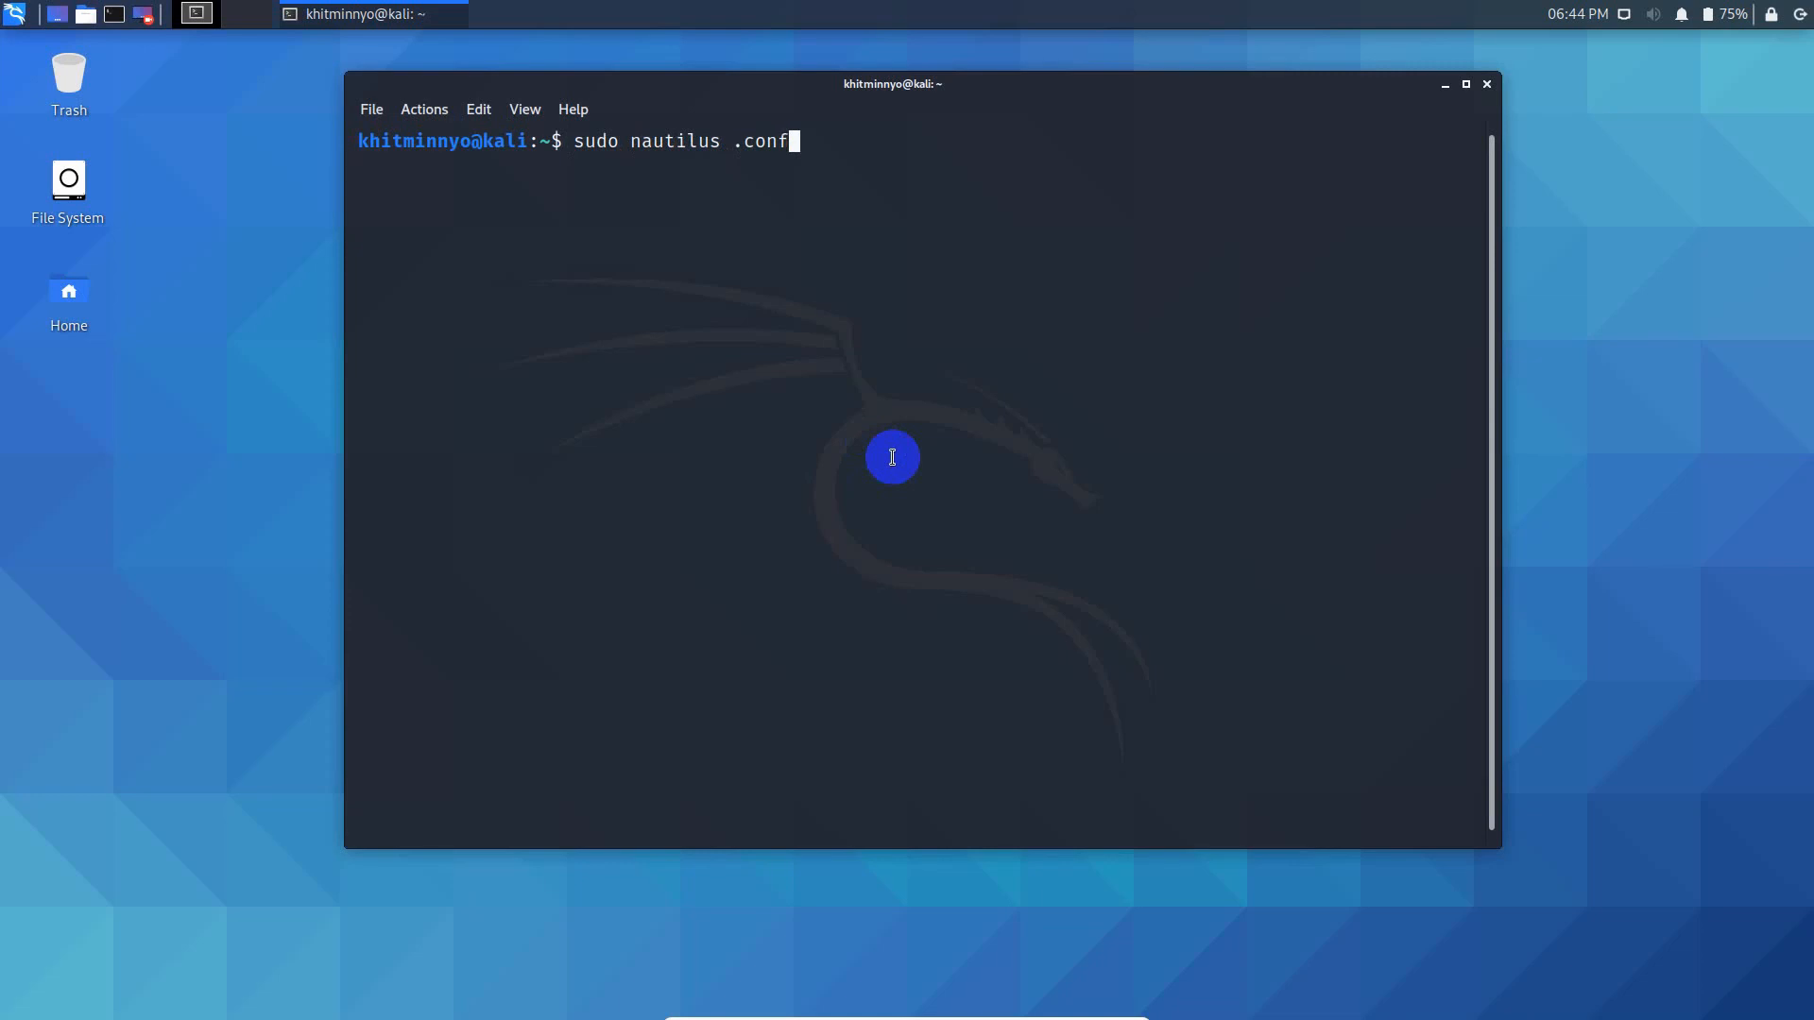
{"action": "type", "text": "ig/"}
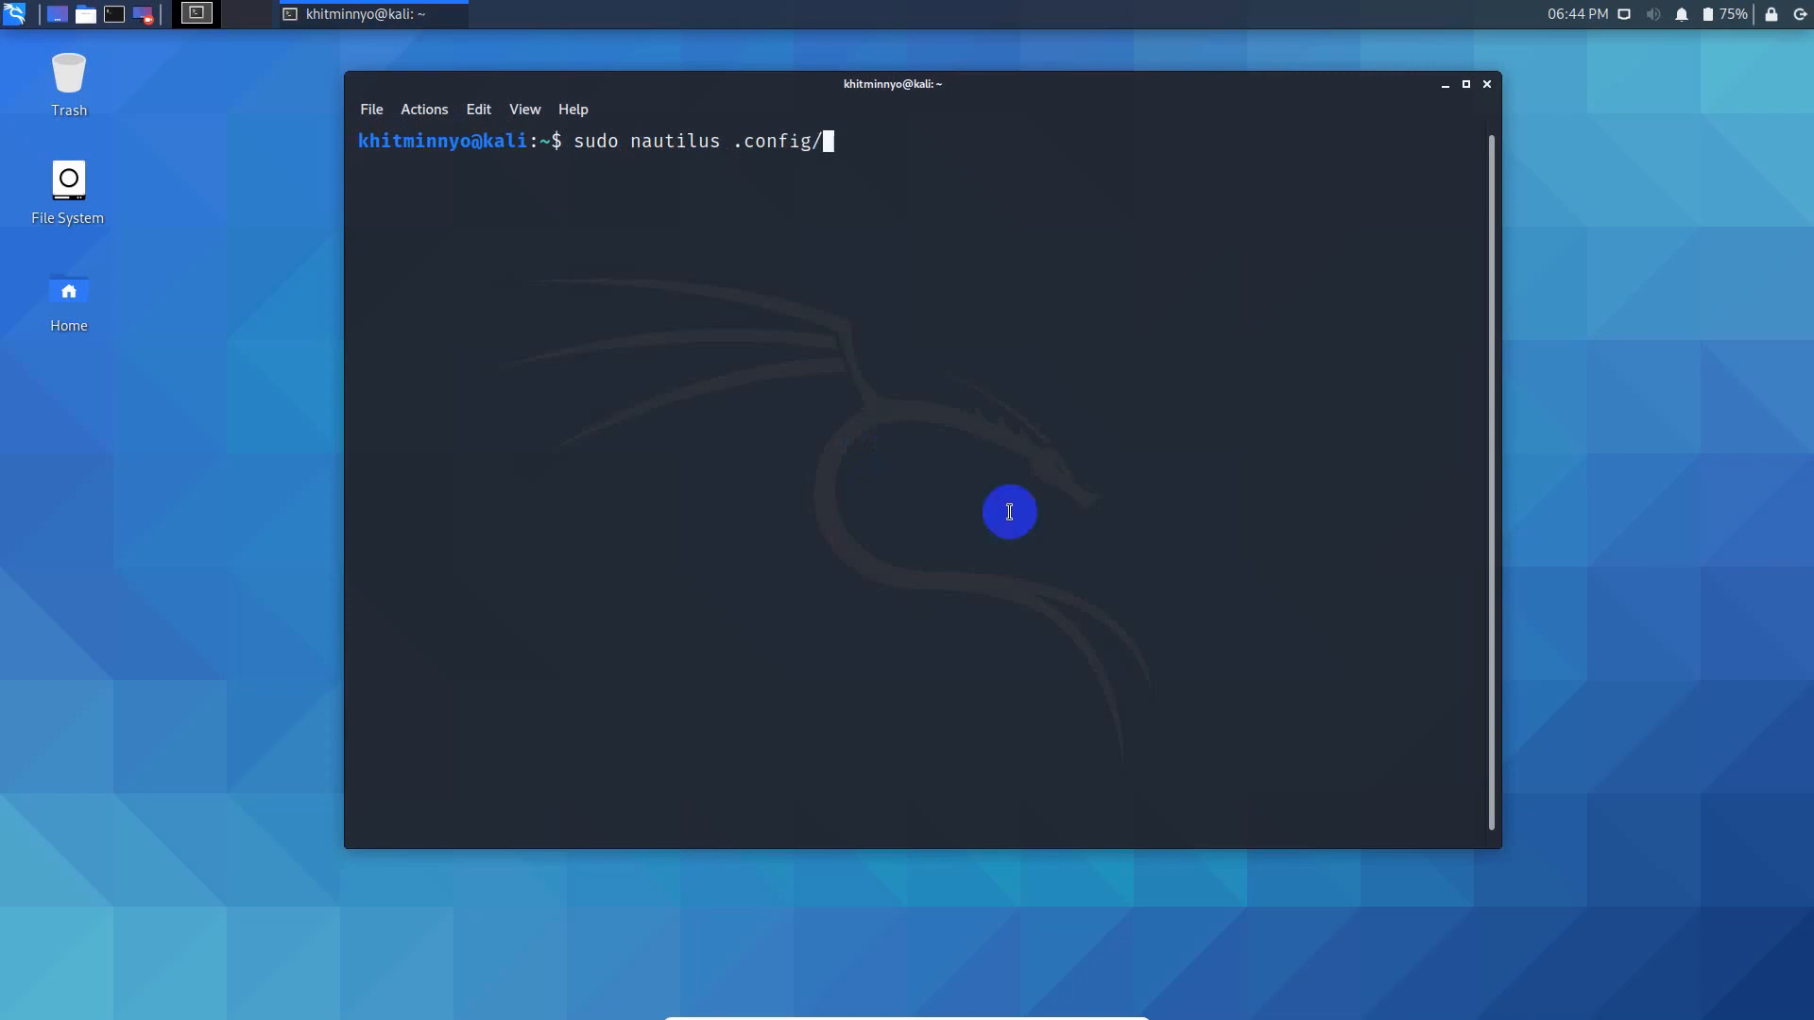
{"action": "type", "text": "qterminal.org/"}
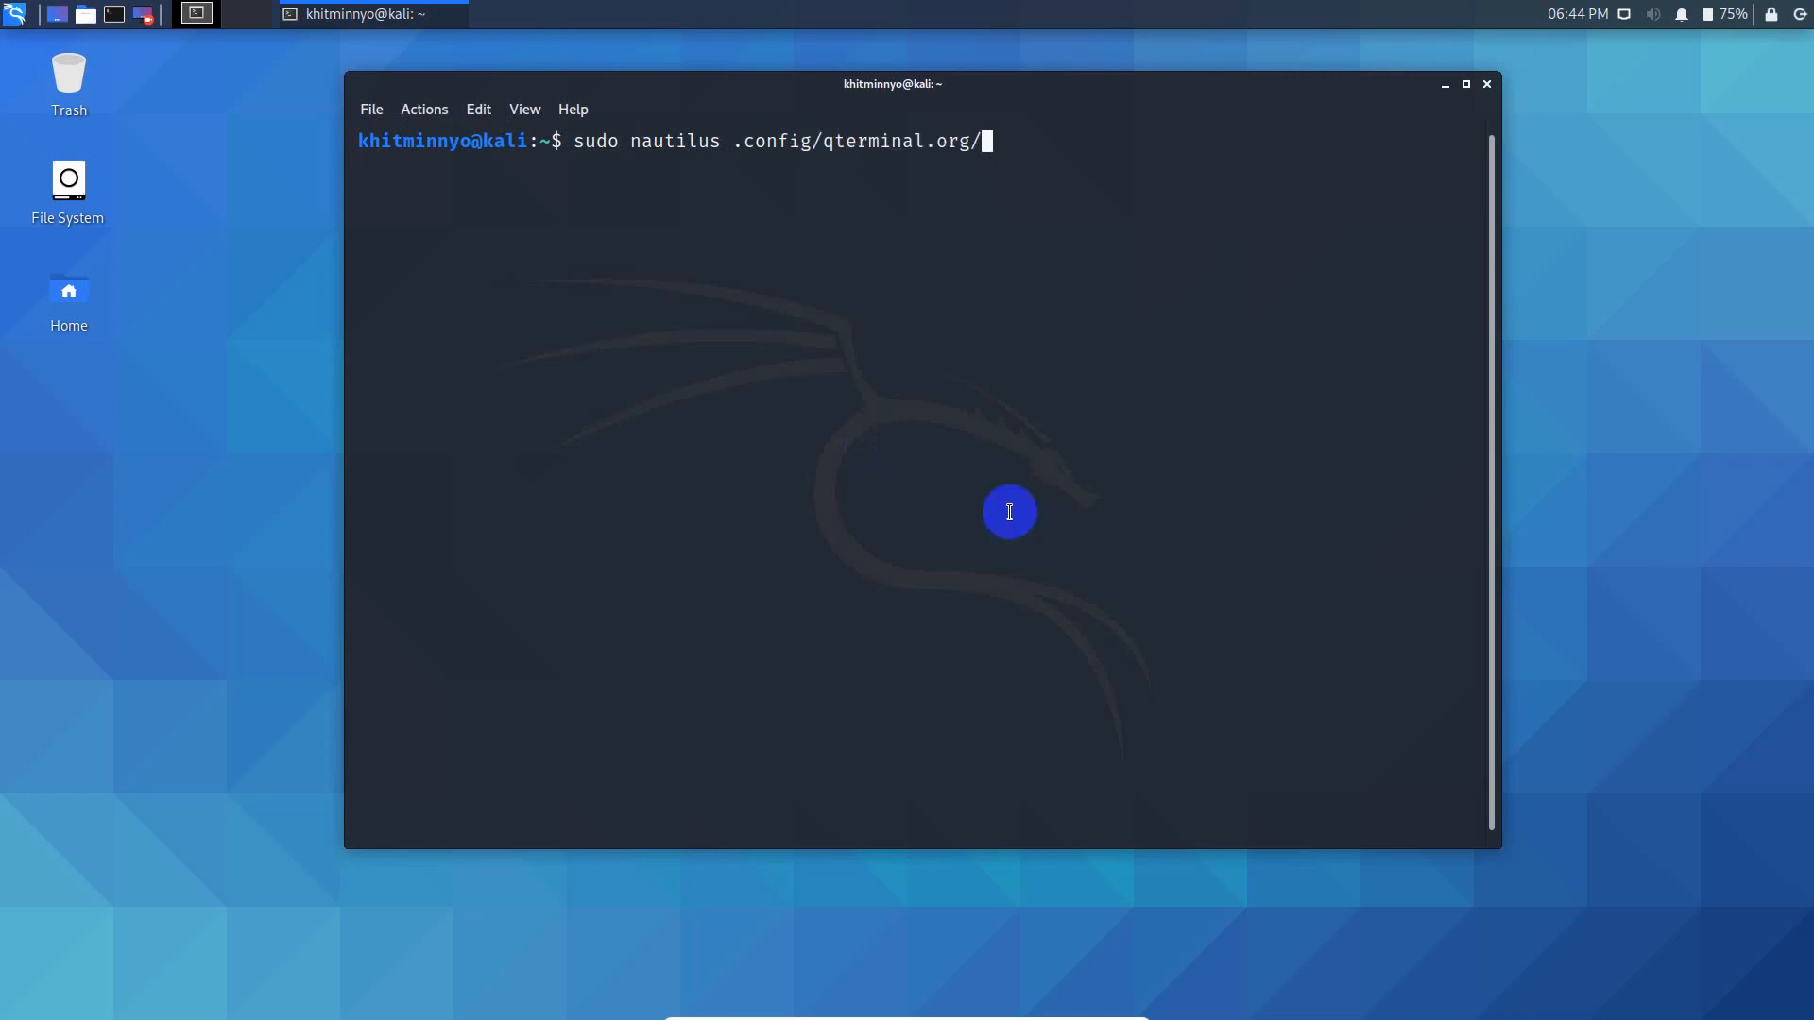
{"action": "key", "text": "Return"}
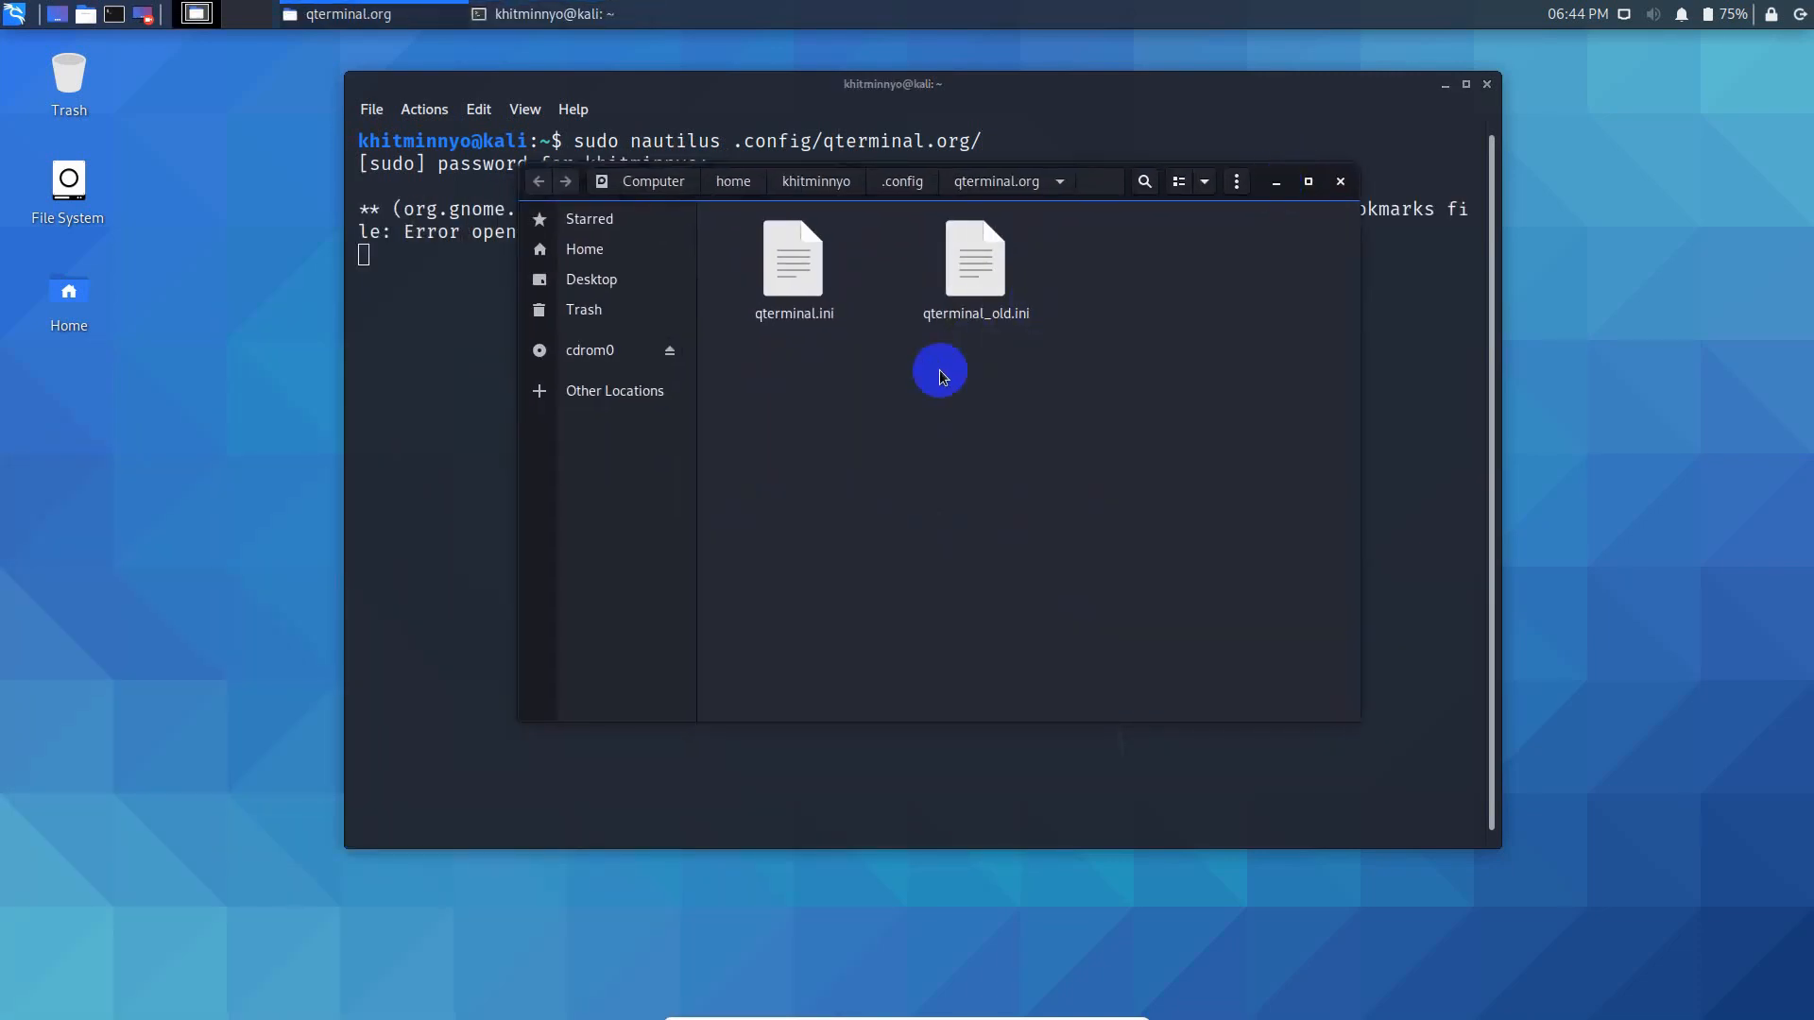
- Open qterminal.ini in Mousepad and change the window size from 1216x791 to 1080x876
{"action": "left_click", "coordinate": [793, 268]}
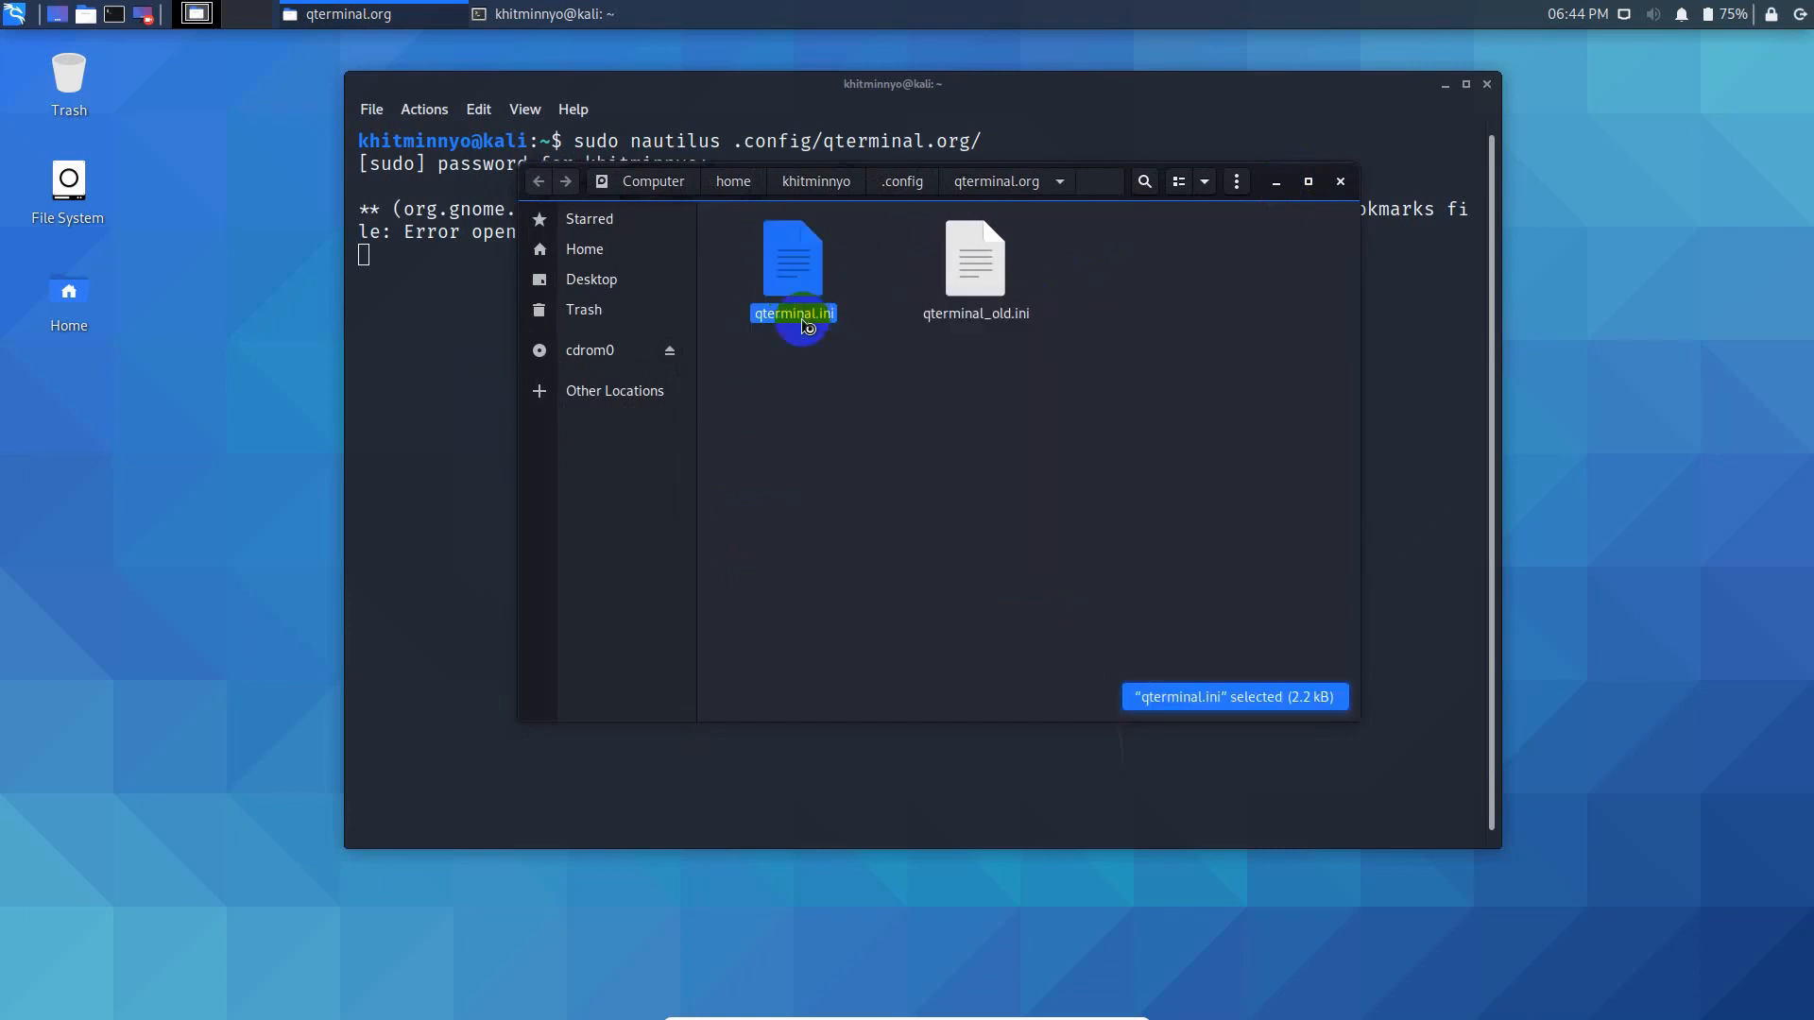
{"action": "double_click", "coordinate": [793, 257]}
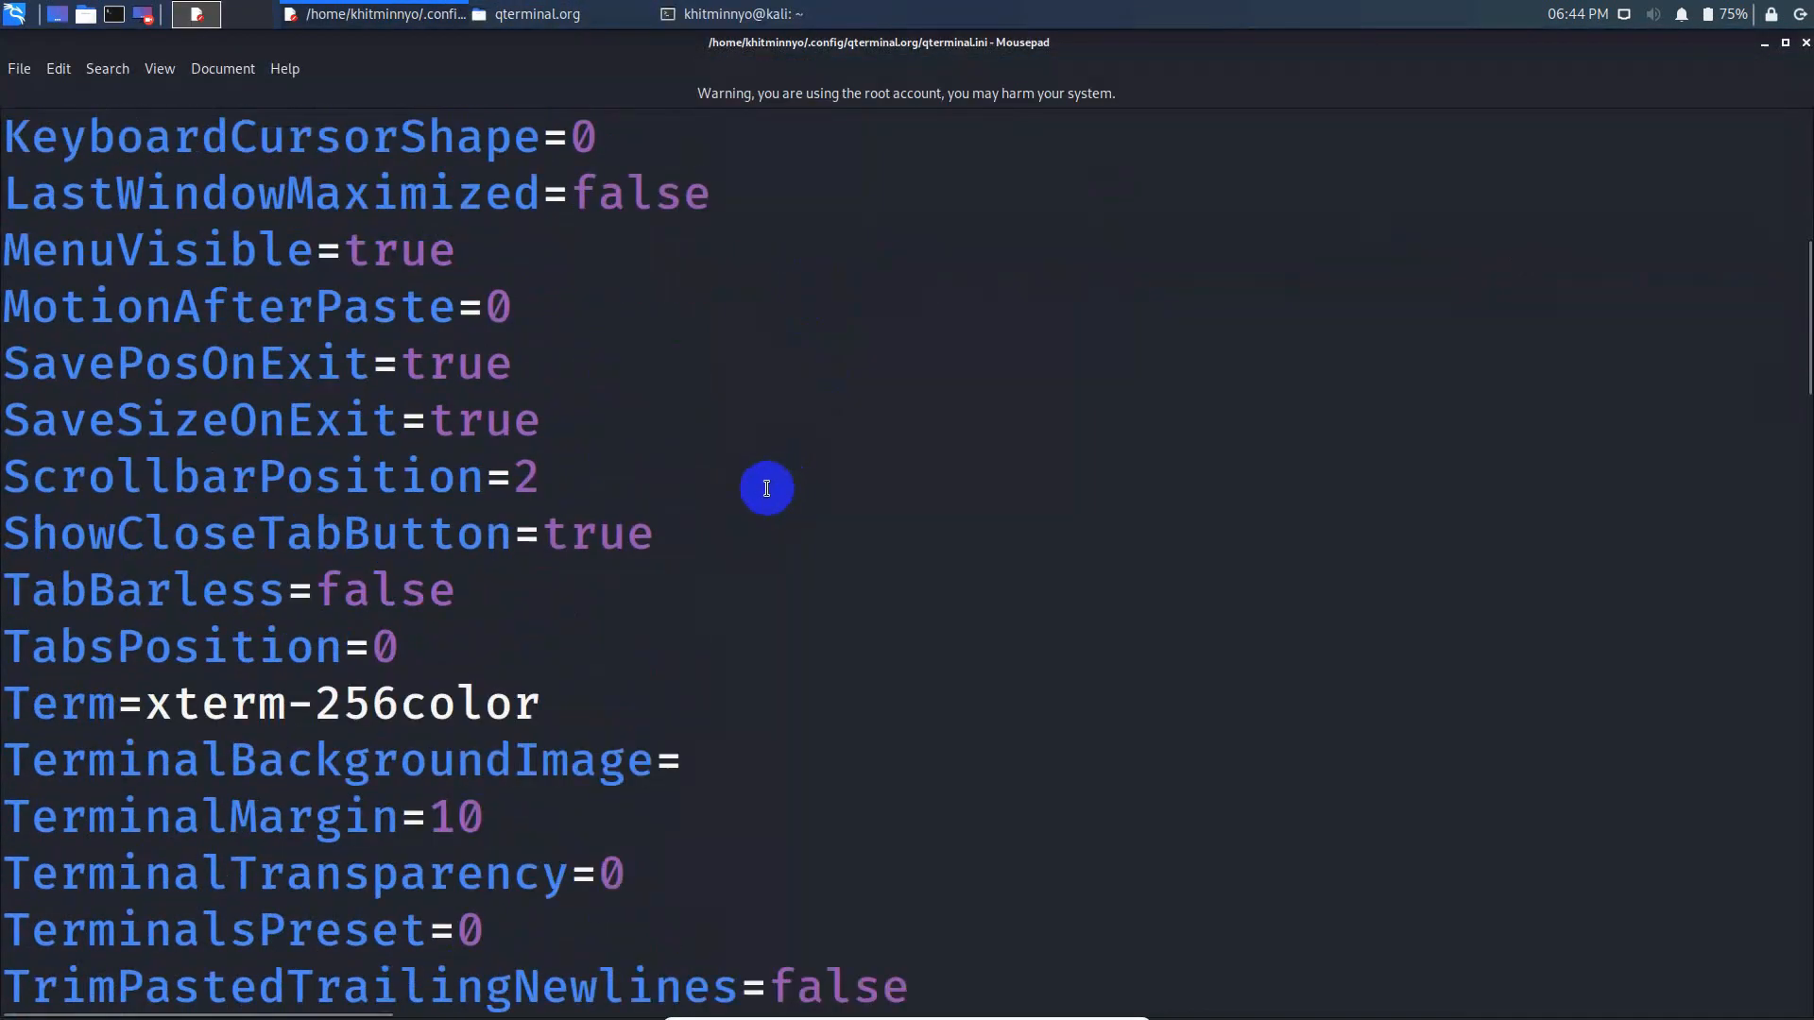
{"action": "scroll", "scroll_direction": "down", "scroll_amount": 3}
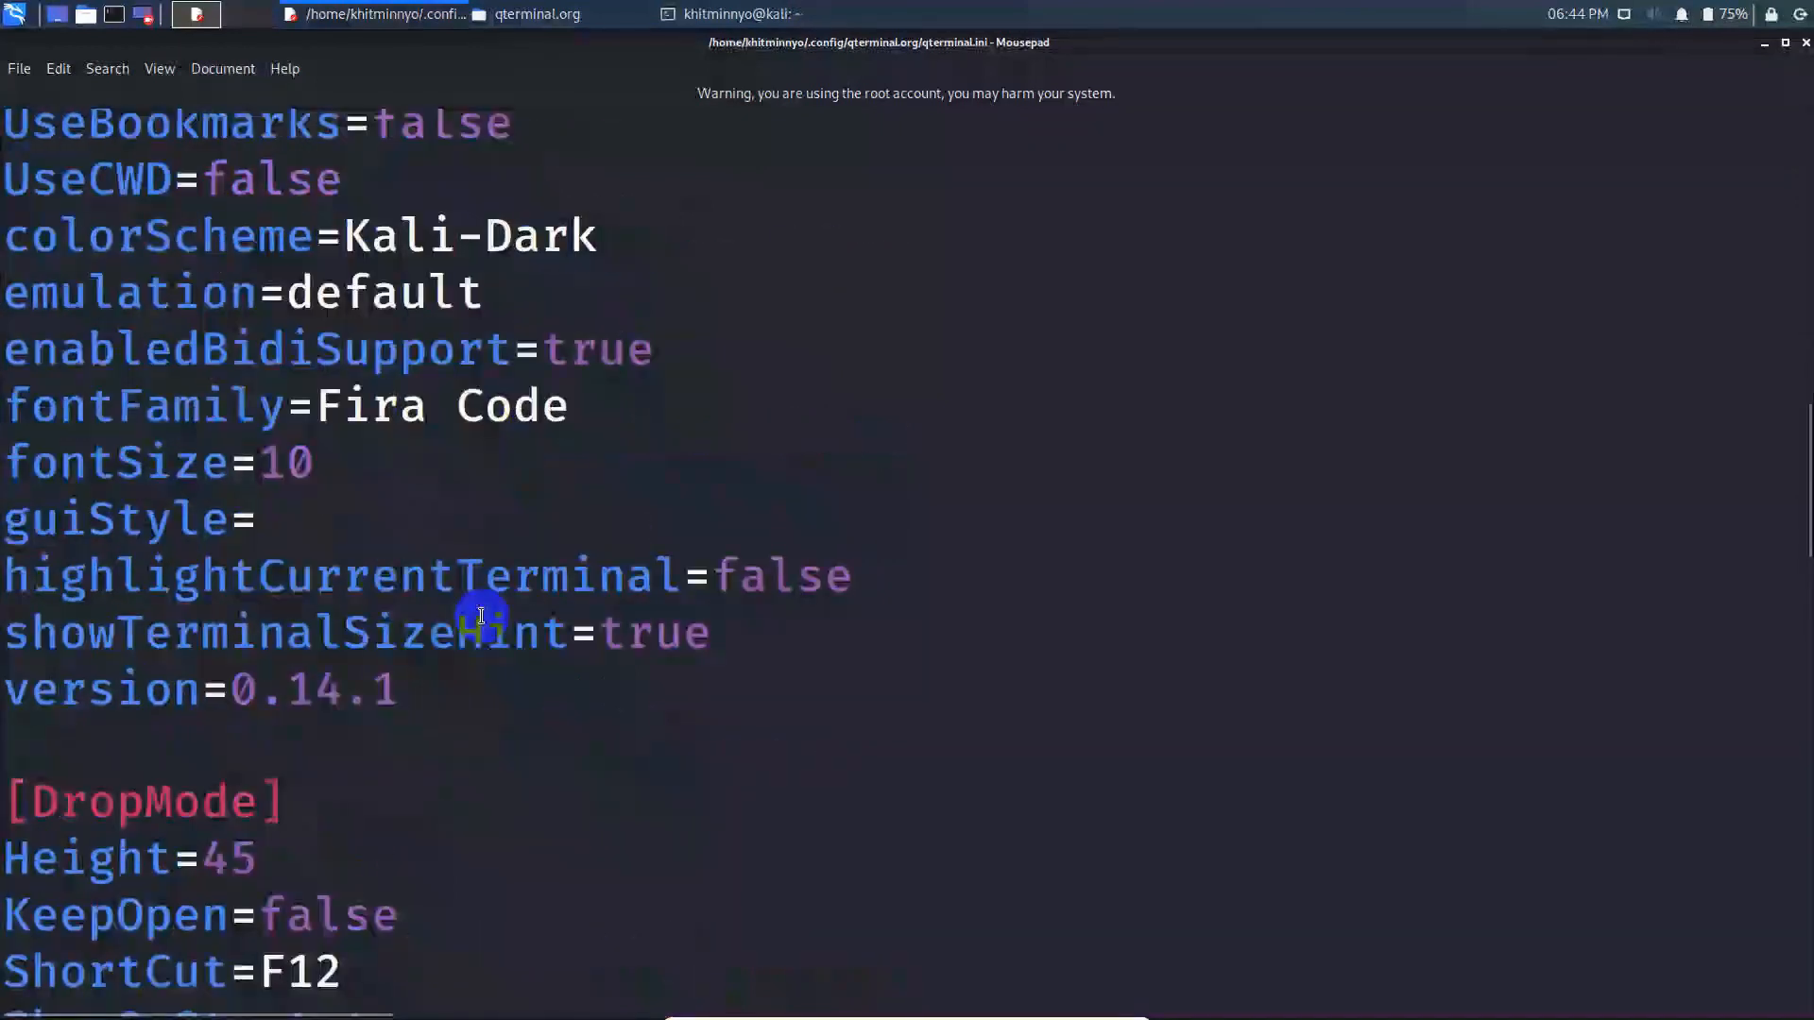
{"action": "scroll", "scroll_direction": "up", "scroll_amount": 3}
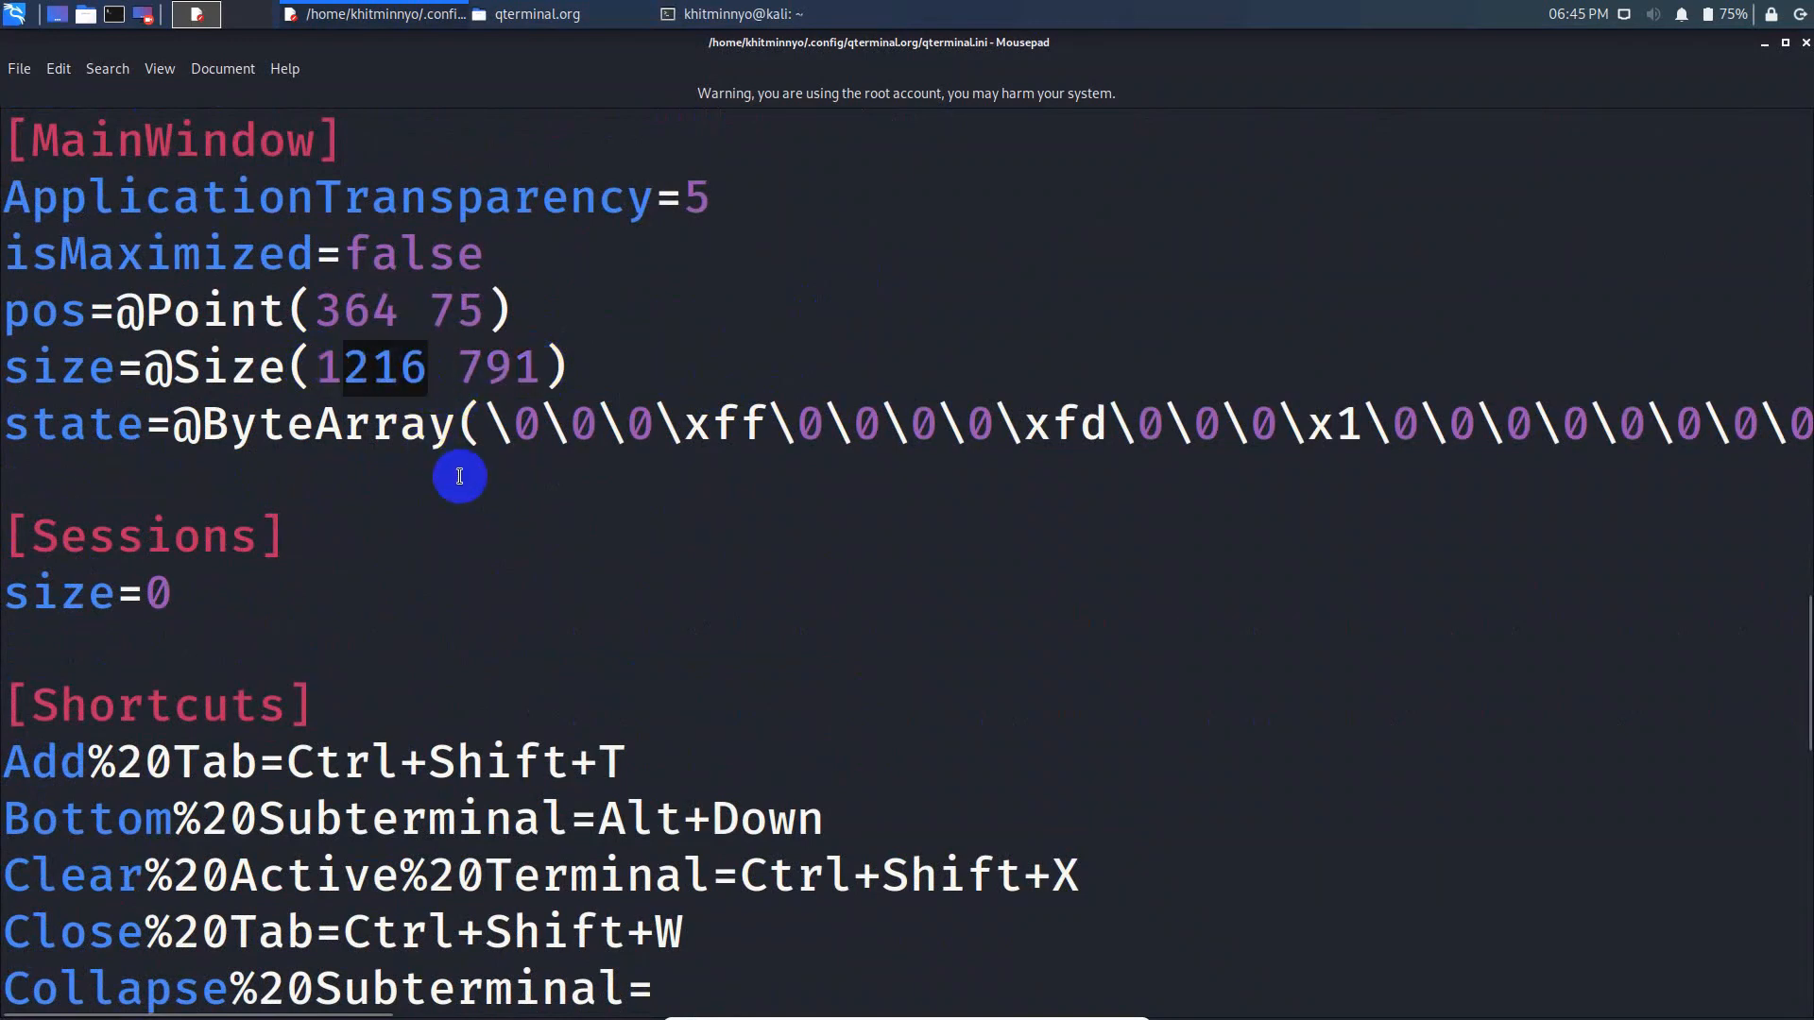
{"action": "type", "text": "1080"}
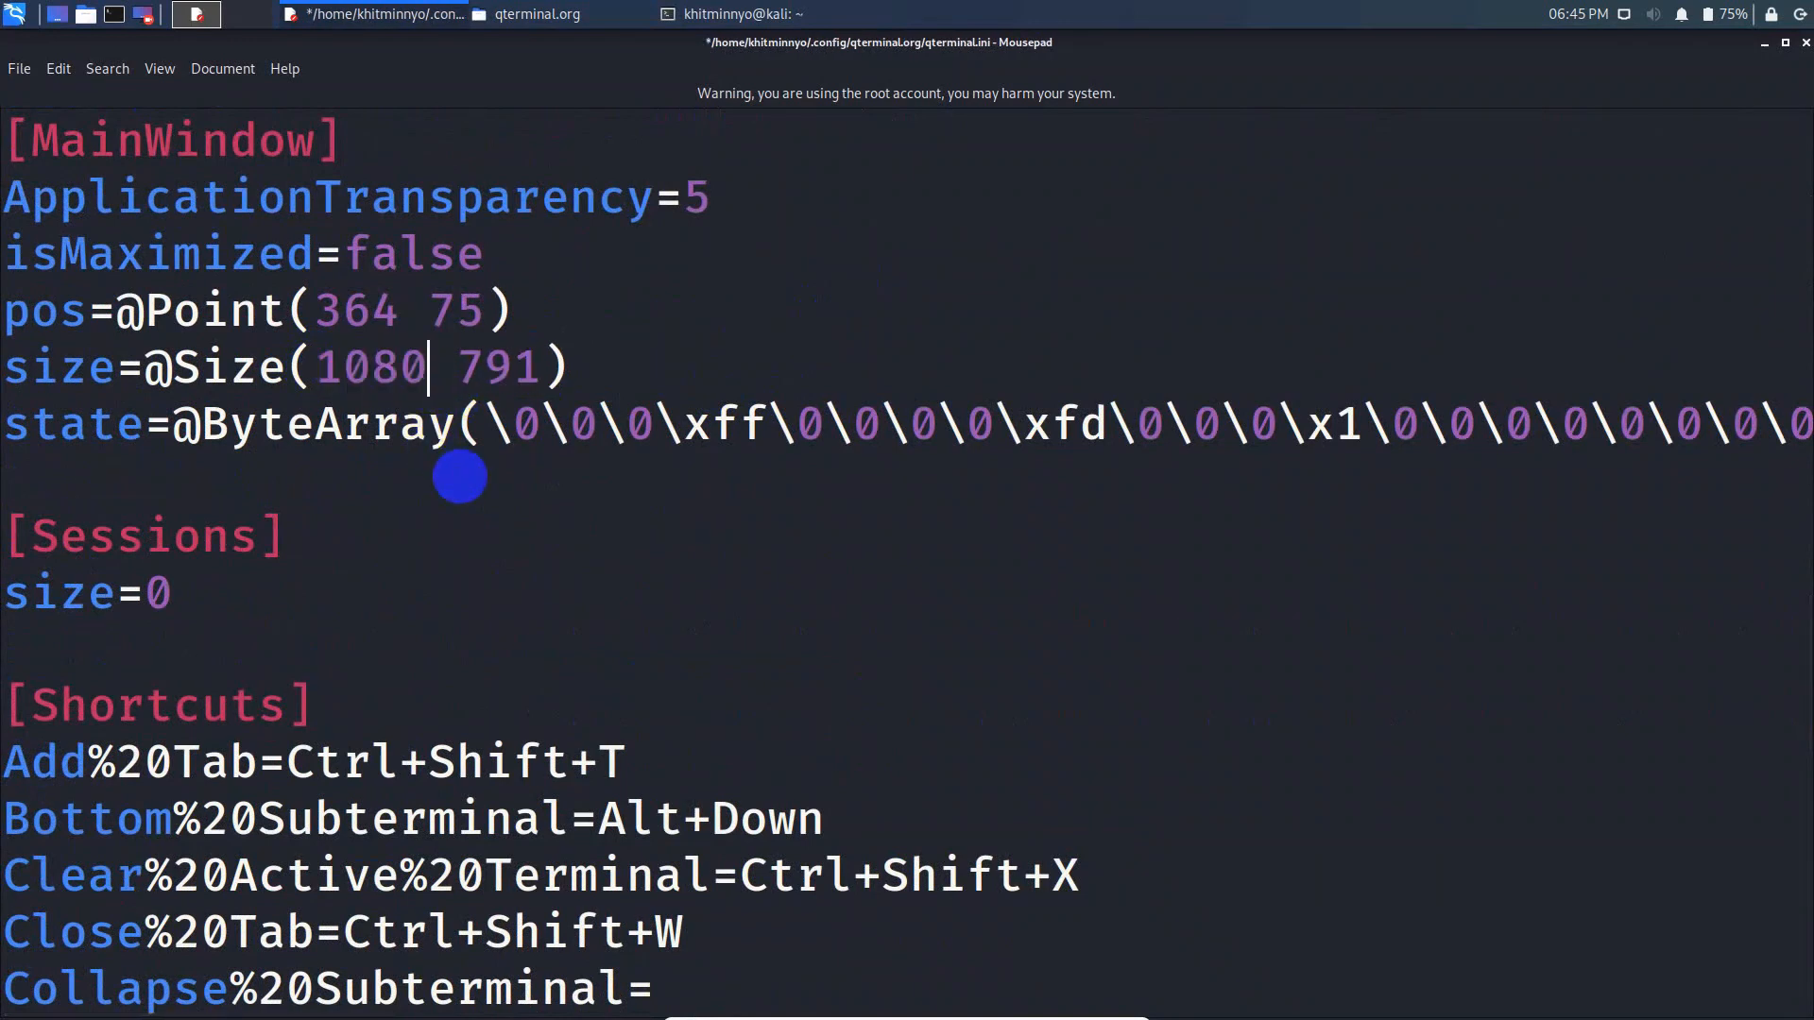
{"action": "left_click", "coordinate": [530, 367]}
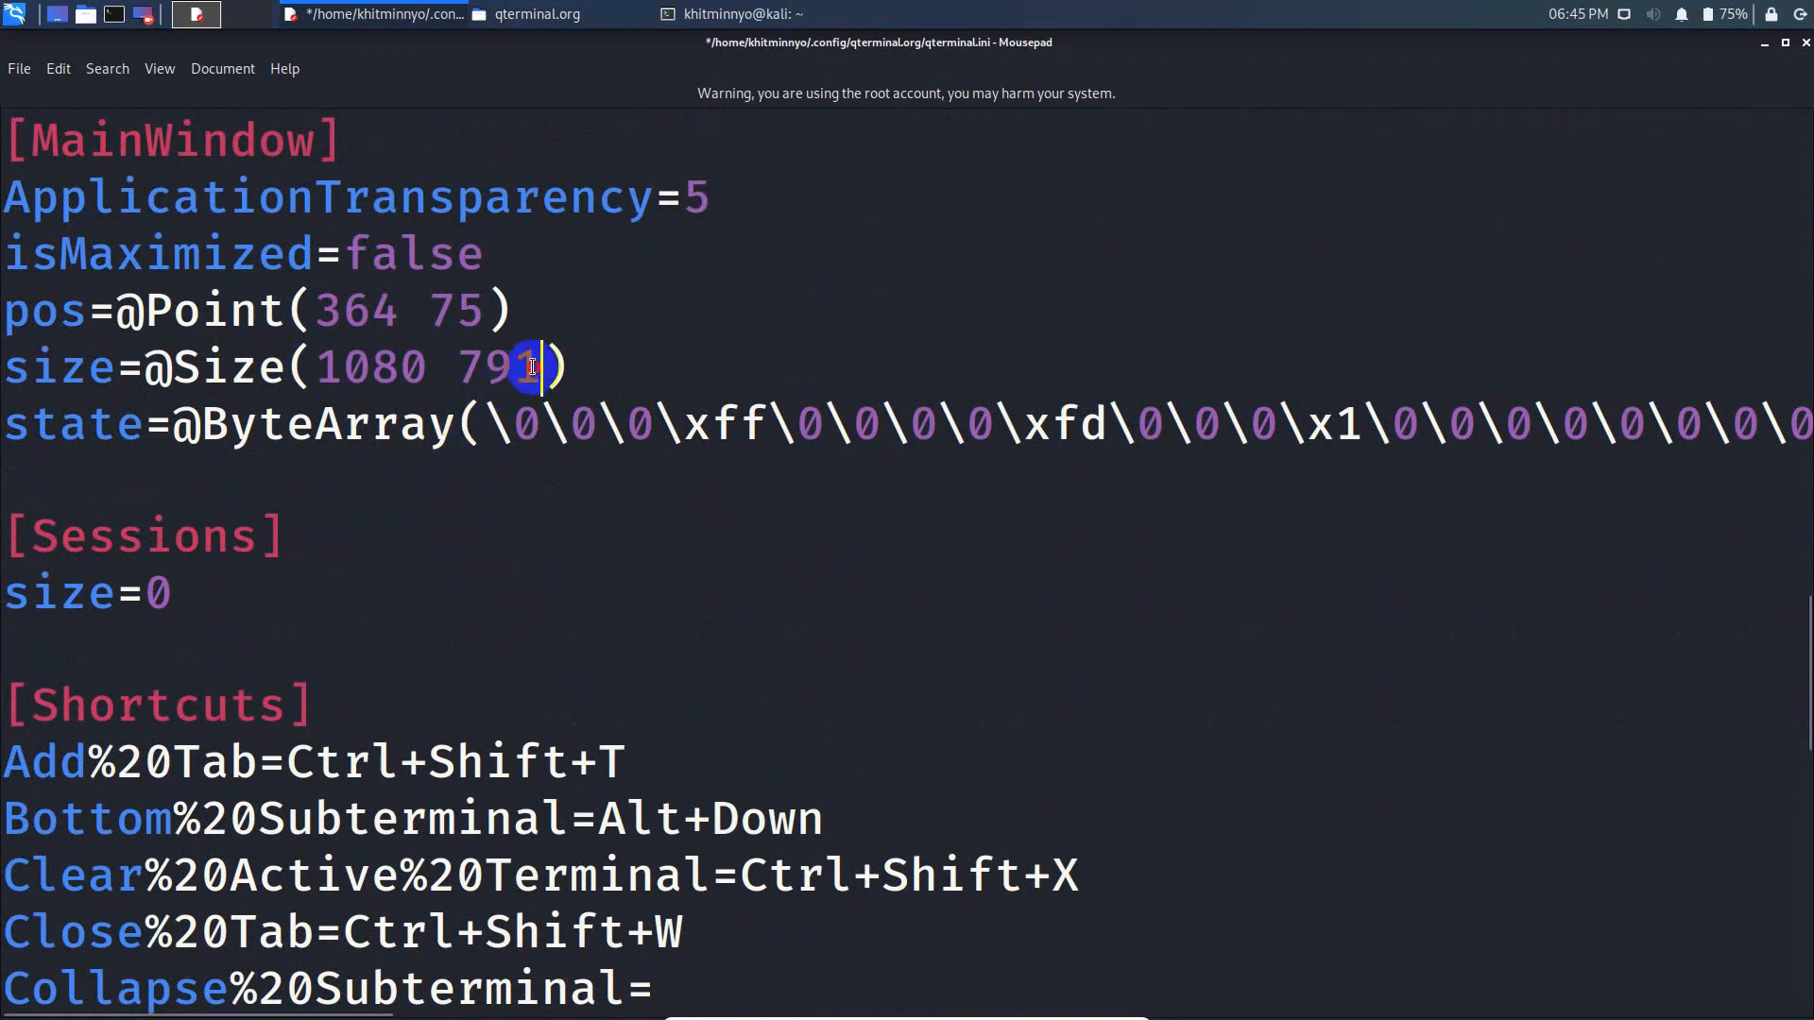
{"action": "mouse_move", "coordinate": [653, 561]}
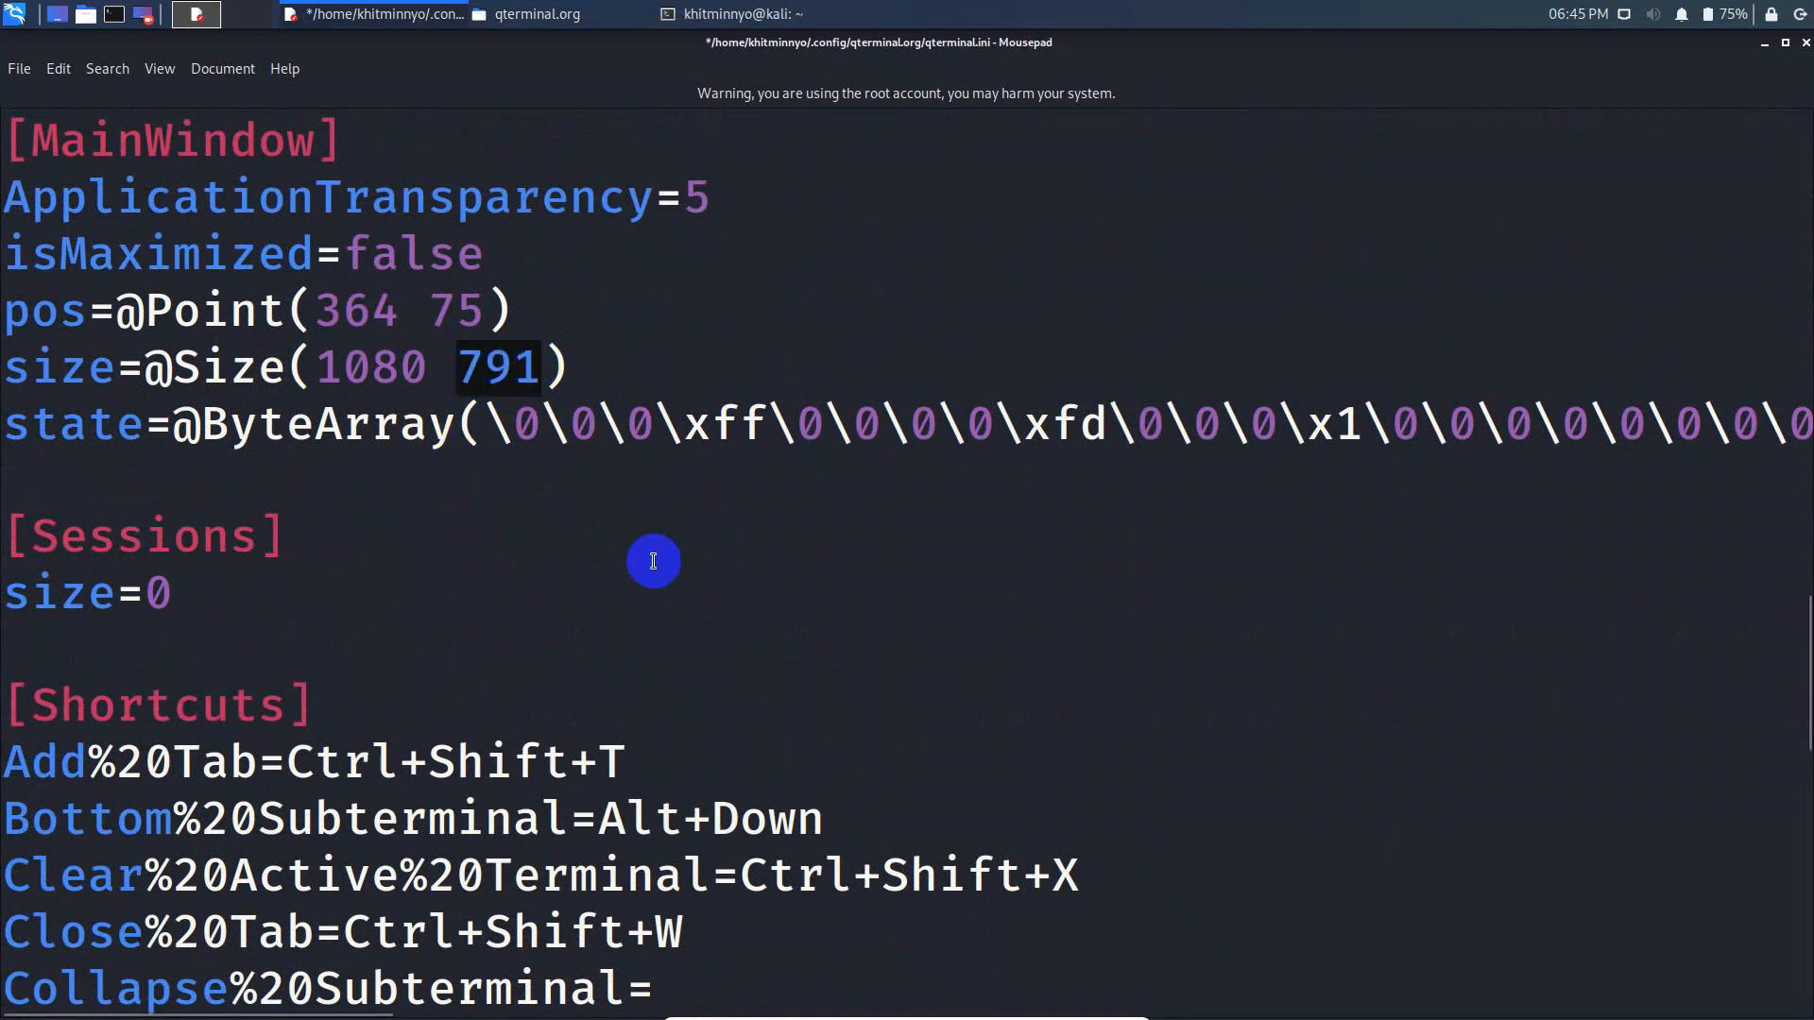
{"action": "type", "text": "876"}
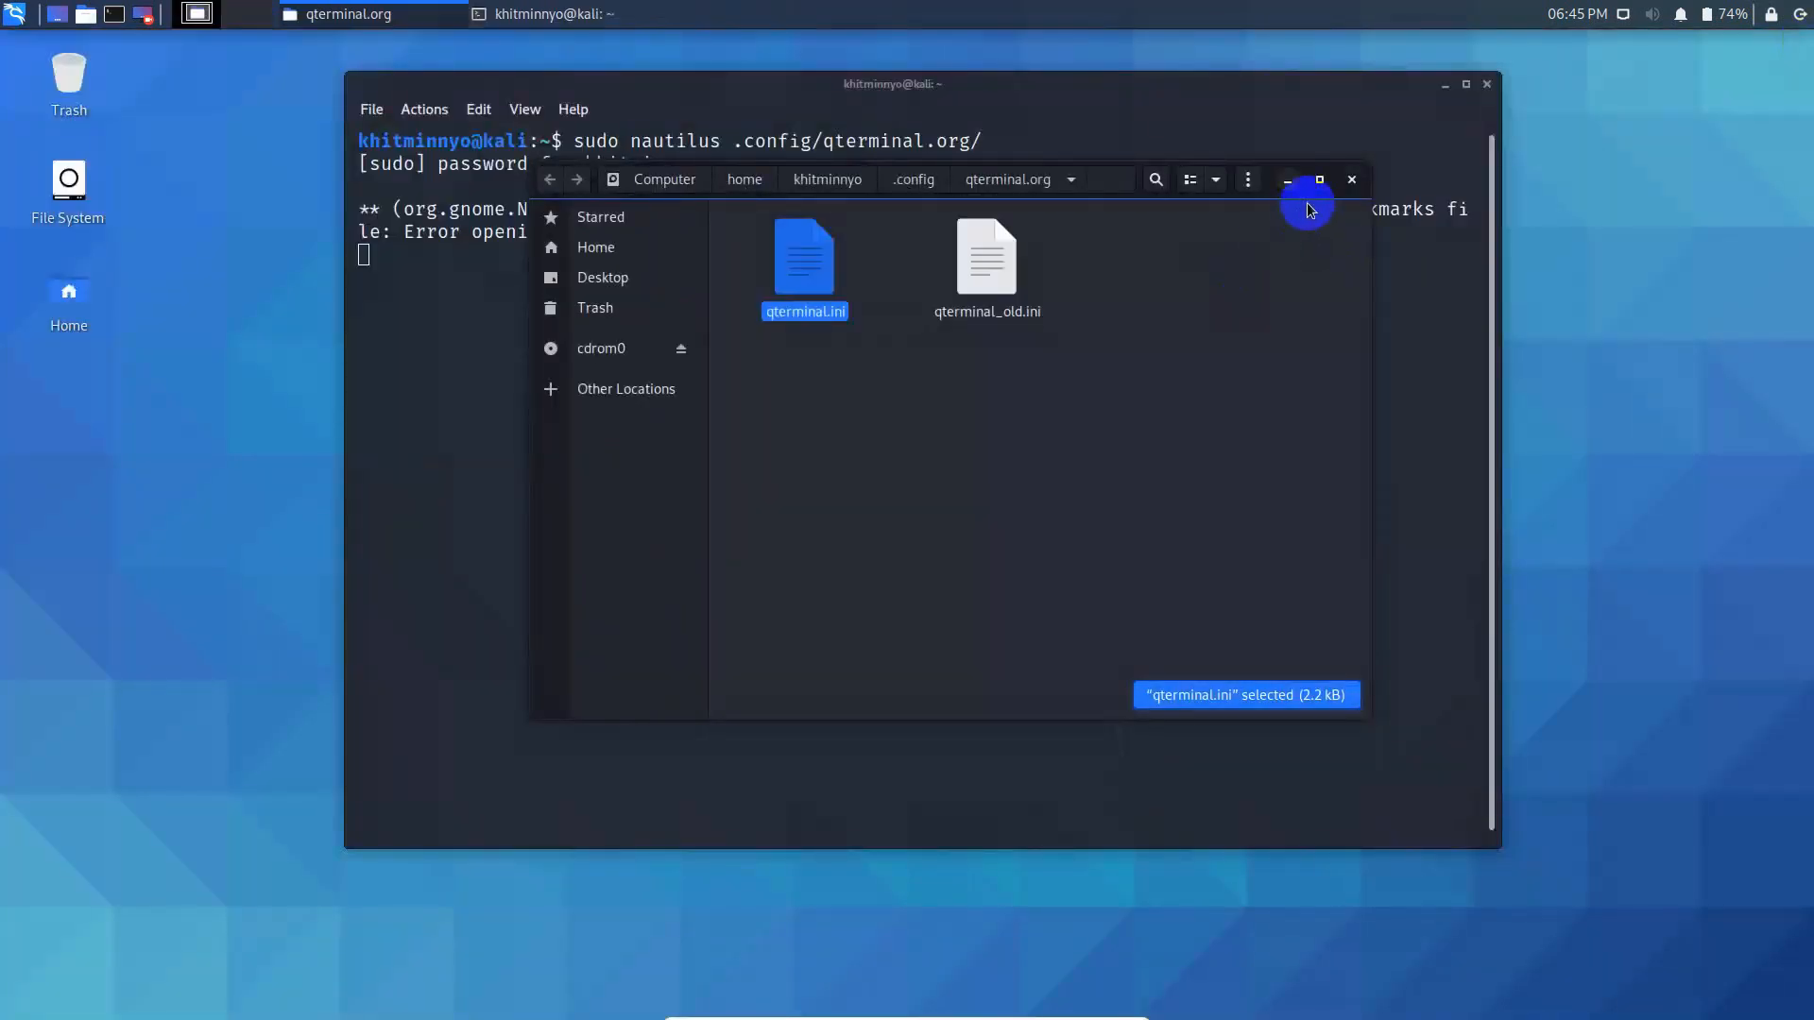
- Close the root Nautilus file manager window and the remaining QTerminal window
{"action": "left_click", "coordinate": [1350, 180]}
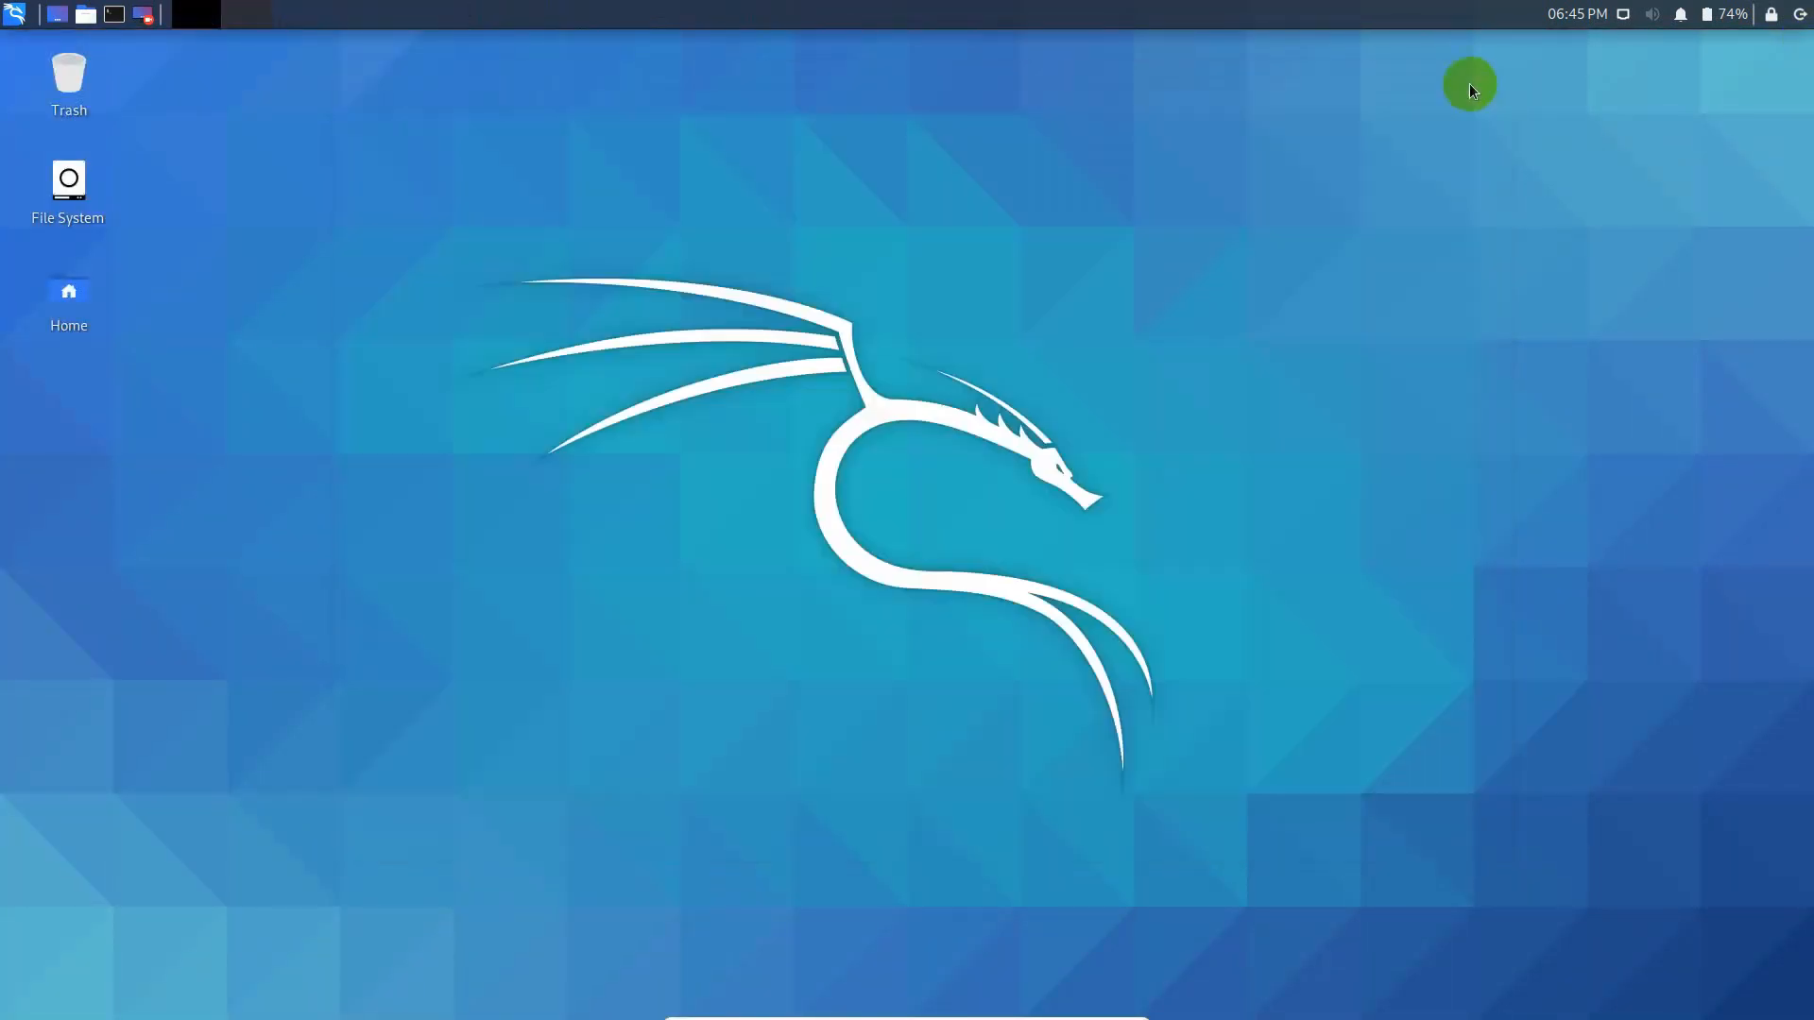
{"action": "left_click", "coordinate": [142, 14]}
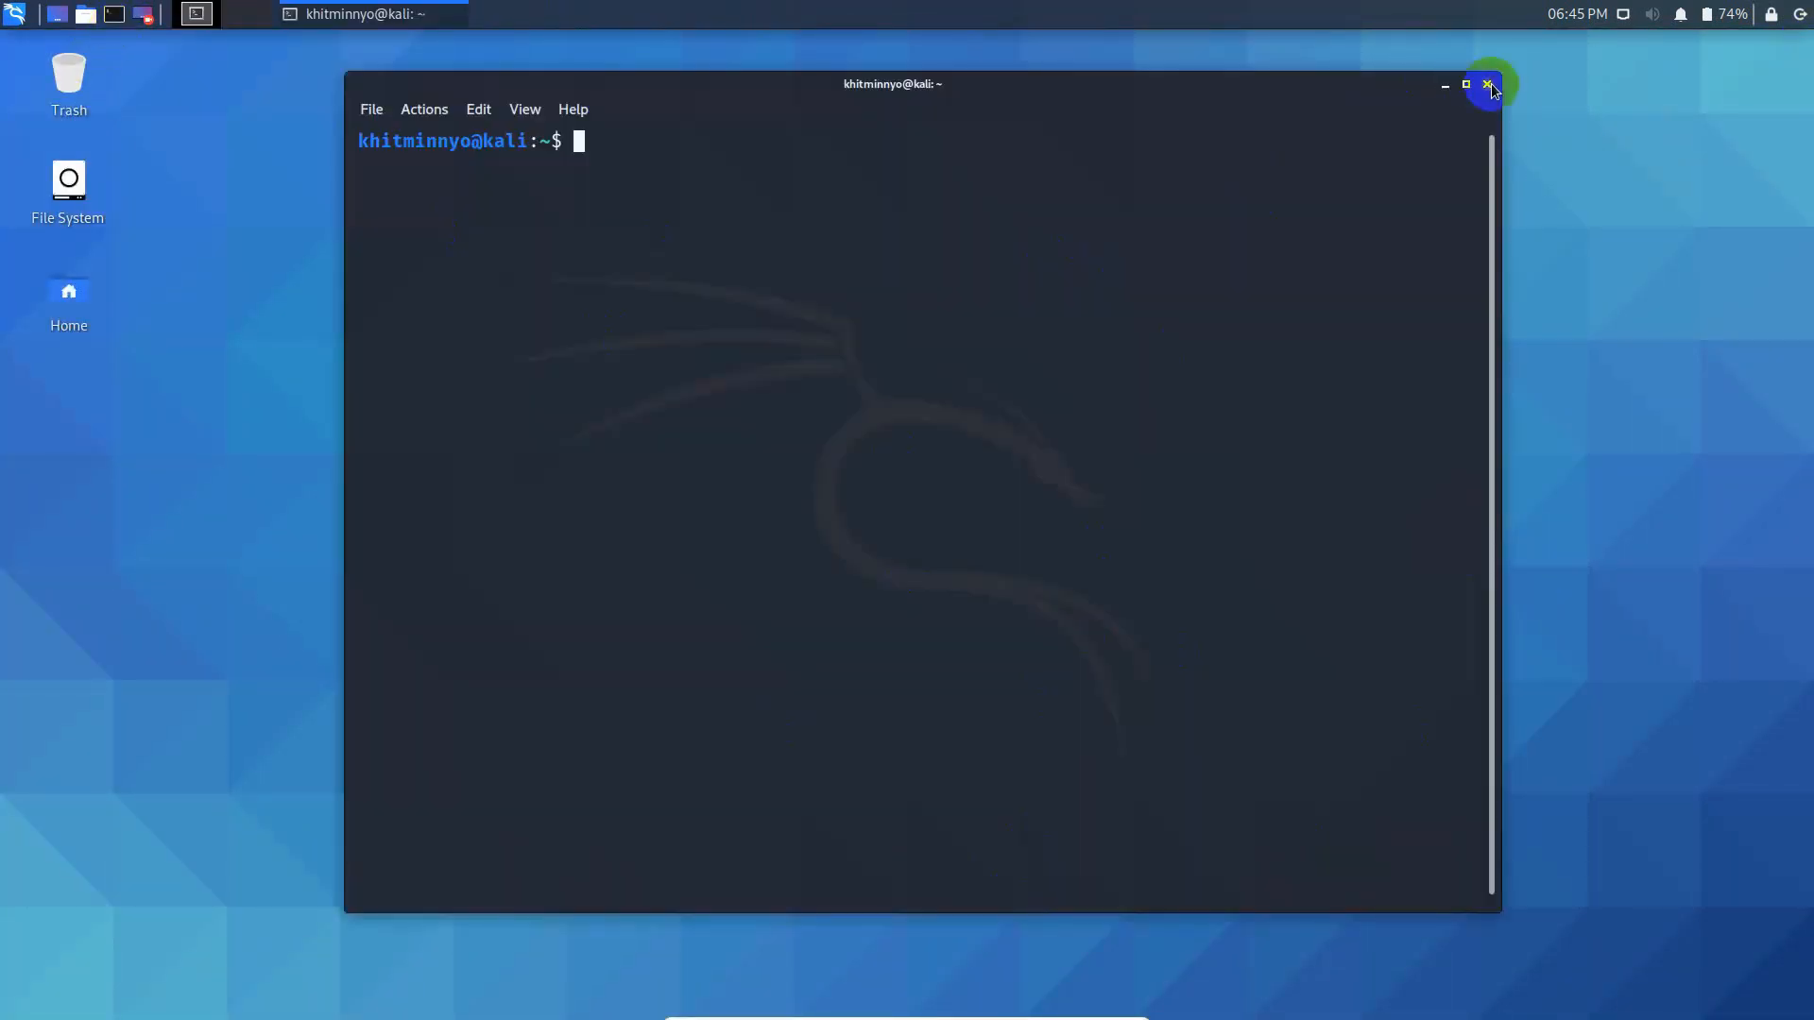
{"action": "left_click", "coordinate": [1488, 84]}
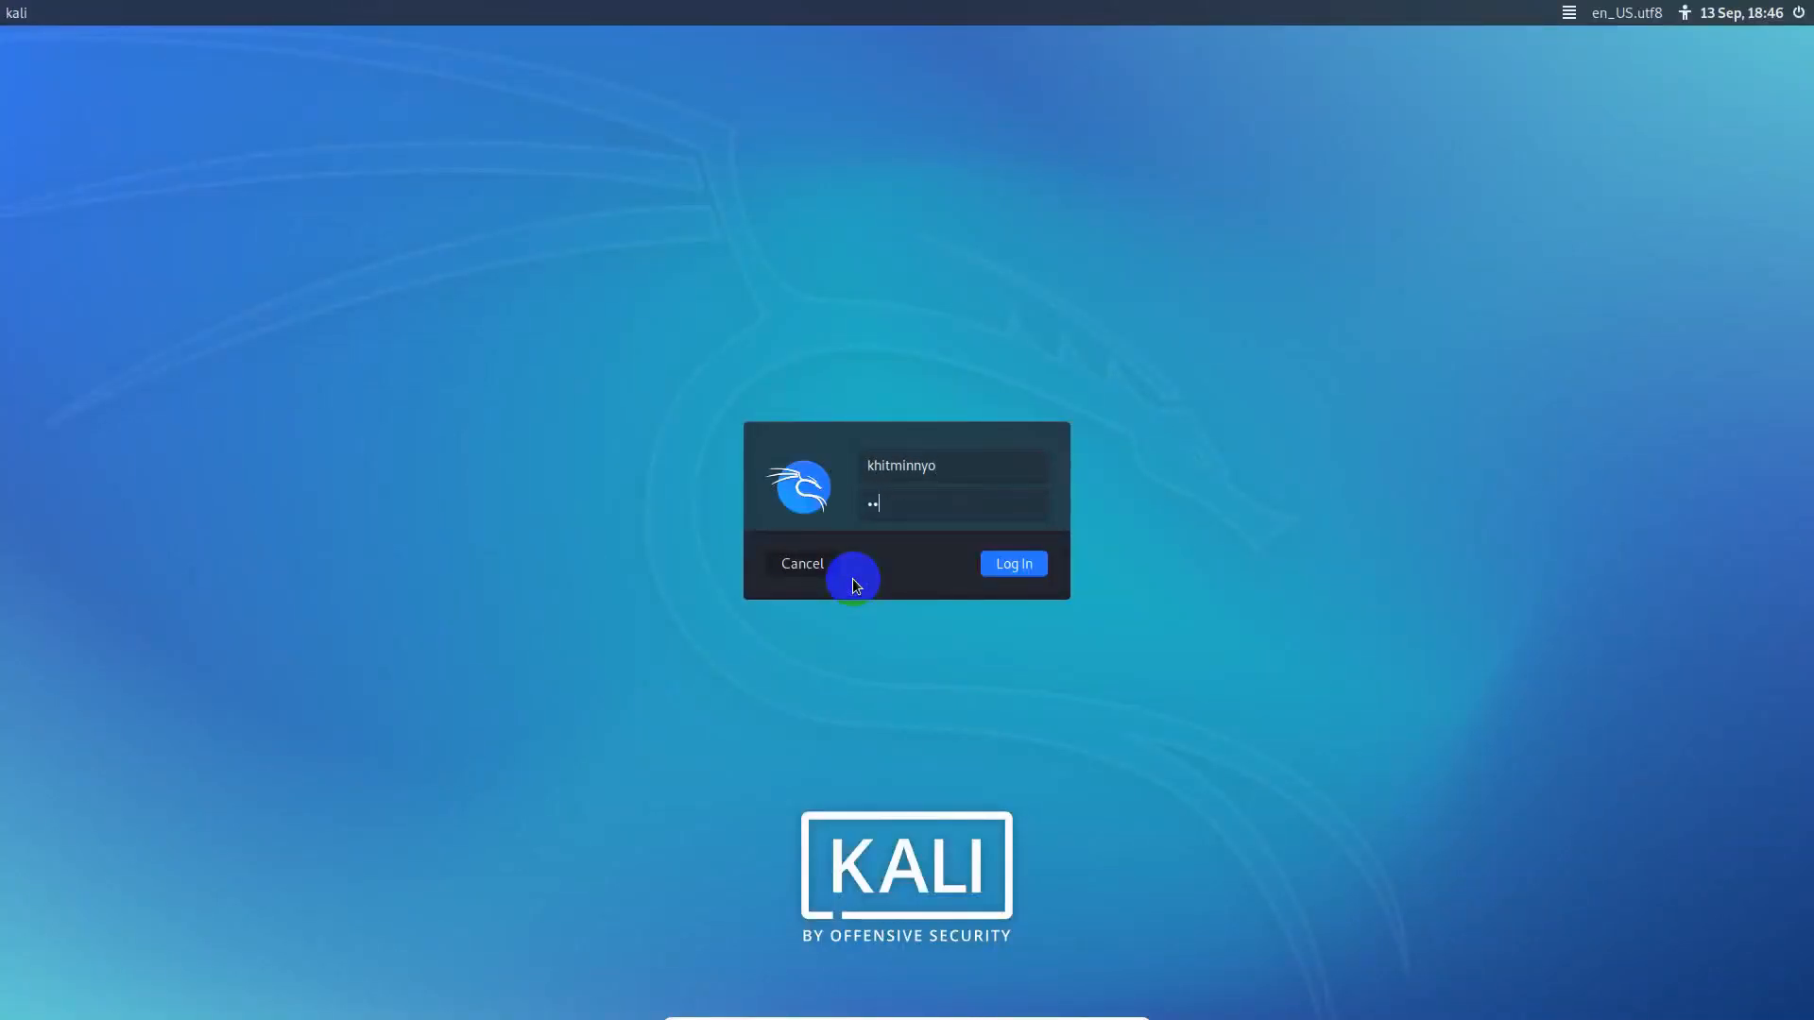
- Log back in to the Kali desktop and launch a fresh QTerminal window
{"action": "left_click", "coordinate": [1011, 563]}
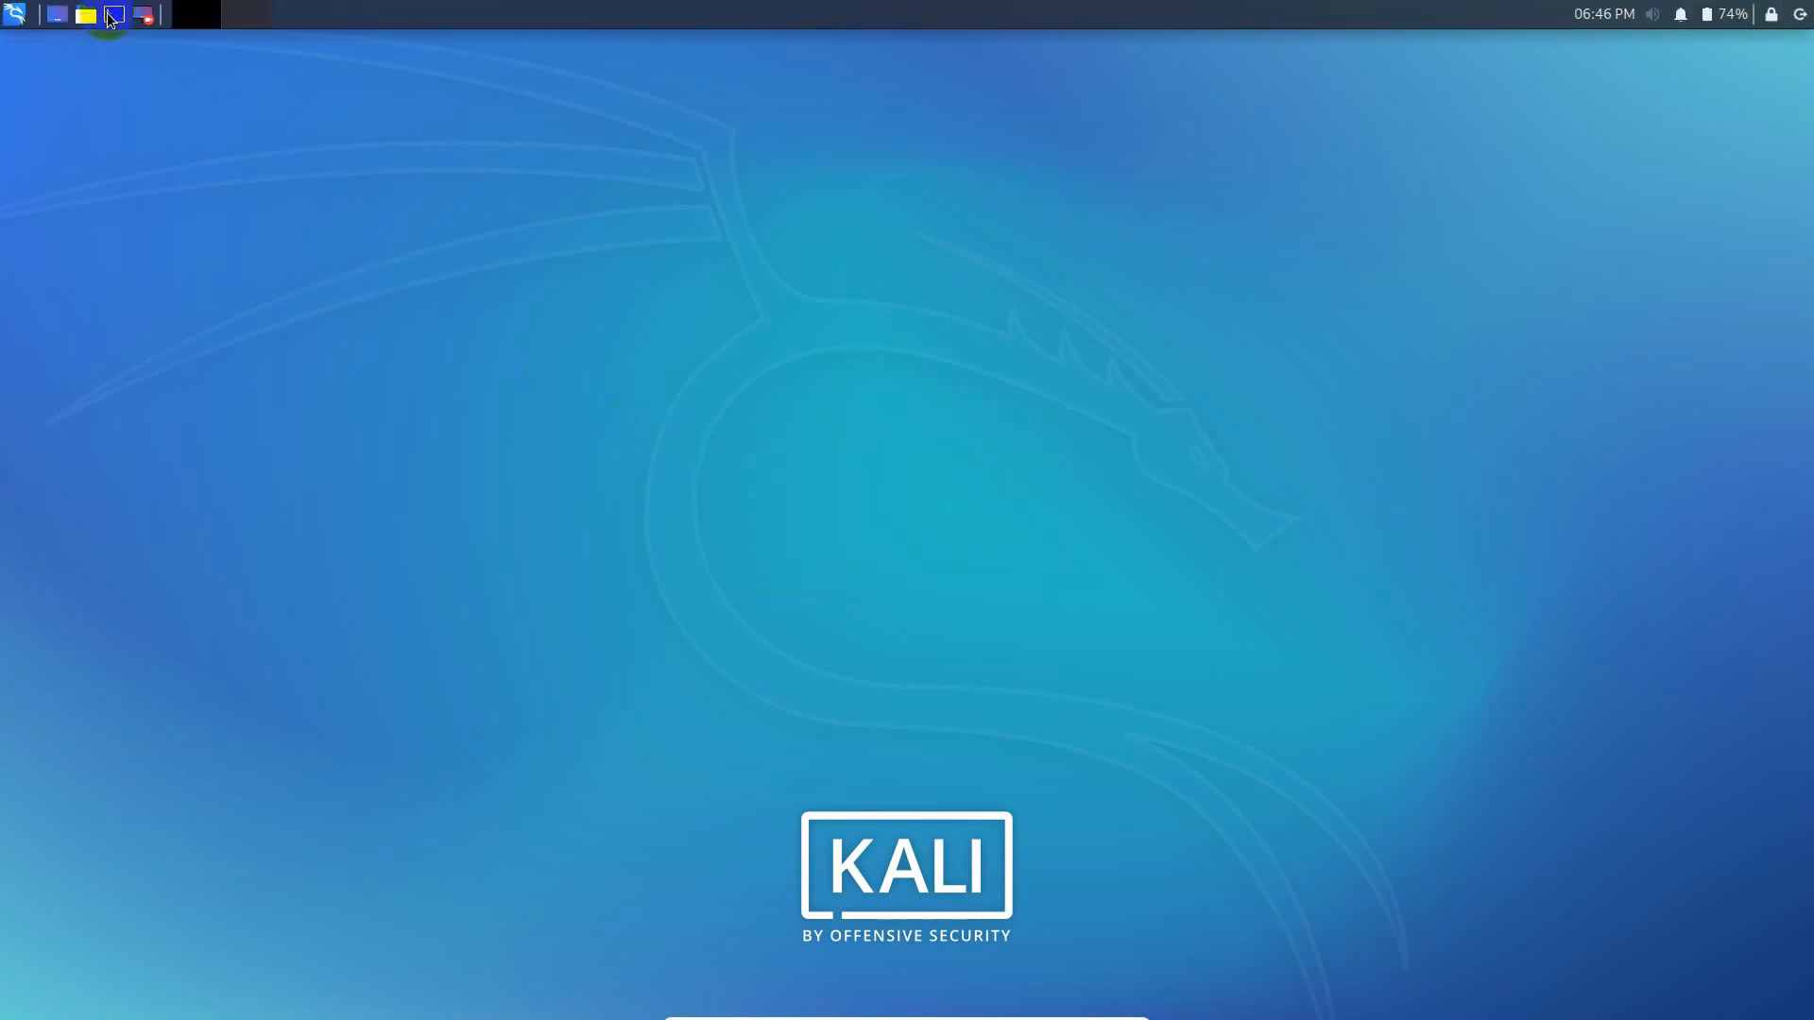
{"action": "left_click", "coordinate": [144, 15]}
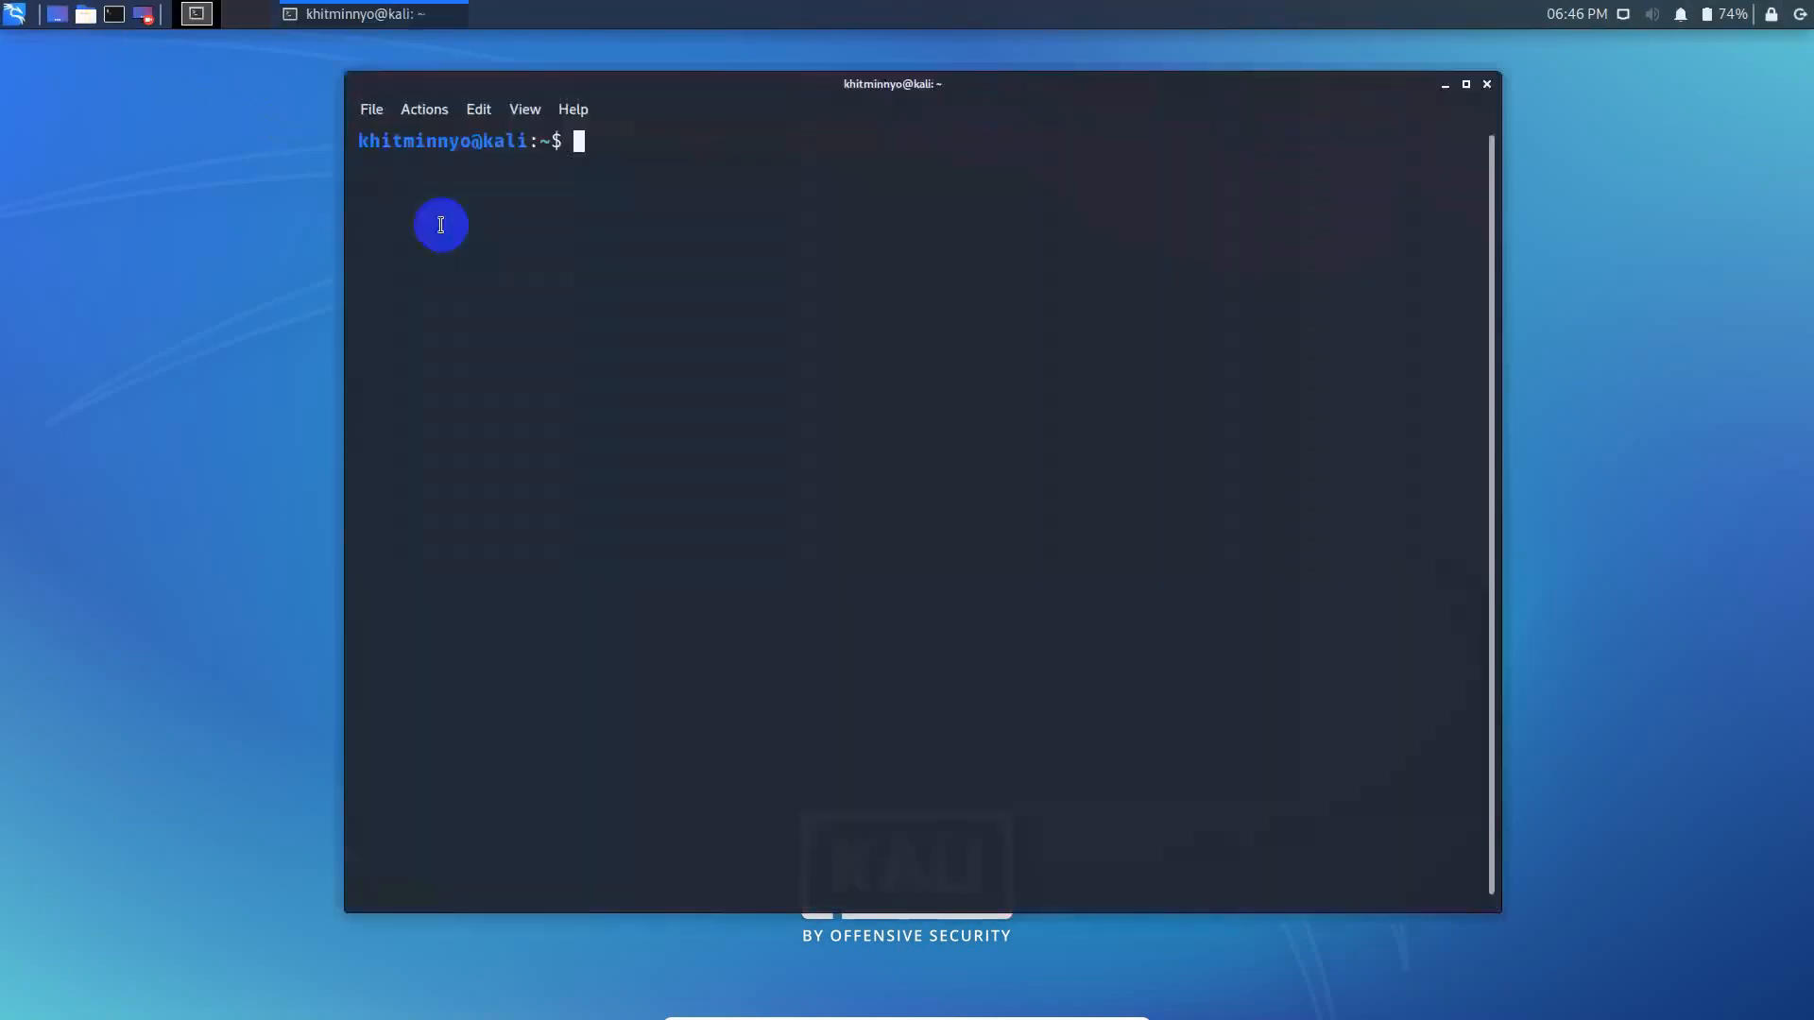